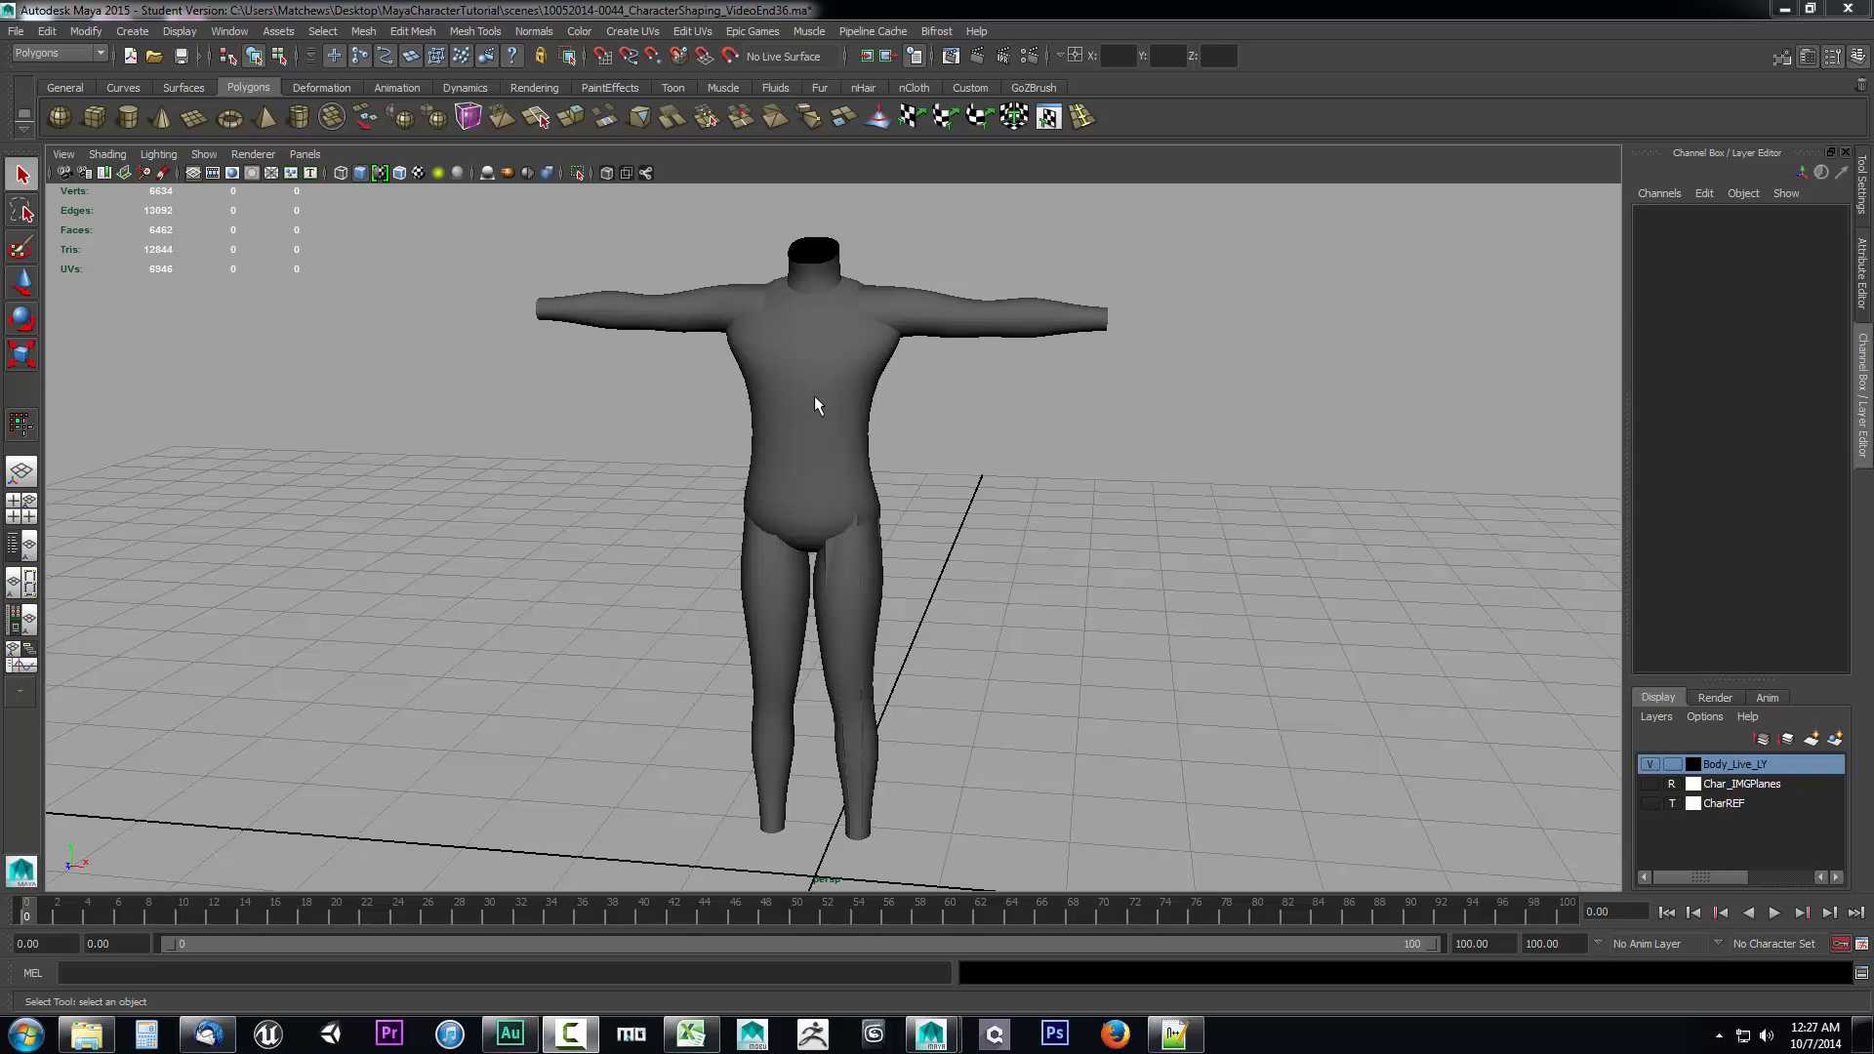
mouse_move(590, 521)
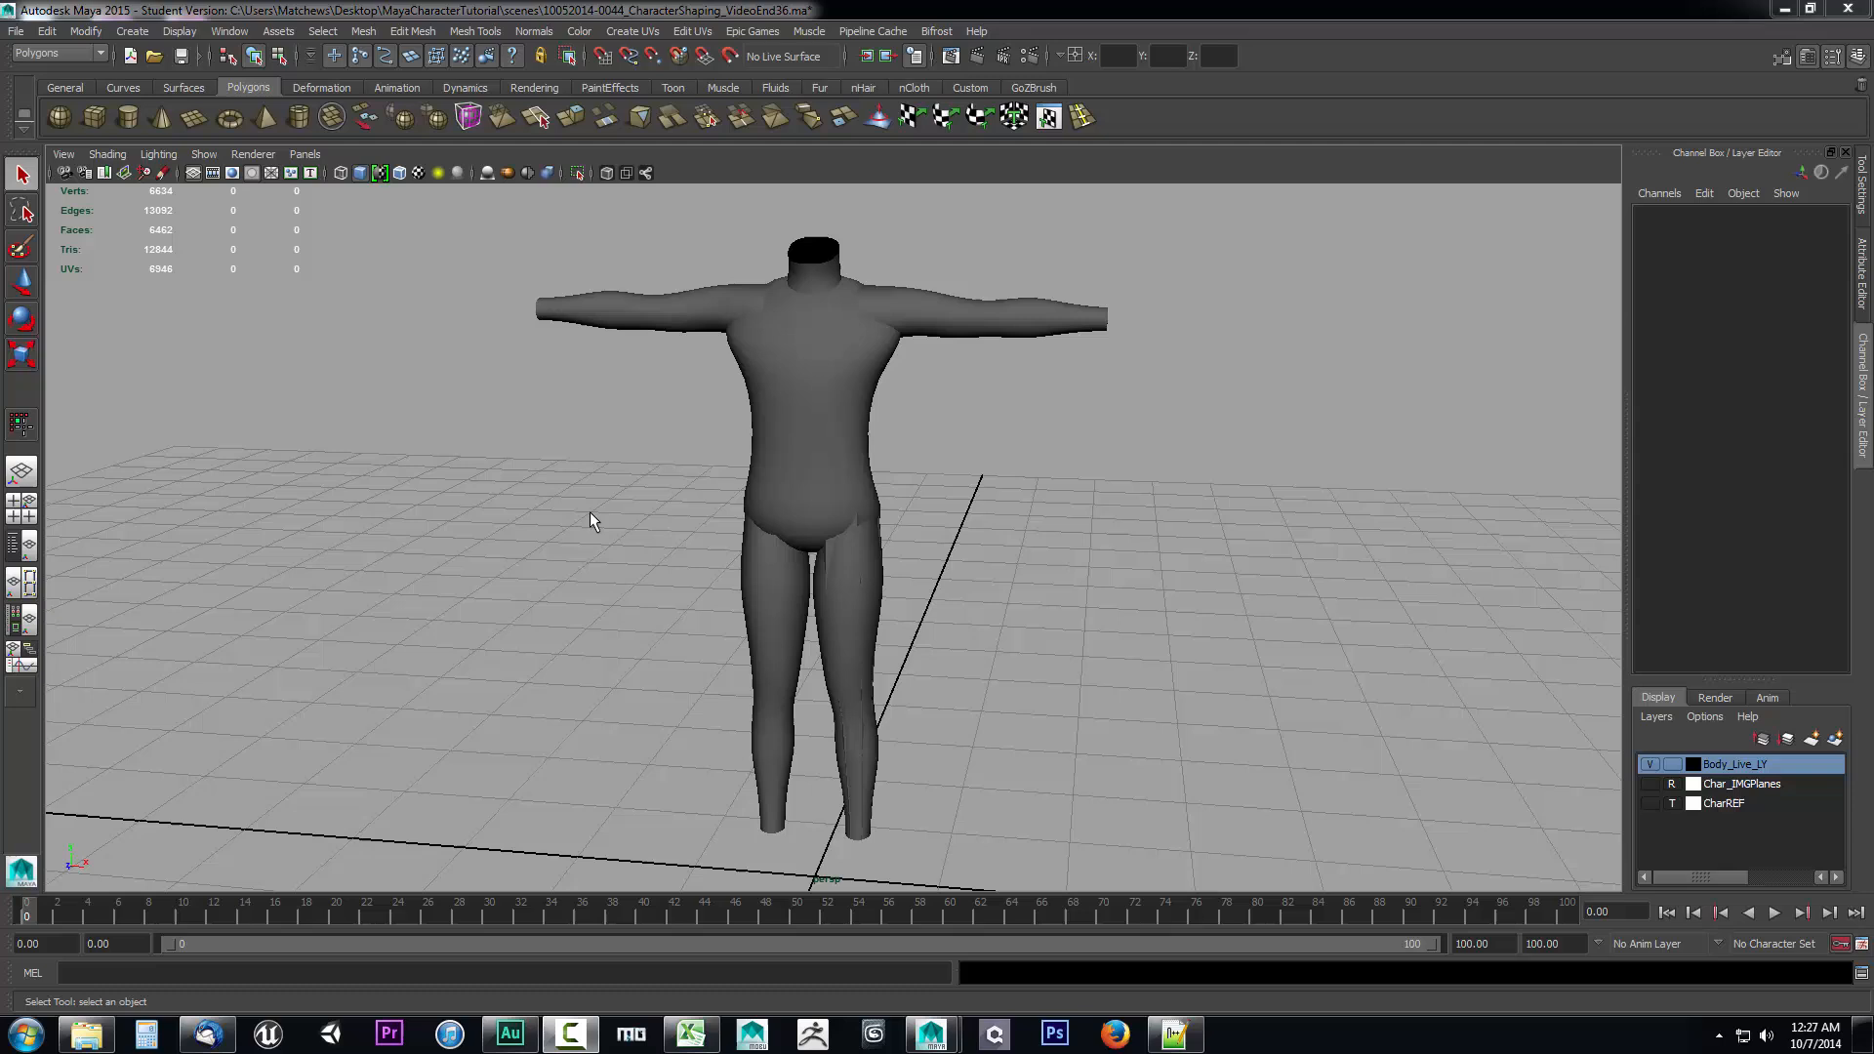
mouse_move(939, 507)
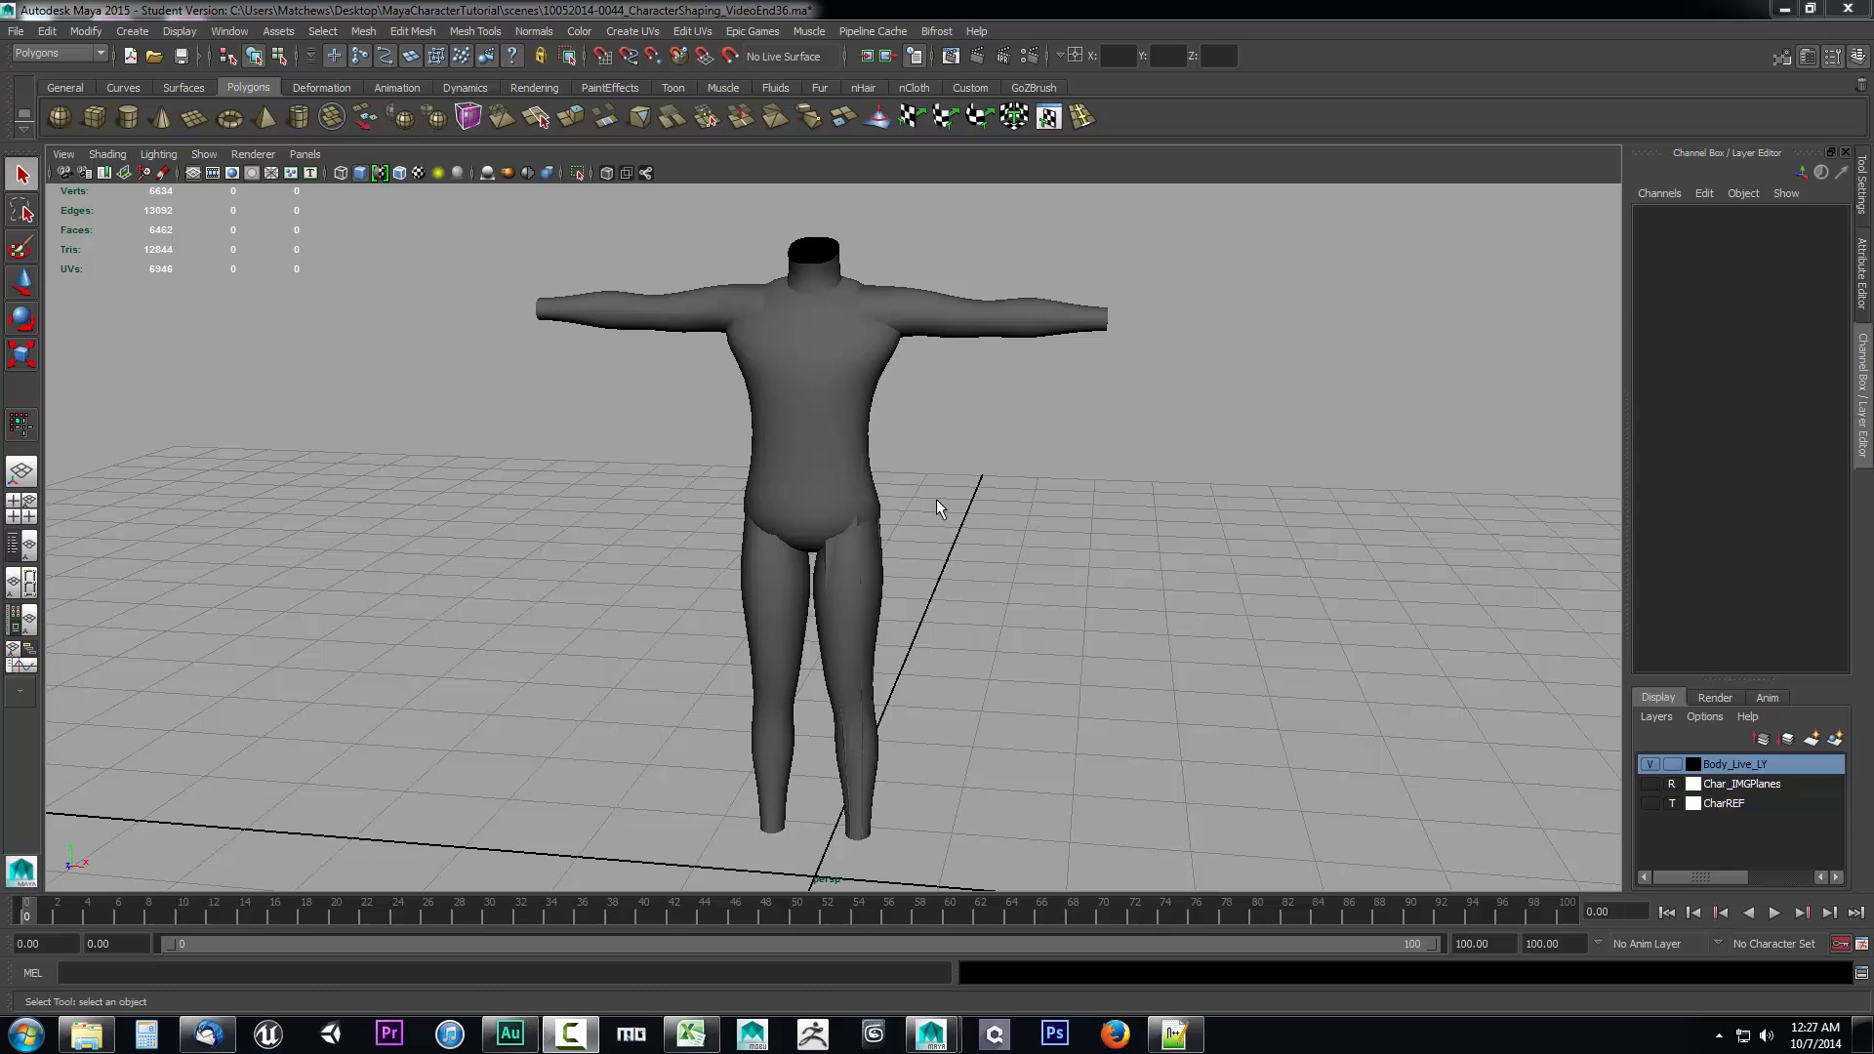
mouse_move(886, 600)
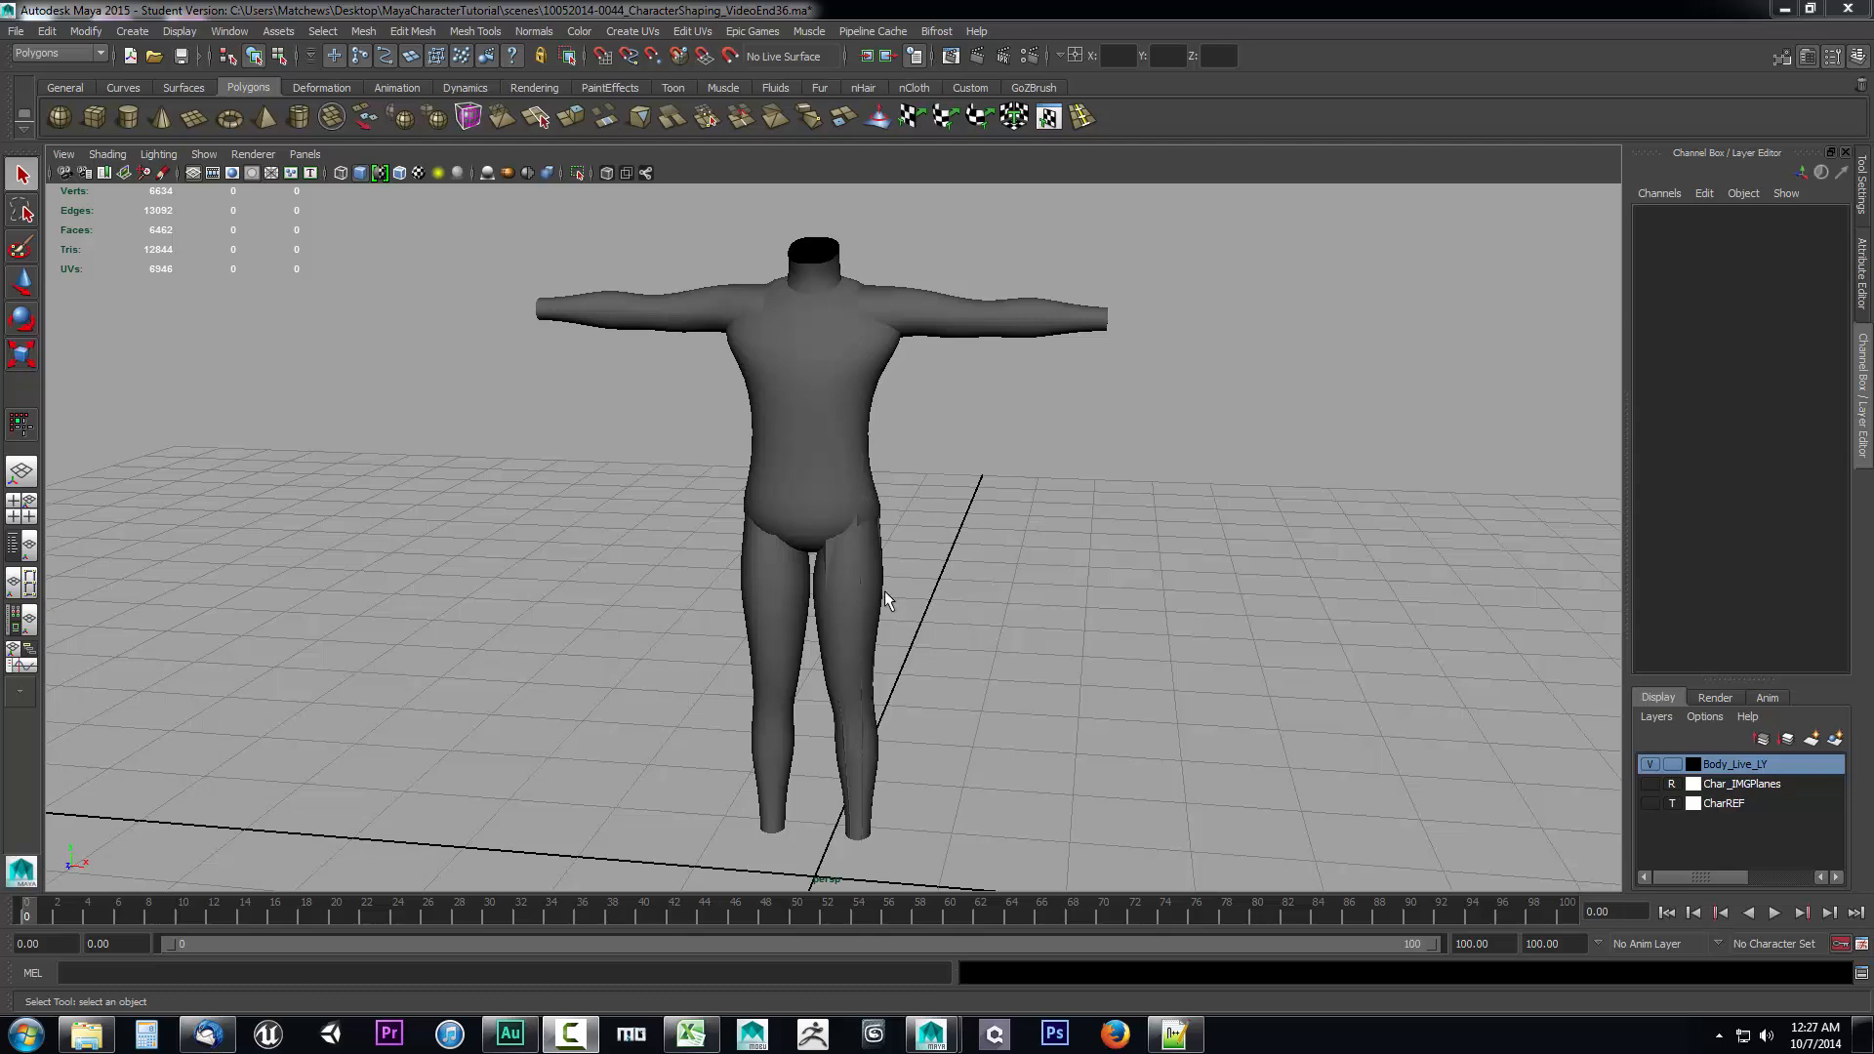
mouse_move(968, 529)
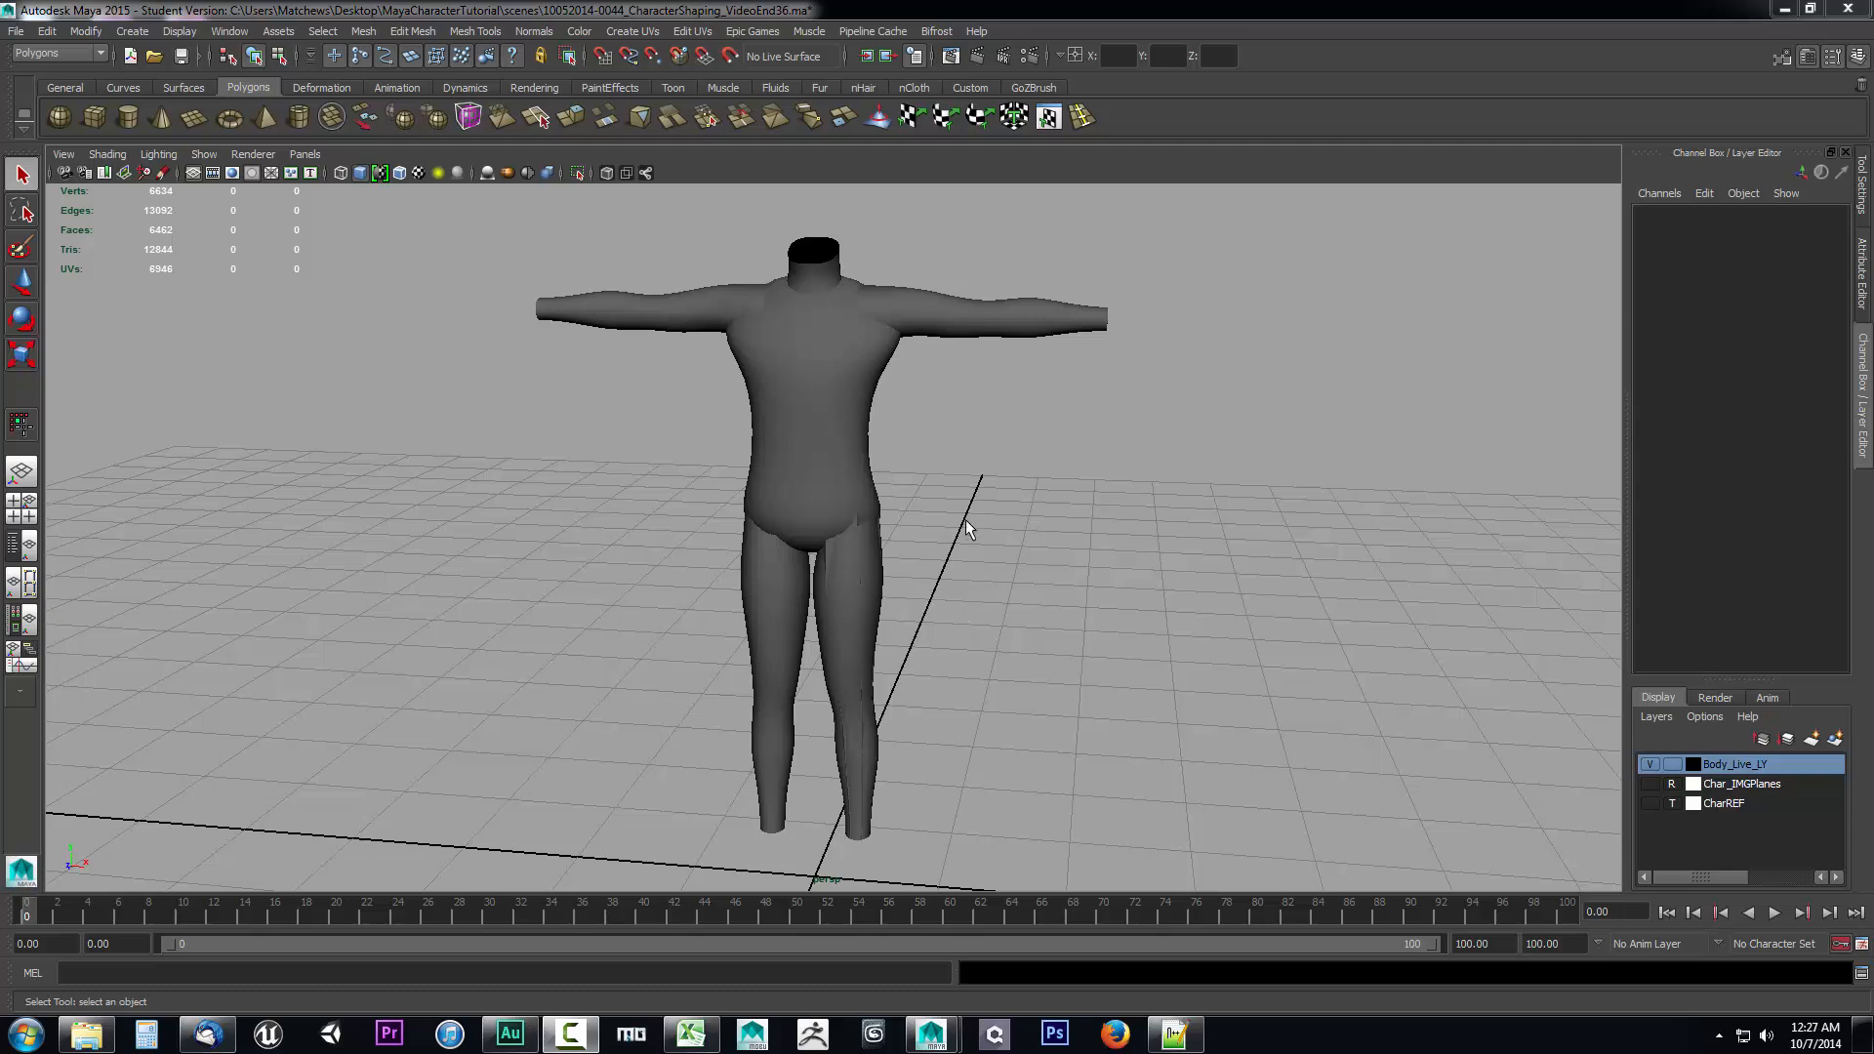
mouse_move(834, 402)
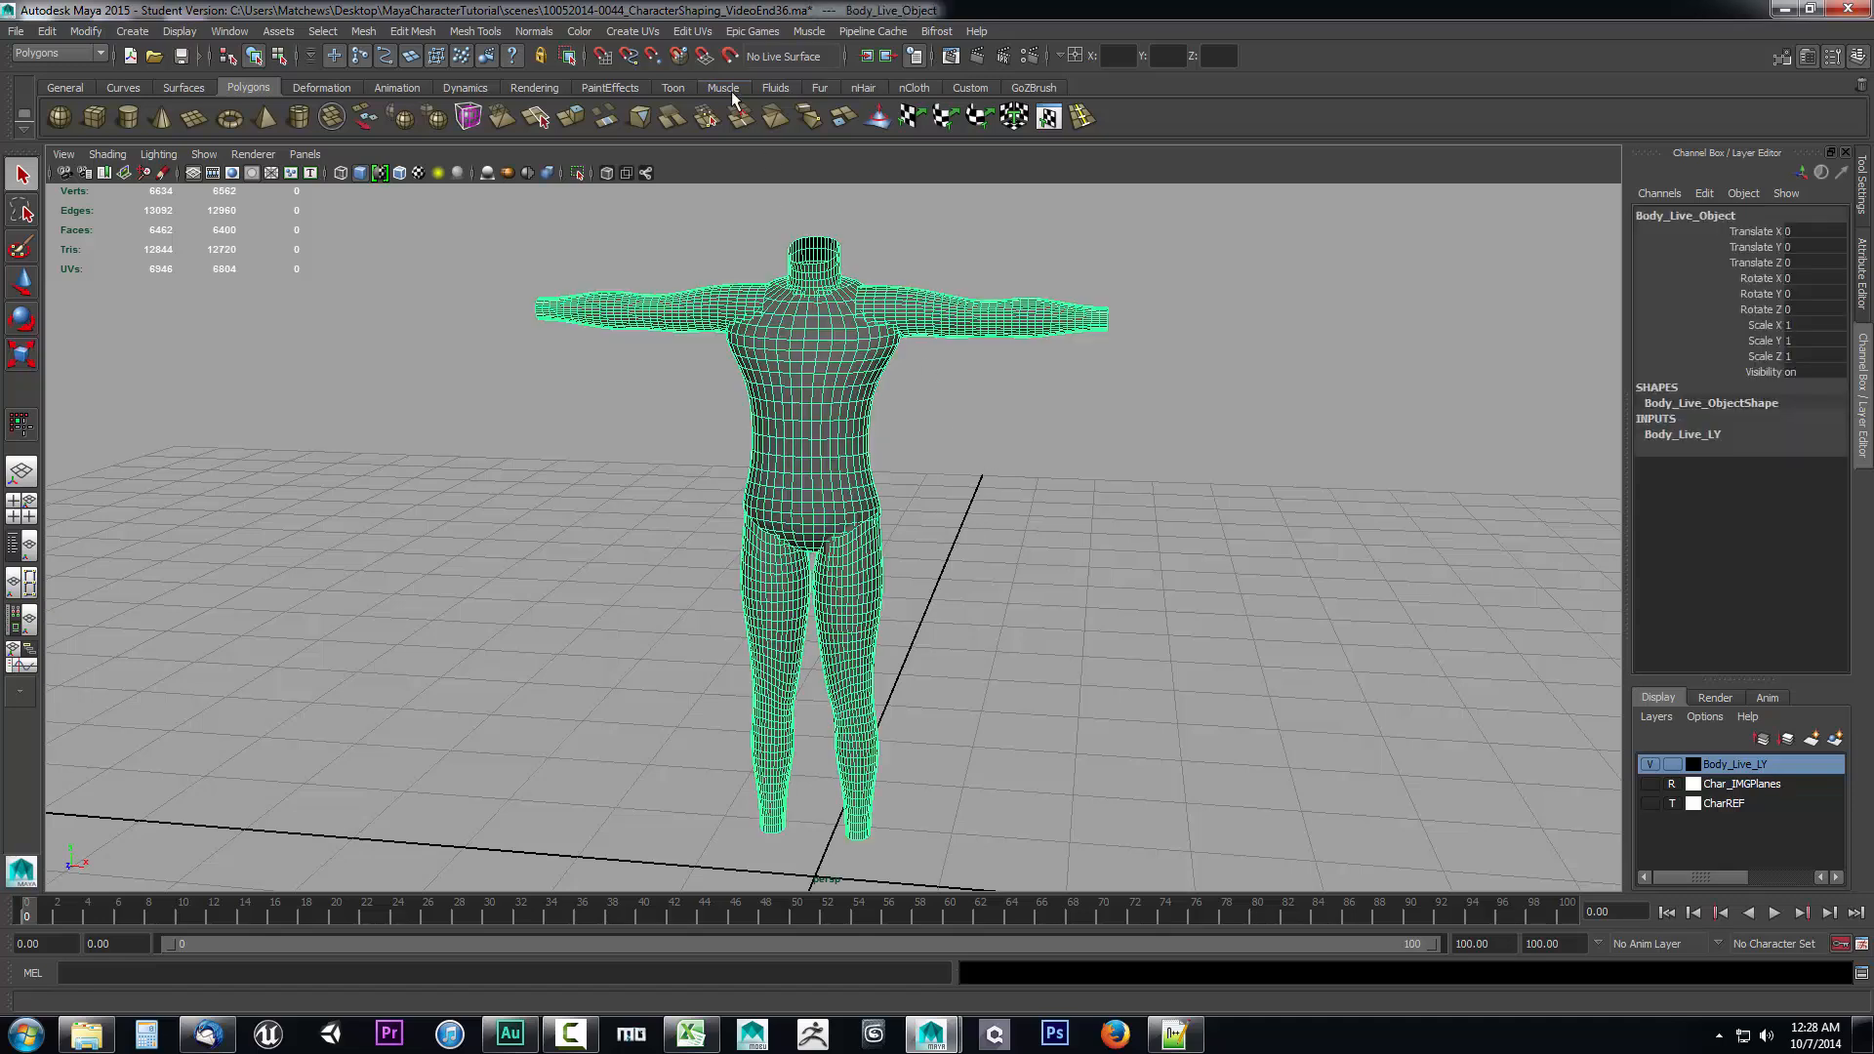
mouse_move(788, 63)
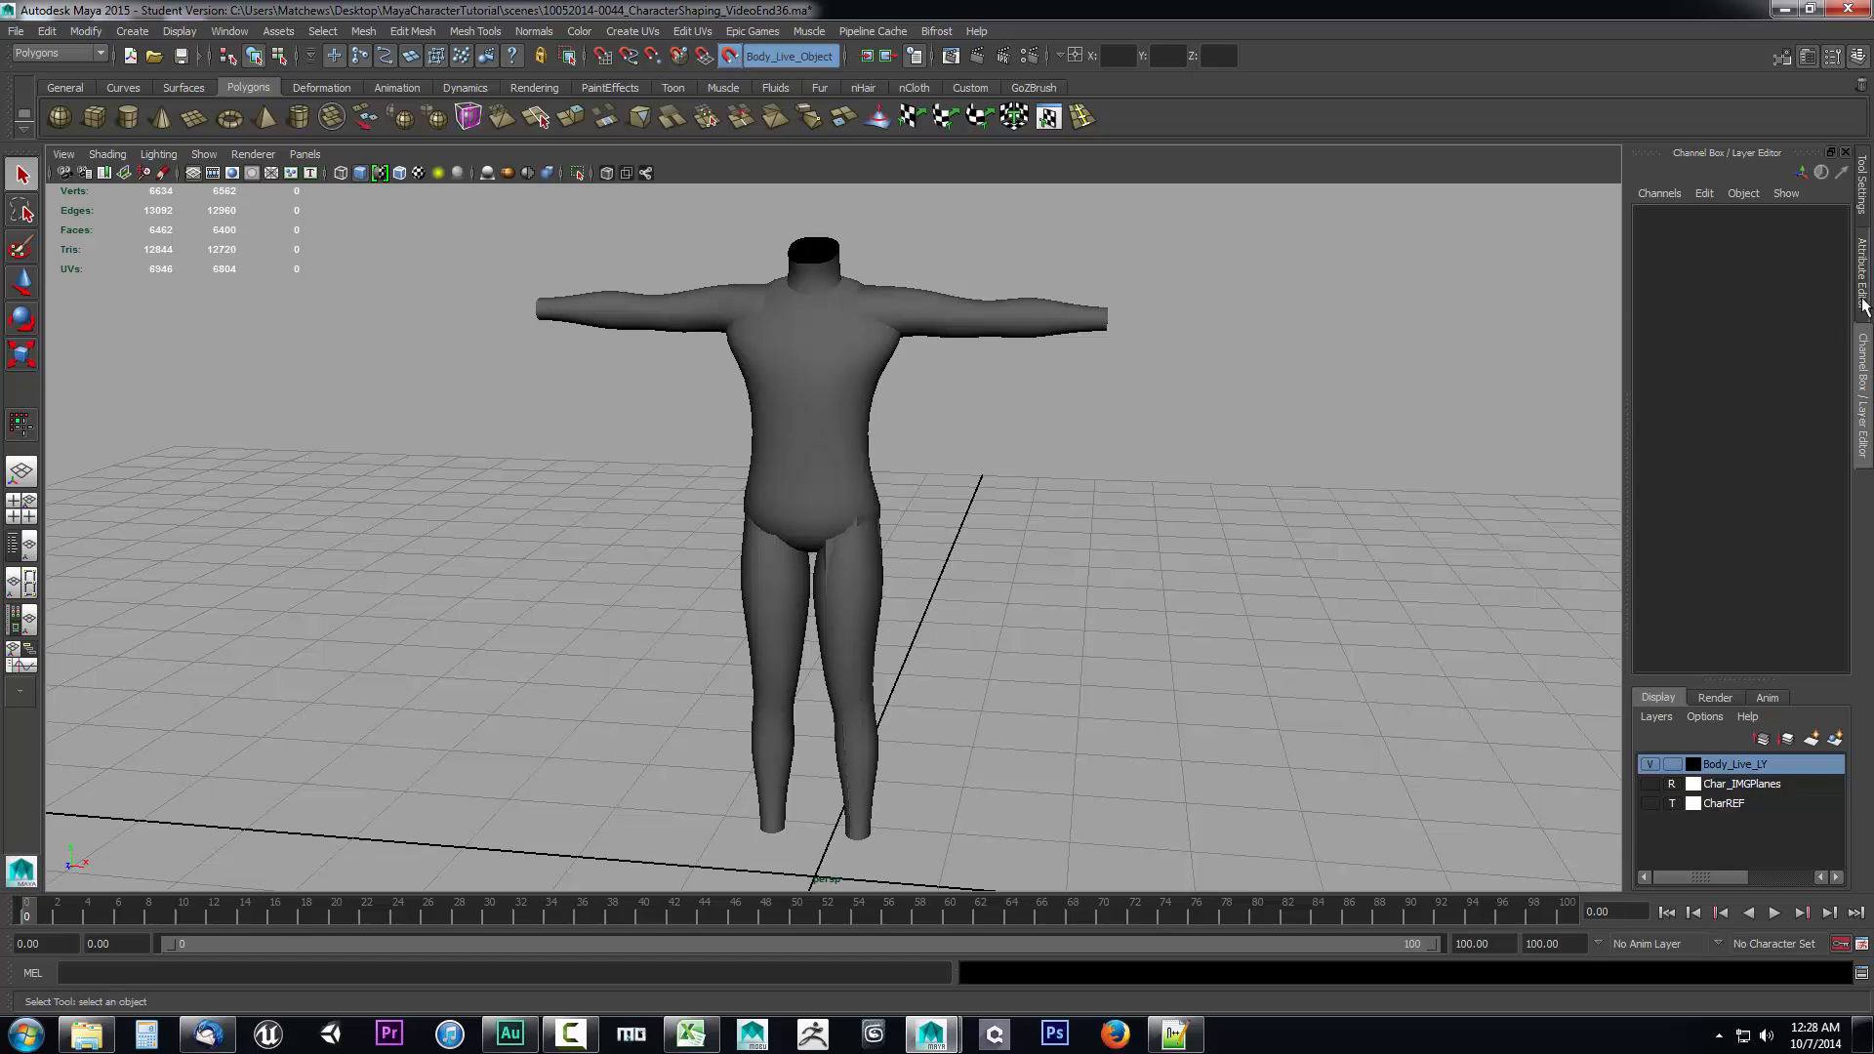
mouse_move(1782, 56)
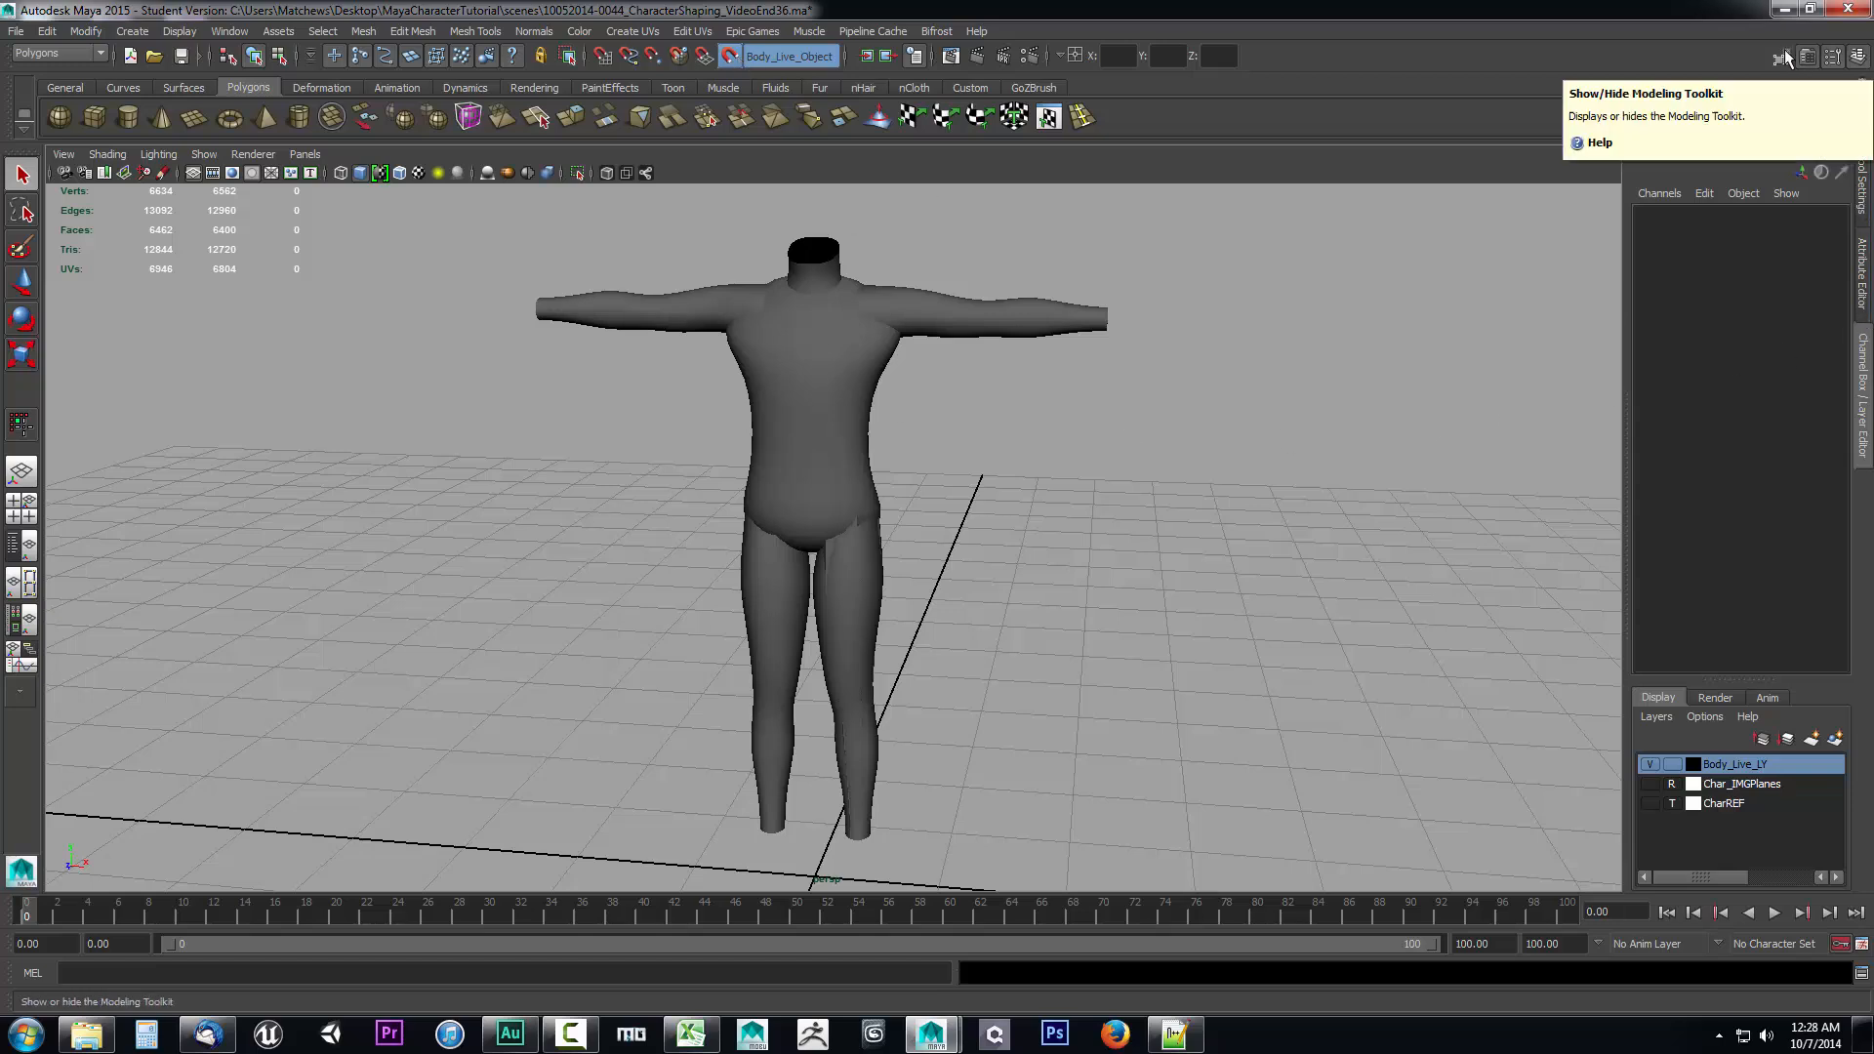
- Enable Quad Draw in the Modeling Toolkit on the existing low-poly leg mesh over the live body
click(1783, 57)
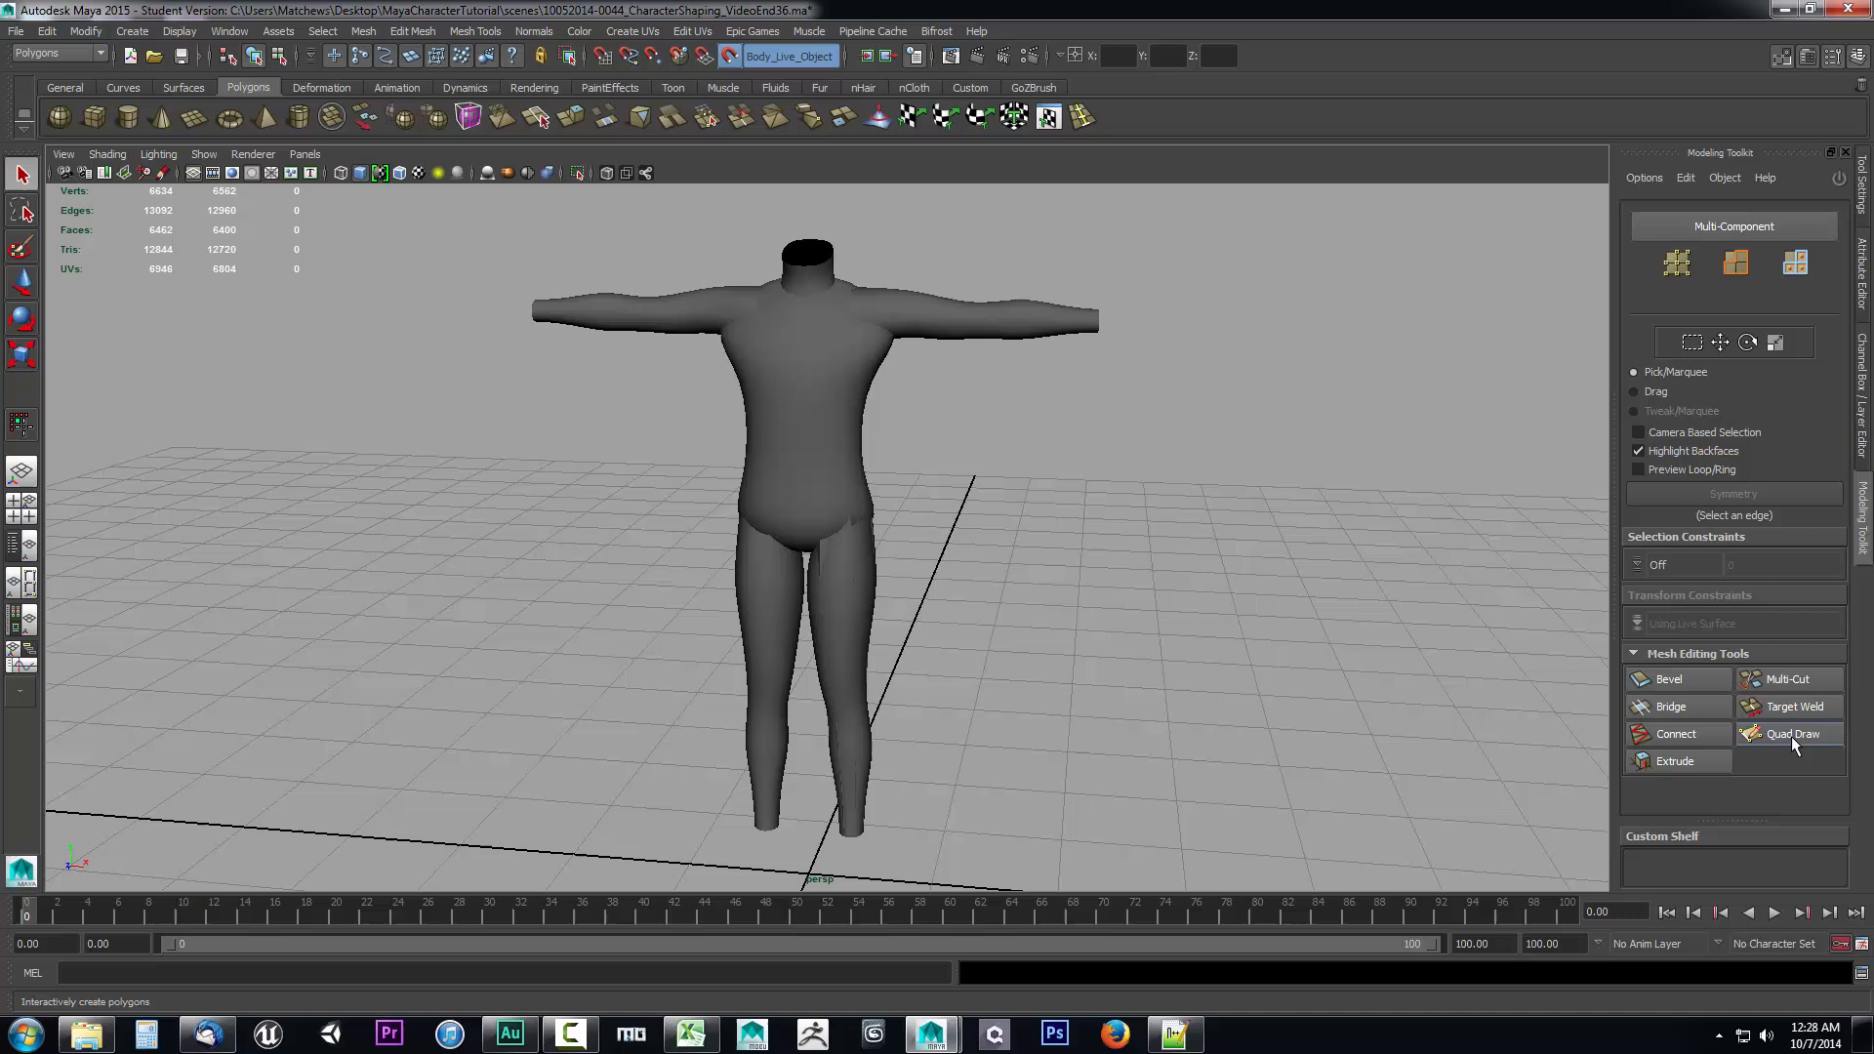
click(1789, 733)
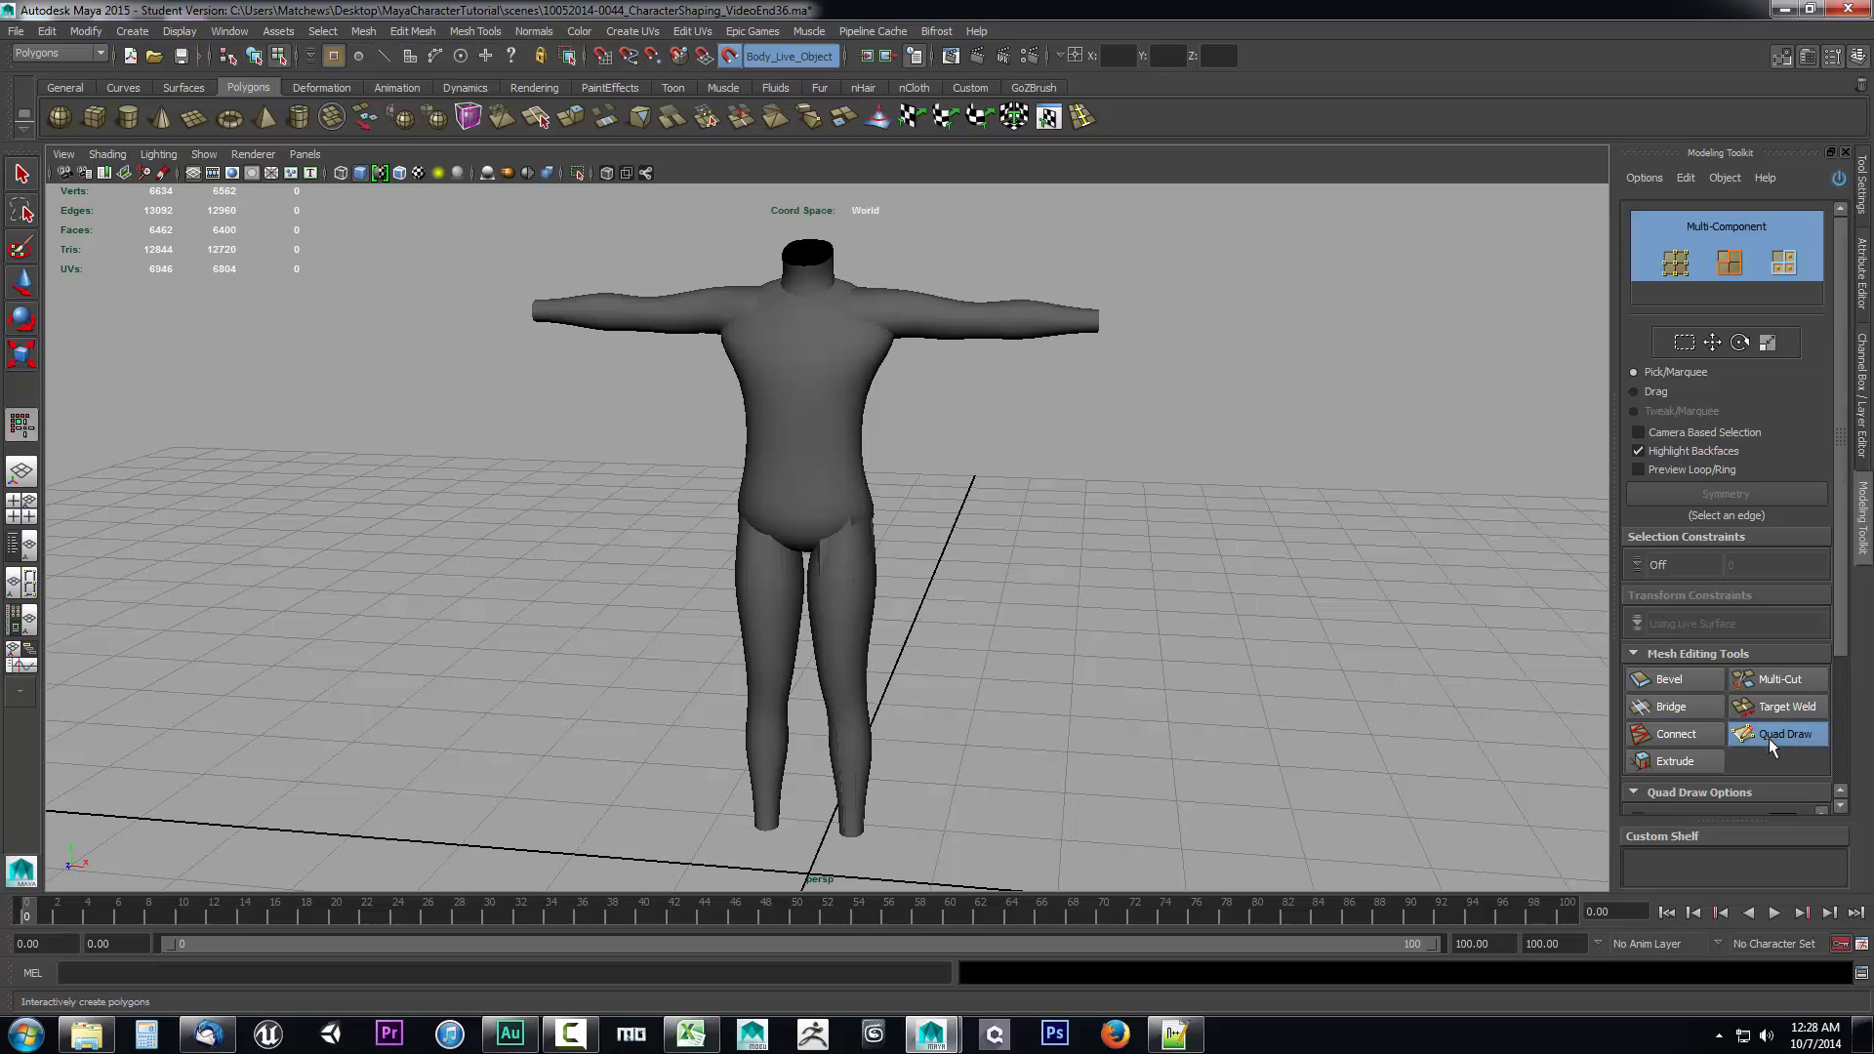
click(1781, 732)
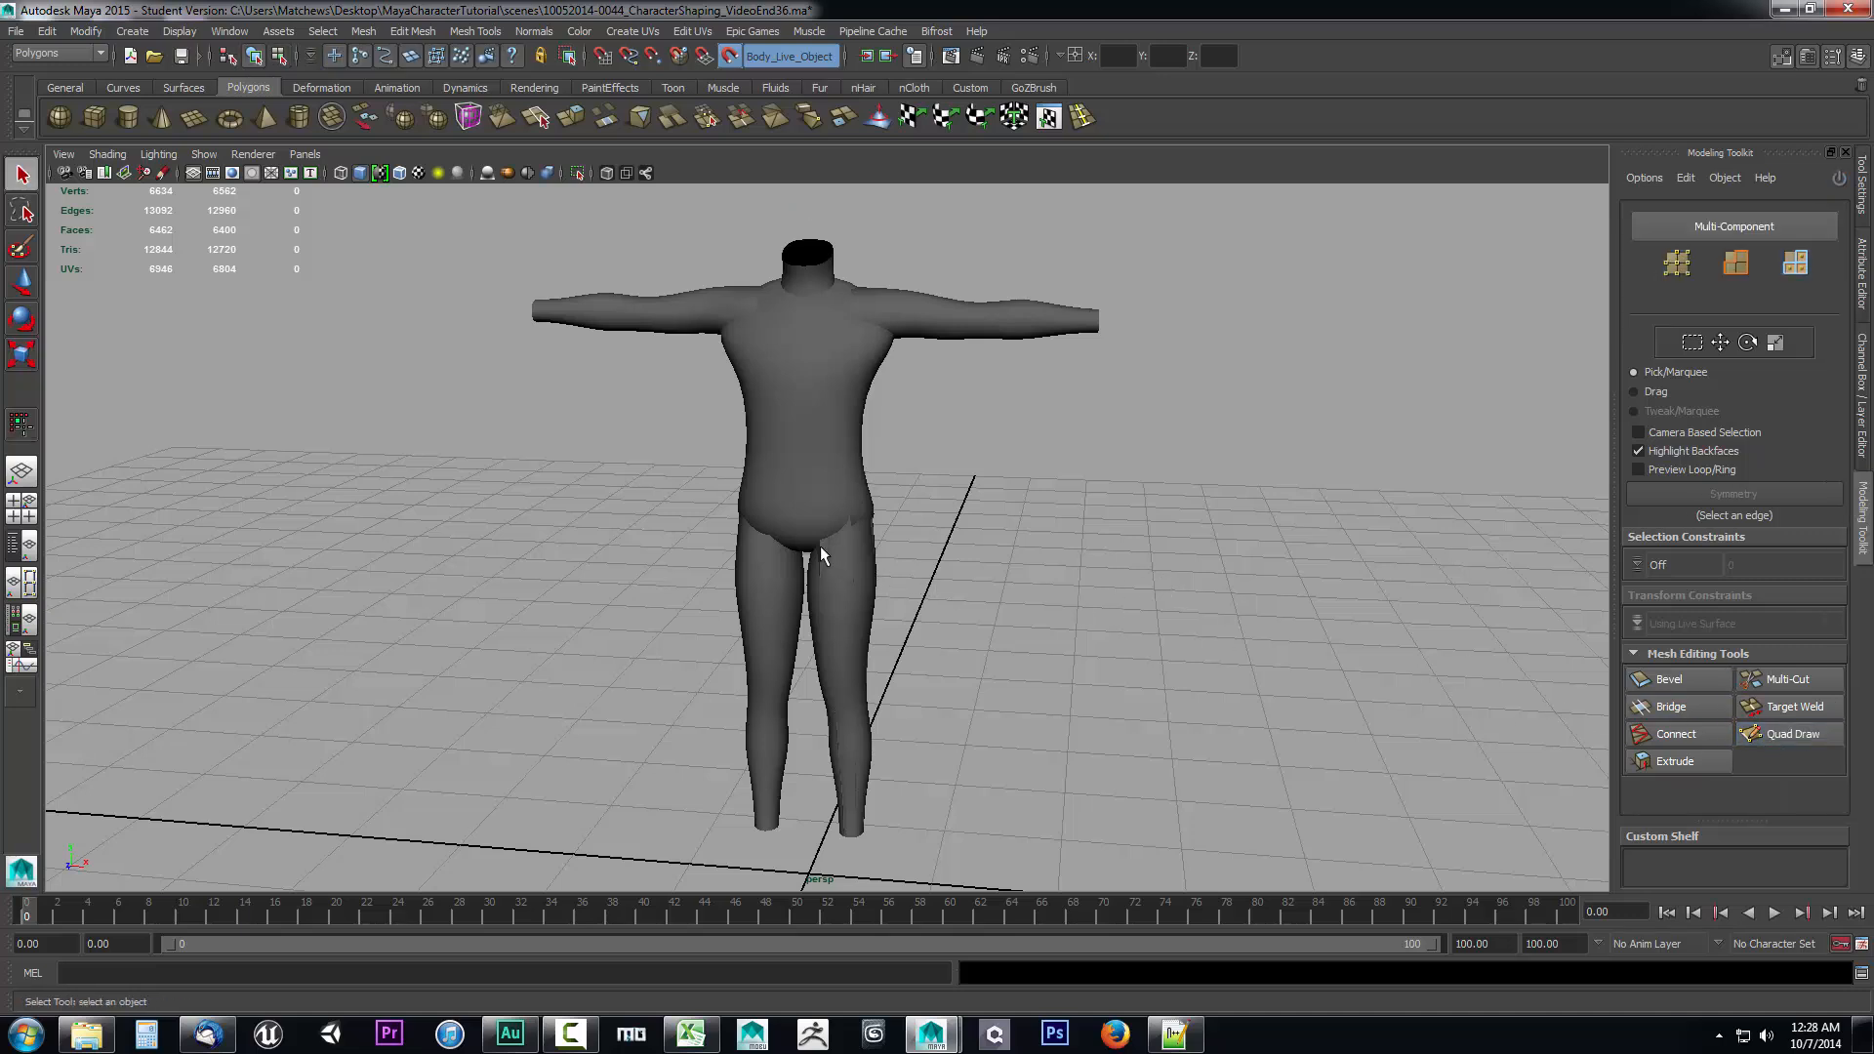
click(855, 598)
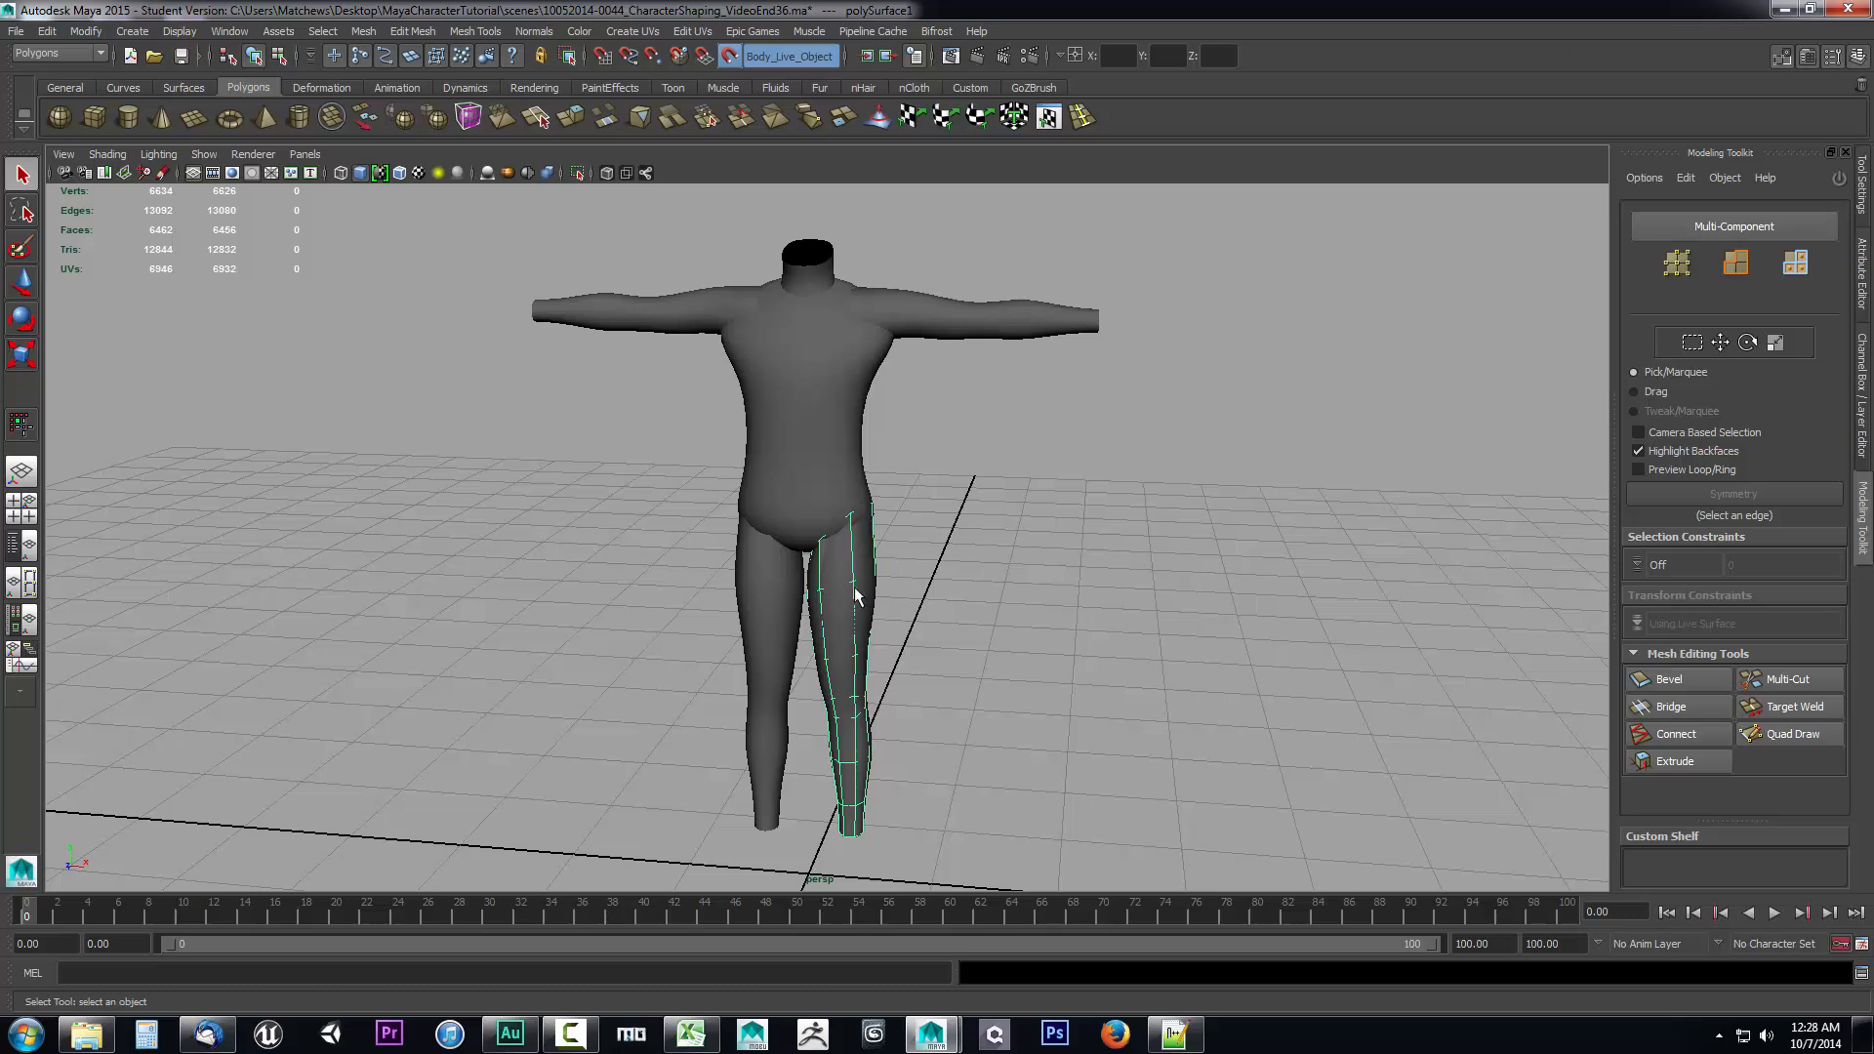
mouse_move(838, 603)
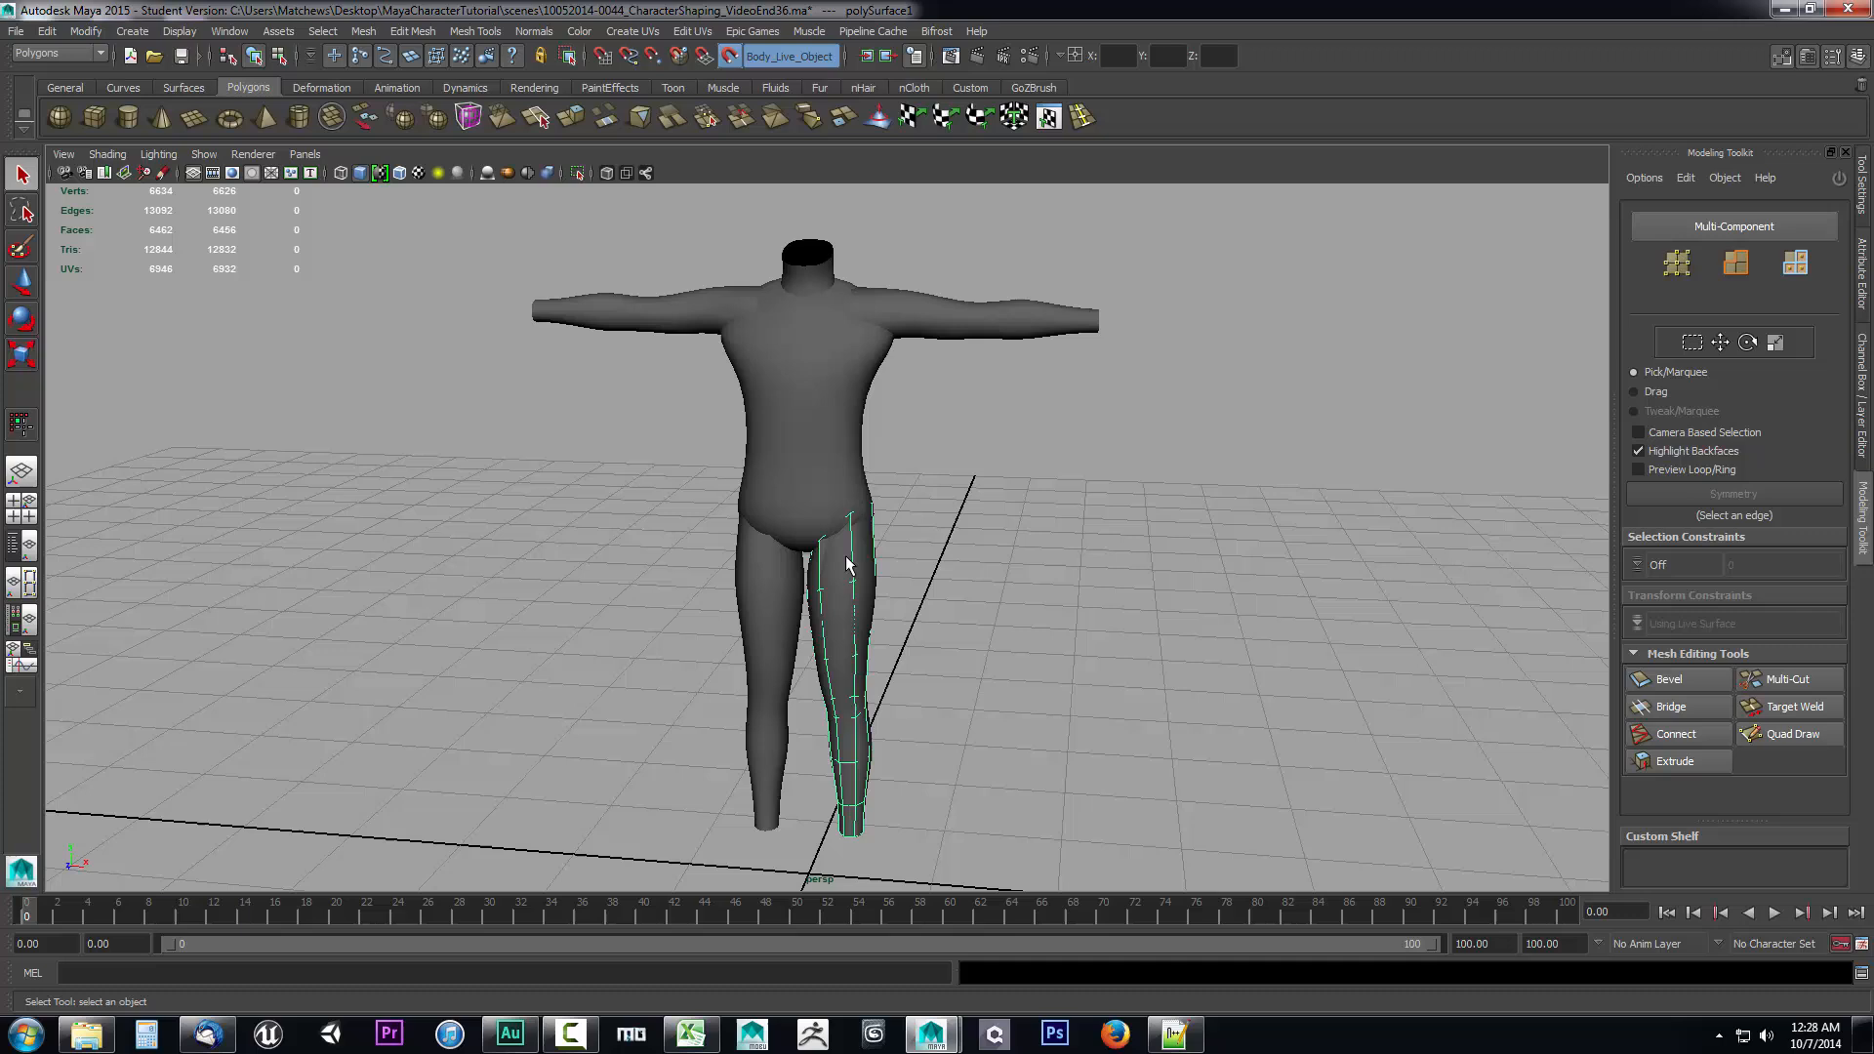
mouse_move(829, 598)
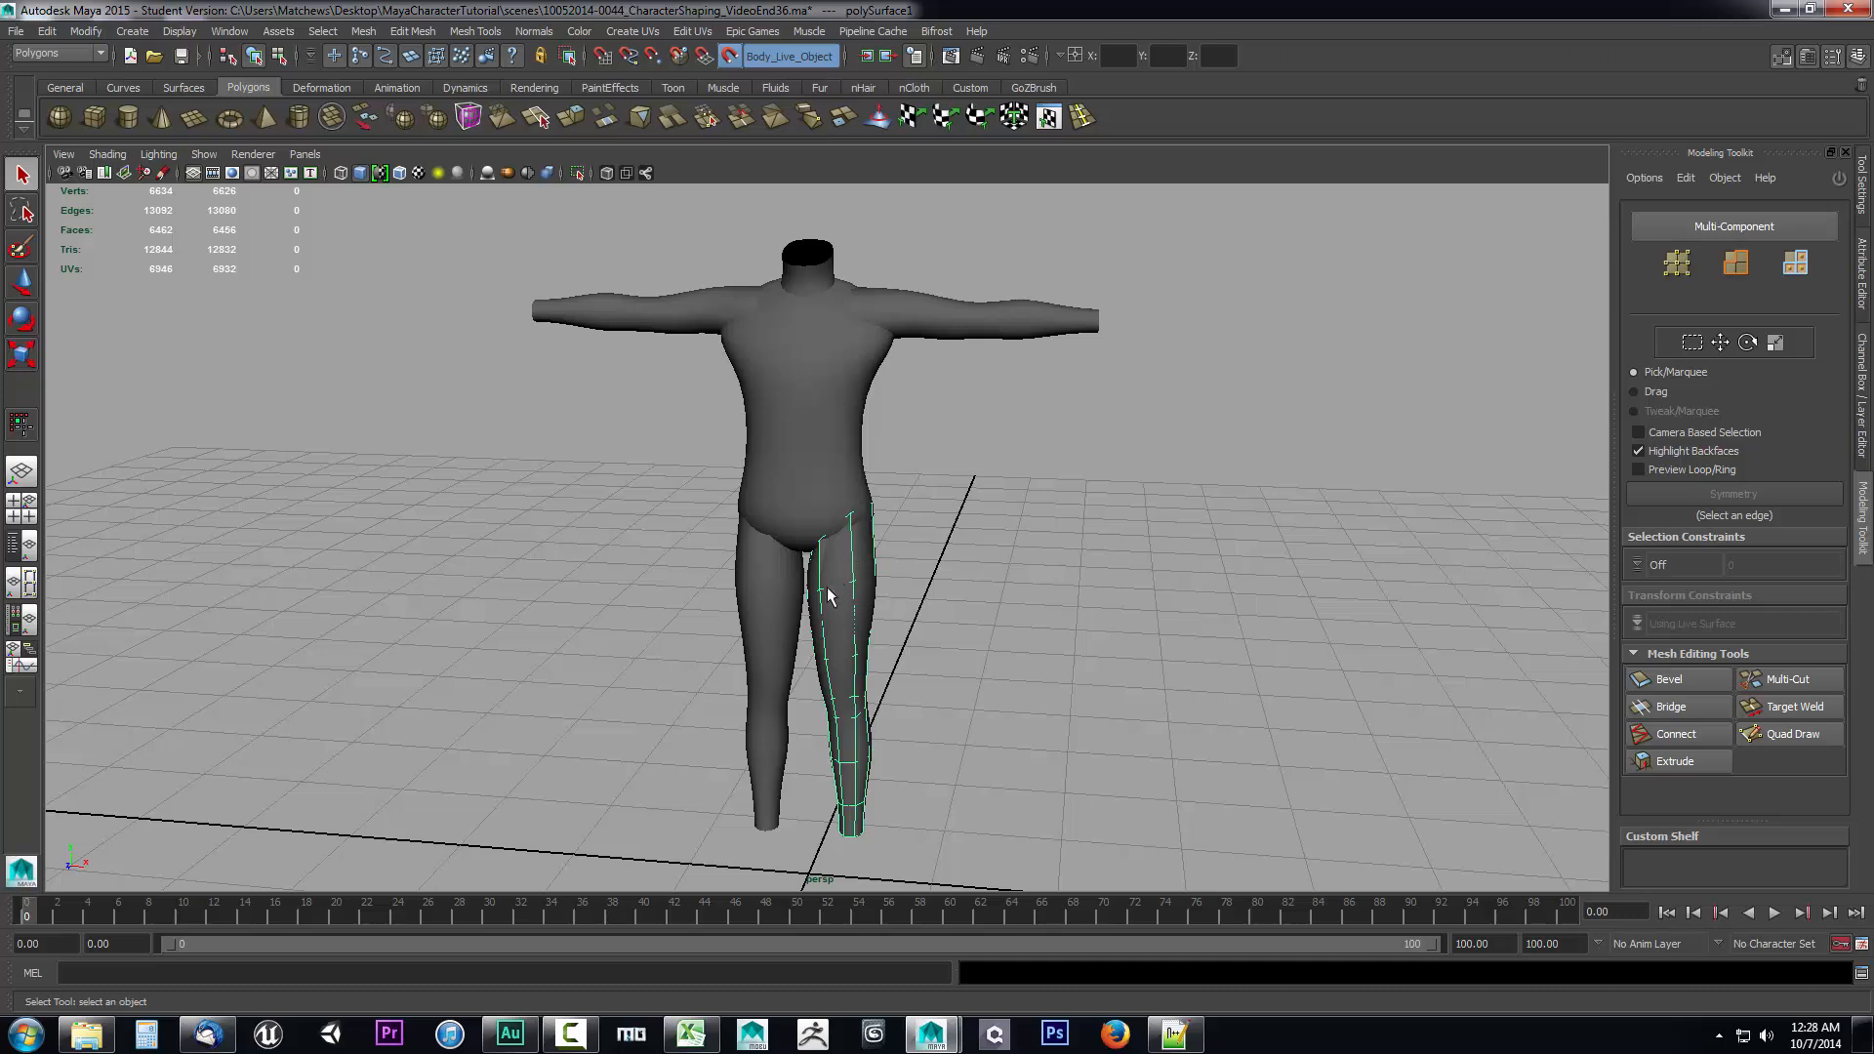
mouse_move(865, 538)
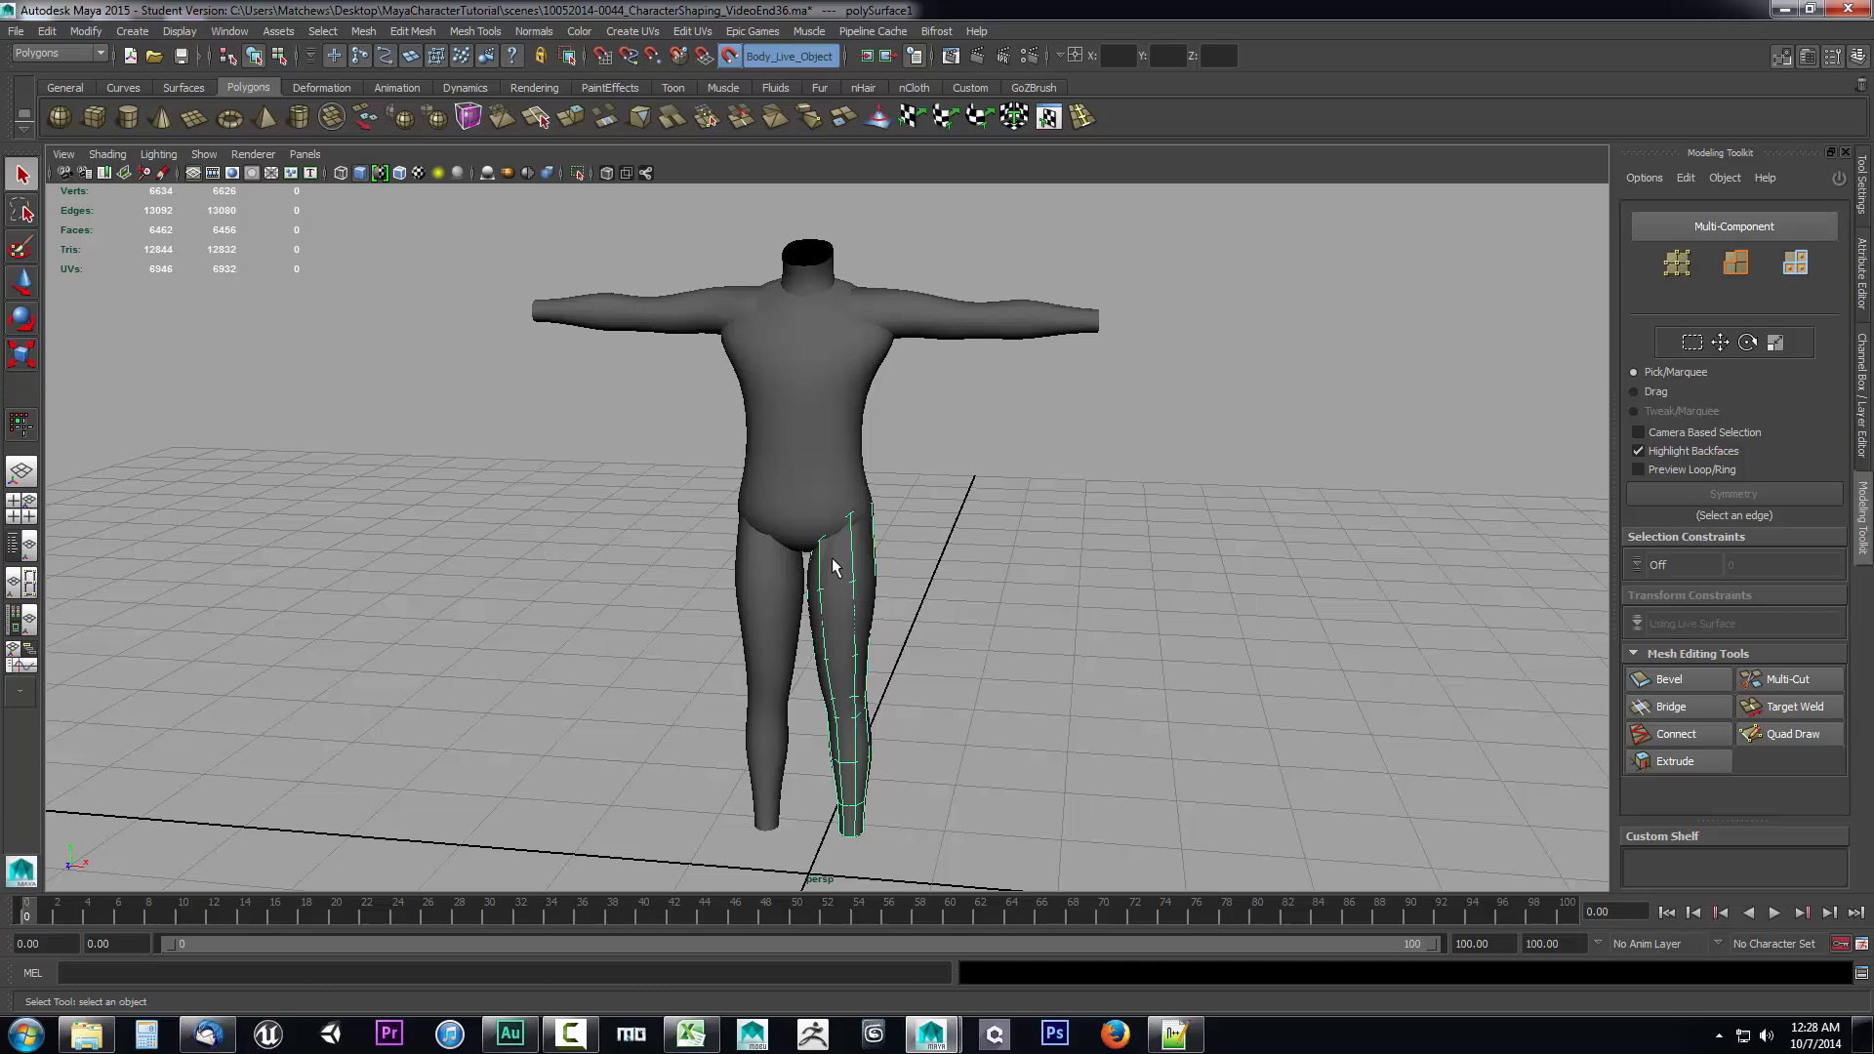
click(1787, 732)
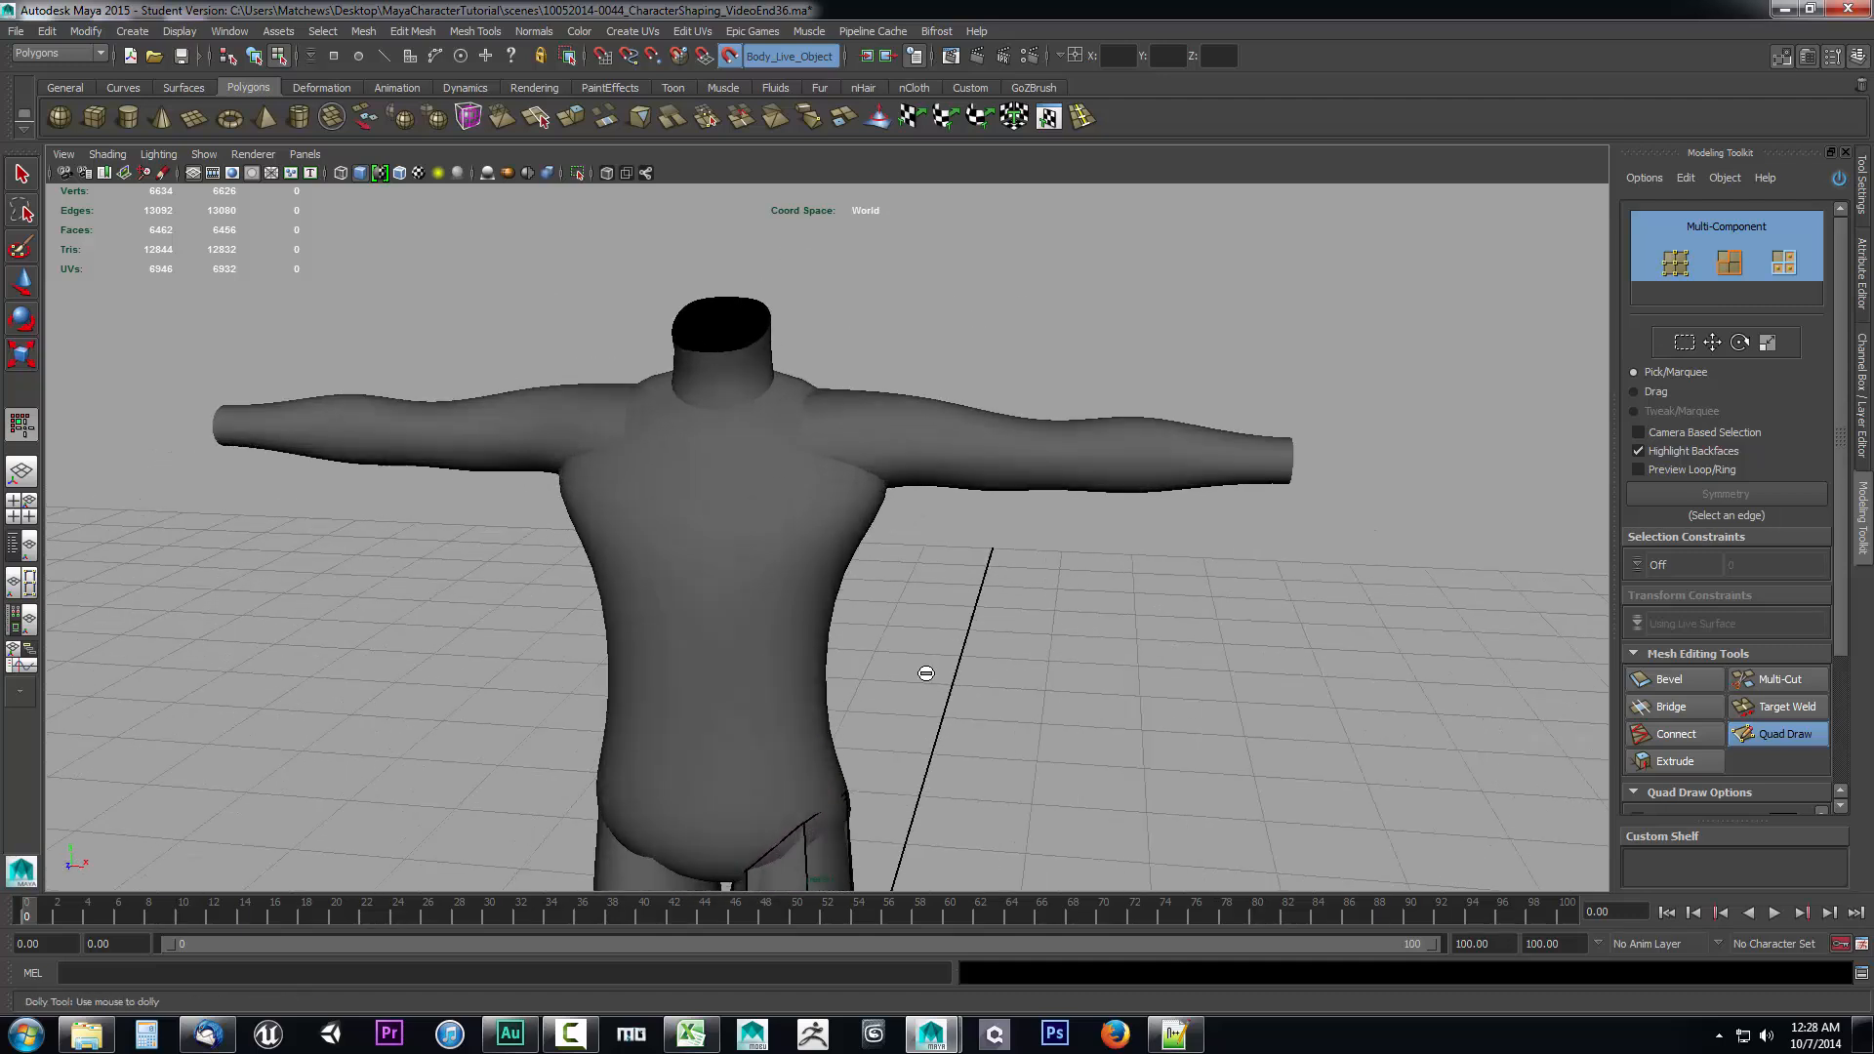
- Place the corner points of the first forearm quad on the live body surface, checking from several angles
drag(924, 674, 967, 619)
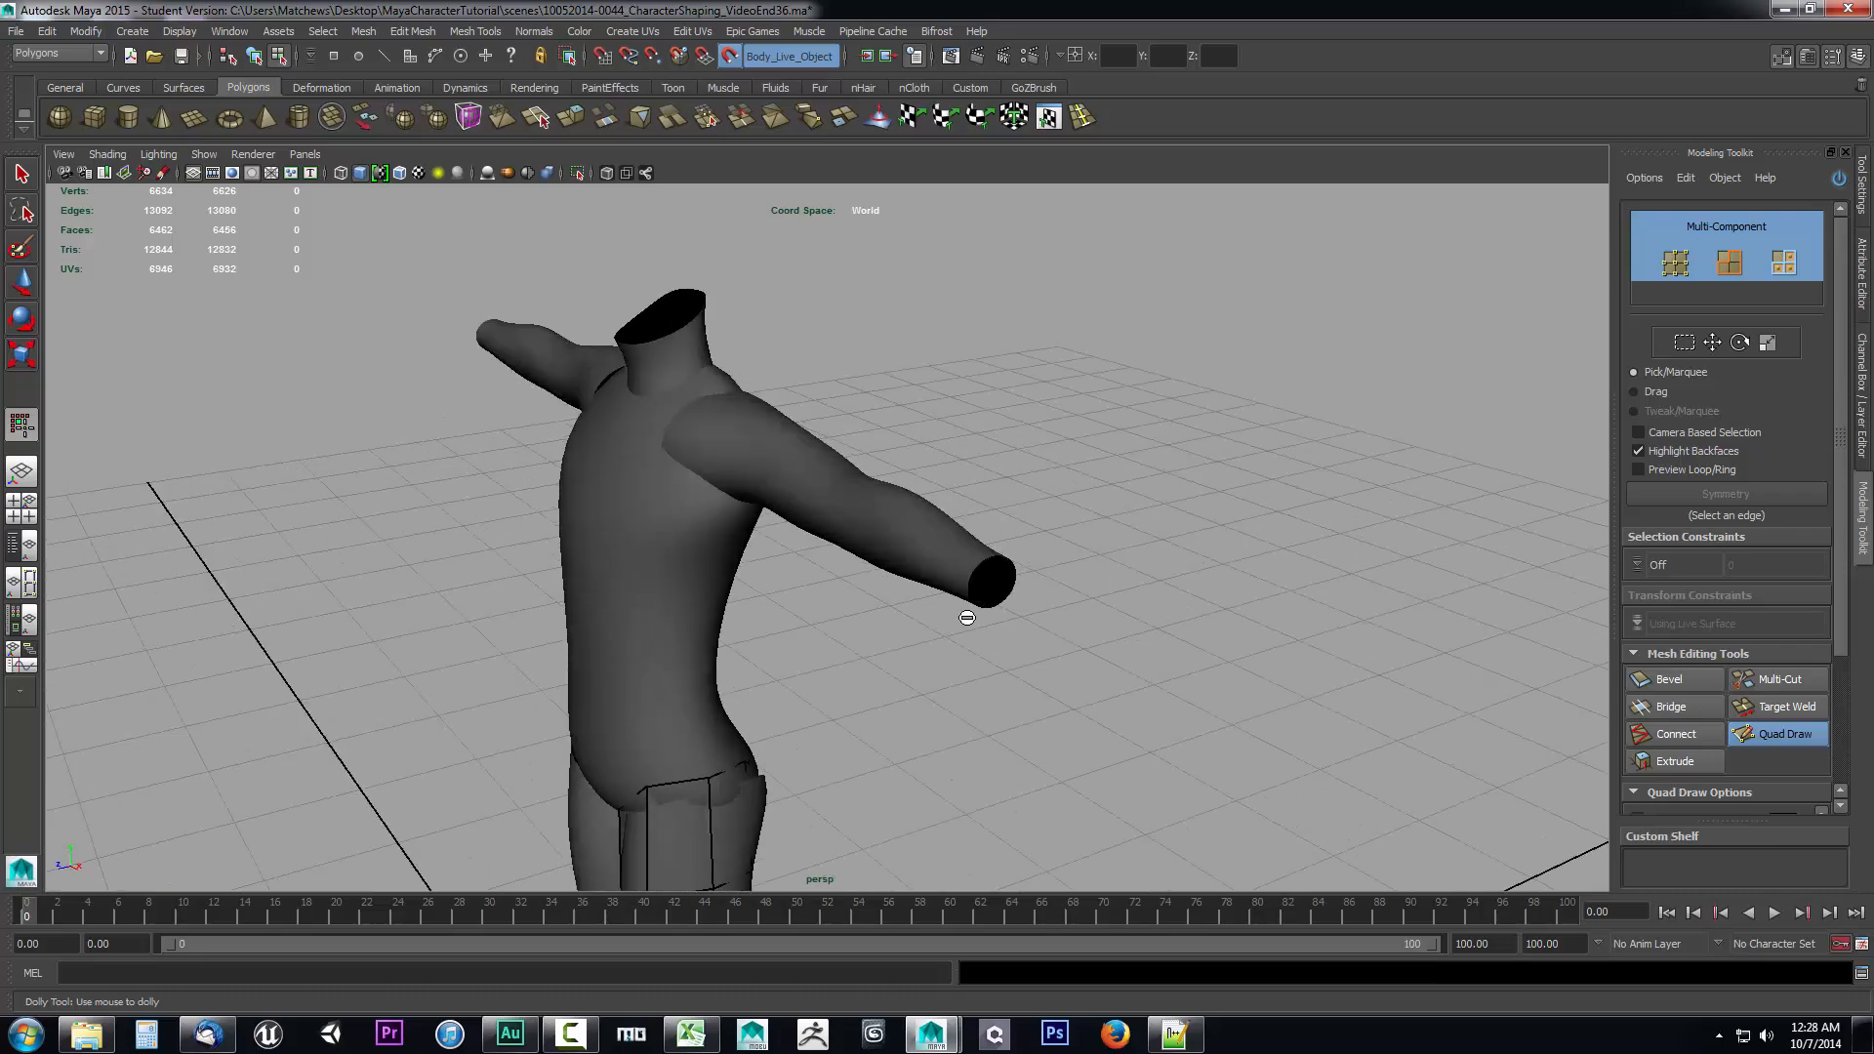
drag(967, 619, 1006, 634)
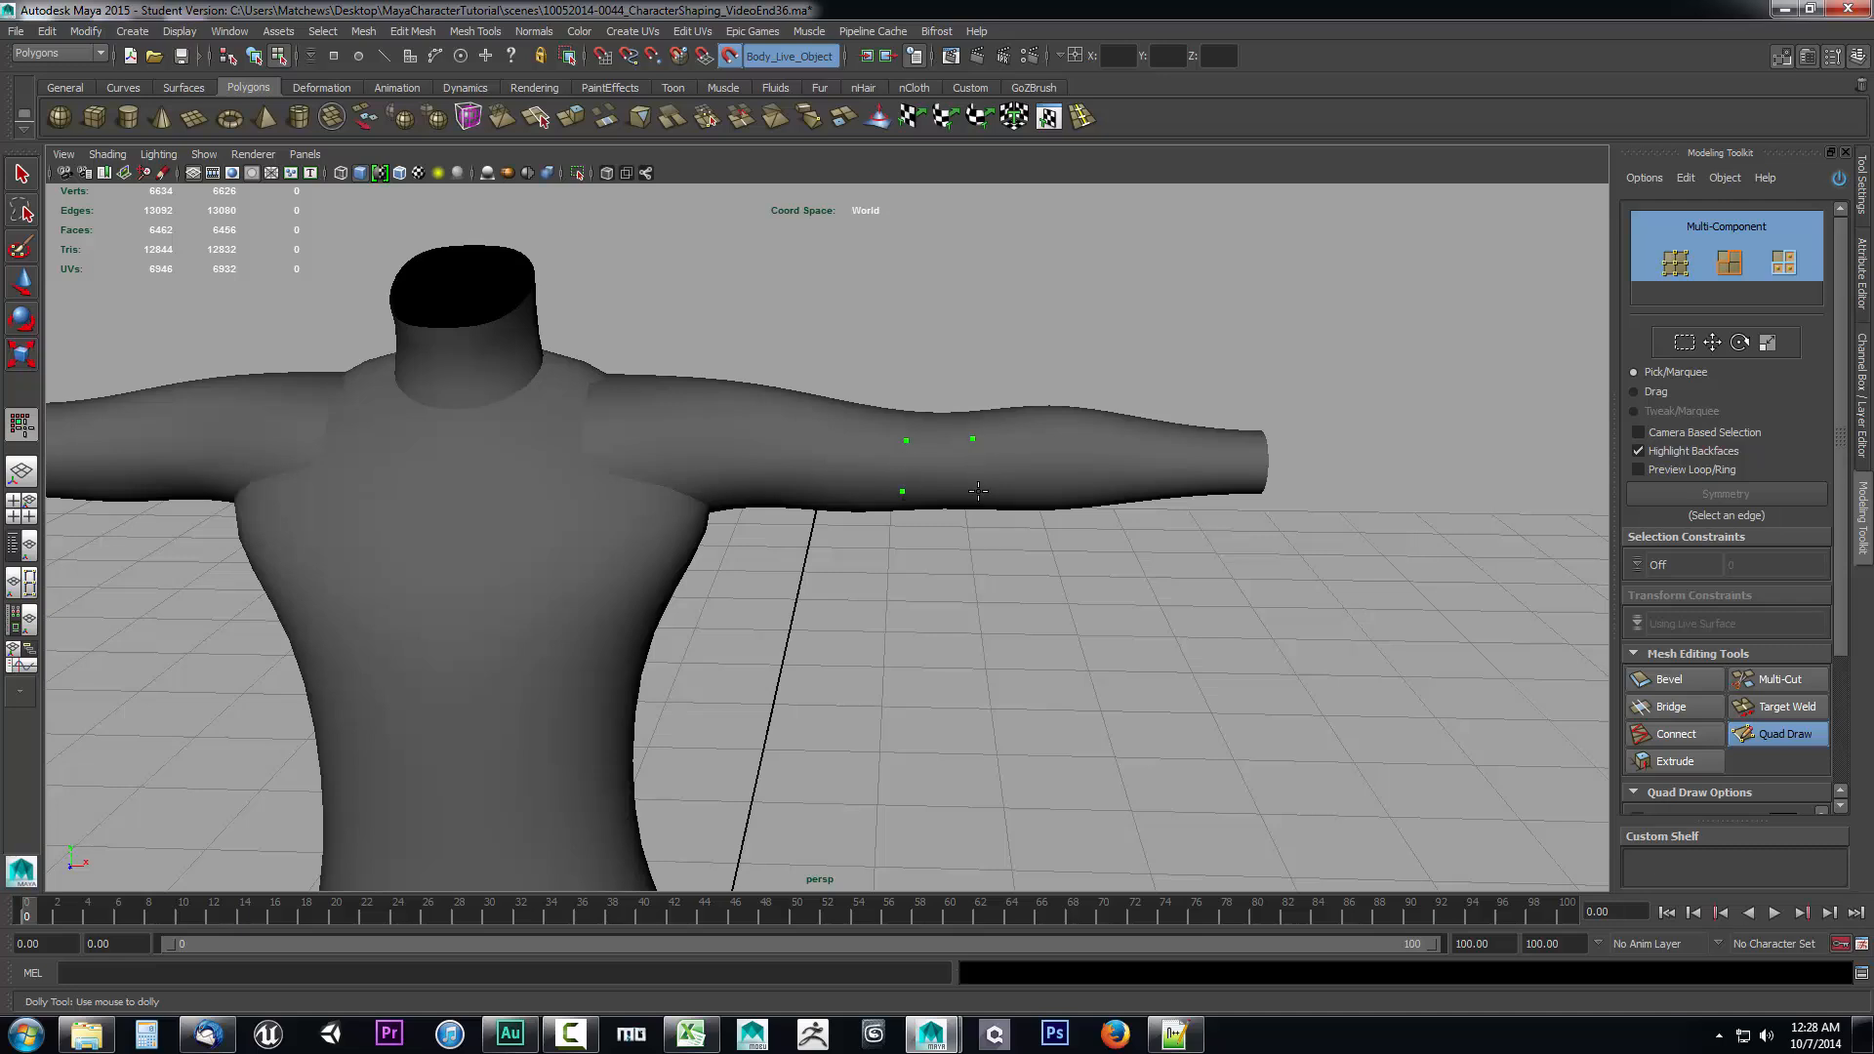
drag(979, 490, 947, 681)
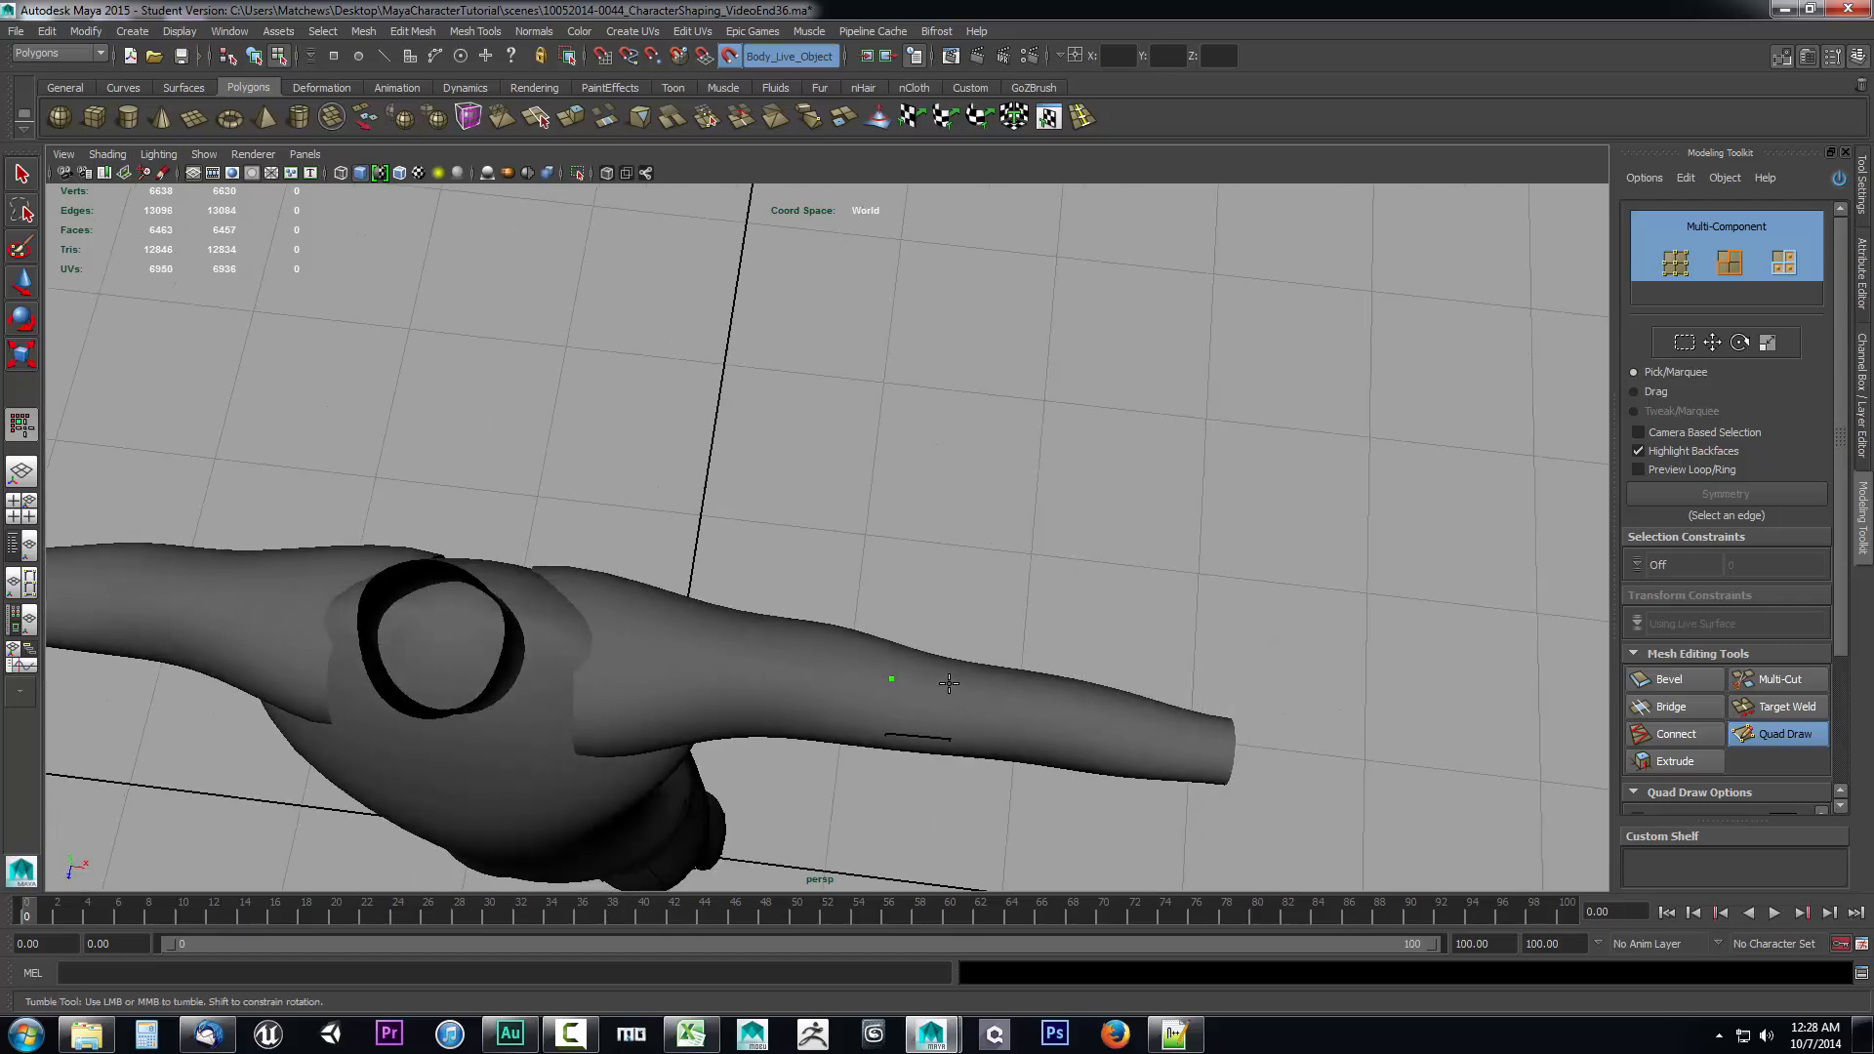
click(920, 699)
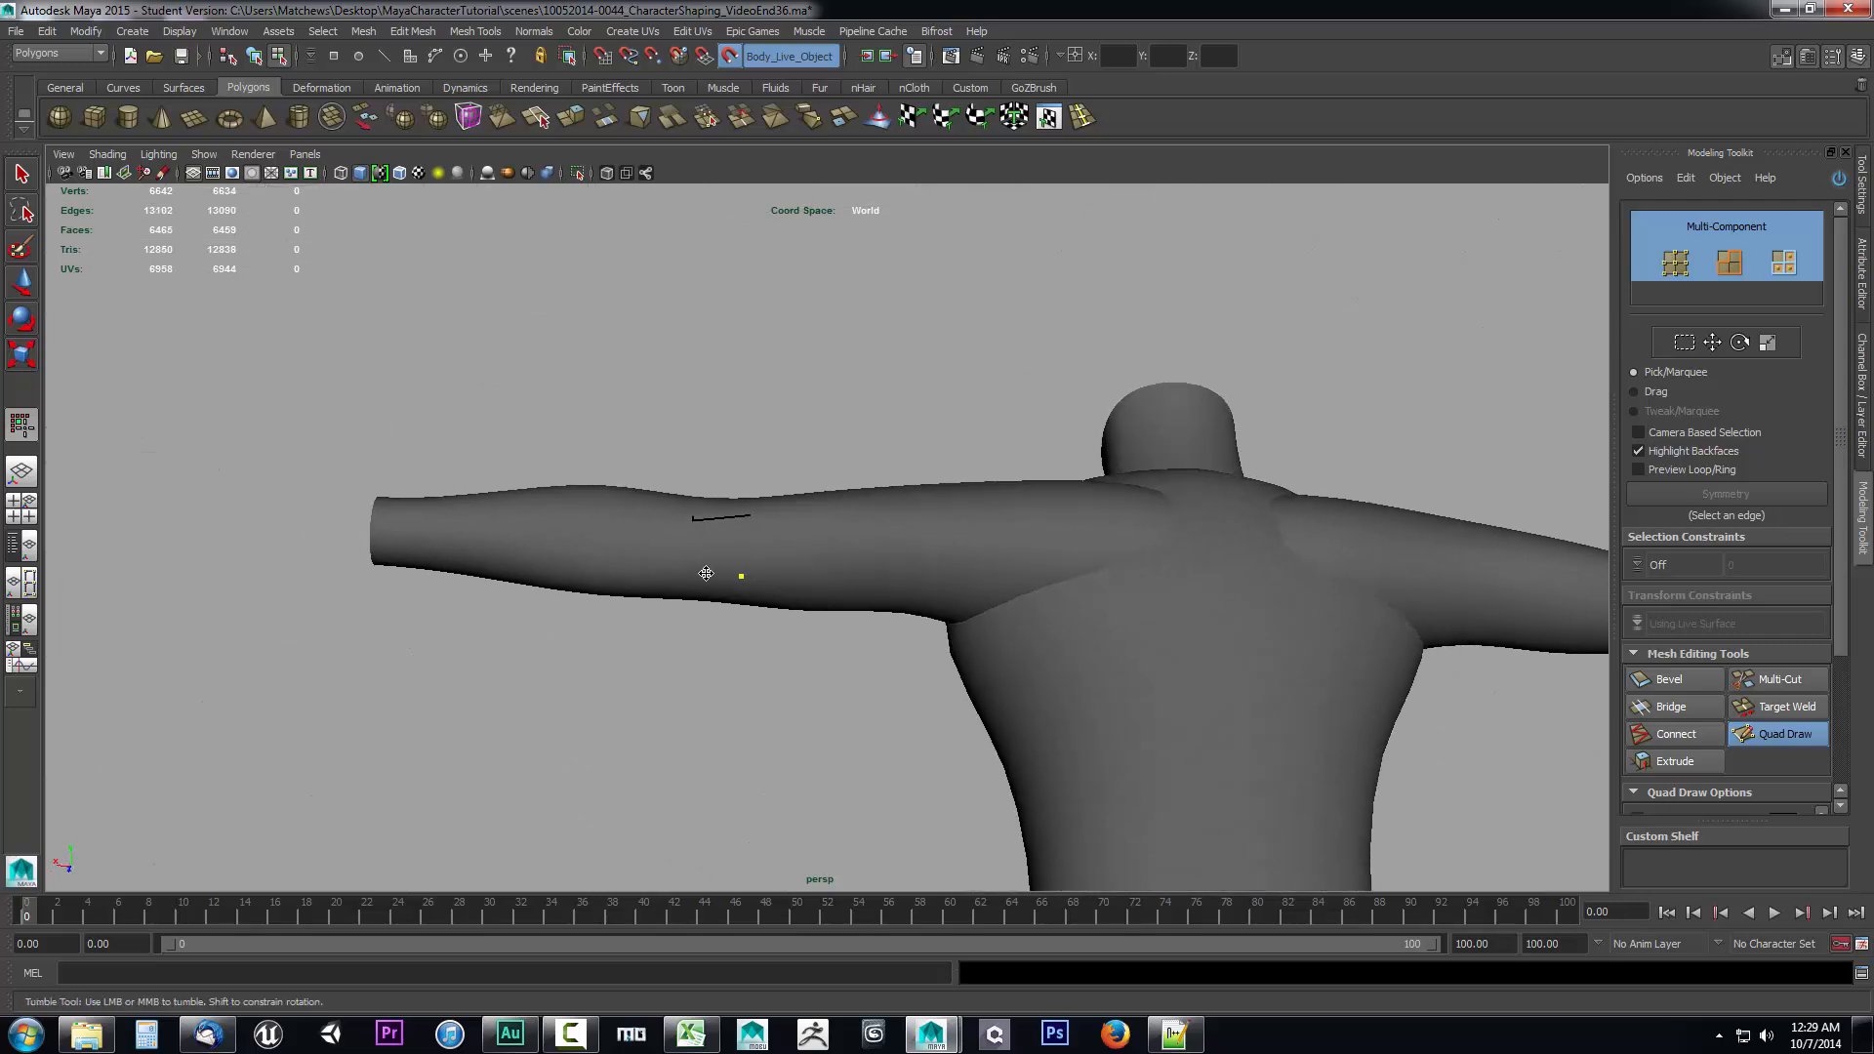
drag(705, 574, 1074, 652)
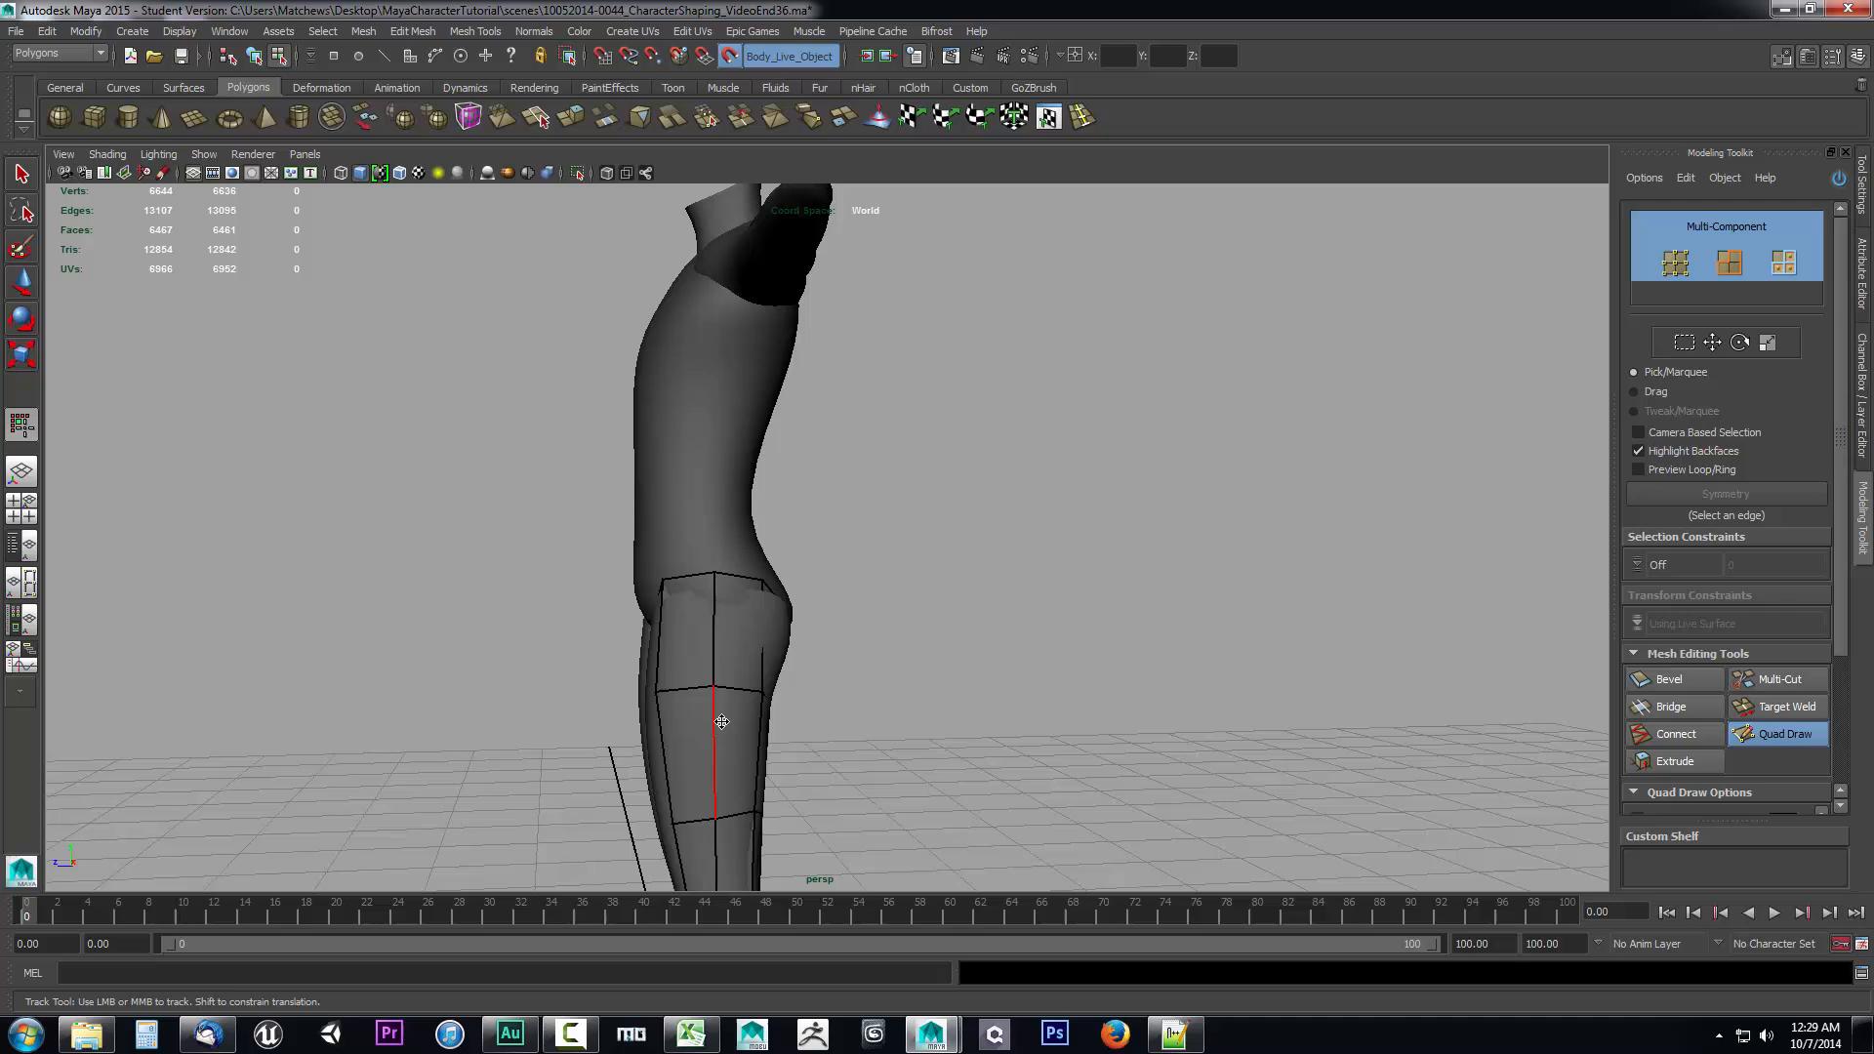
drag(722, 721, 978, 589)
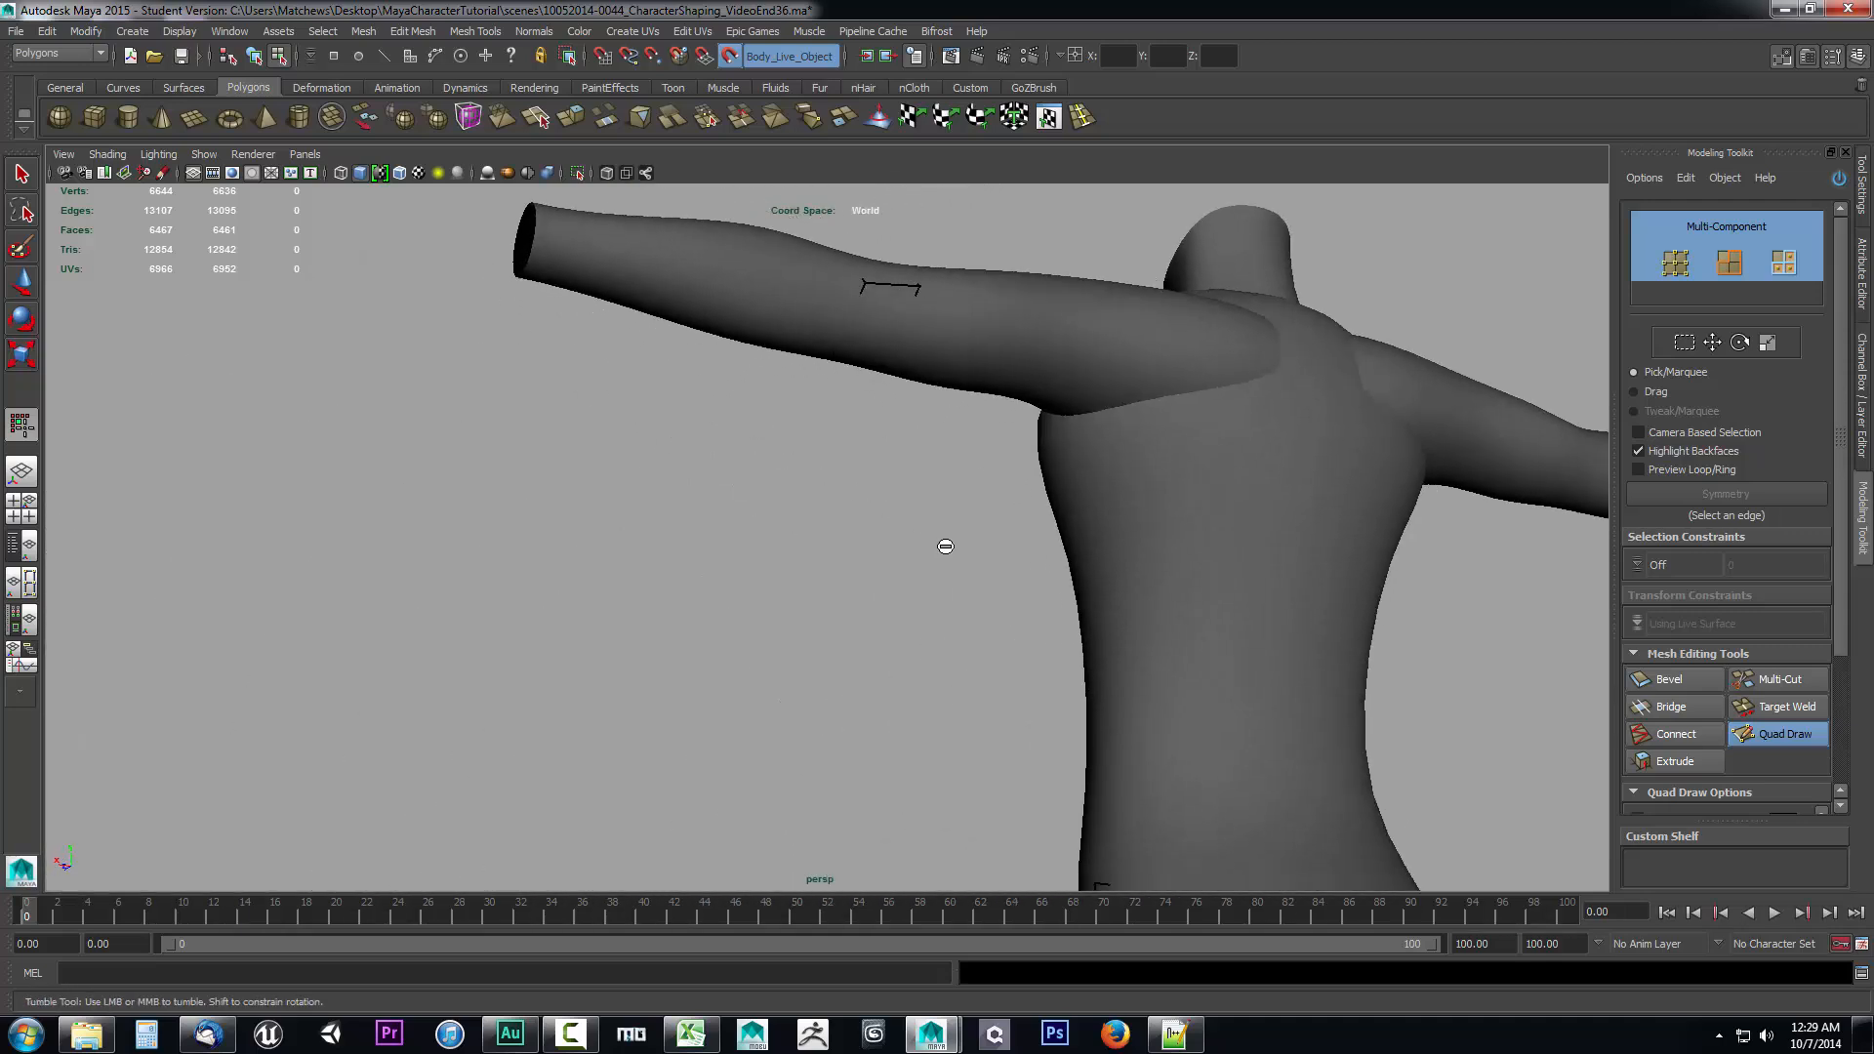
drag(945, 547, 795, 477)
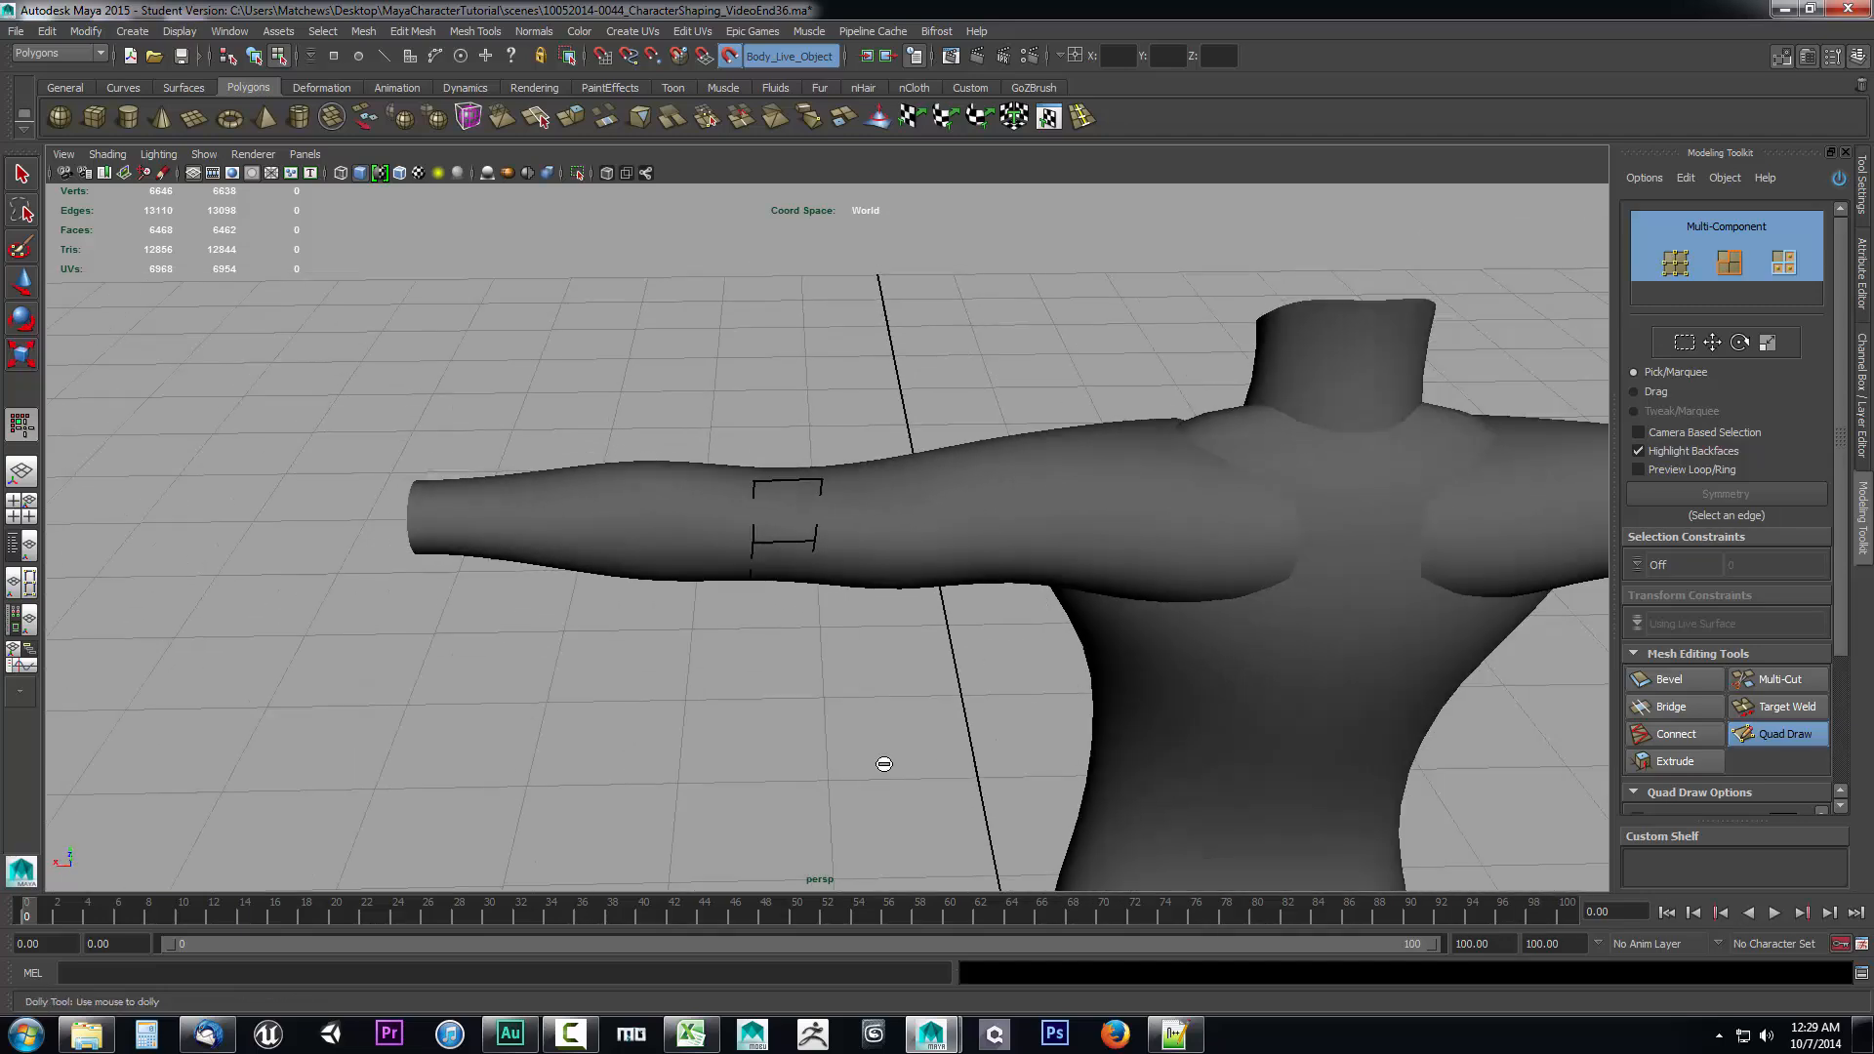
- Drop quad points near the elbow and fill them into a ring wrapping the upper arm
drag(883, 766, 1115, 699)
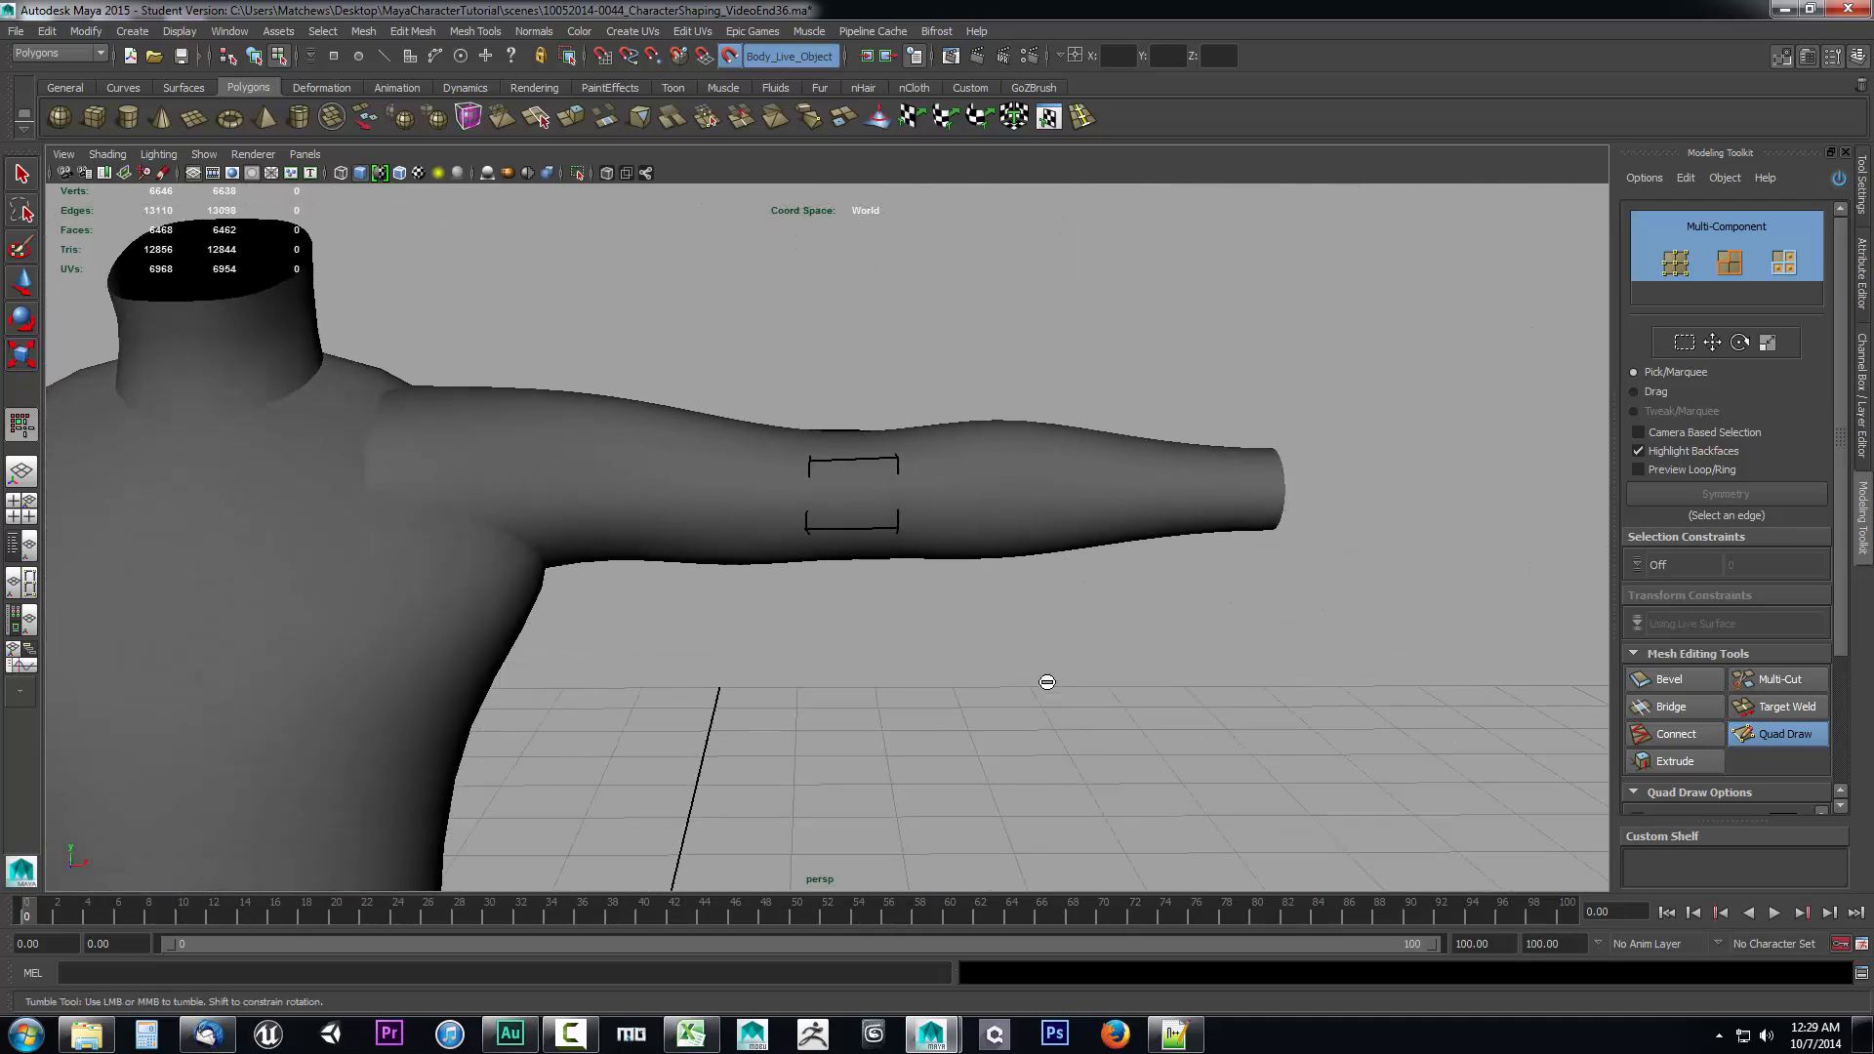
drag(1046, 681, 818, 463)
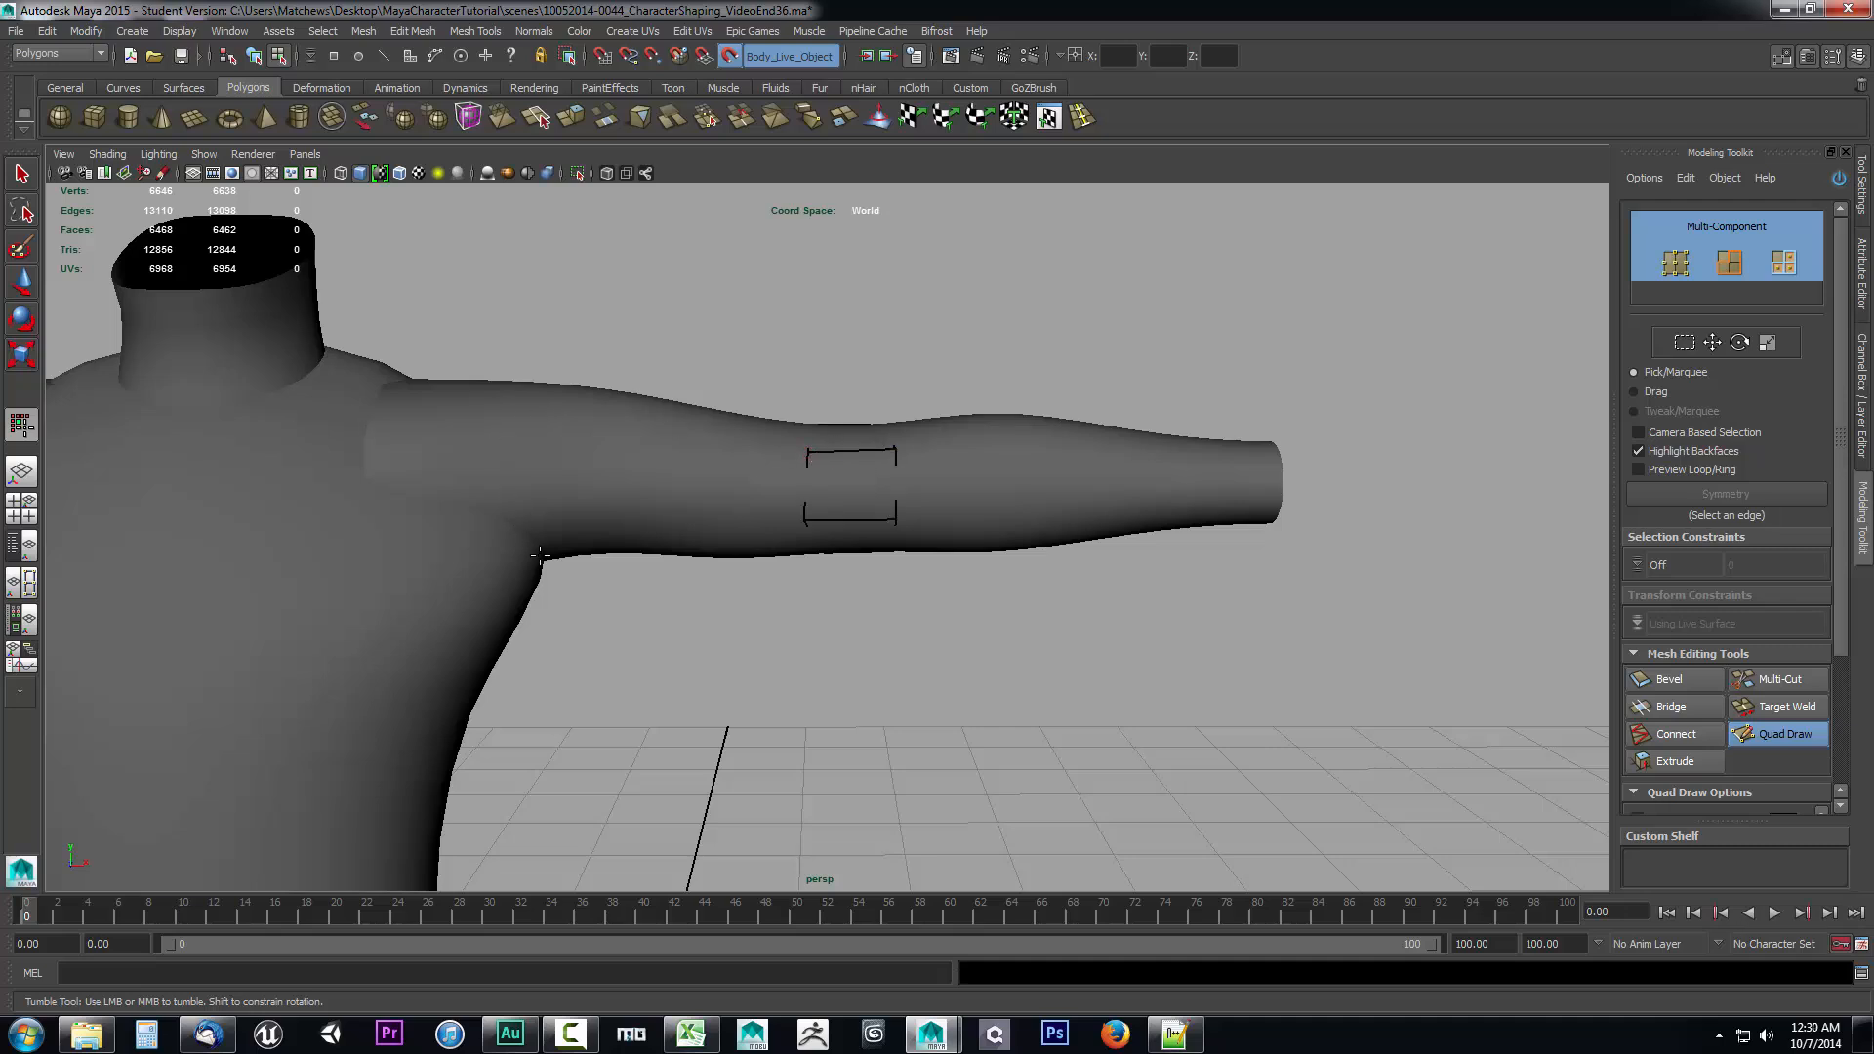
mouse_move(953, 457)
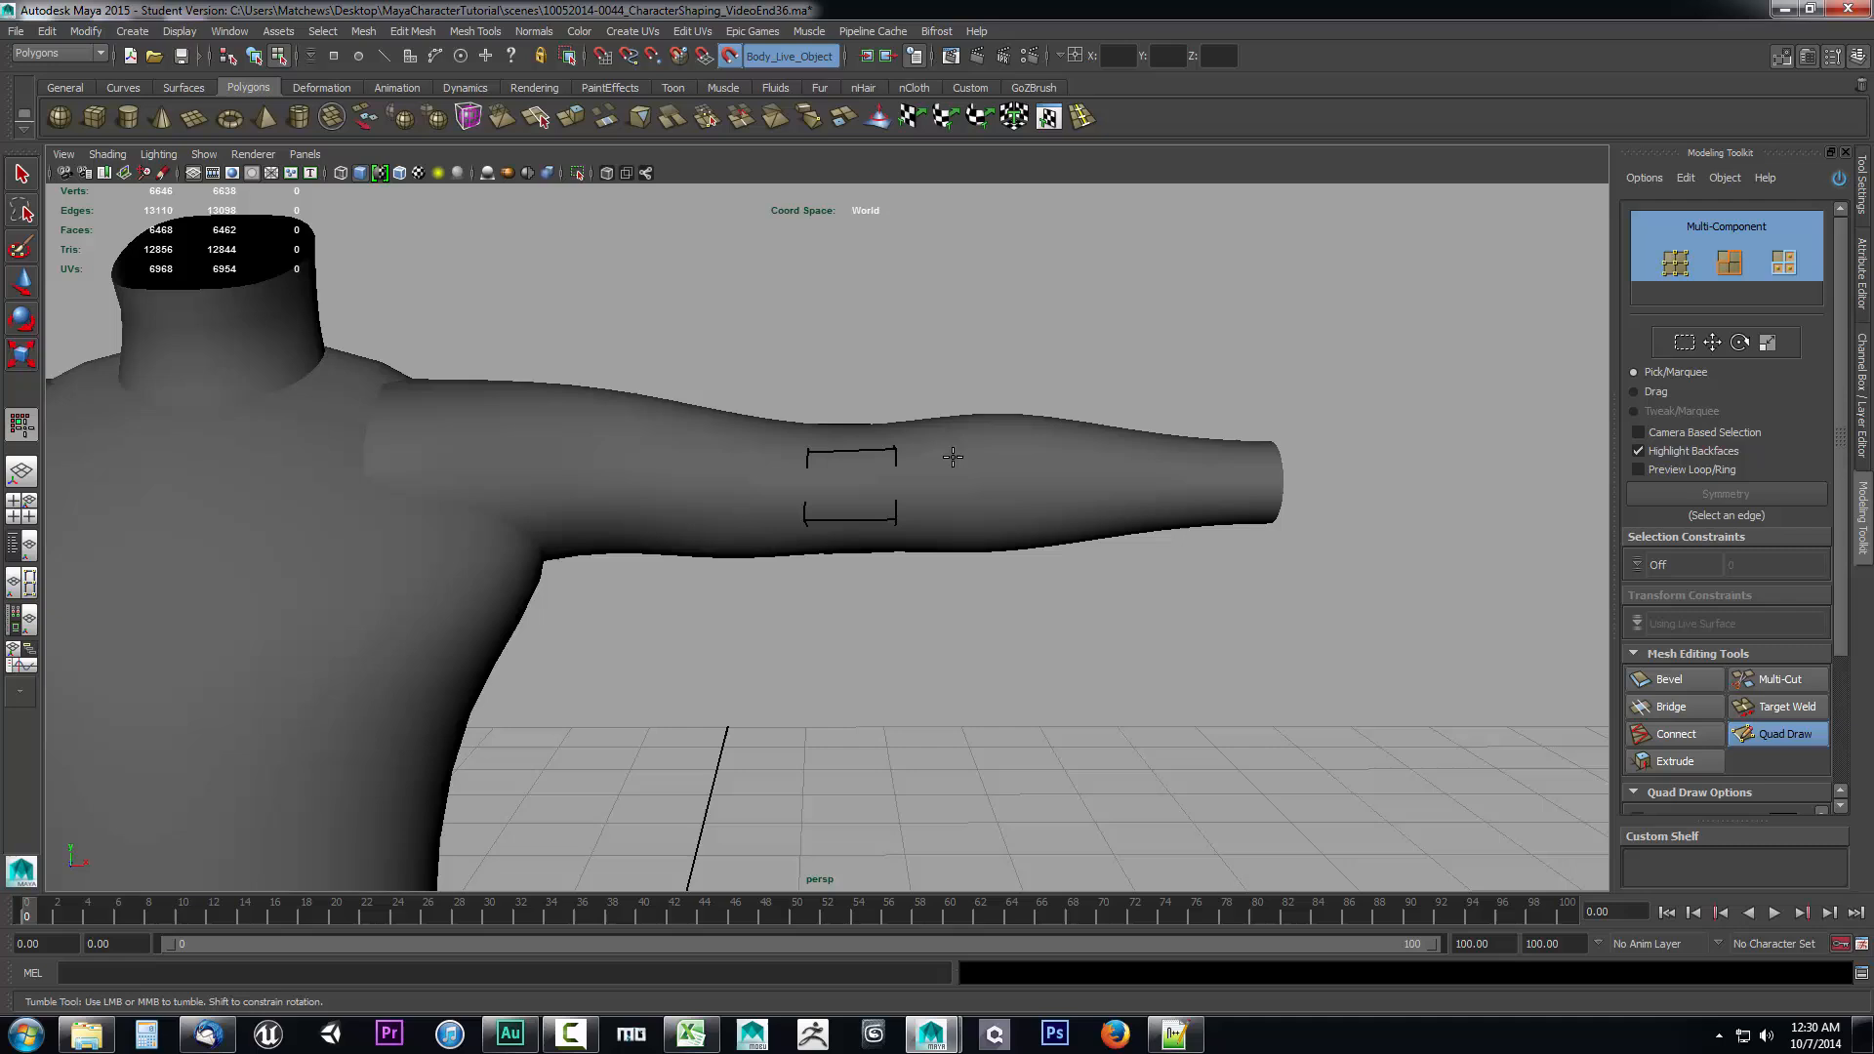
click(844, 515)
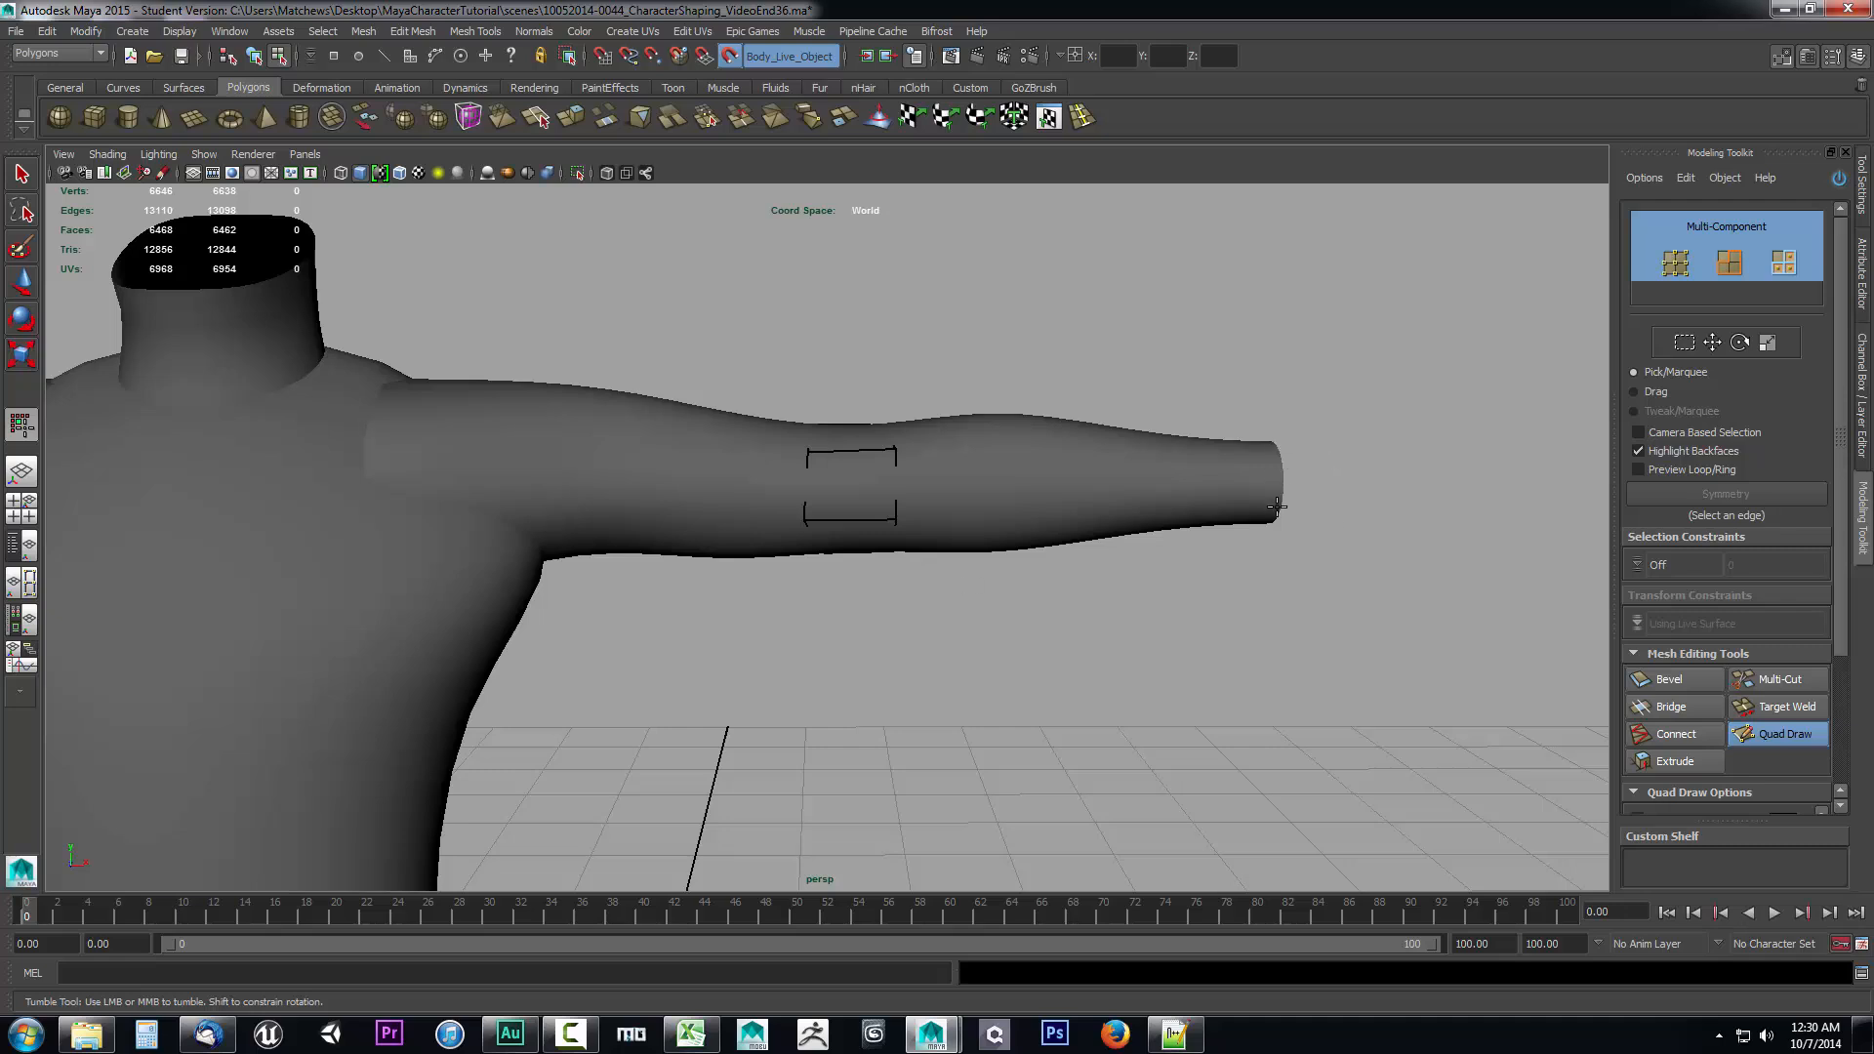
mouse_move(1263, 478)
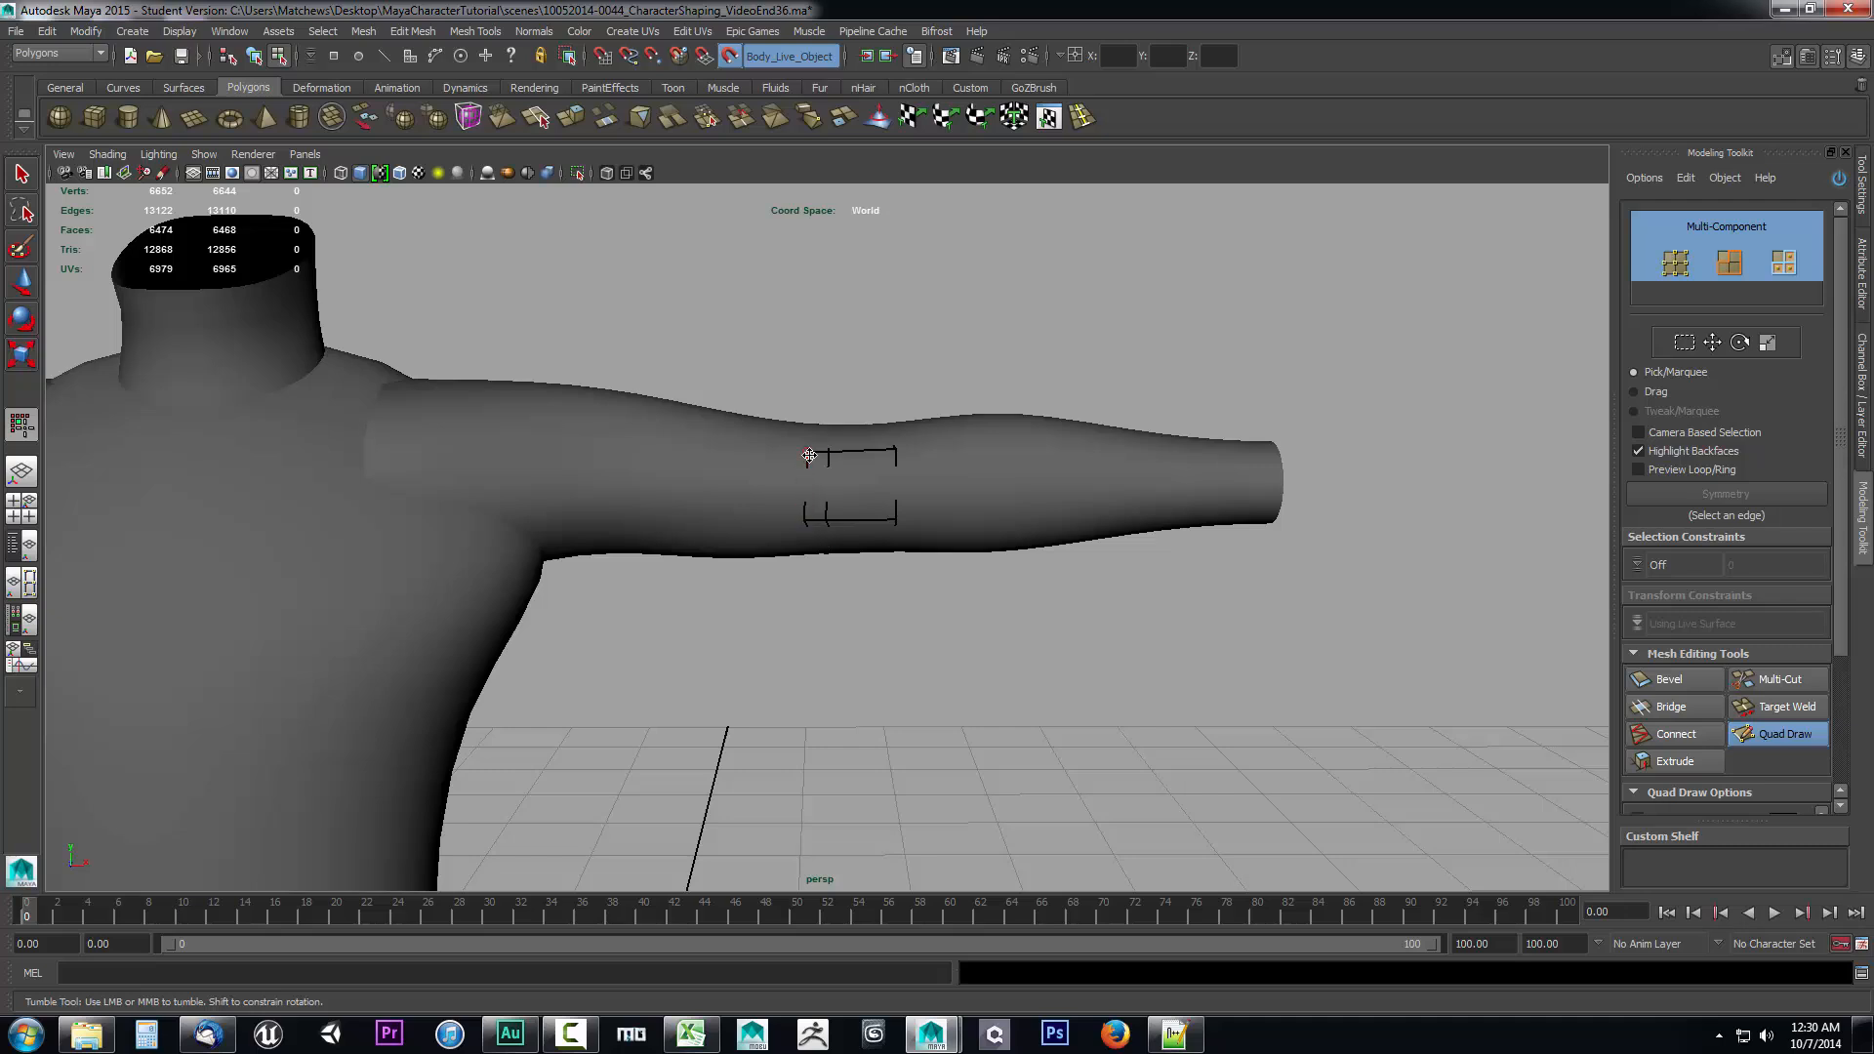
click(851, 449)
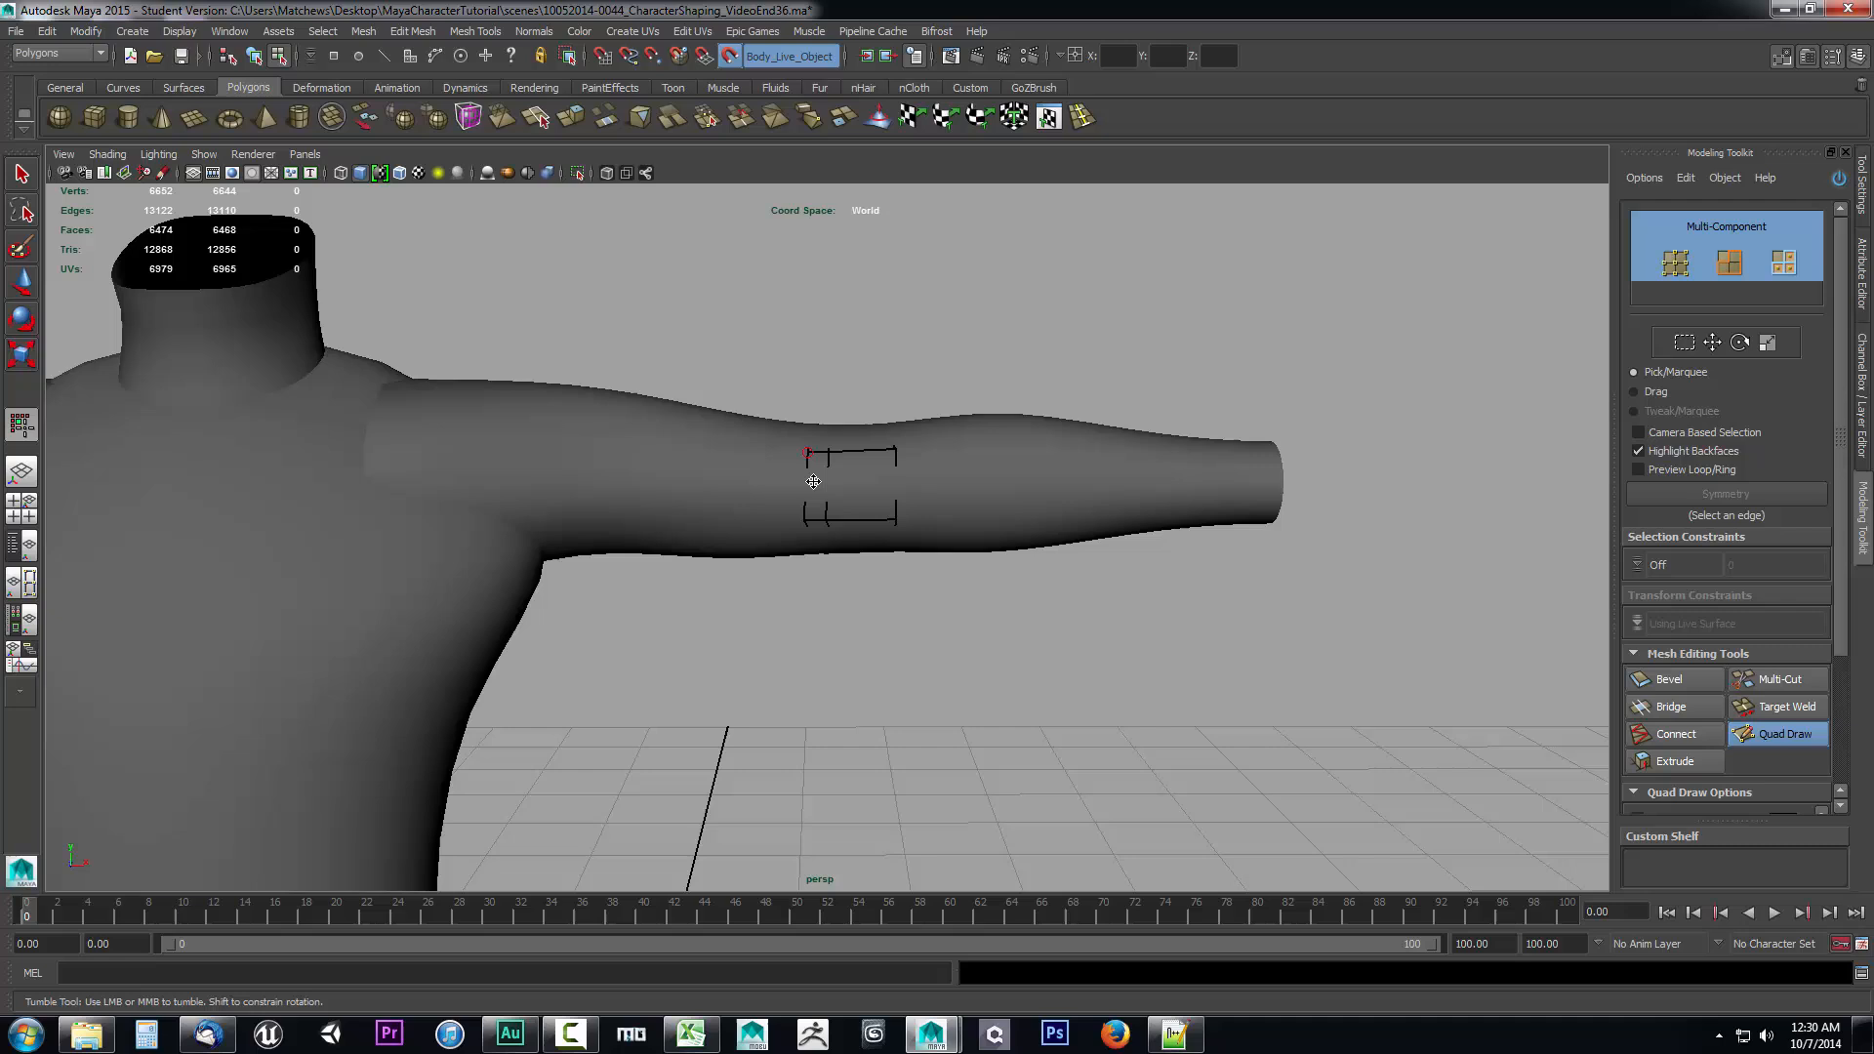
drag(806, 455, 556, 514)
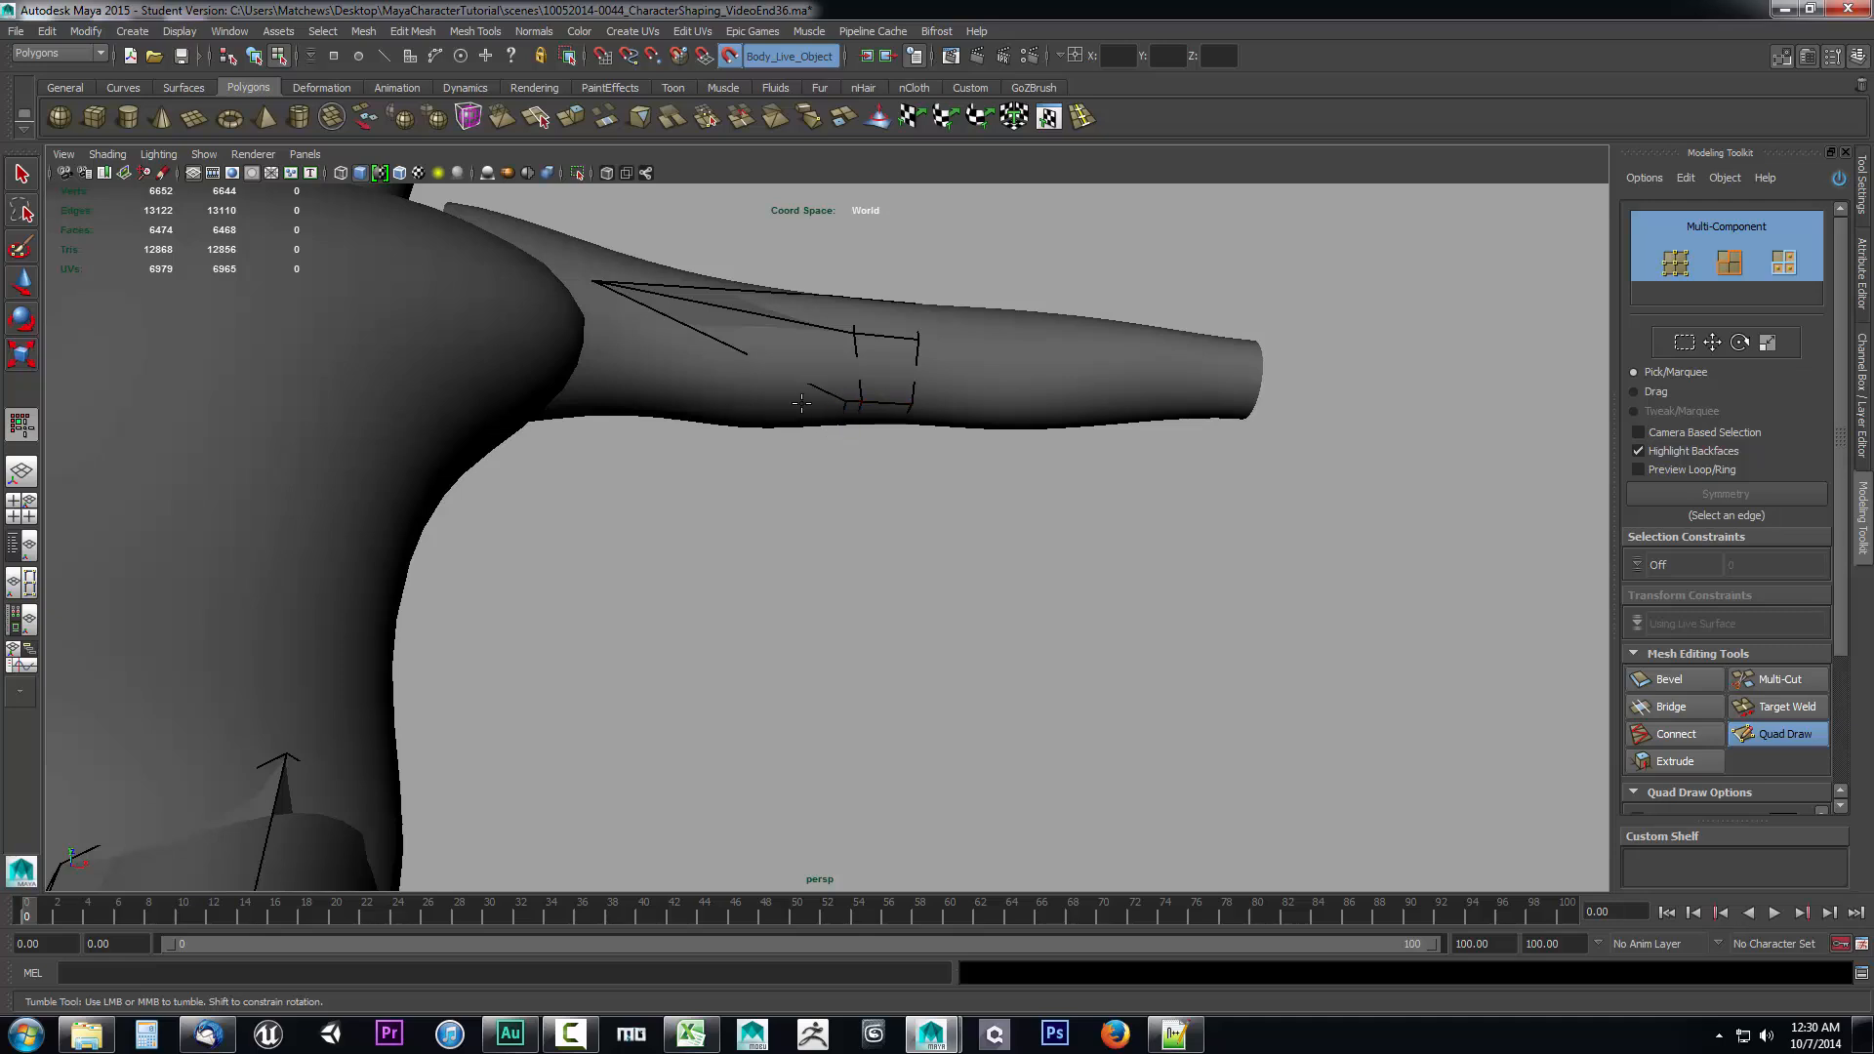
drag(800, 406, 742, 531)
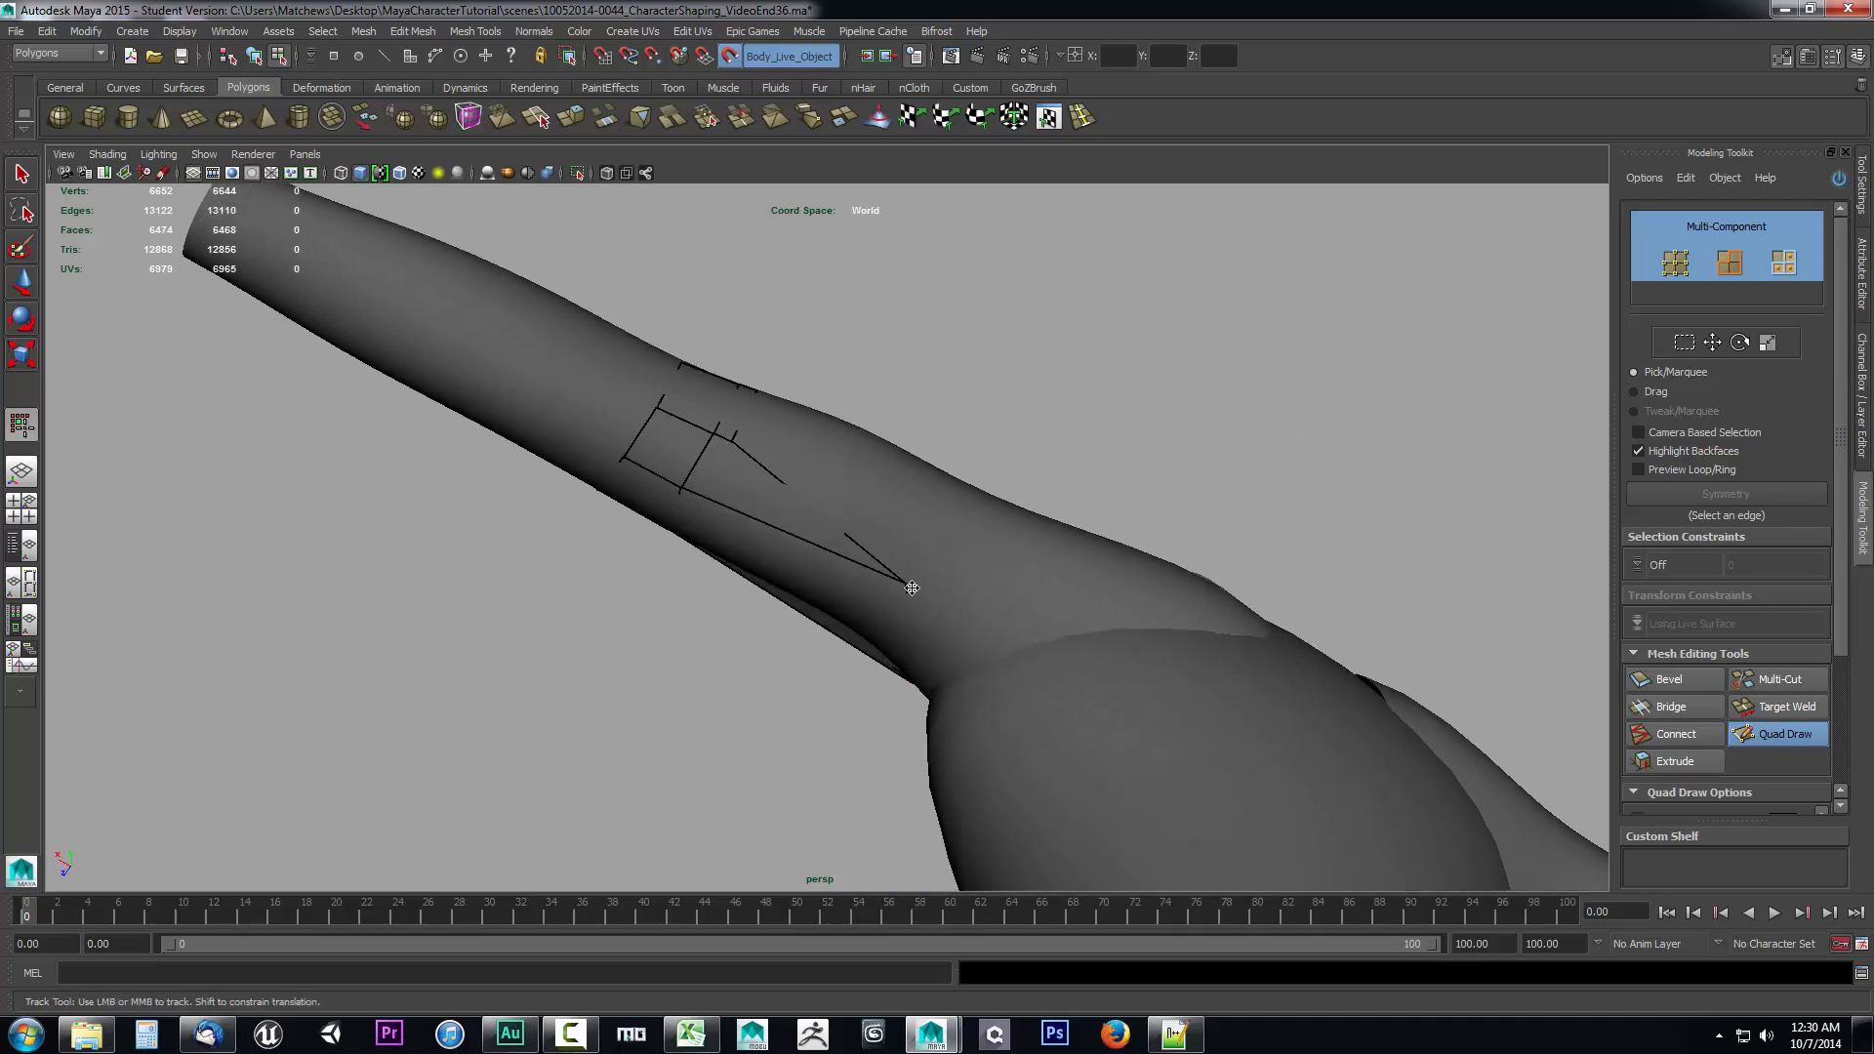
drag(912, 588, 902, 518)
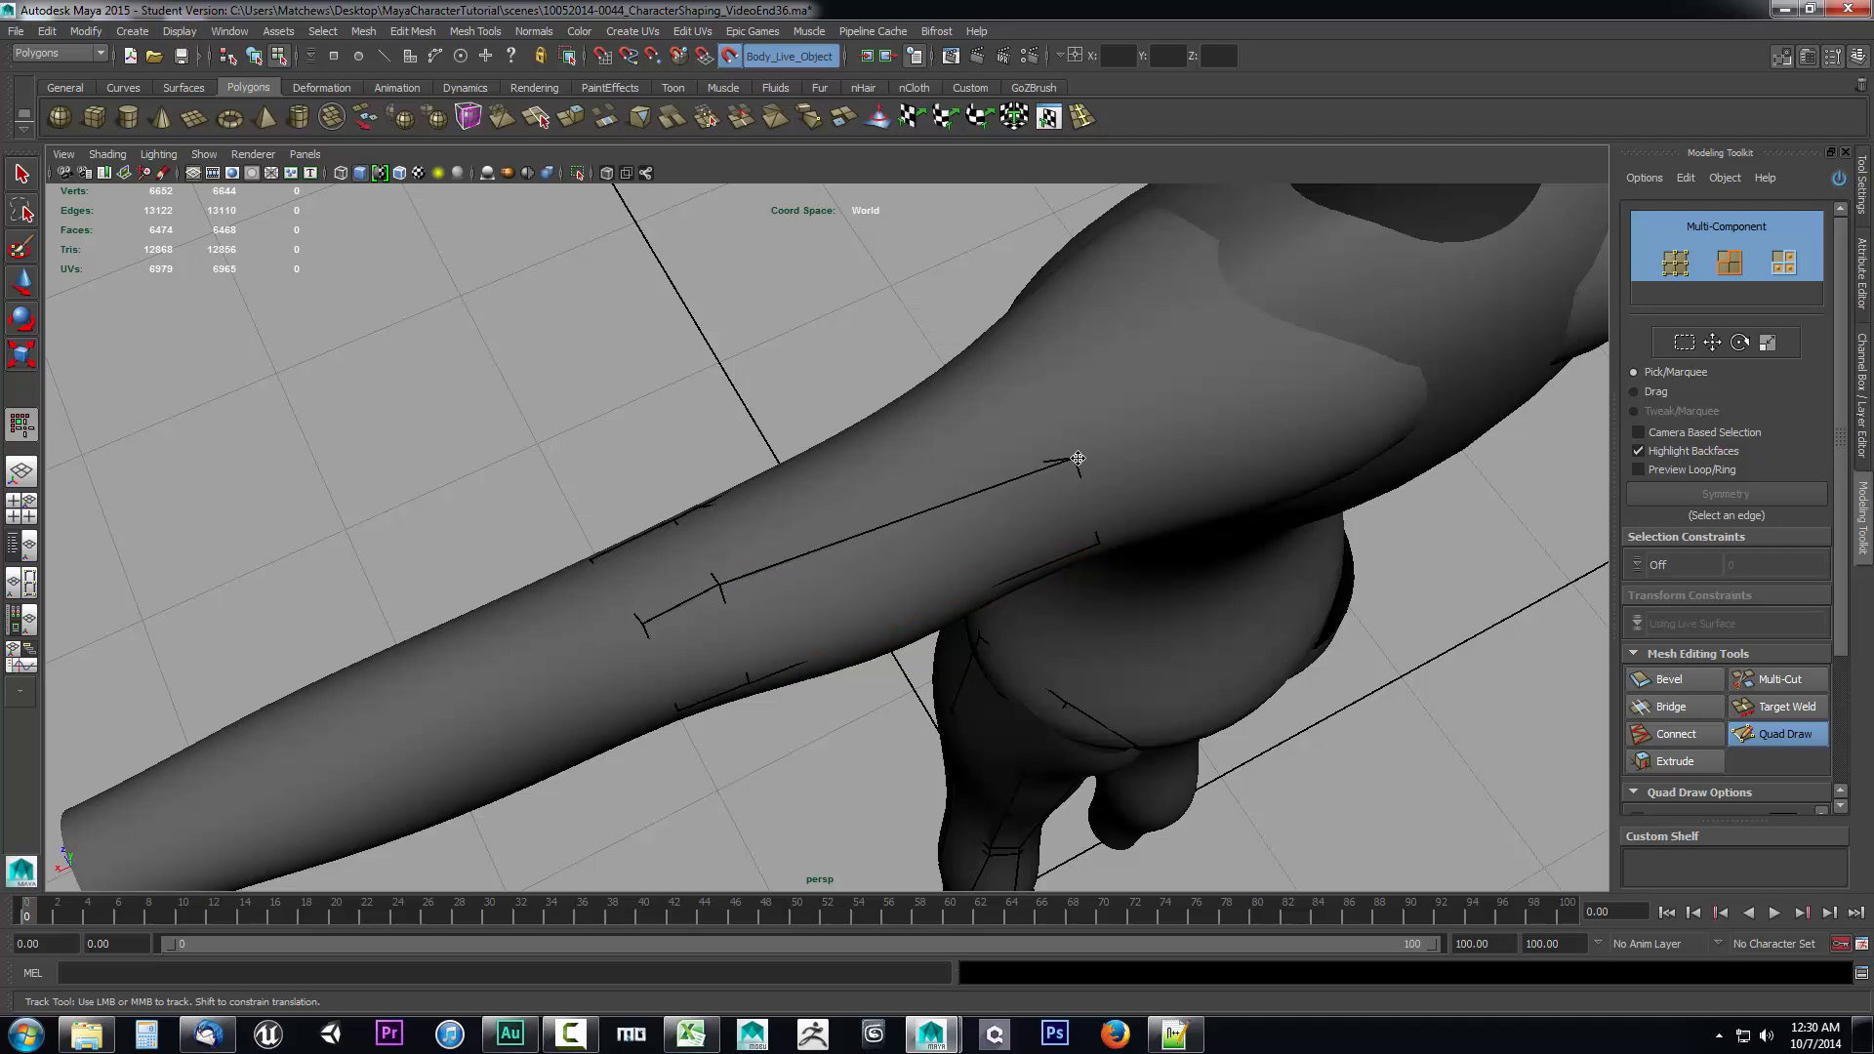
drag(1075, 457, 951, 513)
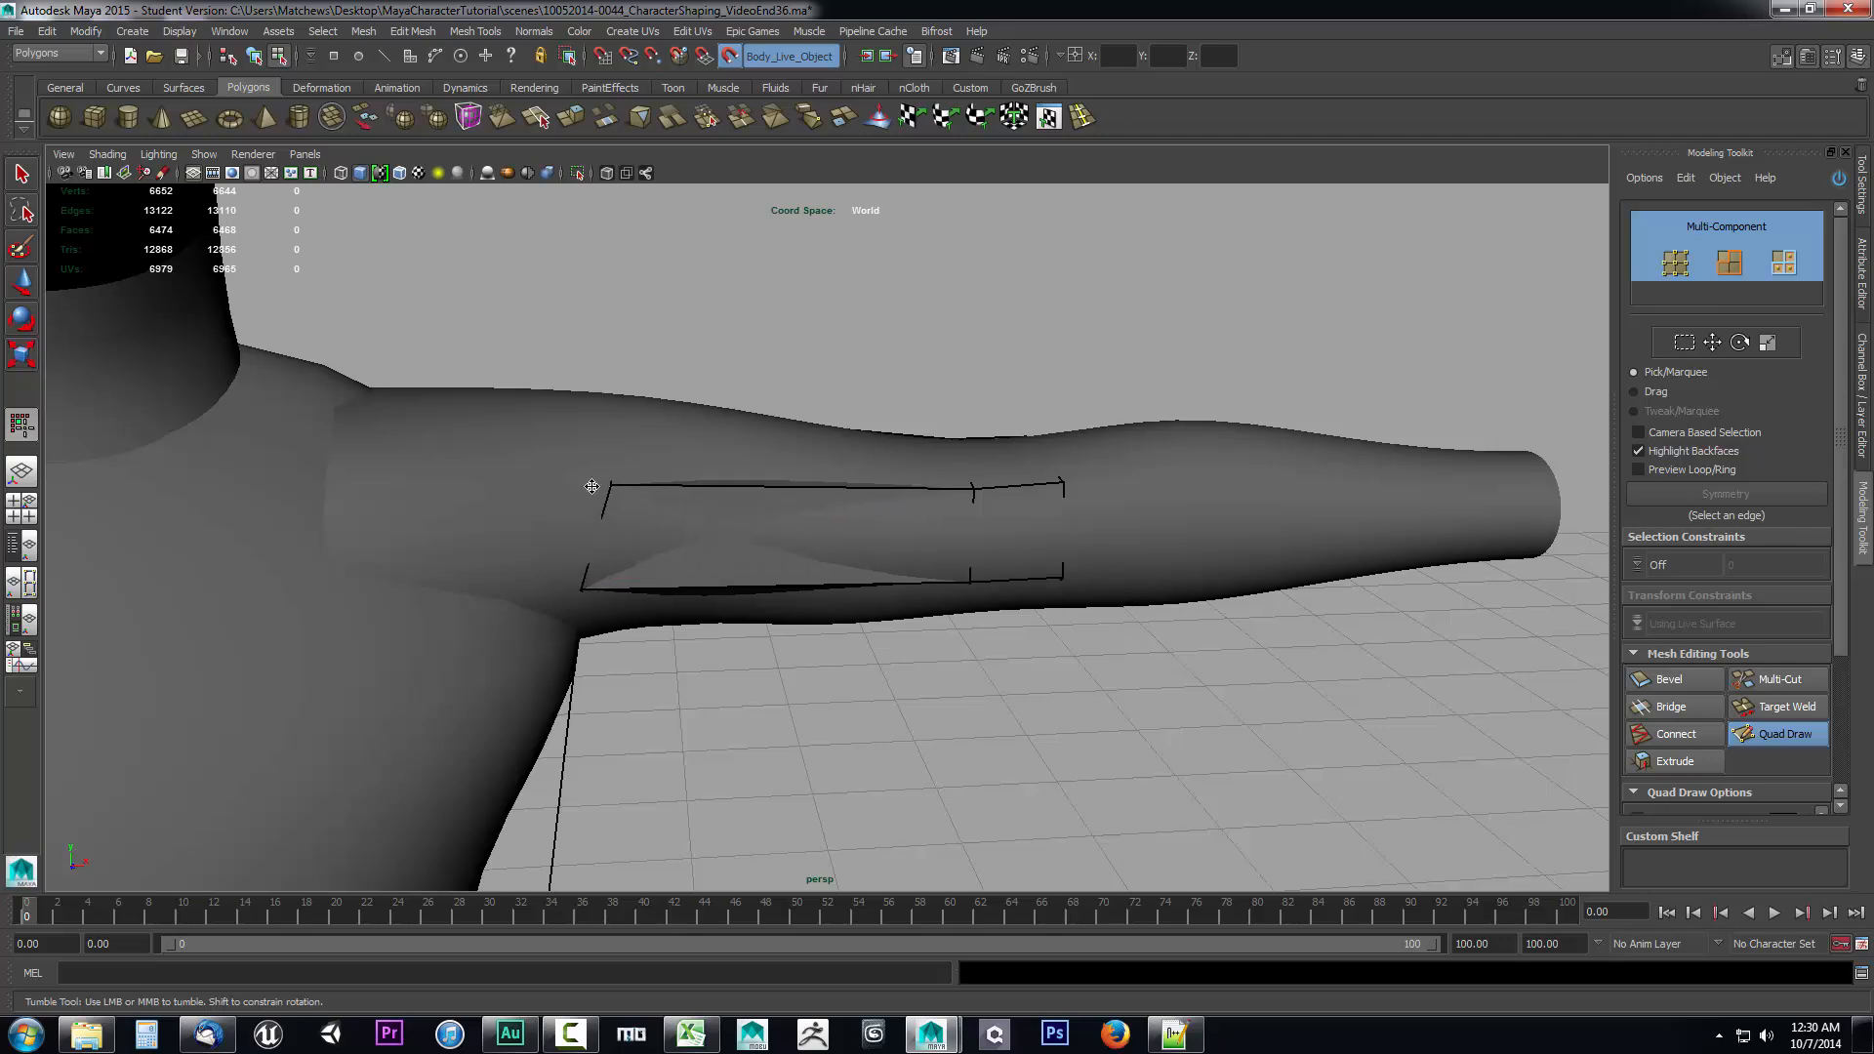
drag(591, 486, 884, 654)
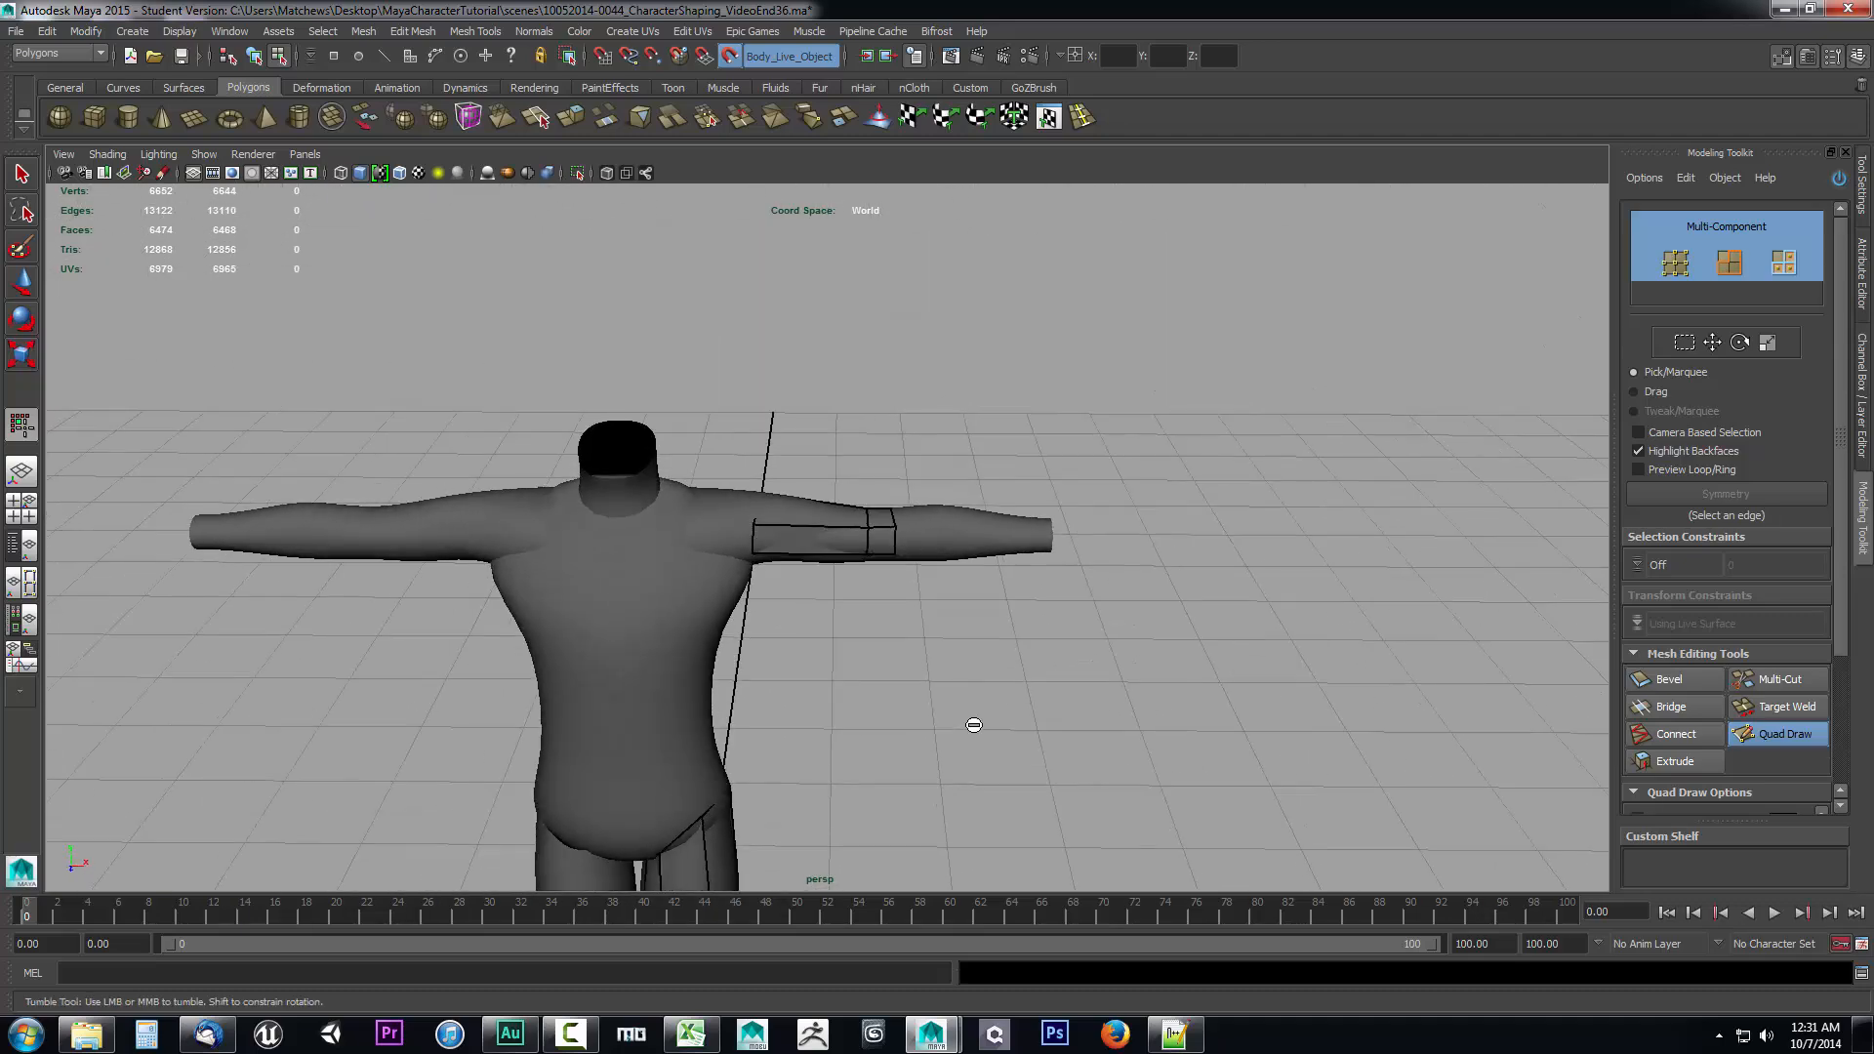
- Extend the quad strips along the forearm down to the wrist, checking coverage around the arm
drag(972, 727, 765, 471)
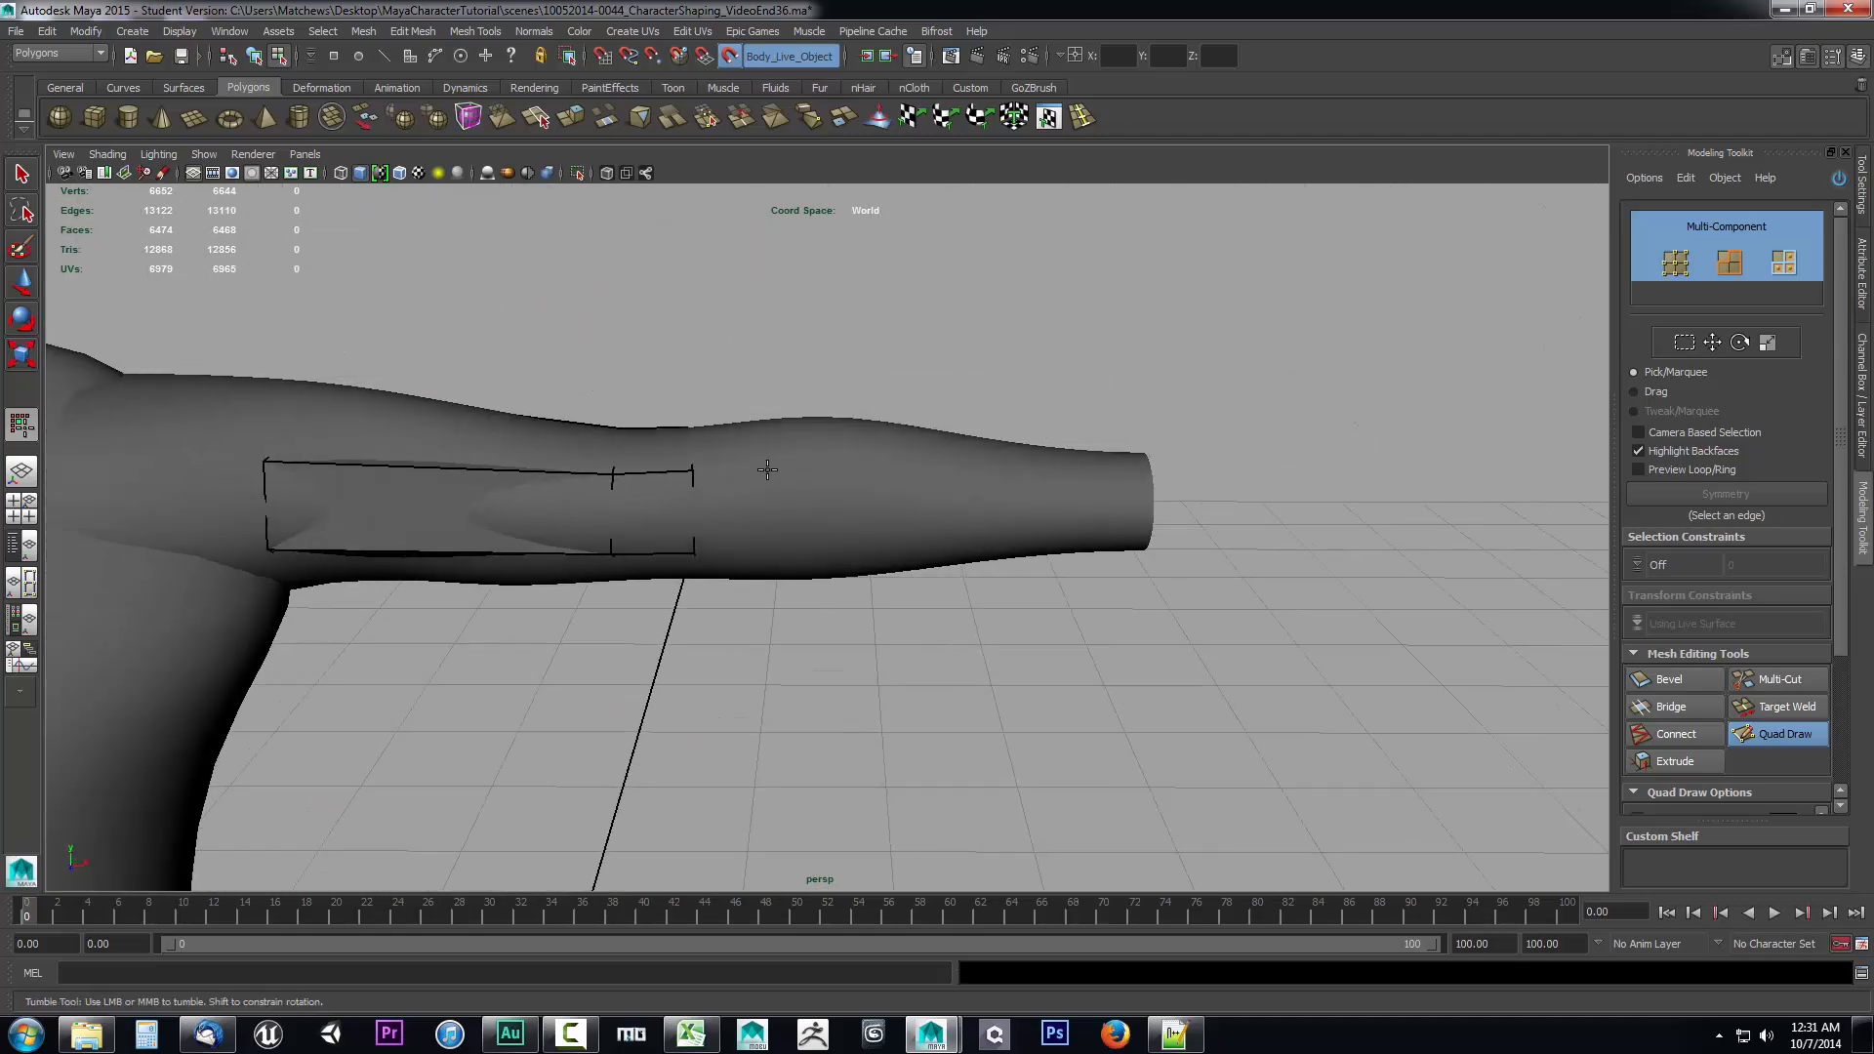
click(676, 490)
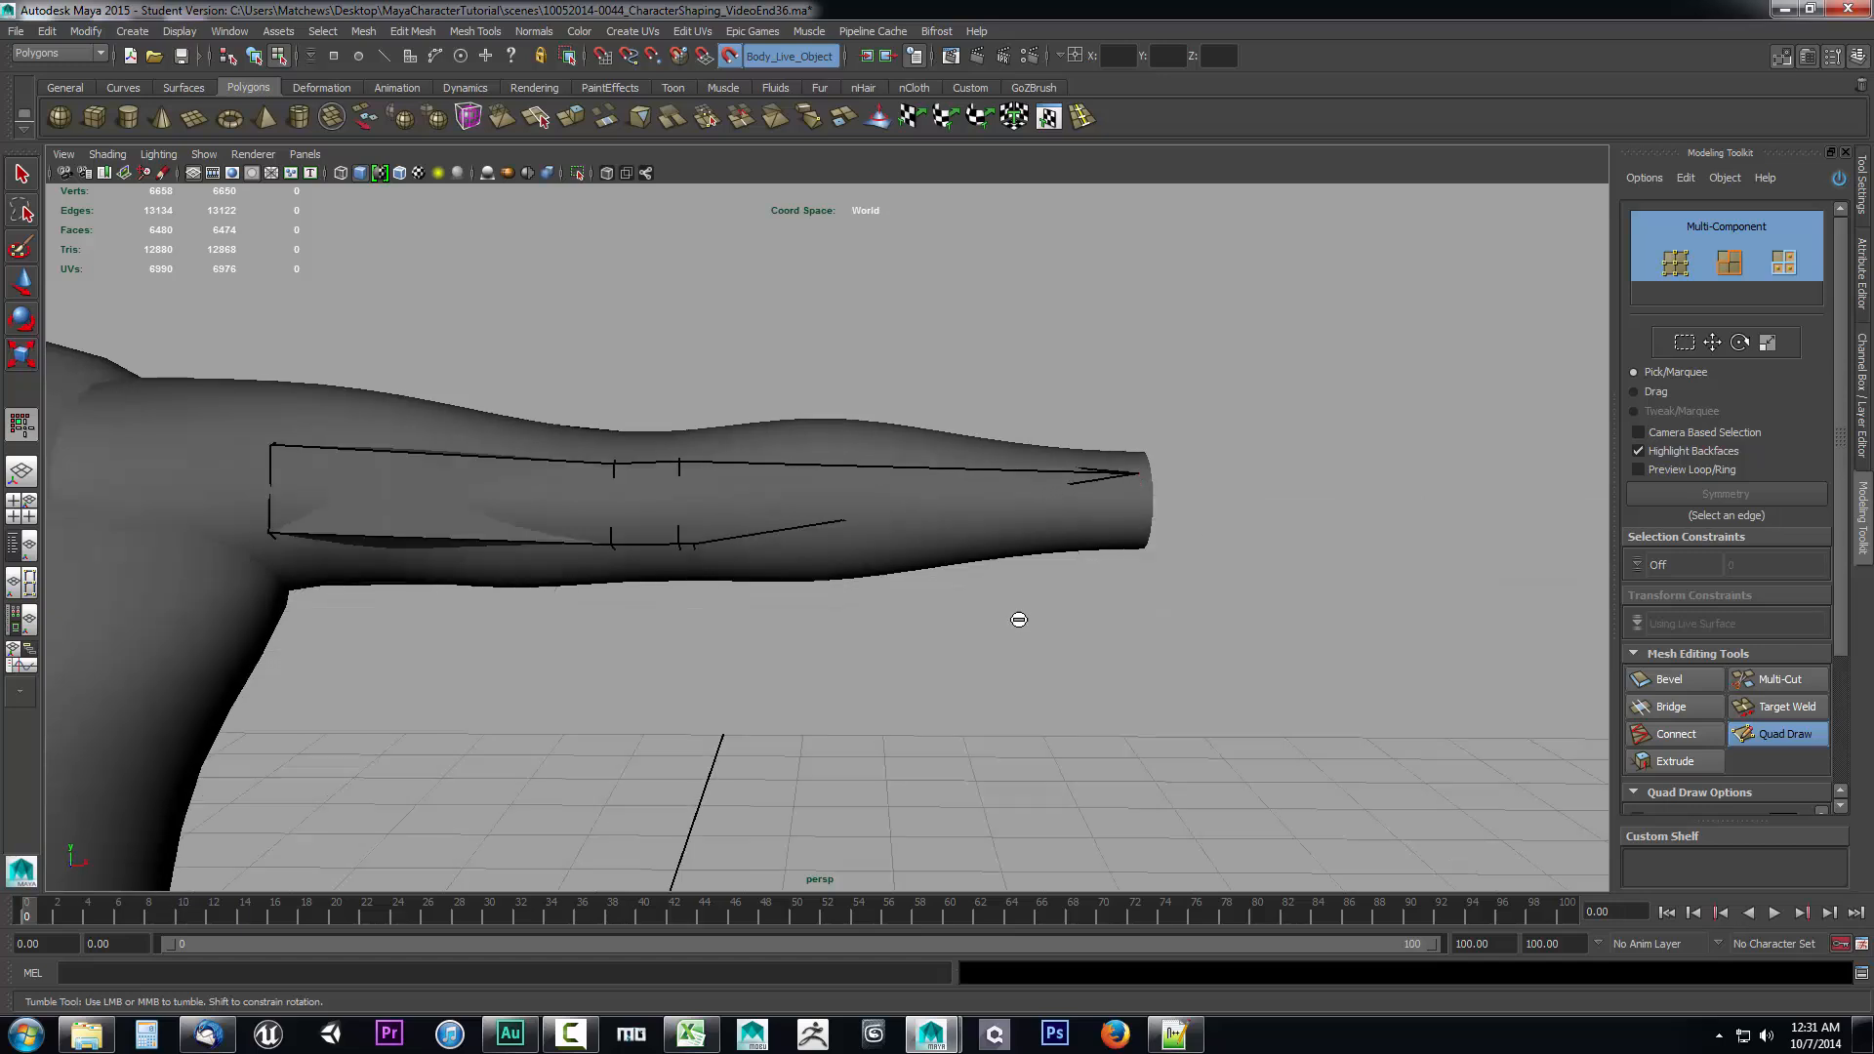
drag(1019, 618, 1066, 520)
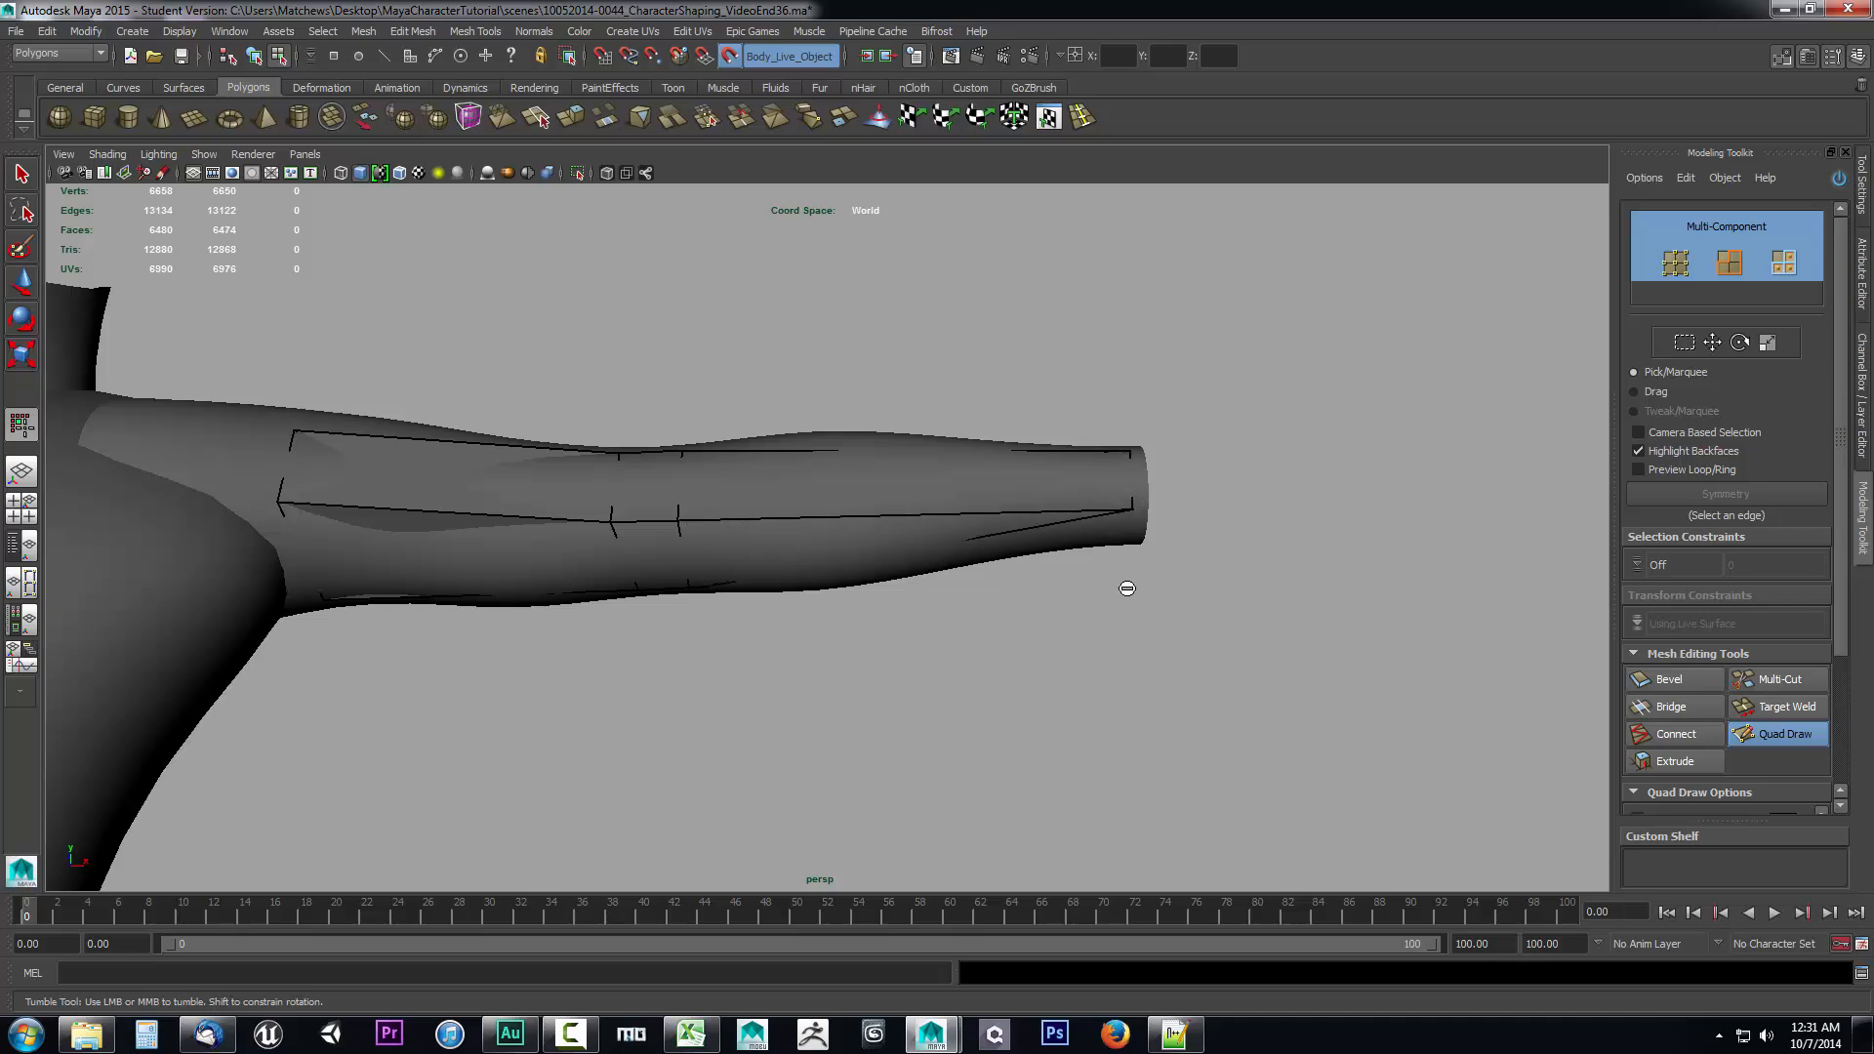
drag(1125, 588, 742, 555)
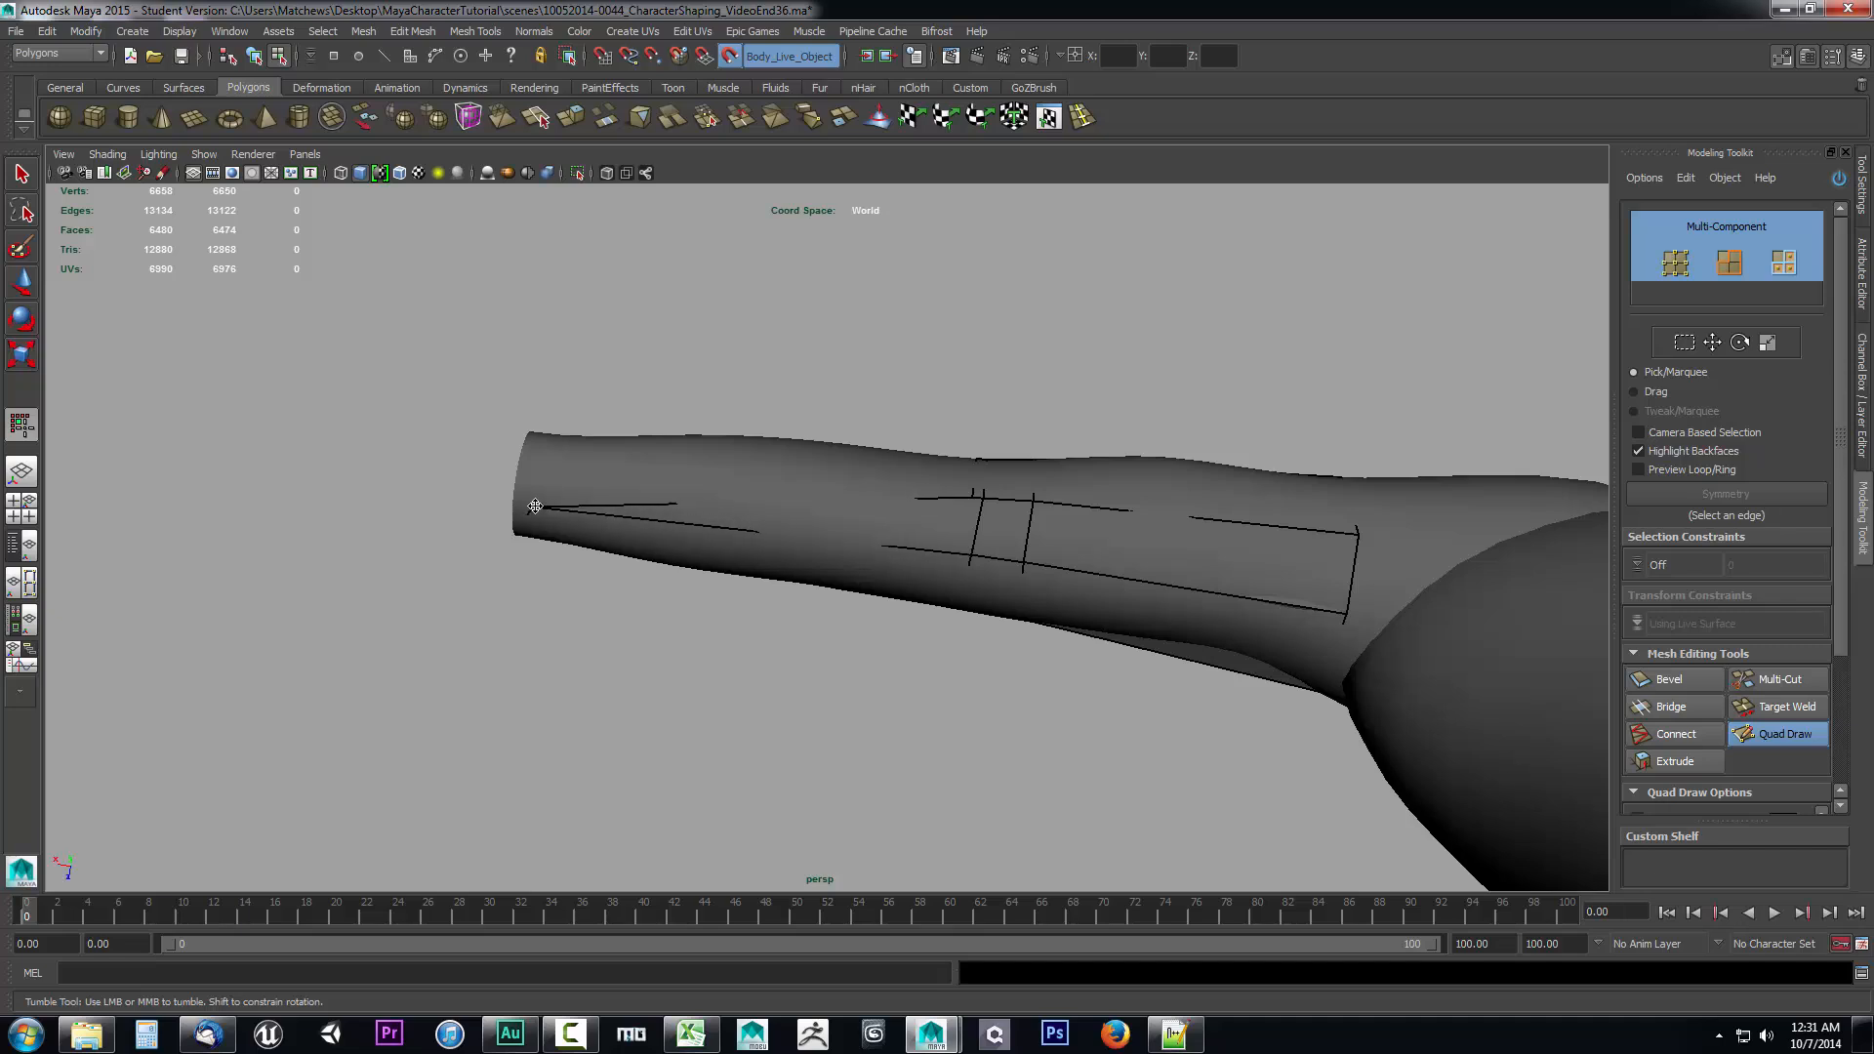
drag(535, 506, 676, 471)
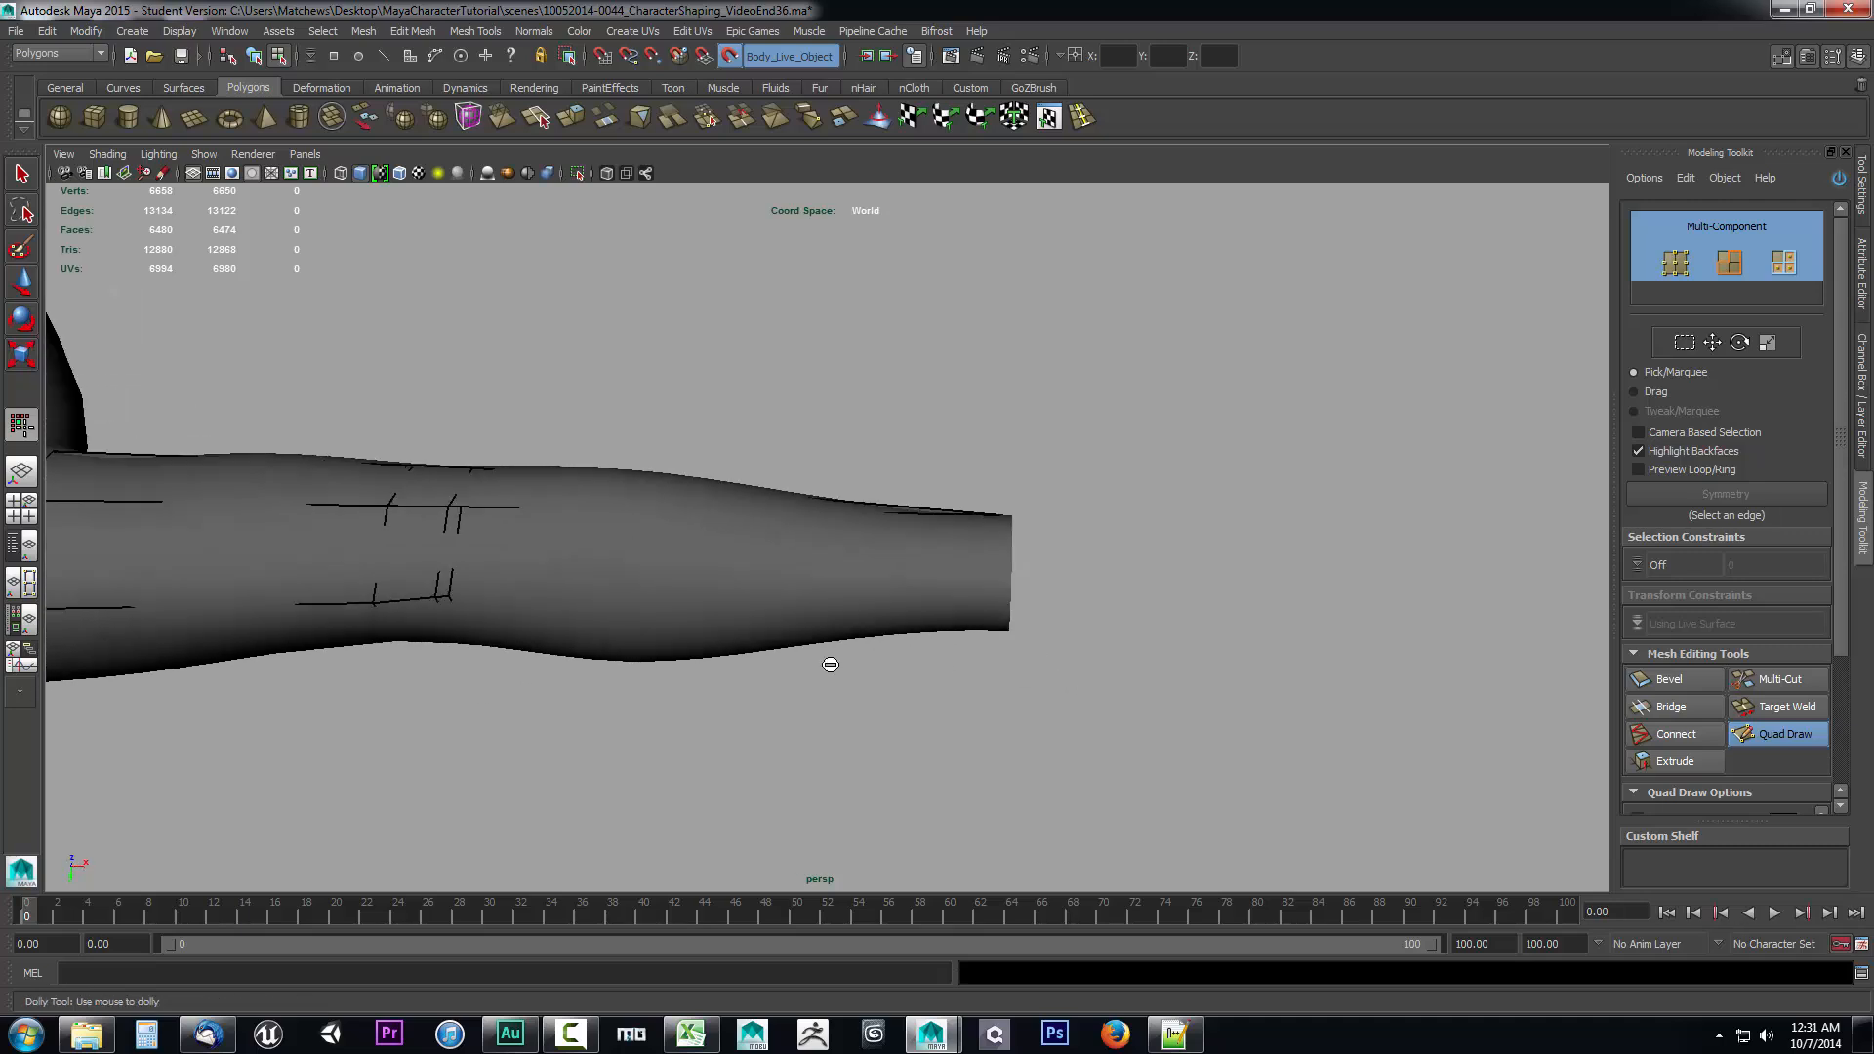
drag(832, 663, 1015, 689)
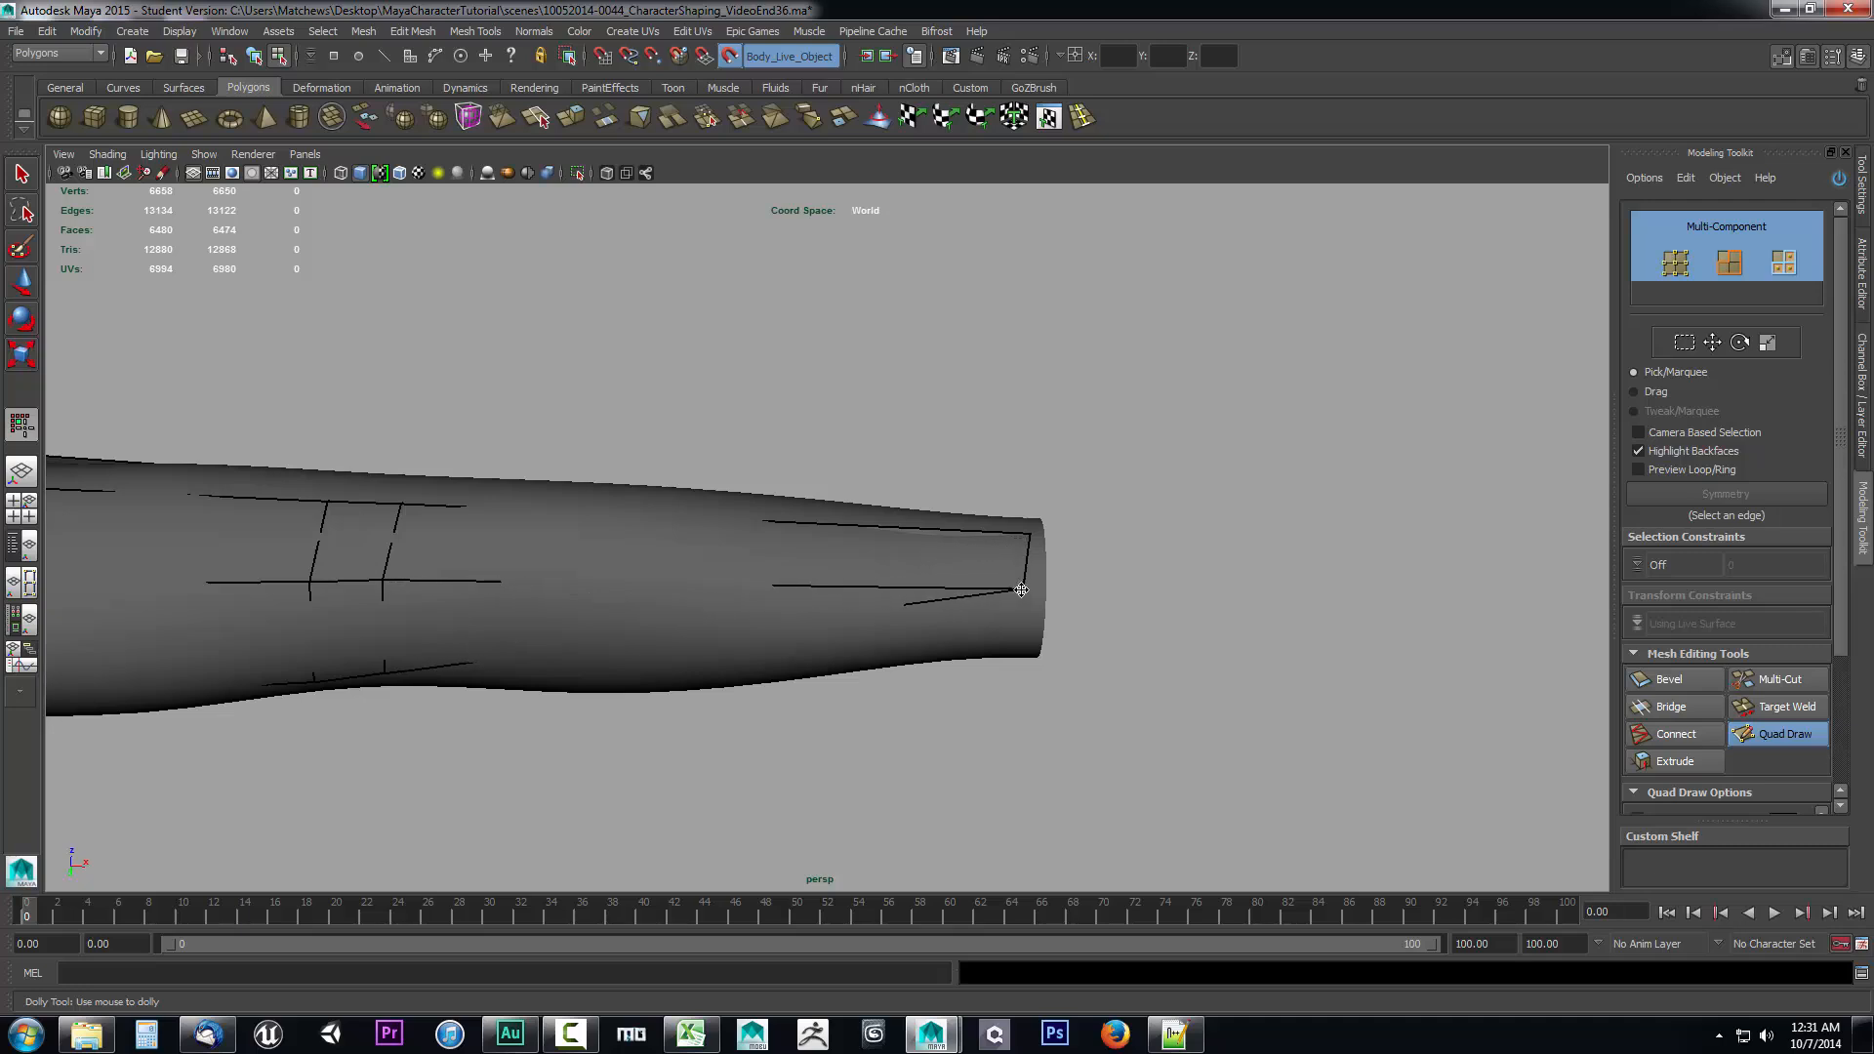
drag(1021, 589, 1082, 667)
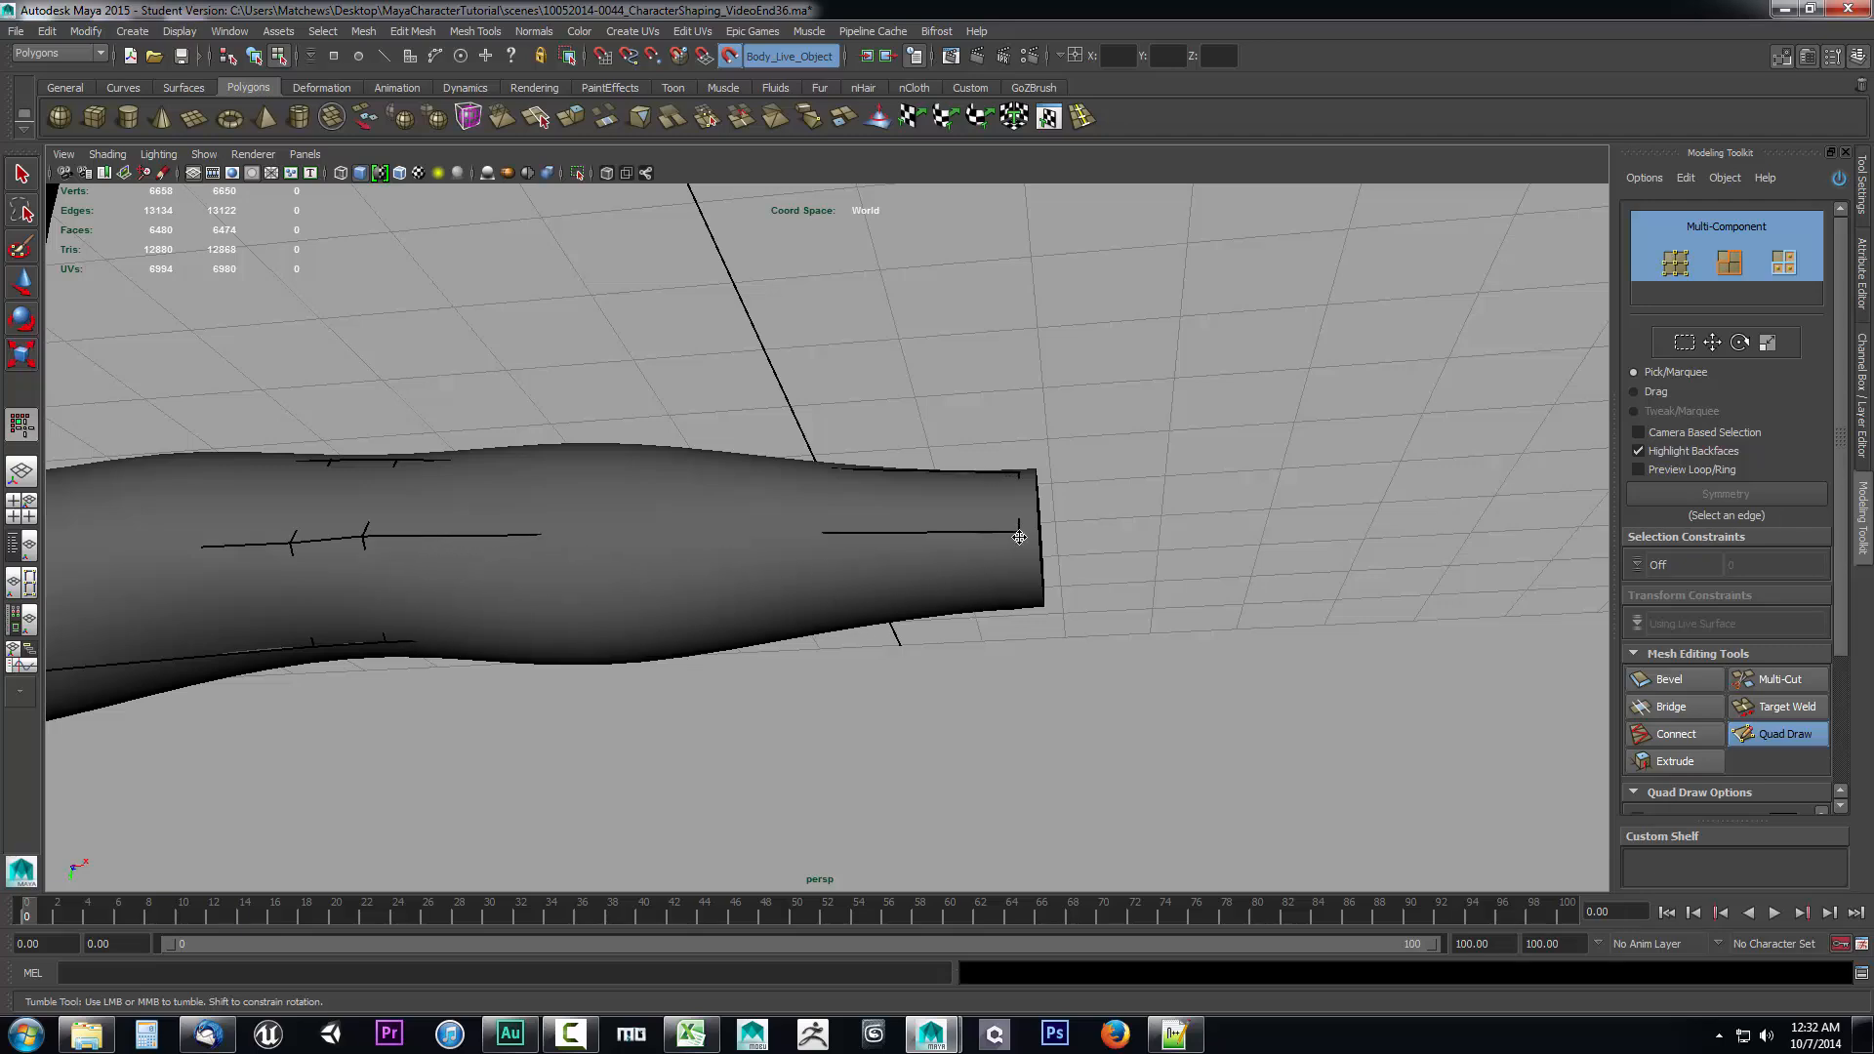
drag(1019, 534, 990, 633)
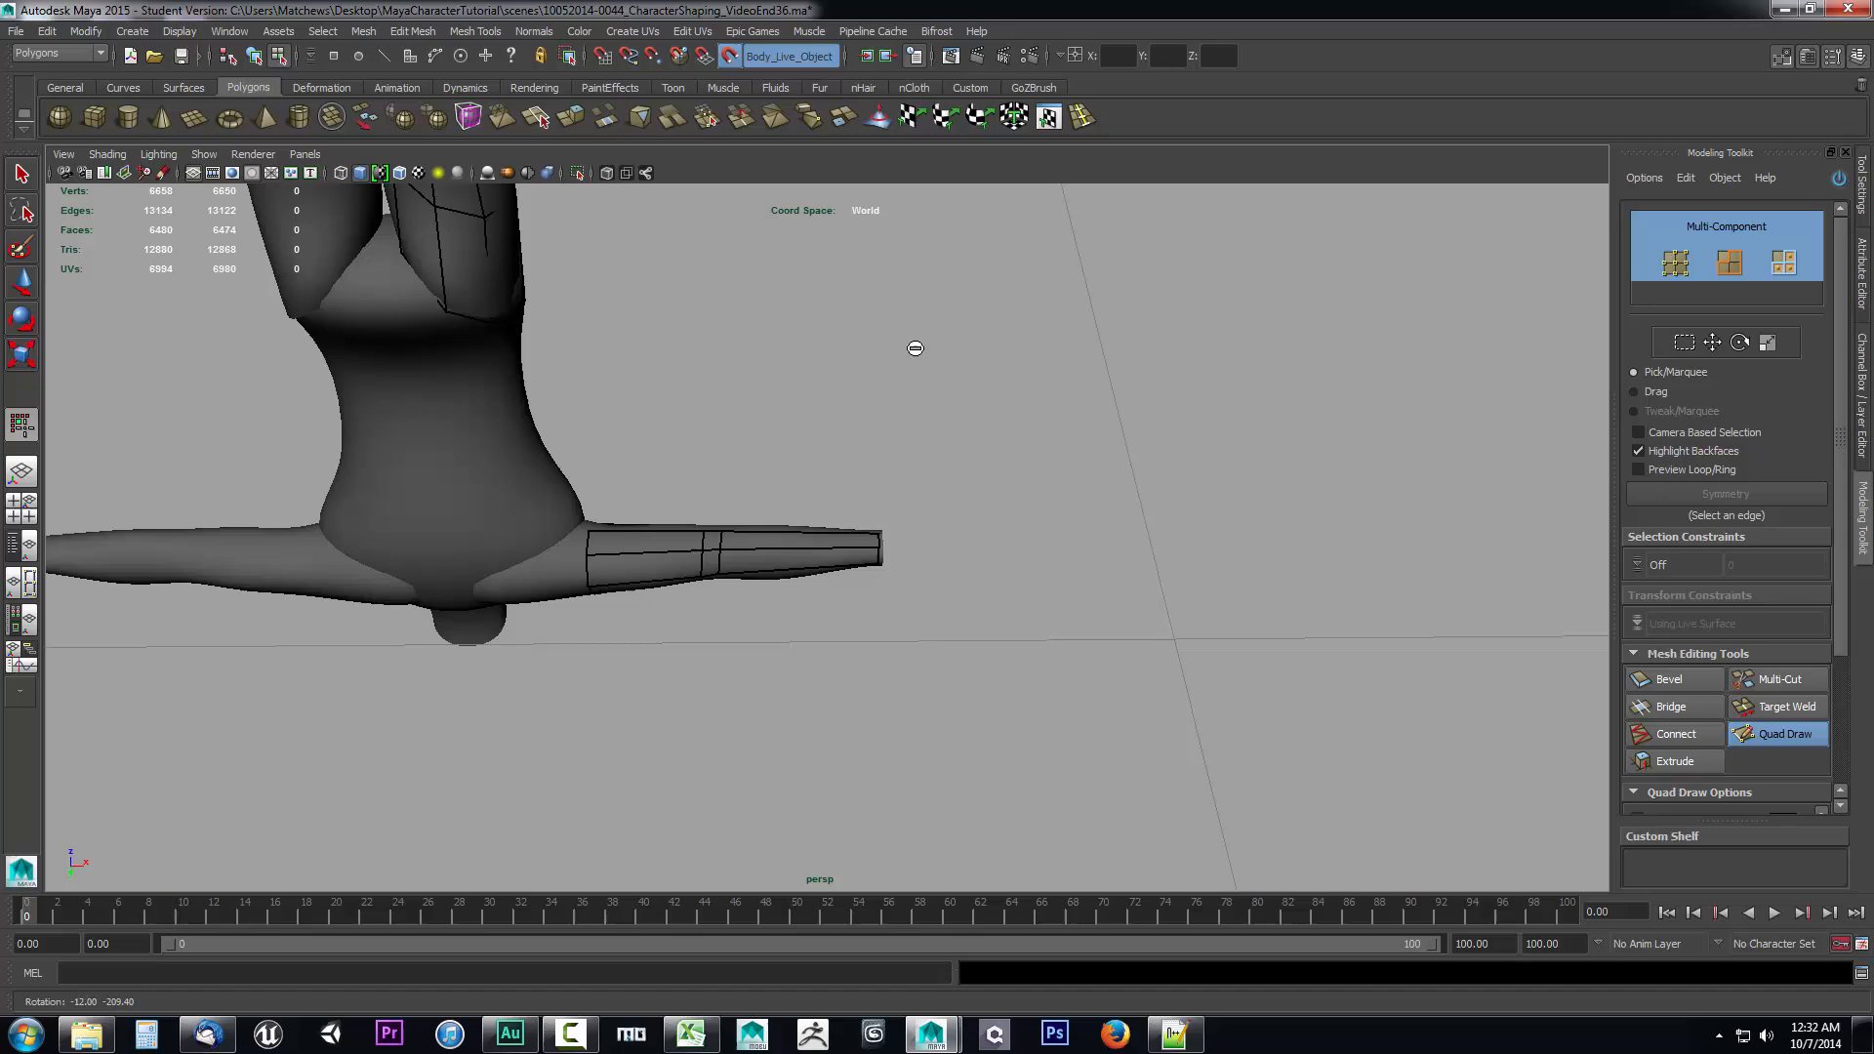
- Continue the sleeve up to the shoulder and inspect it from above, below and lengthwise
drag(914, 348, 941, 681)
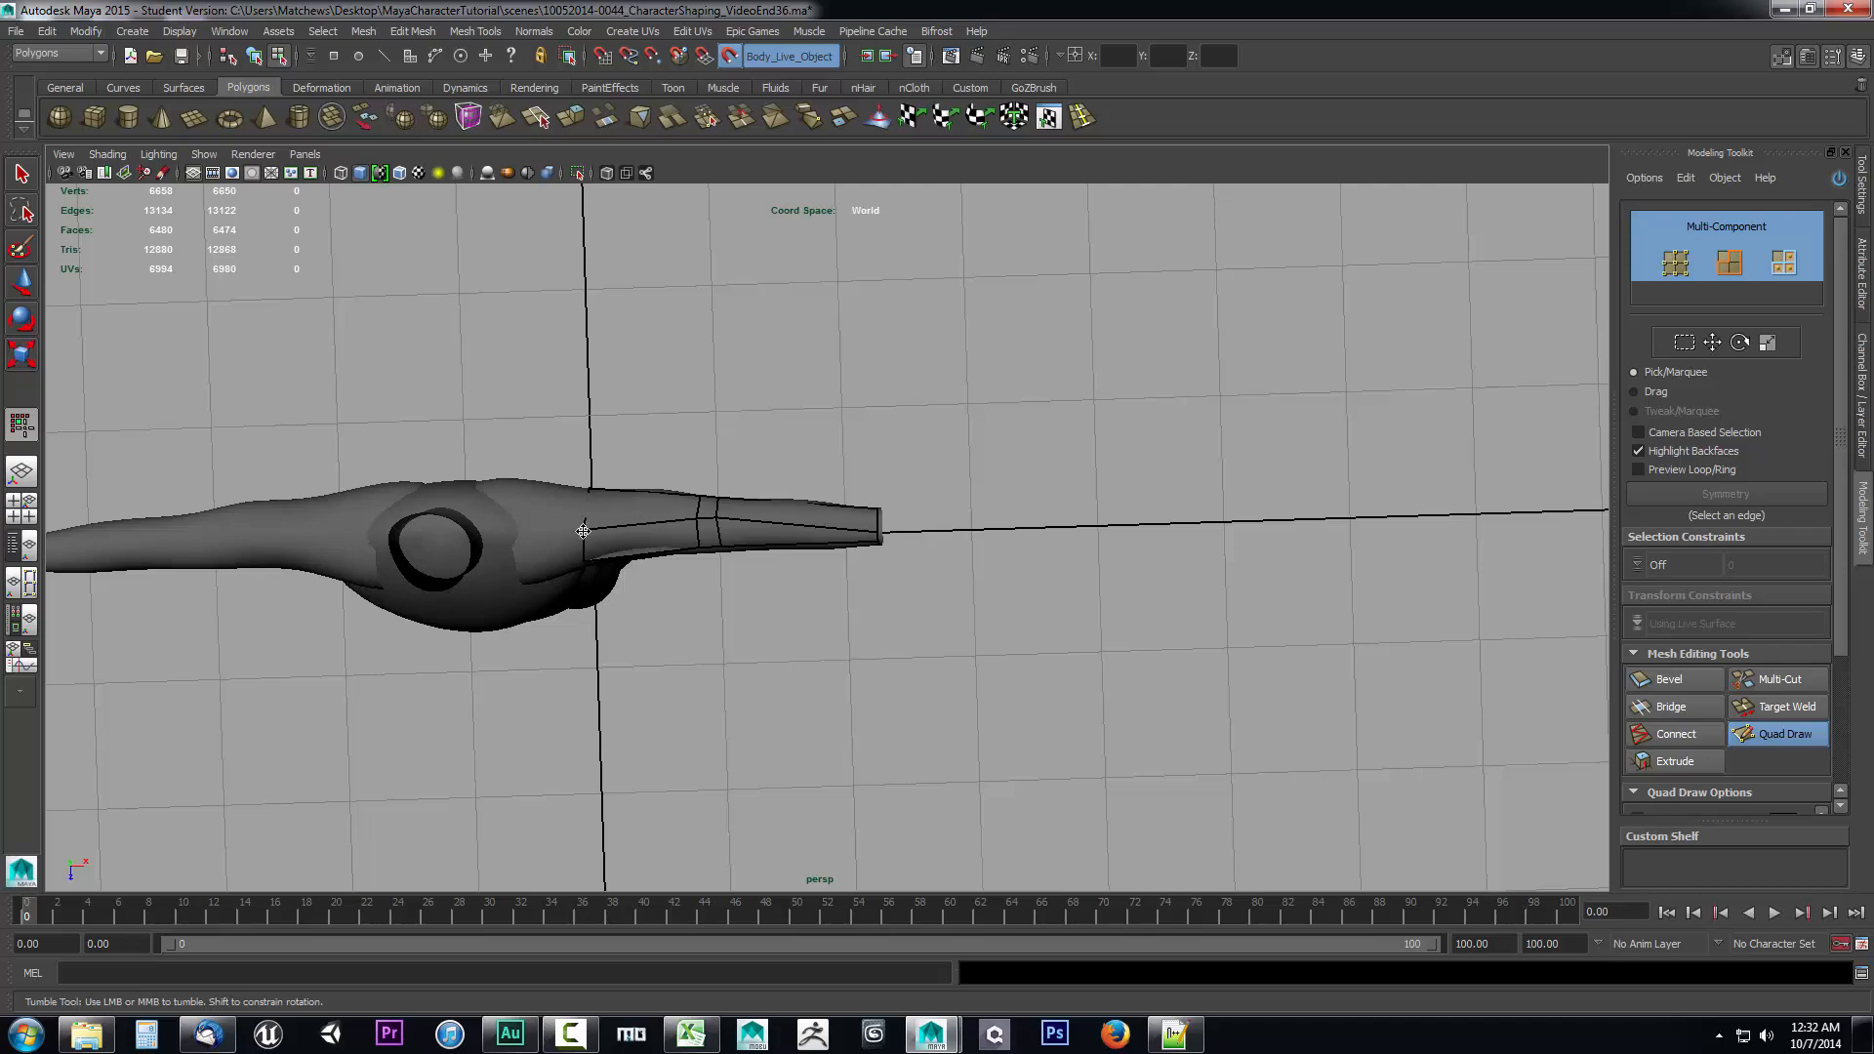
drag(586, 531, 478, 562)
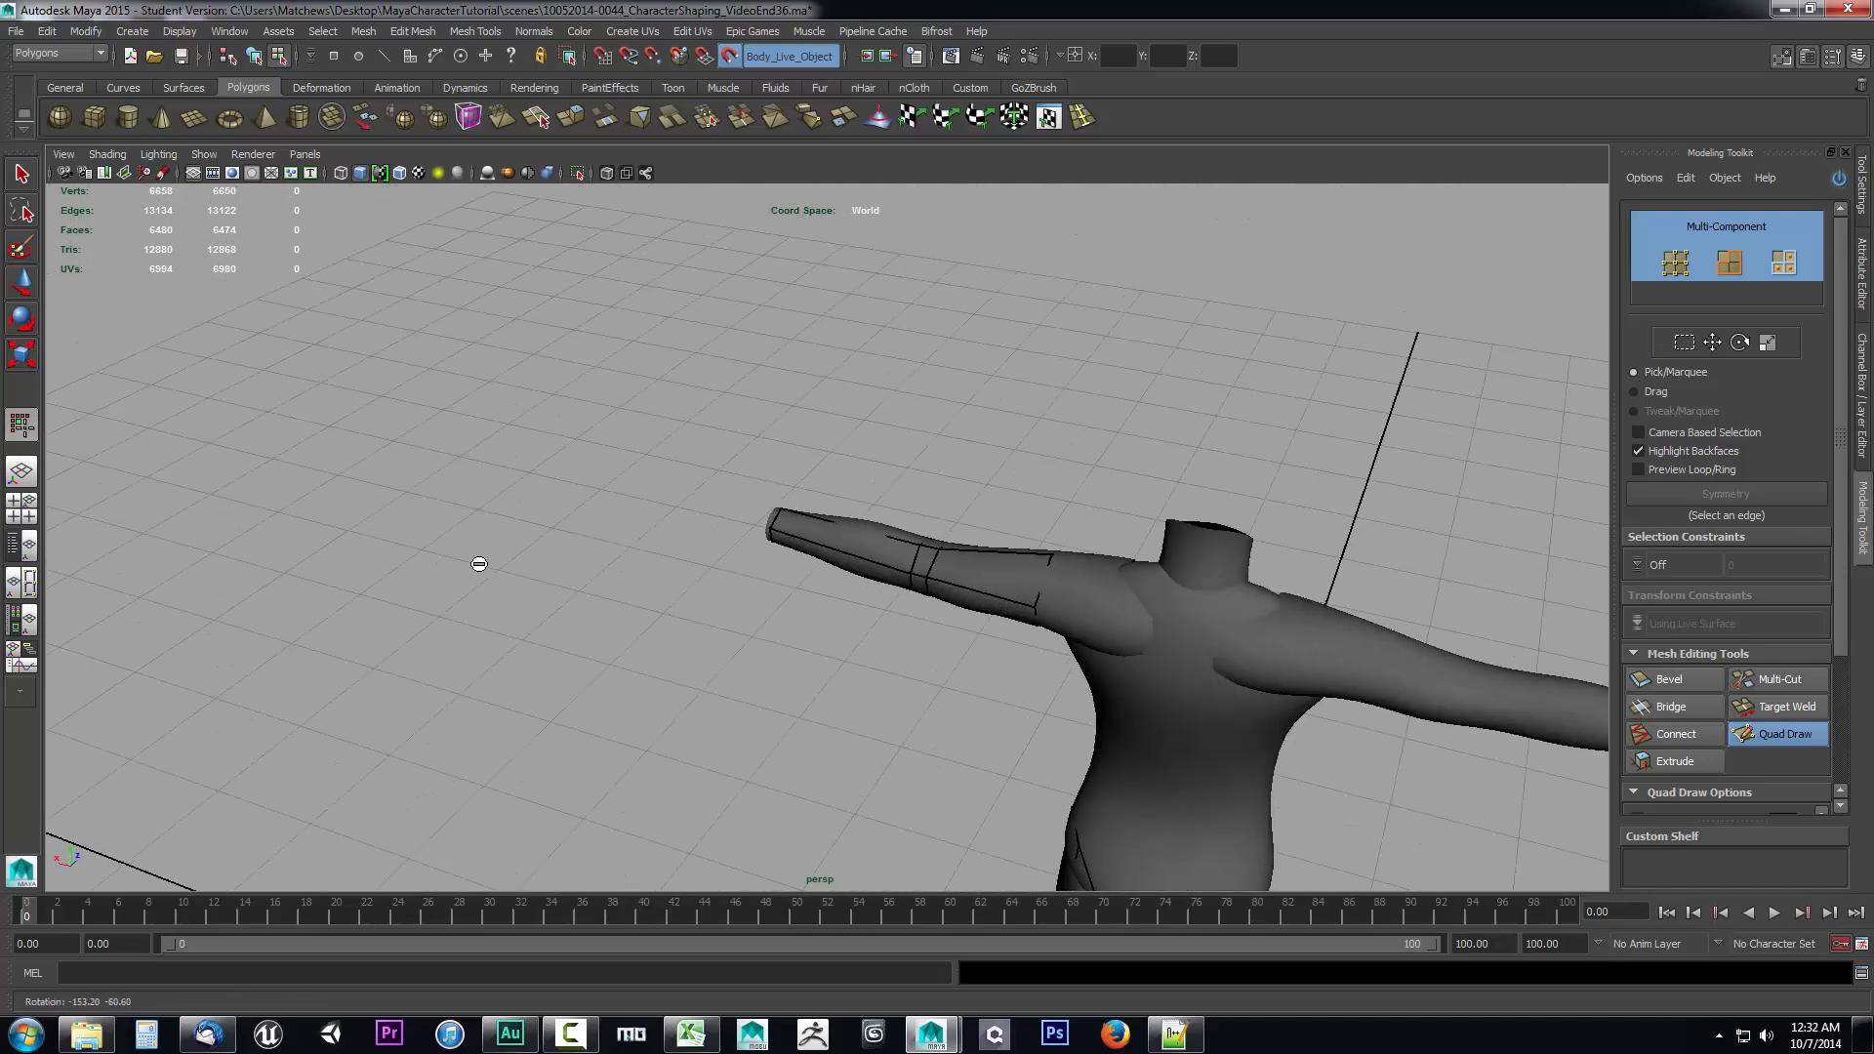
drag(479, 563, 795, 635)
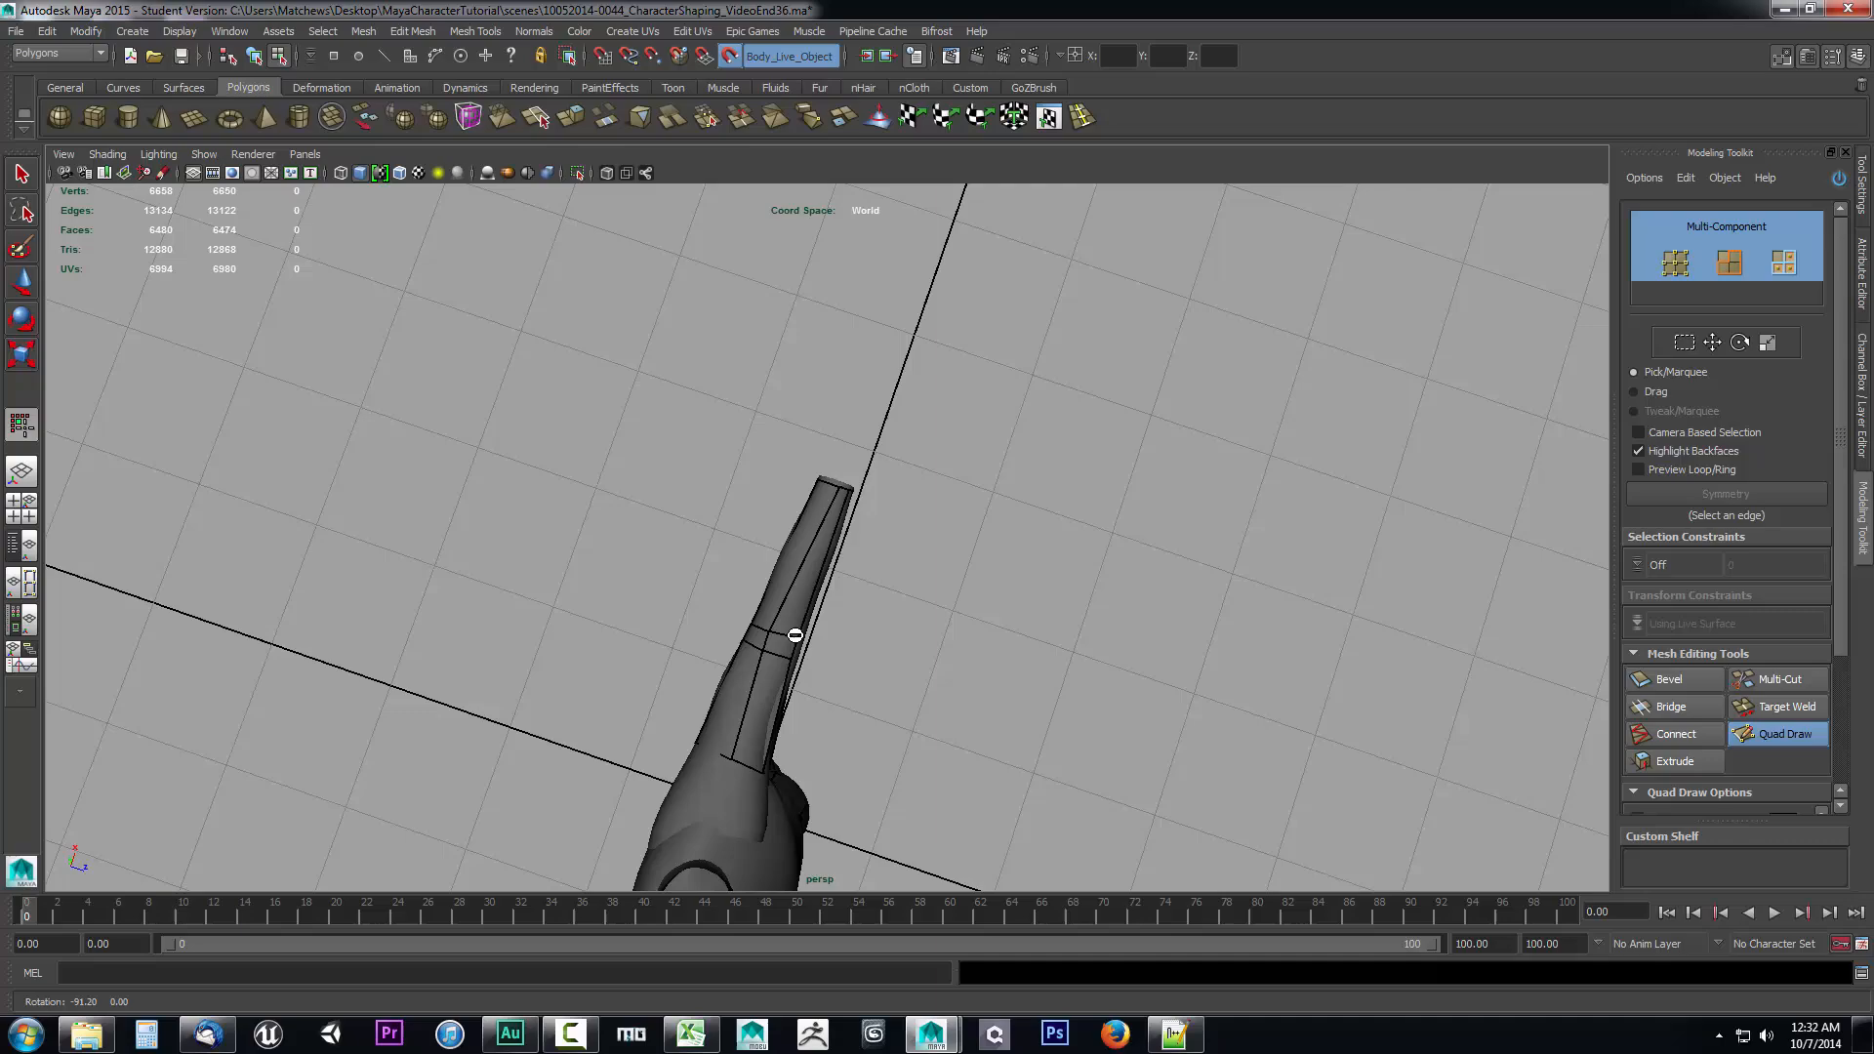
drag(795, 635, 940, 332)
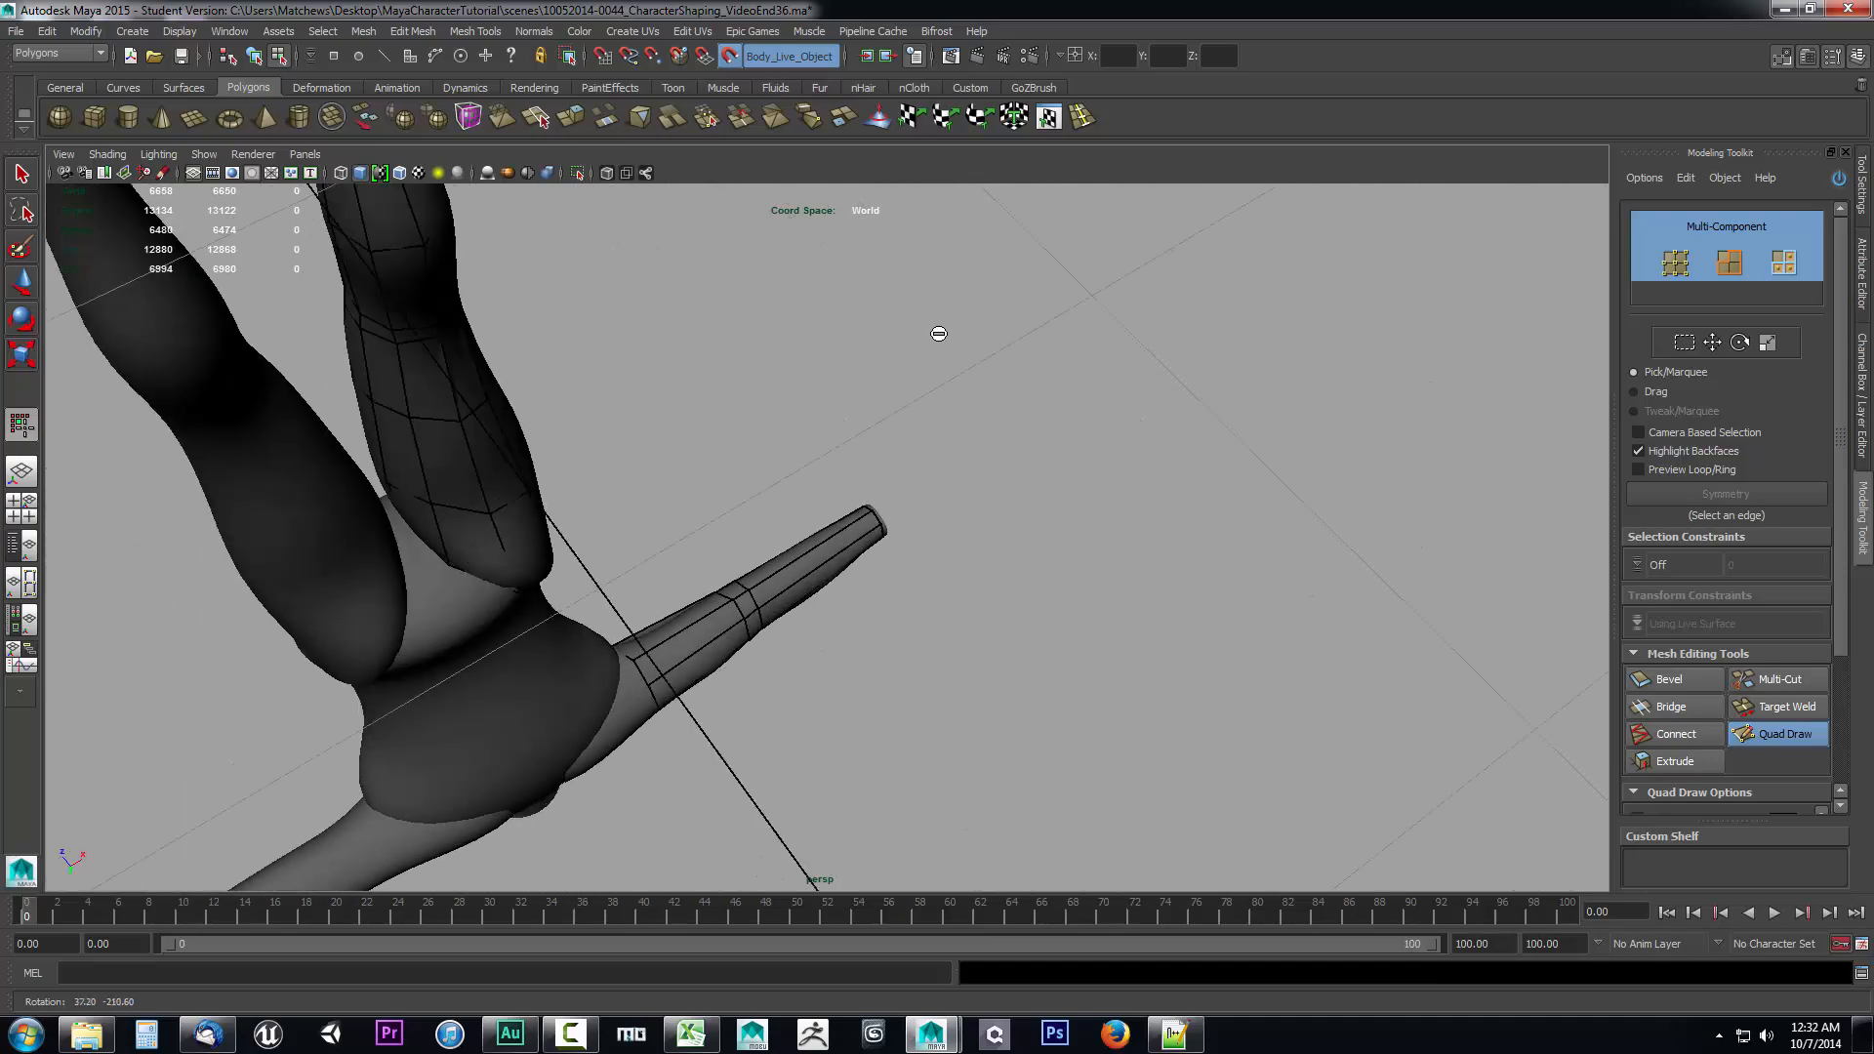
drag(939, 332, 520, 538)
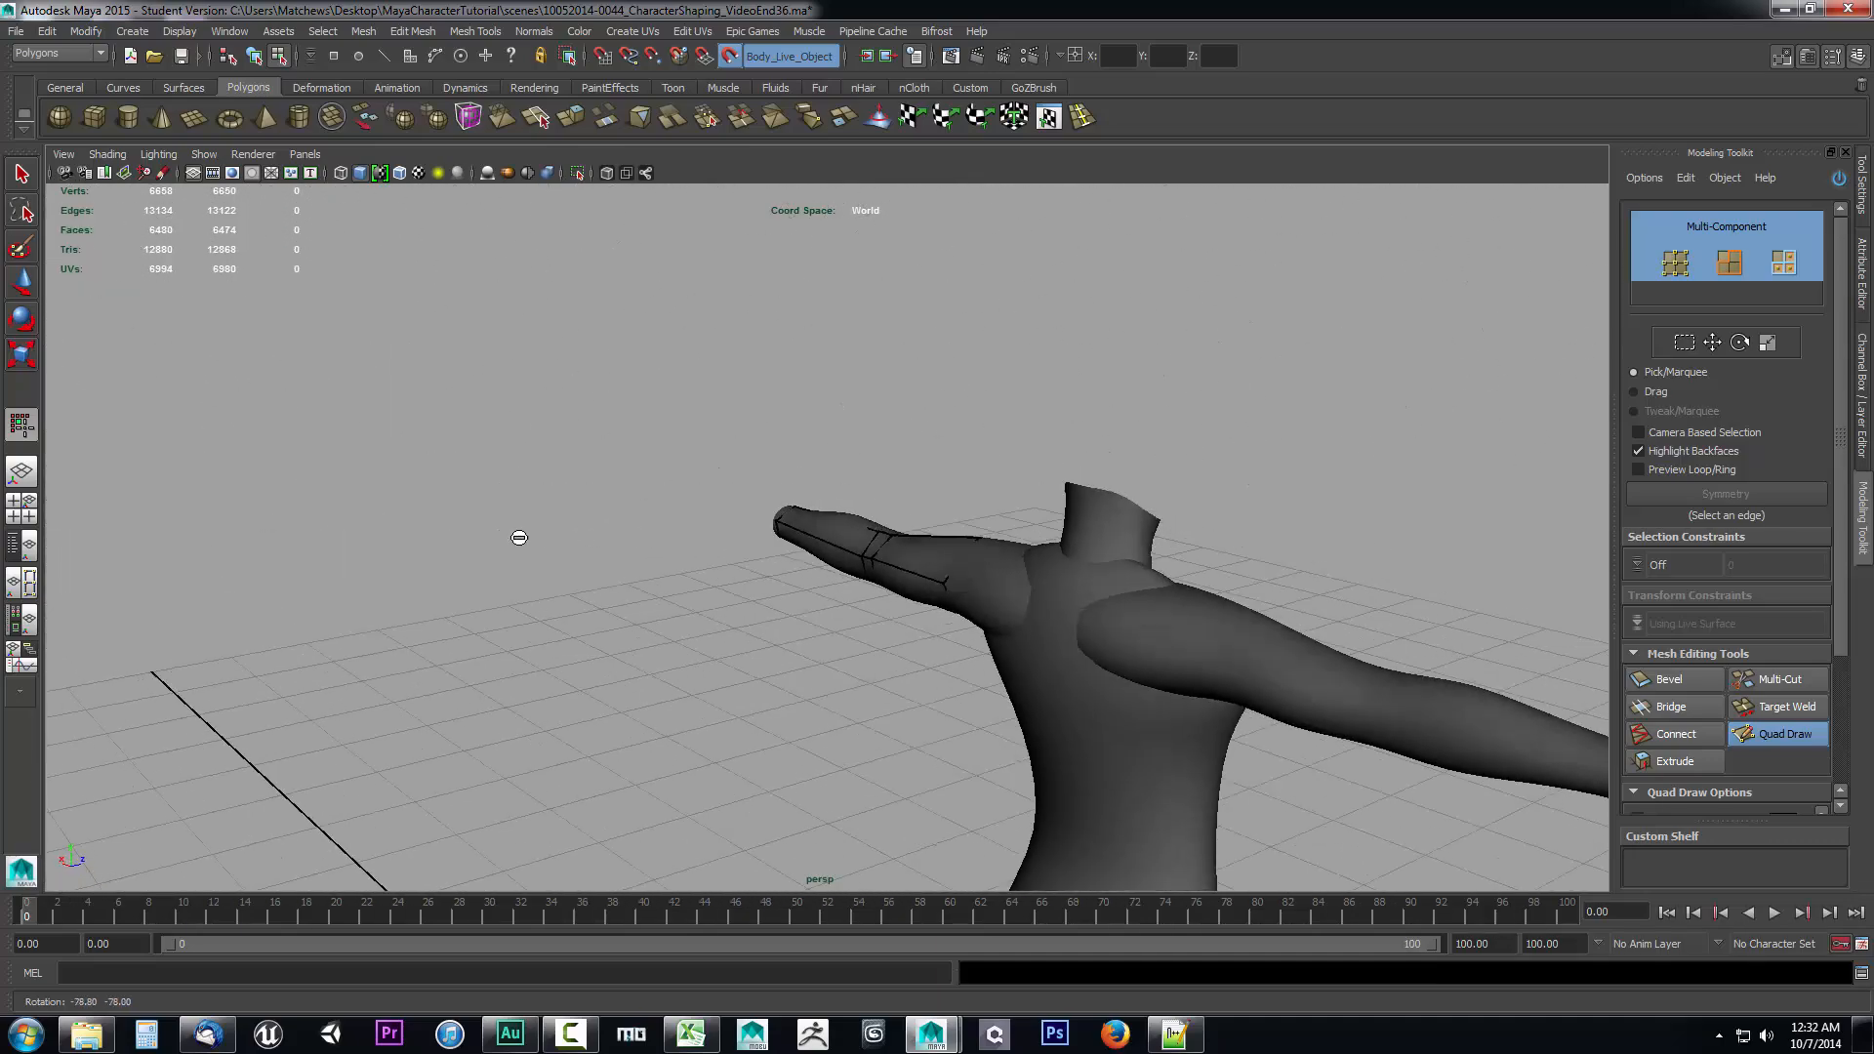
drag(517, 539, 845, 662)
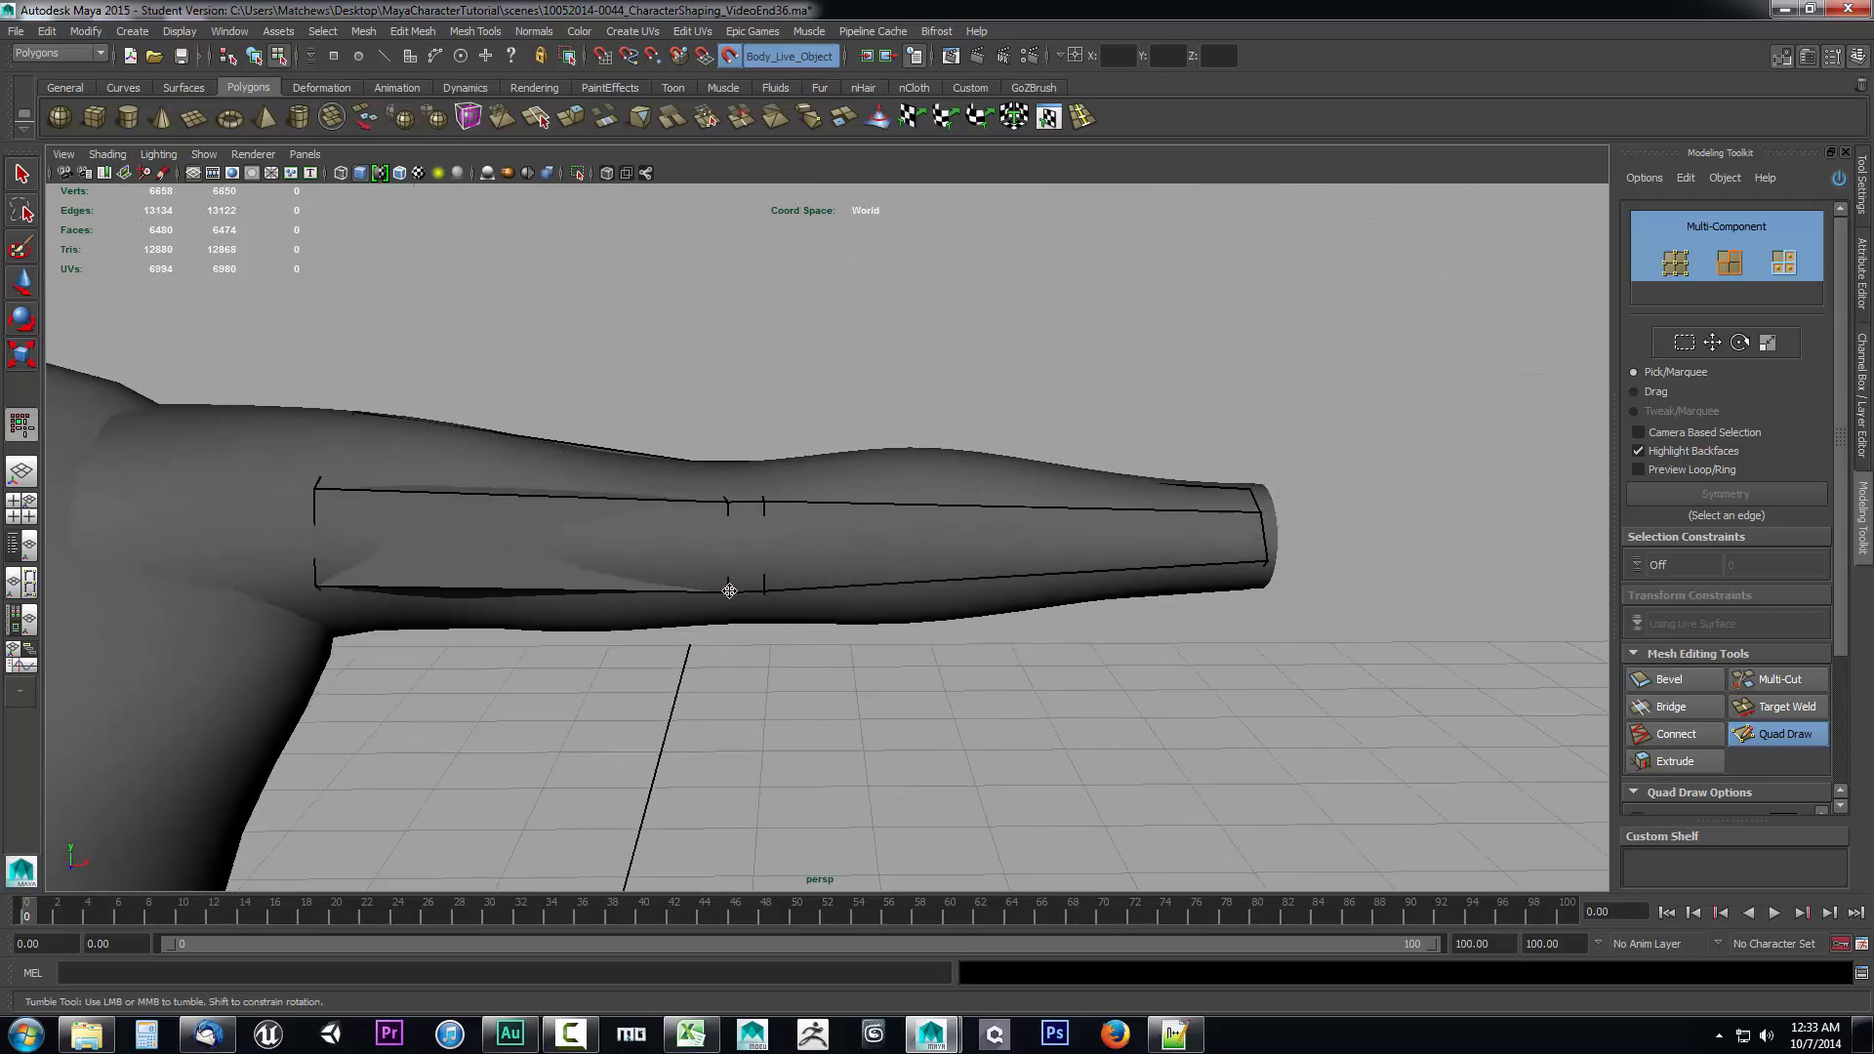
drag(729, 590, 833, 547)
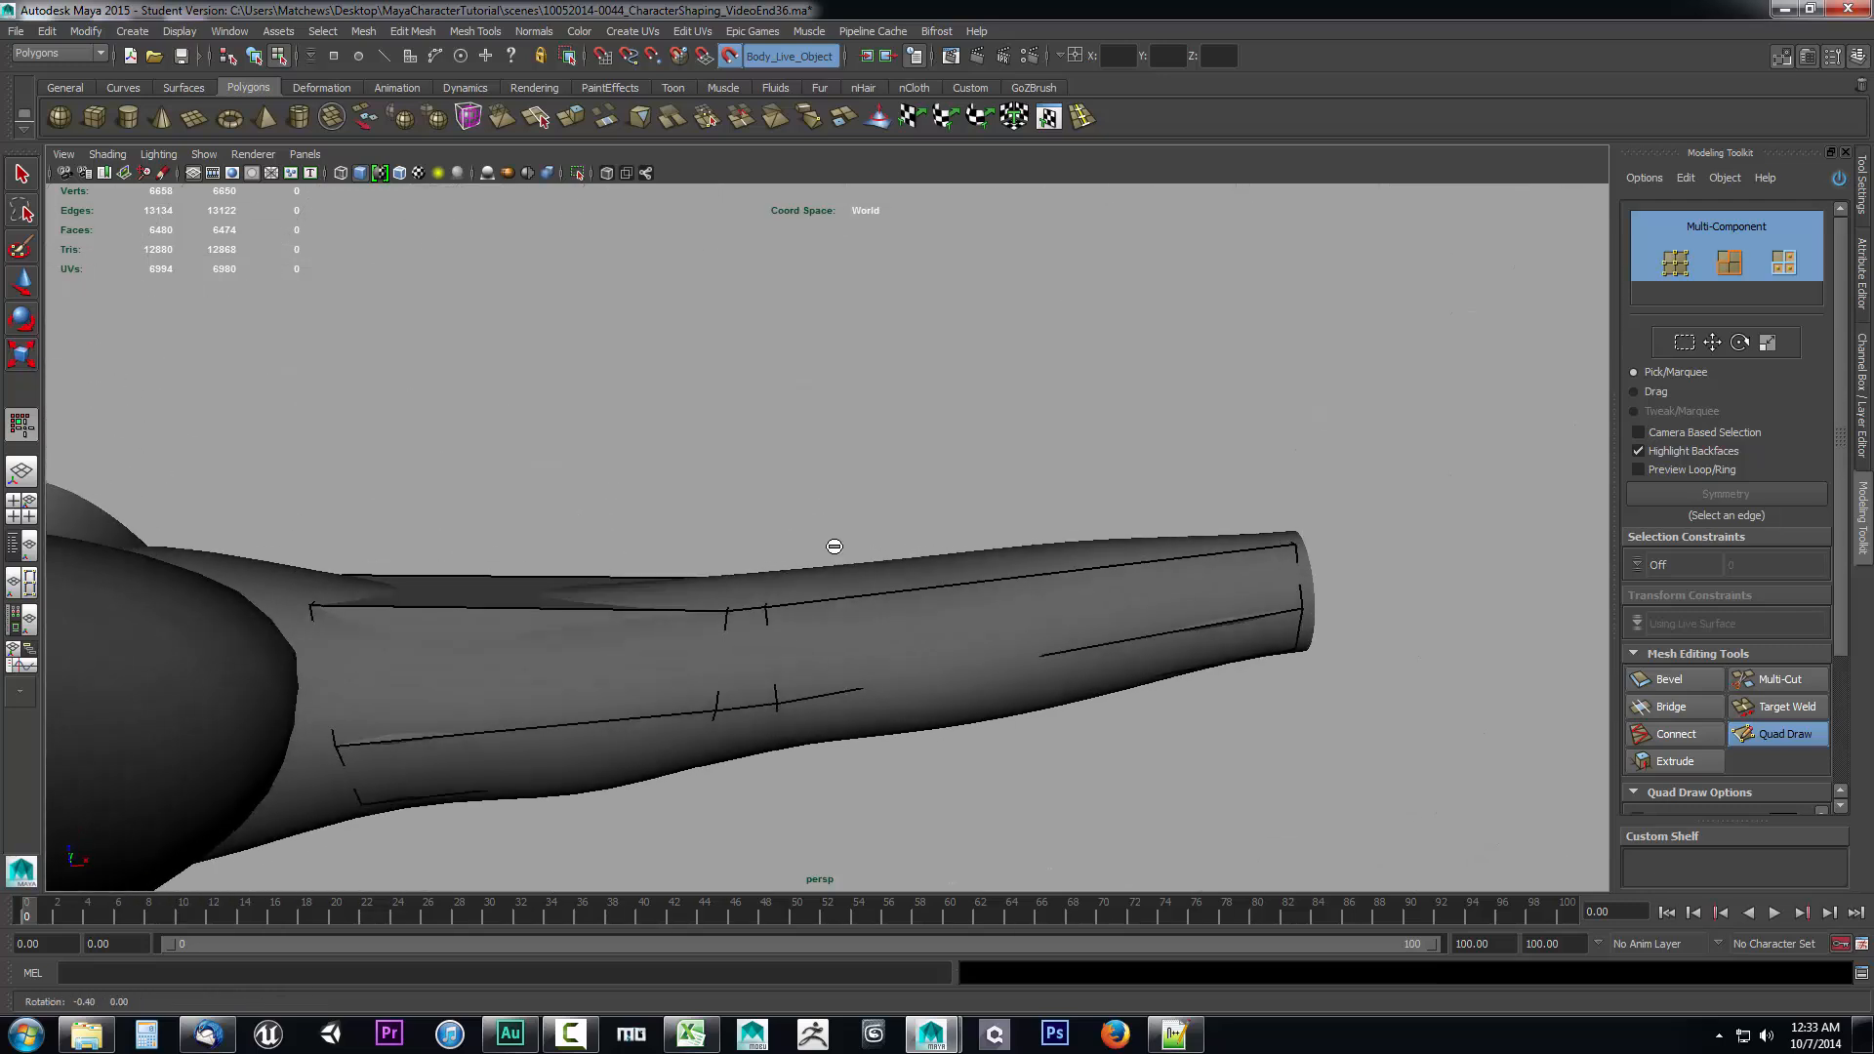
drag(834, 546, 774, 650)
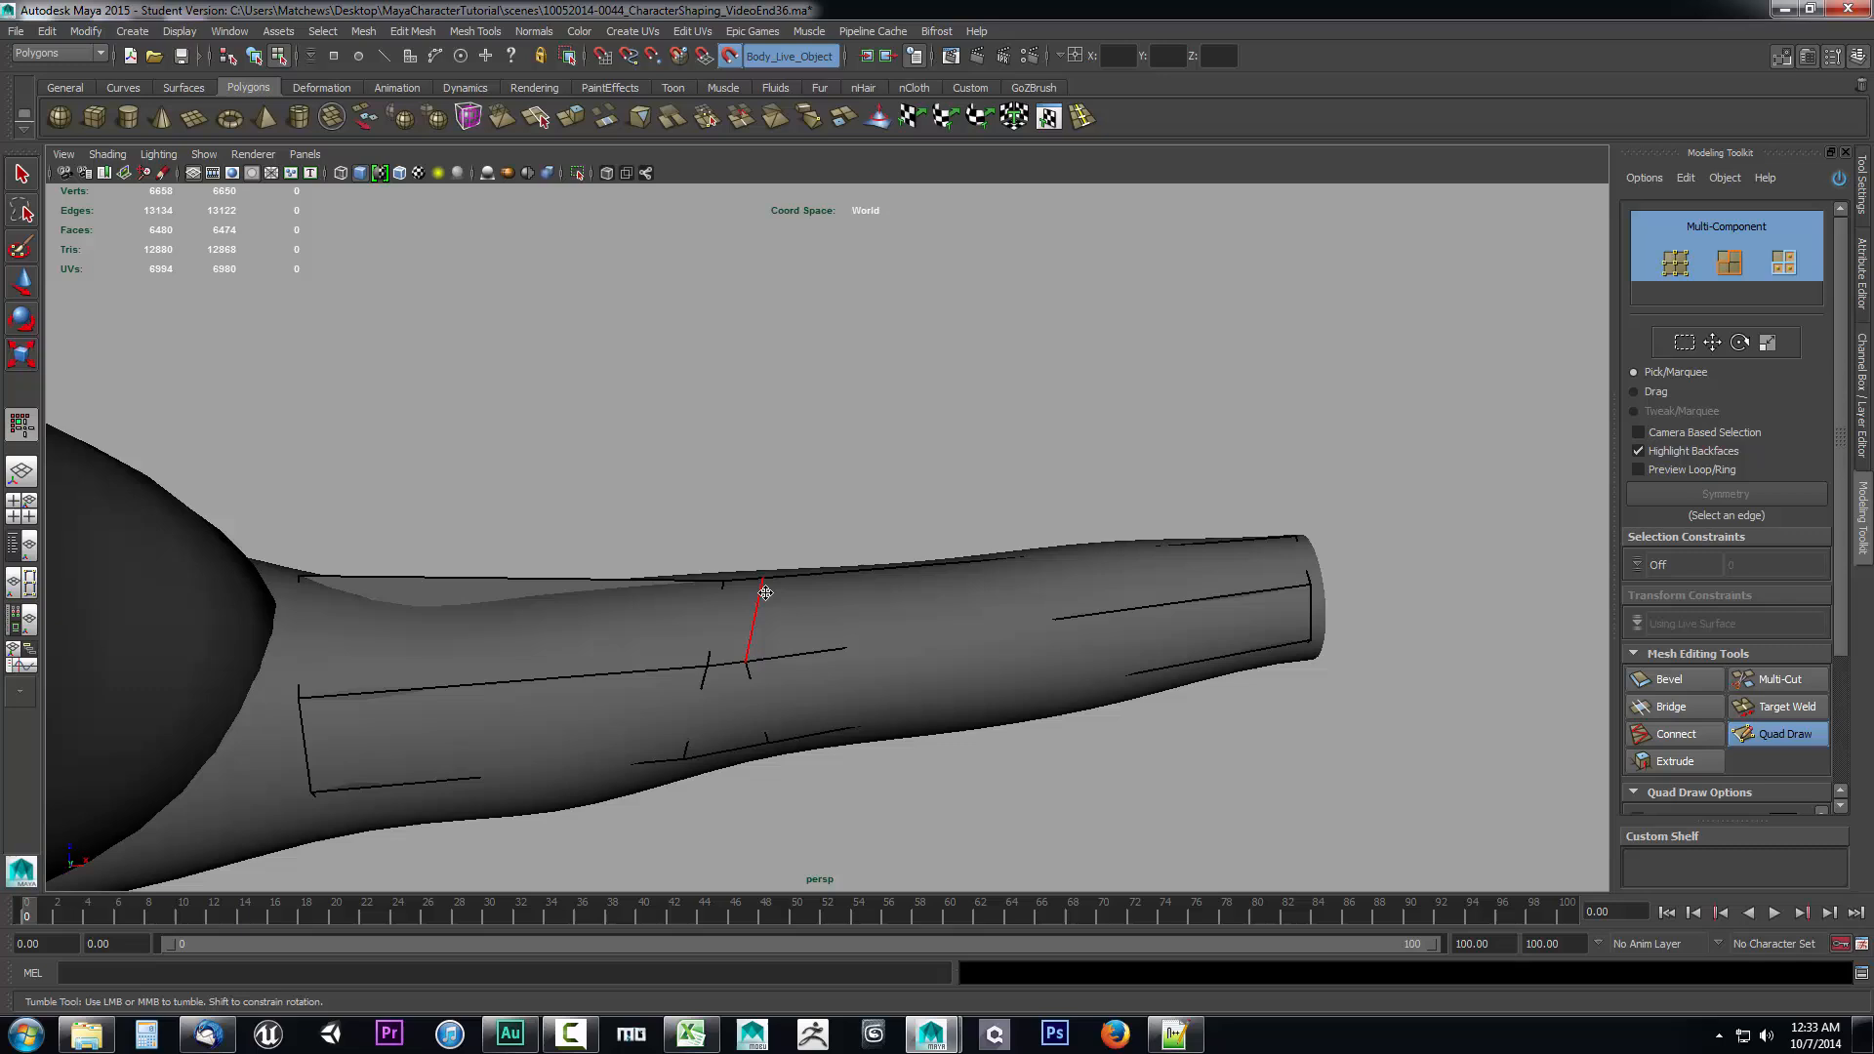
- Insert an extra edge loop across the elbow quads of the arm sleeve
drag(766, 594, 748, 619)
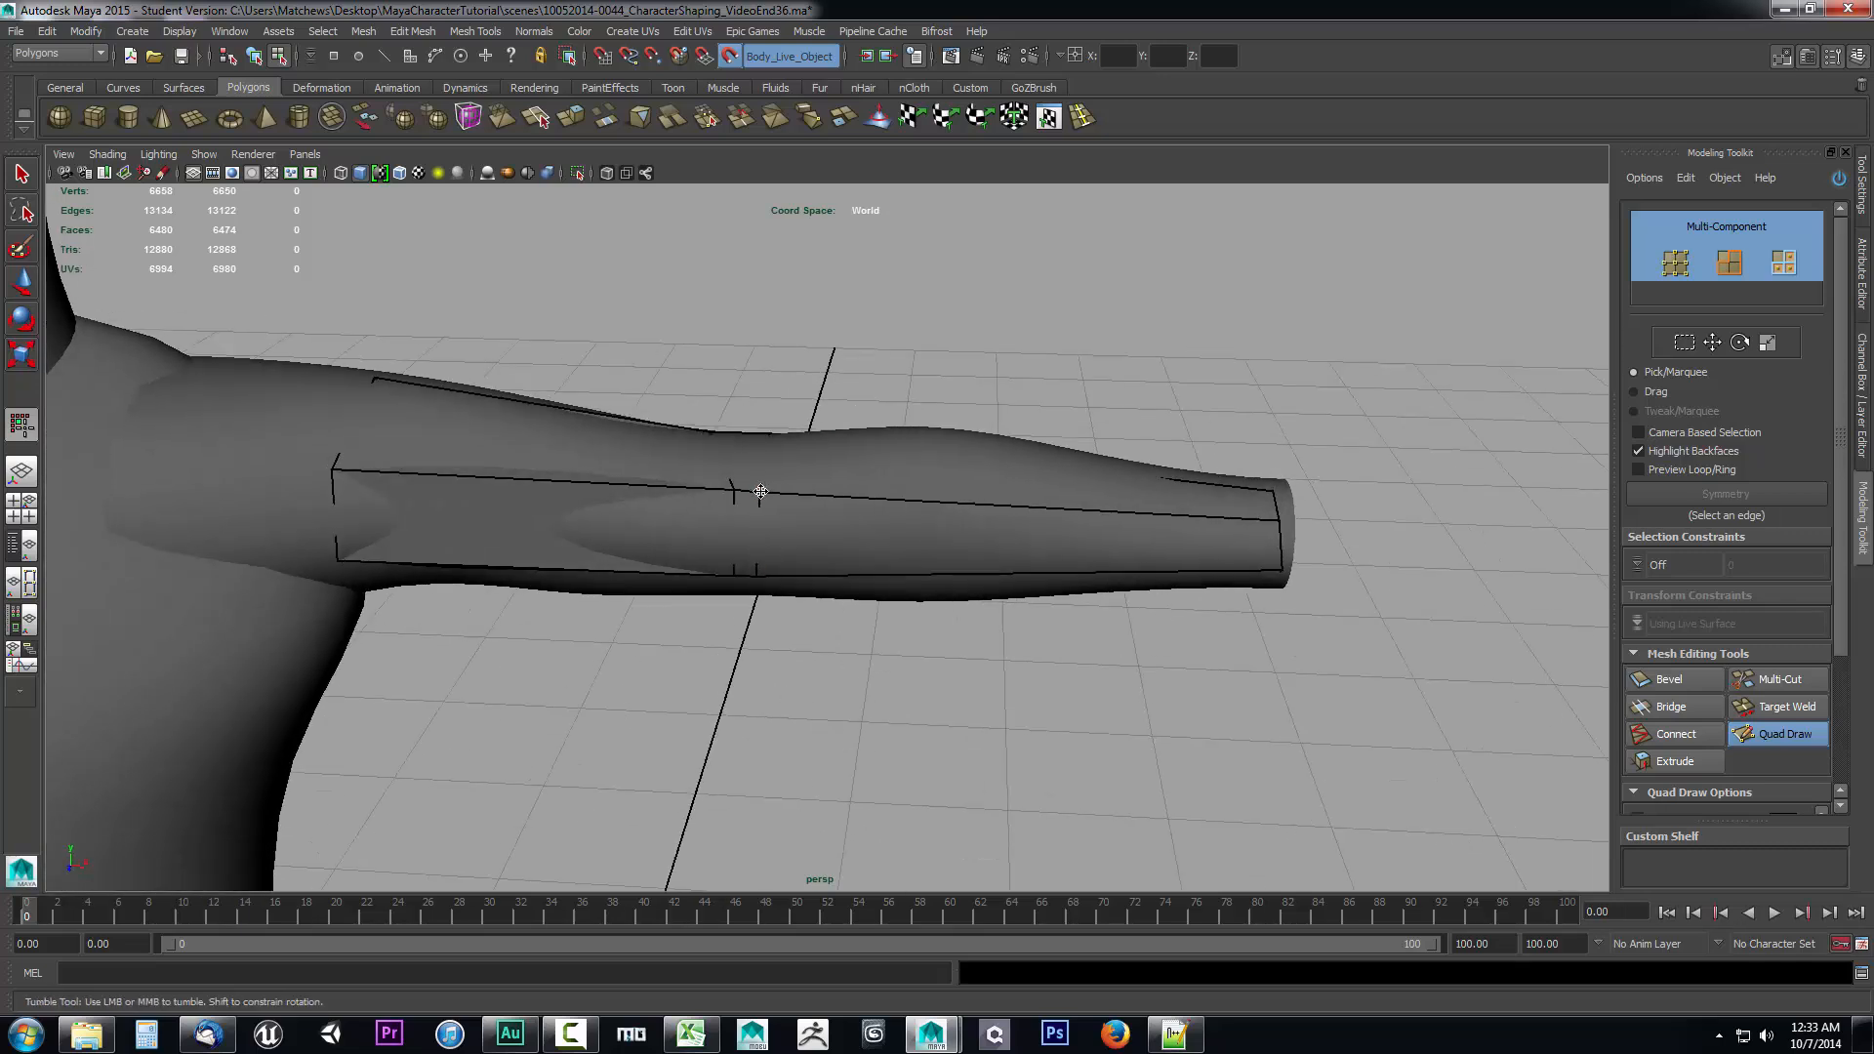
drag(760, 490, 683, 654)
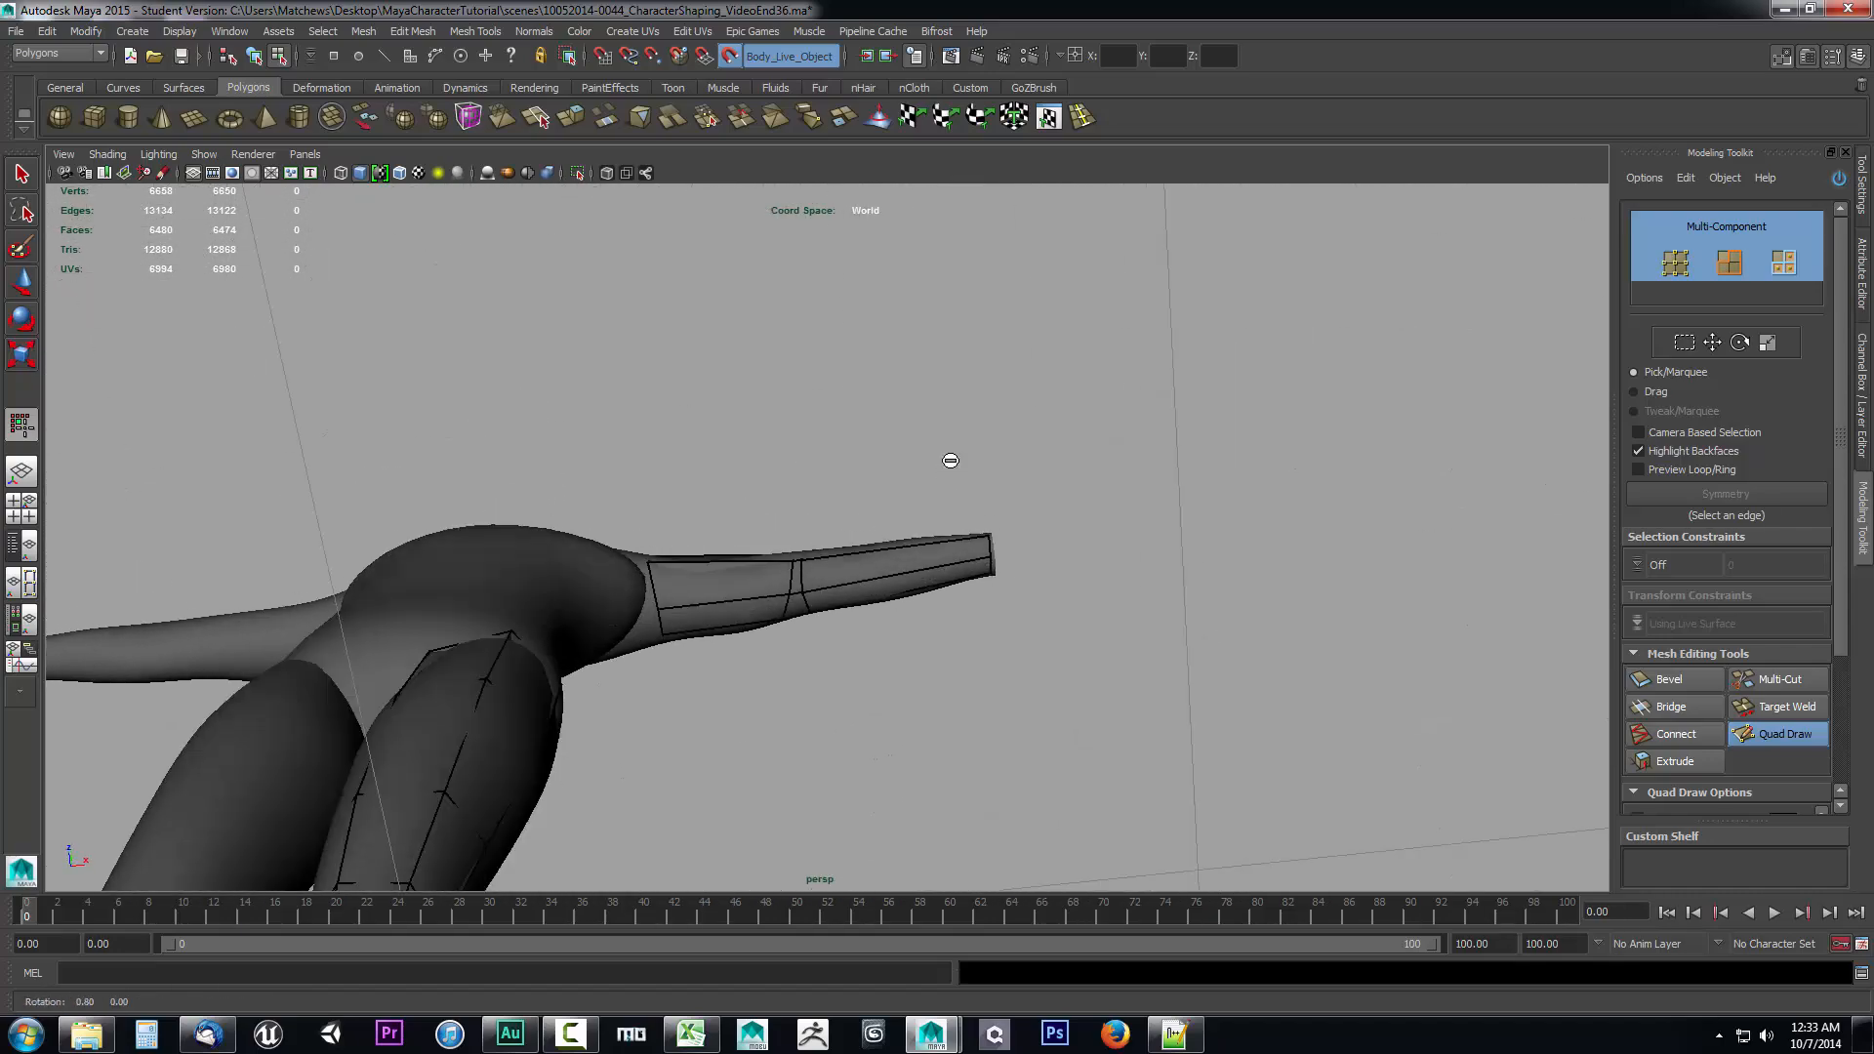
drag(948, 460, 962, 697)
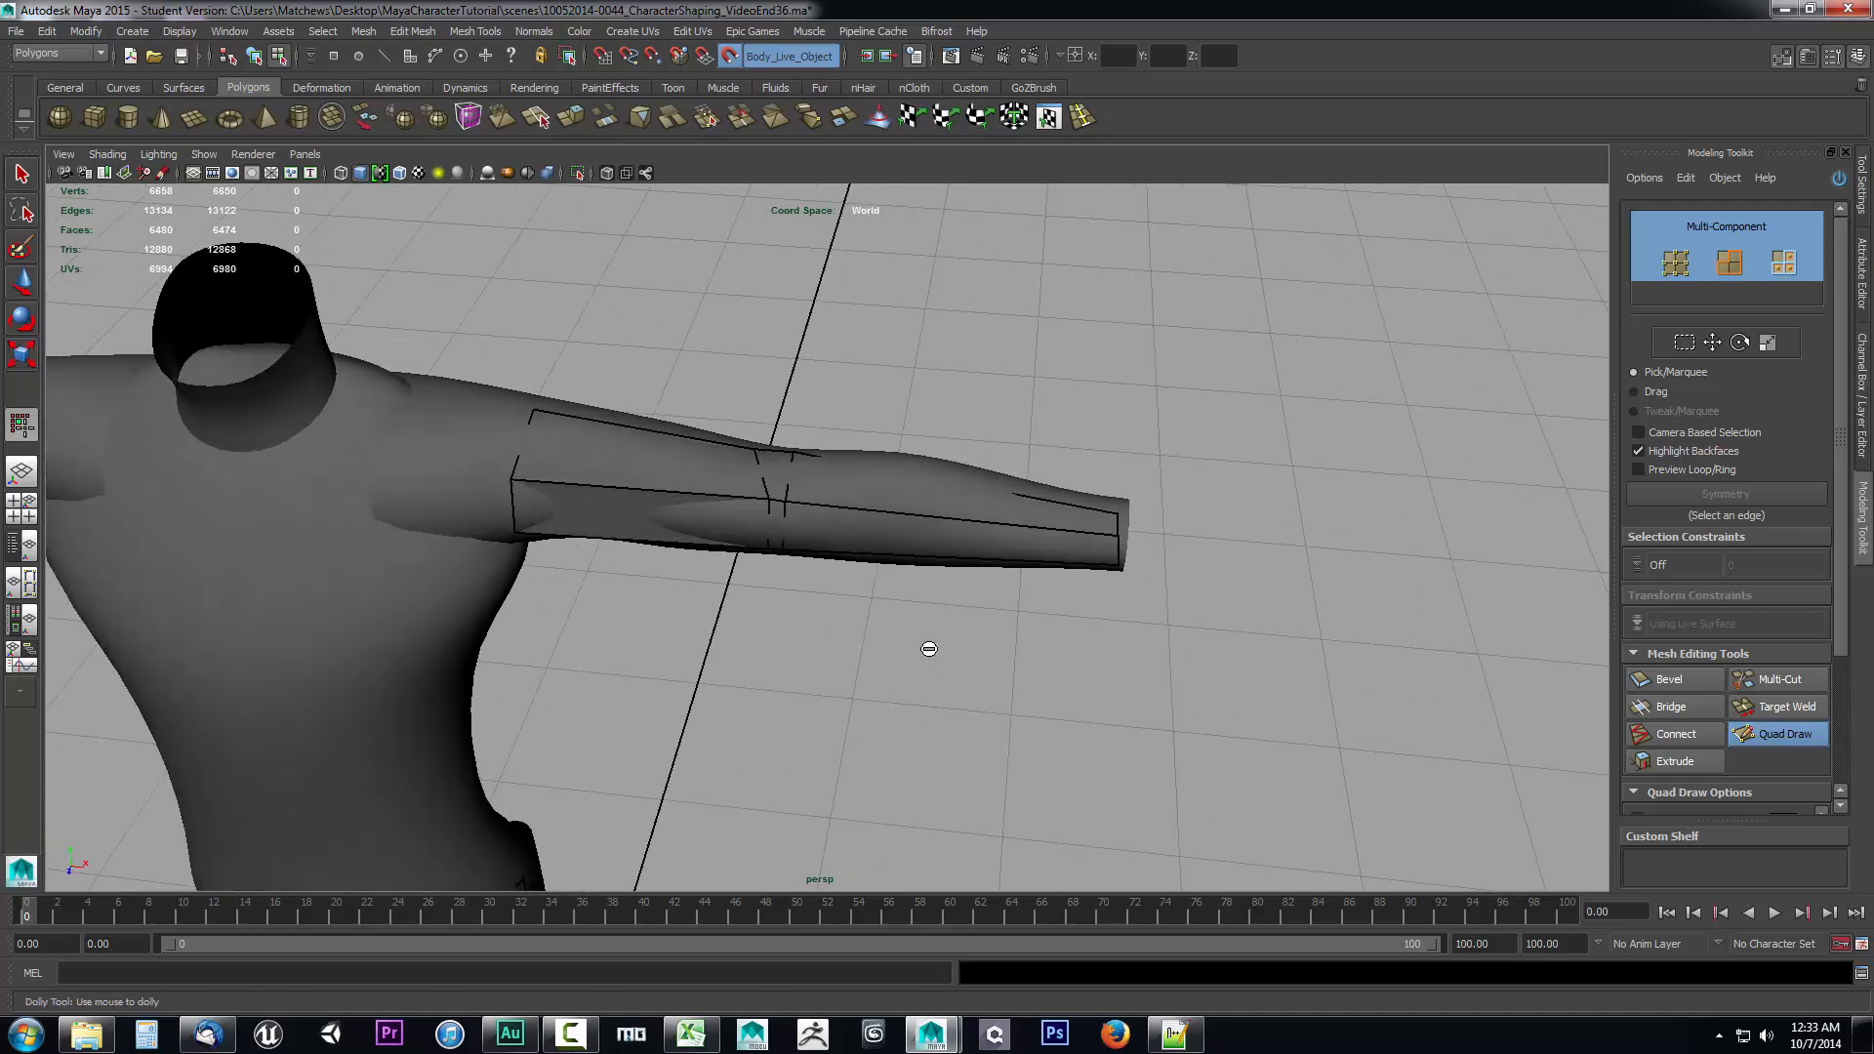
- Switch the viewport display mode and orbit to compare the new arm quads with the body mesh
click(736, 518)
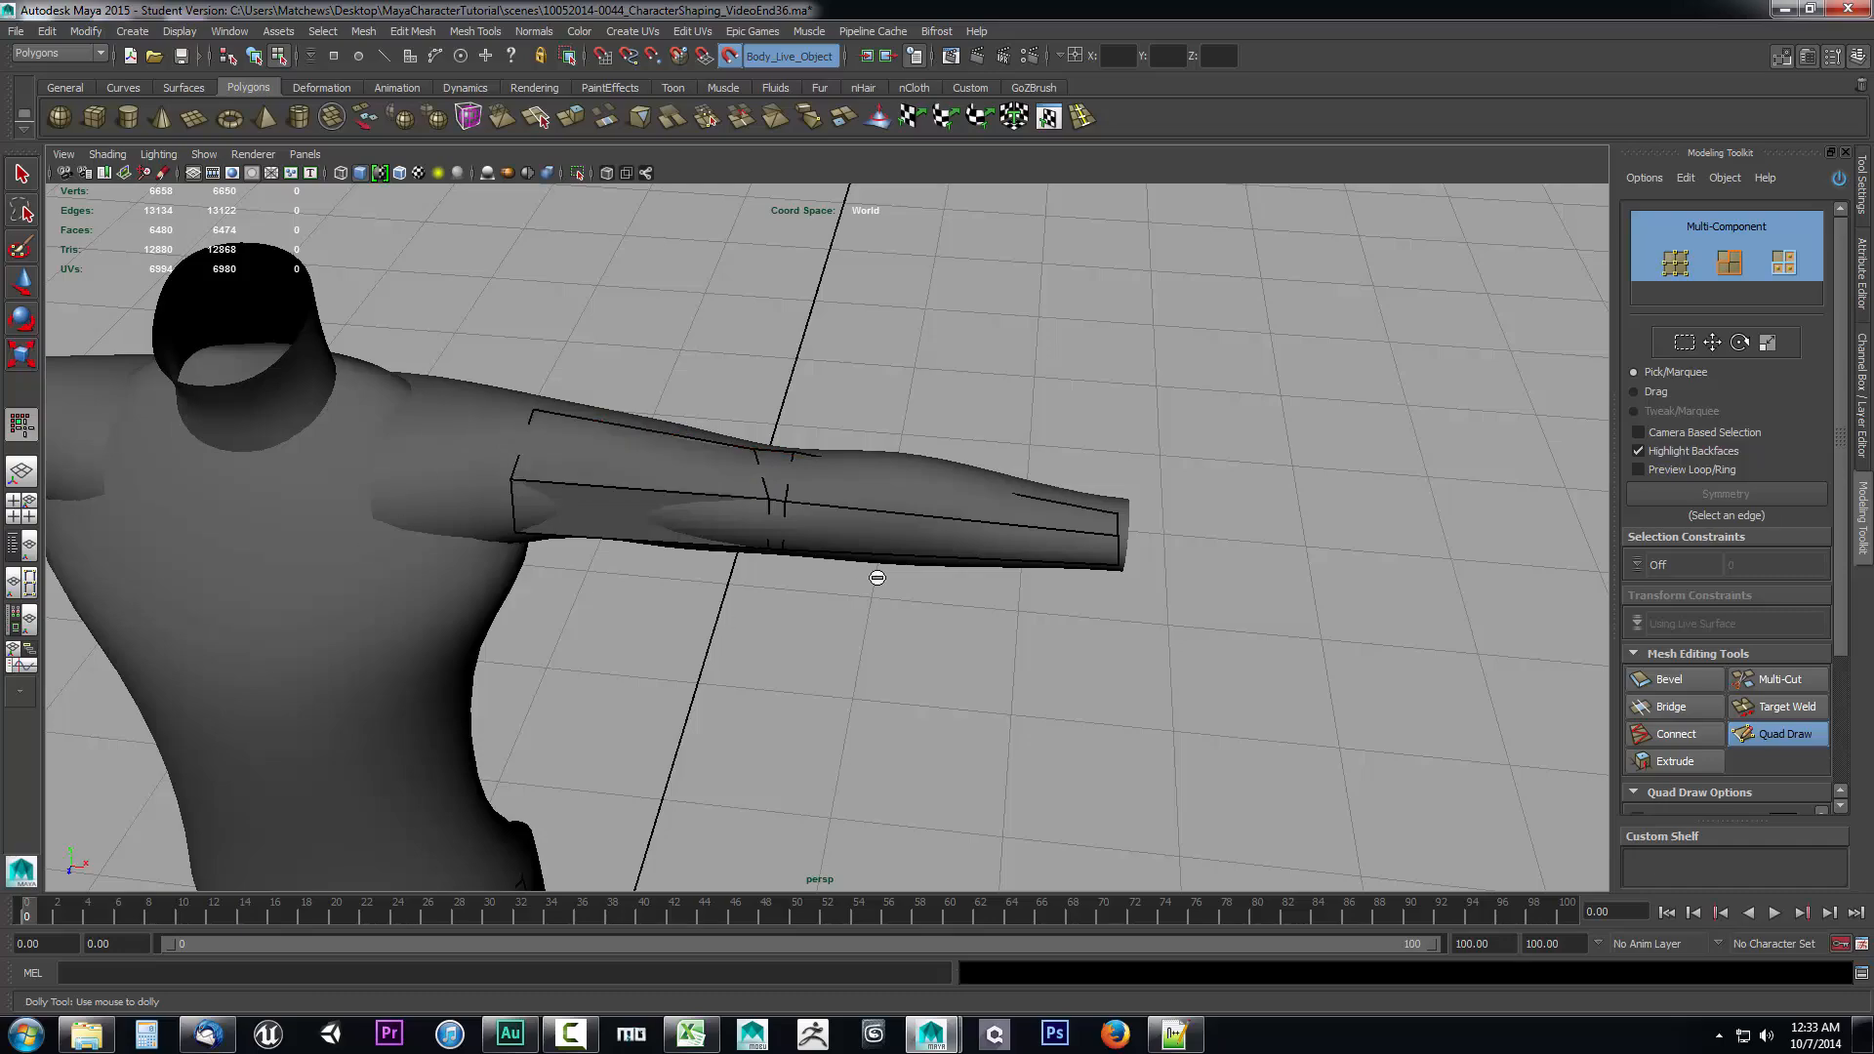
key(4)
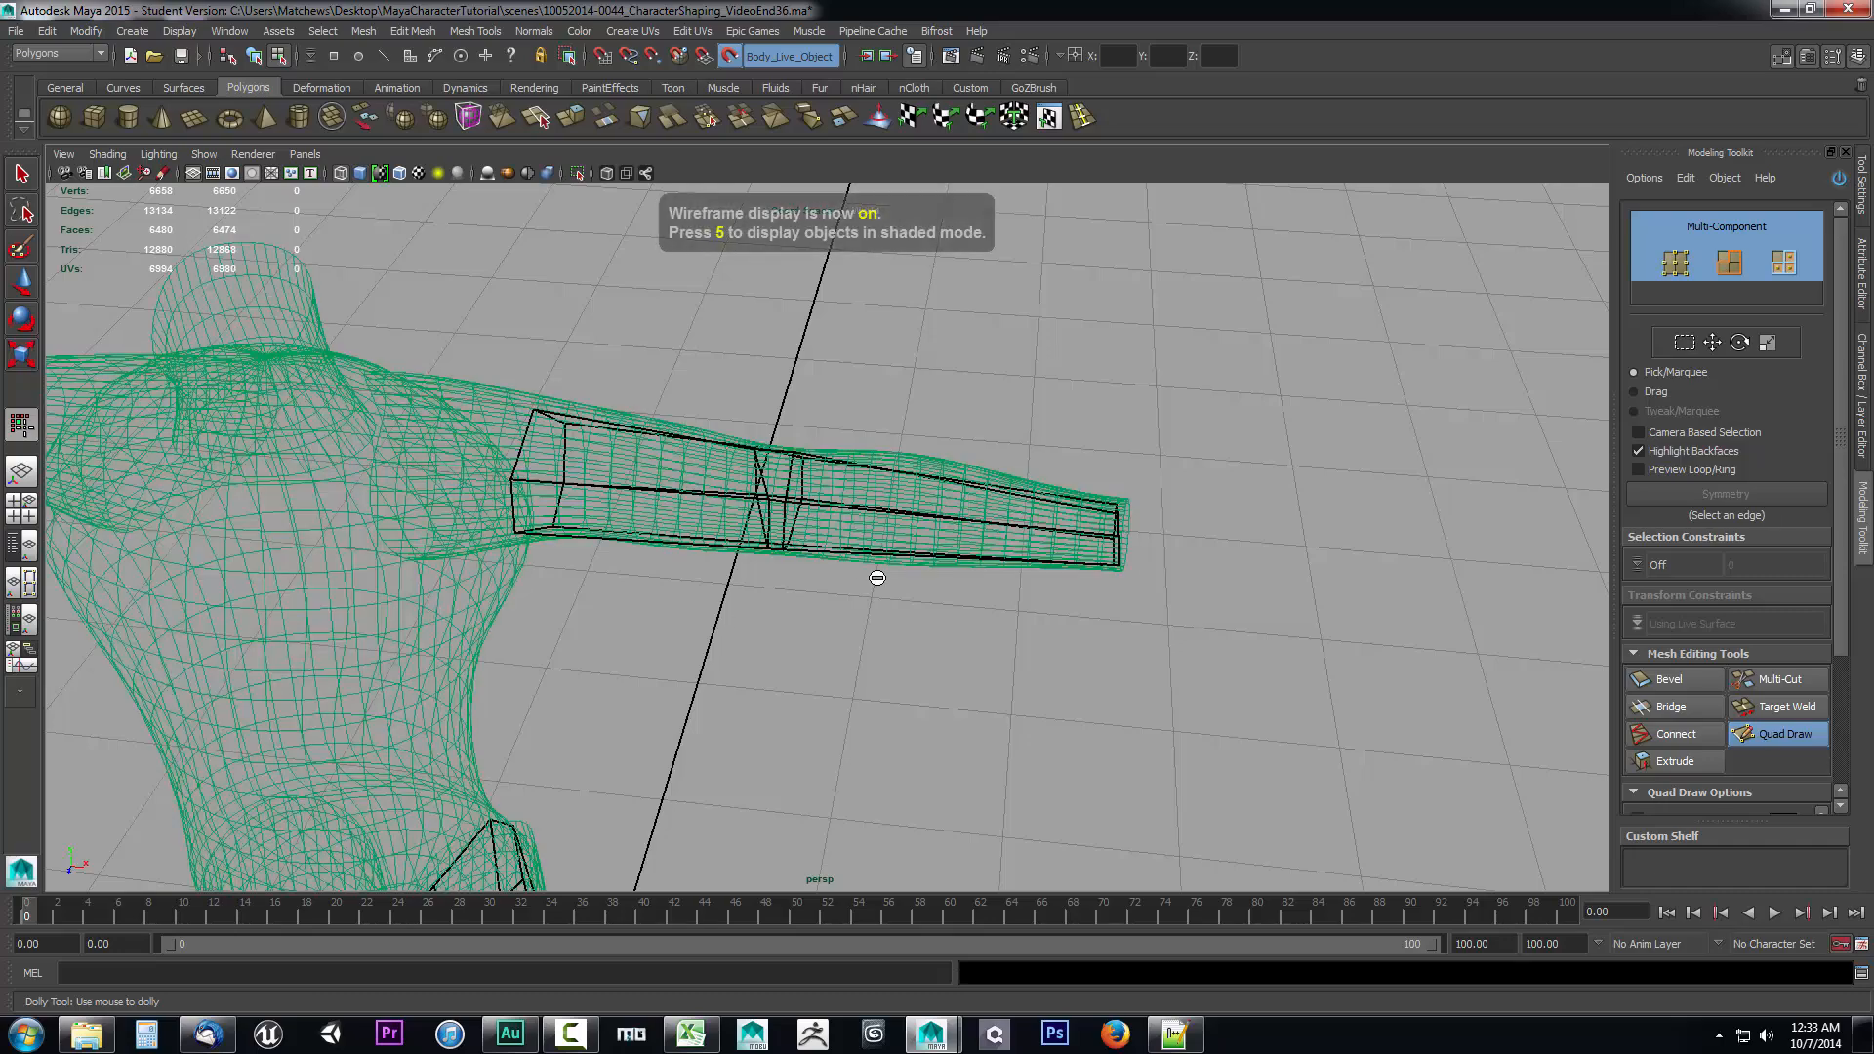
drag(876, 578, 1072, 586)
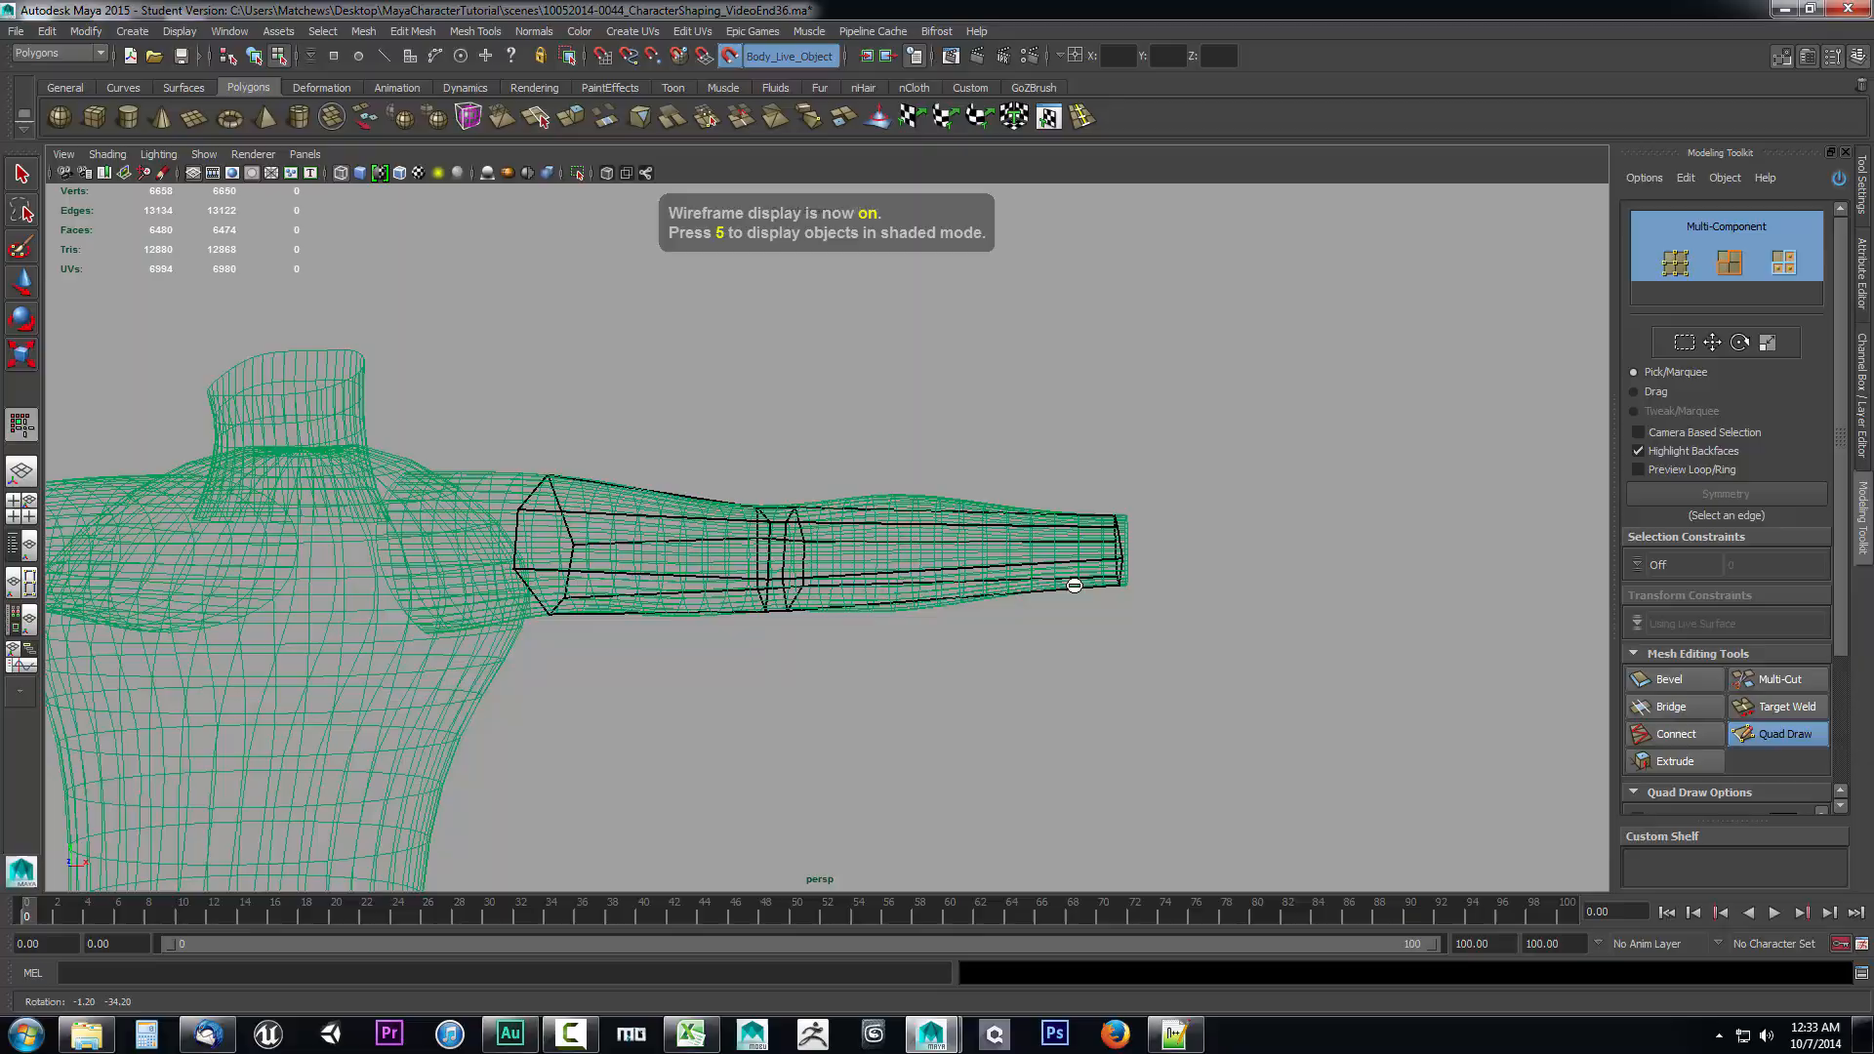
drag(1074, 585, 664, 680)
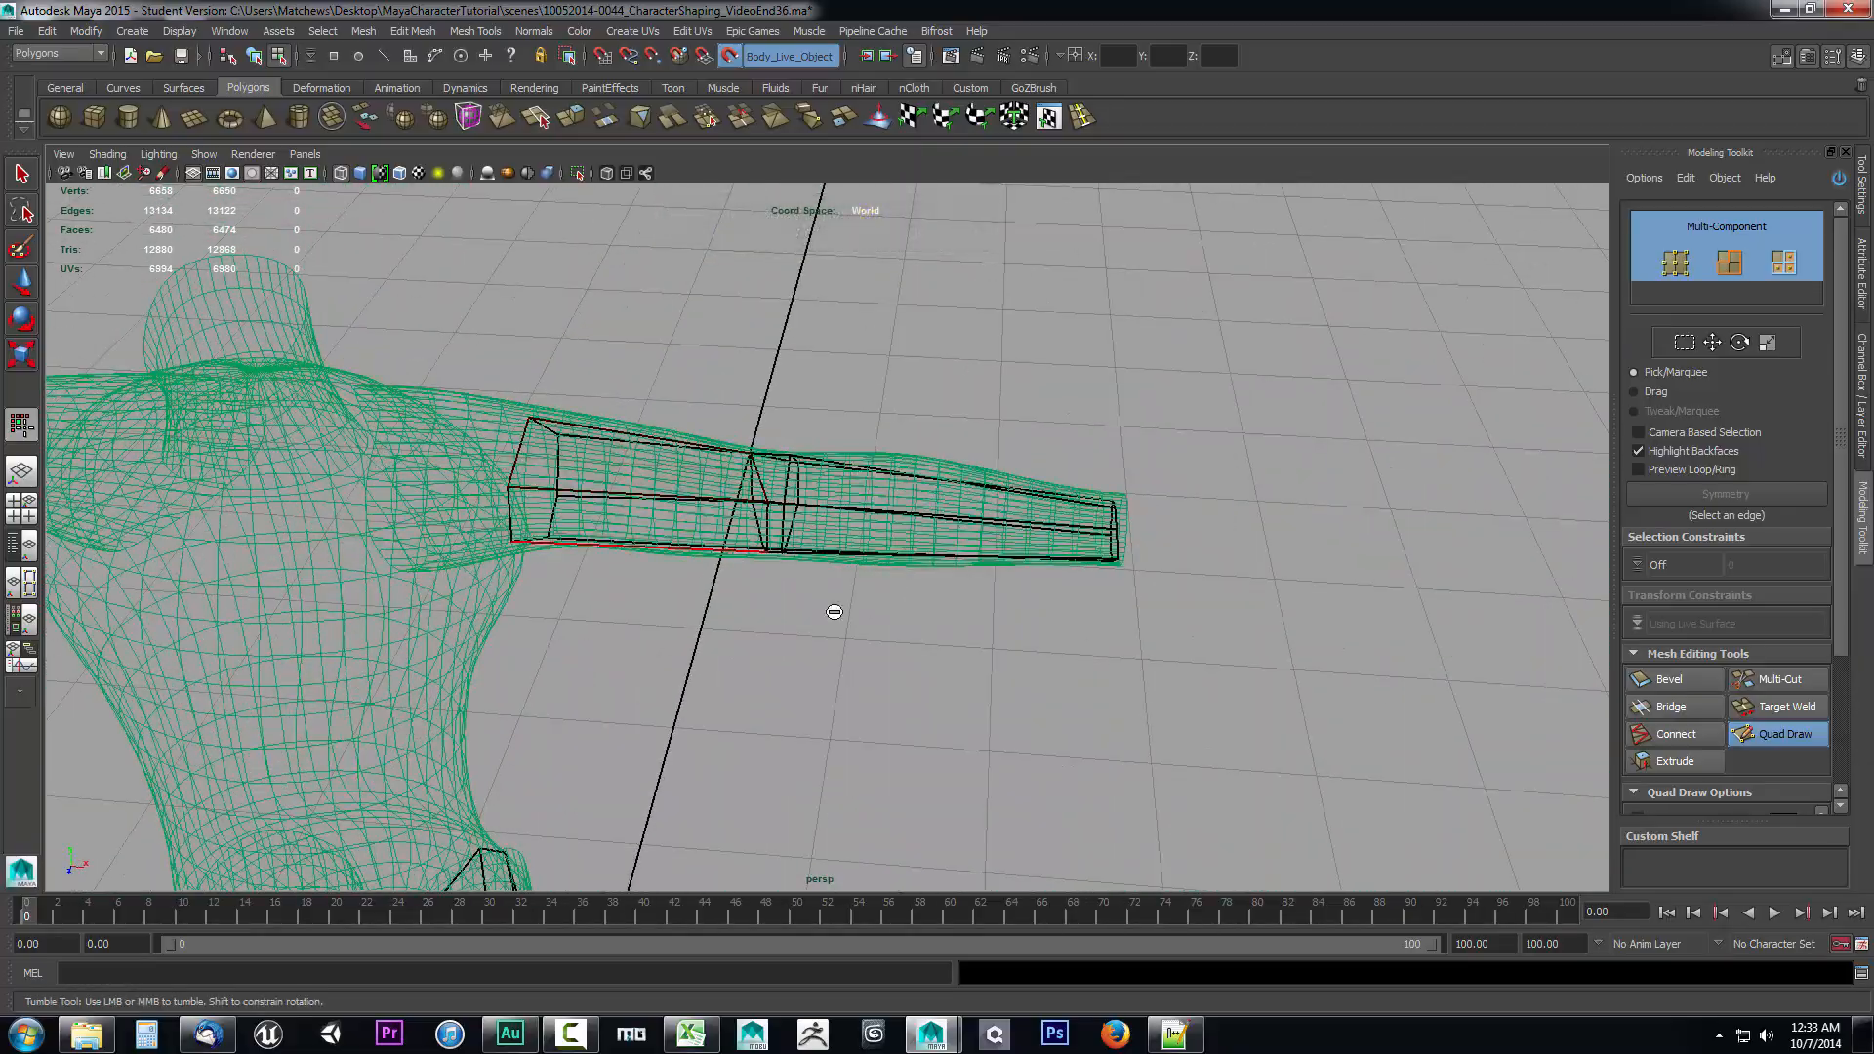
drag(834, 611, 1039, 686)
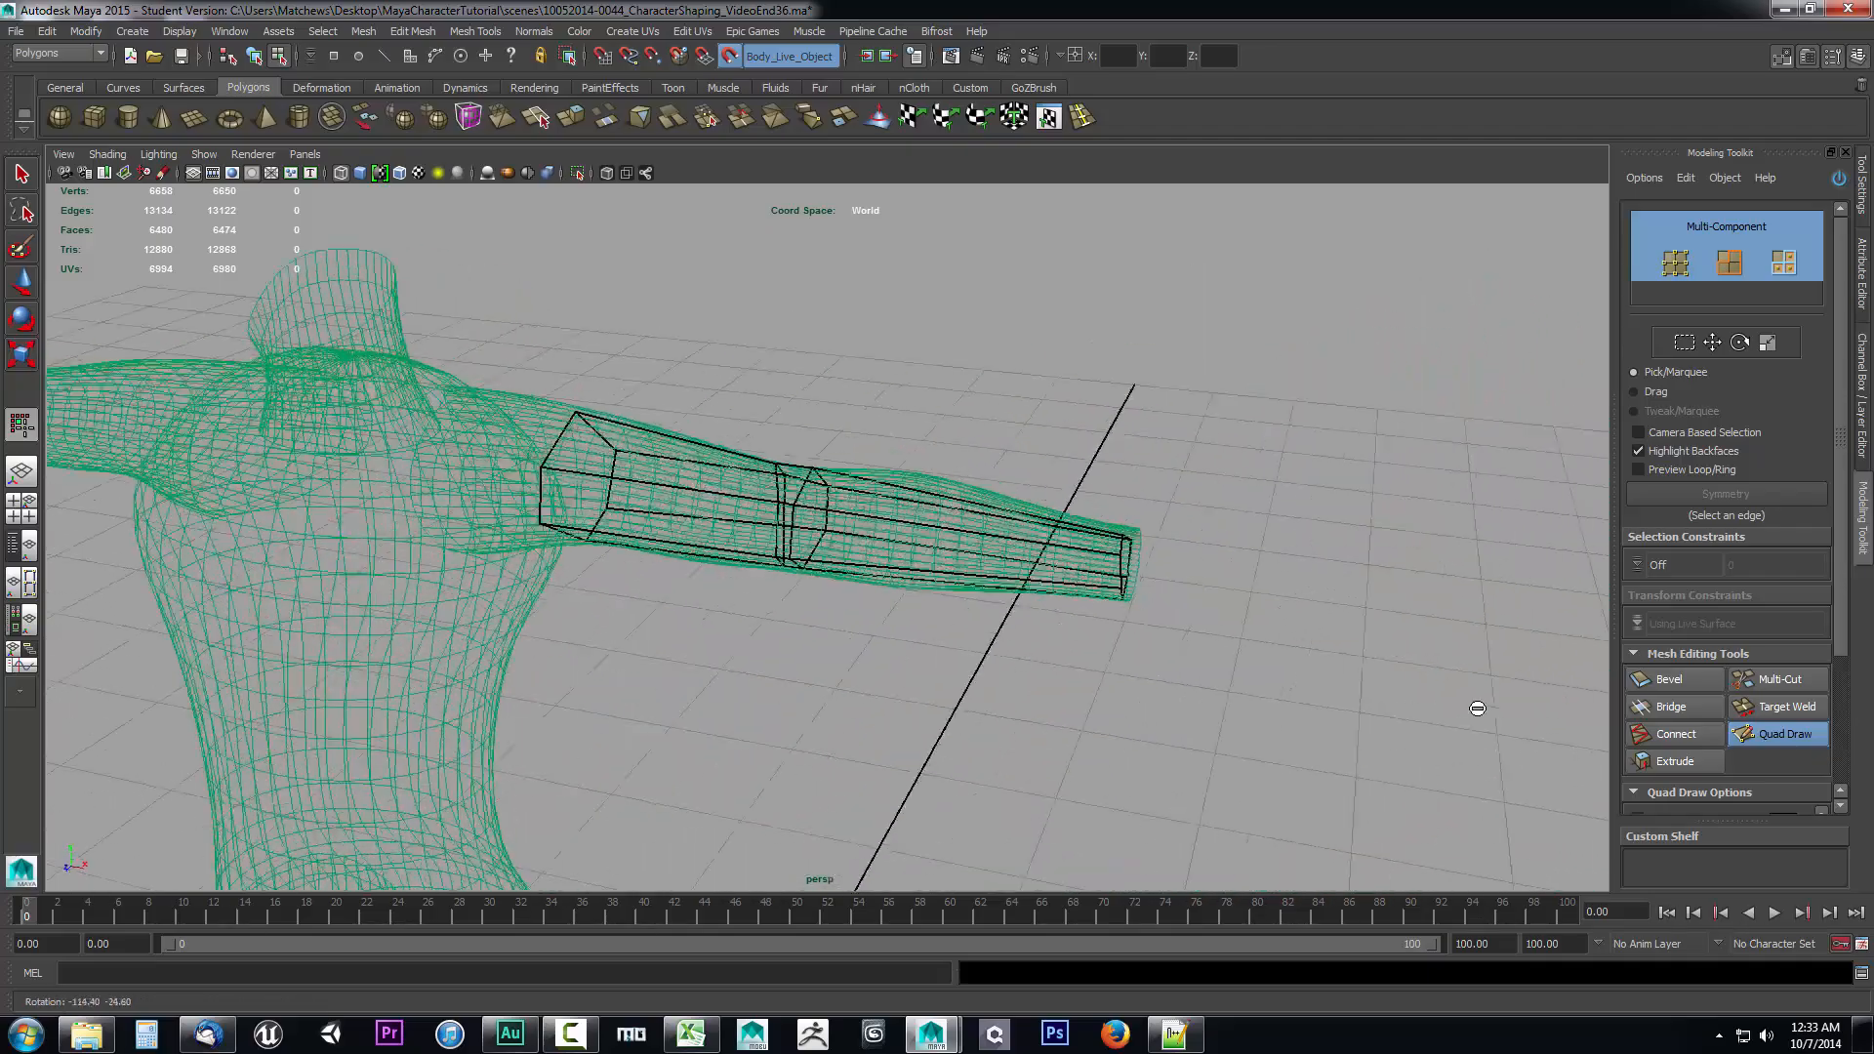
drag(1476, 709, 1090, 683)
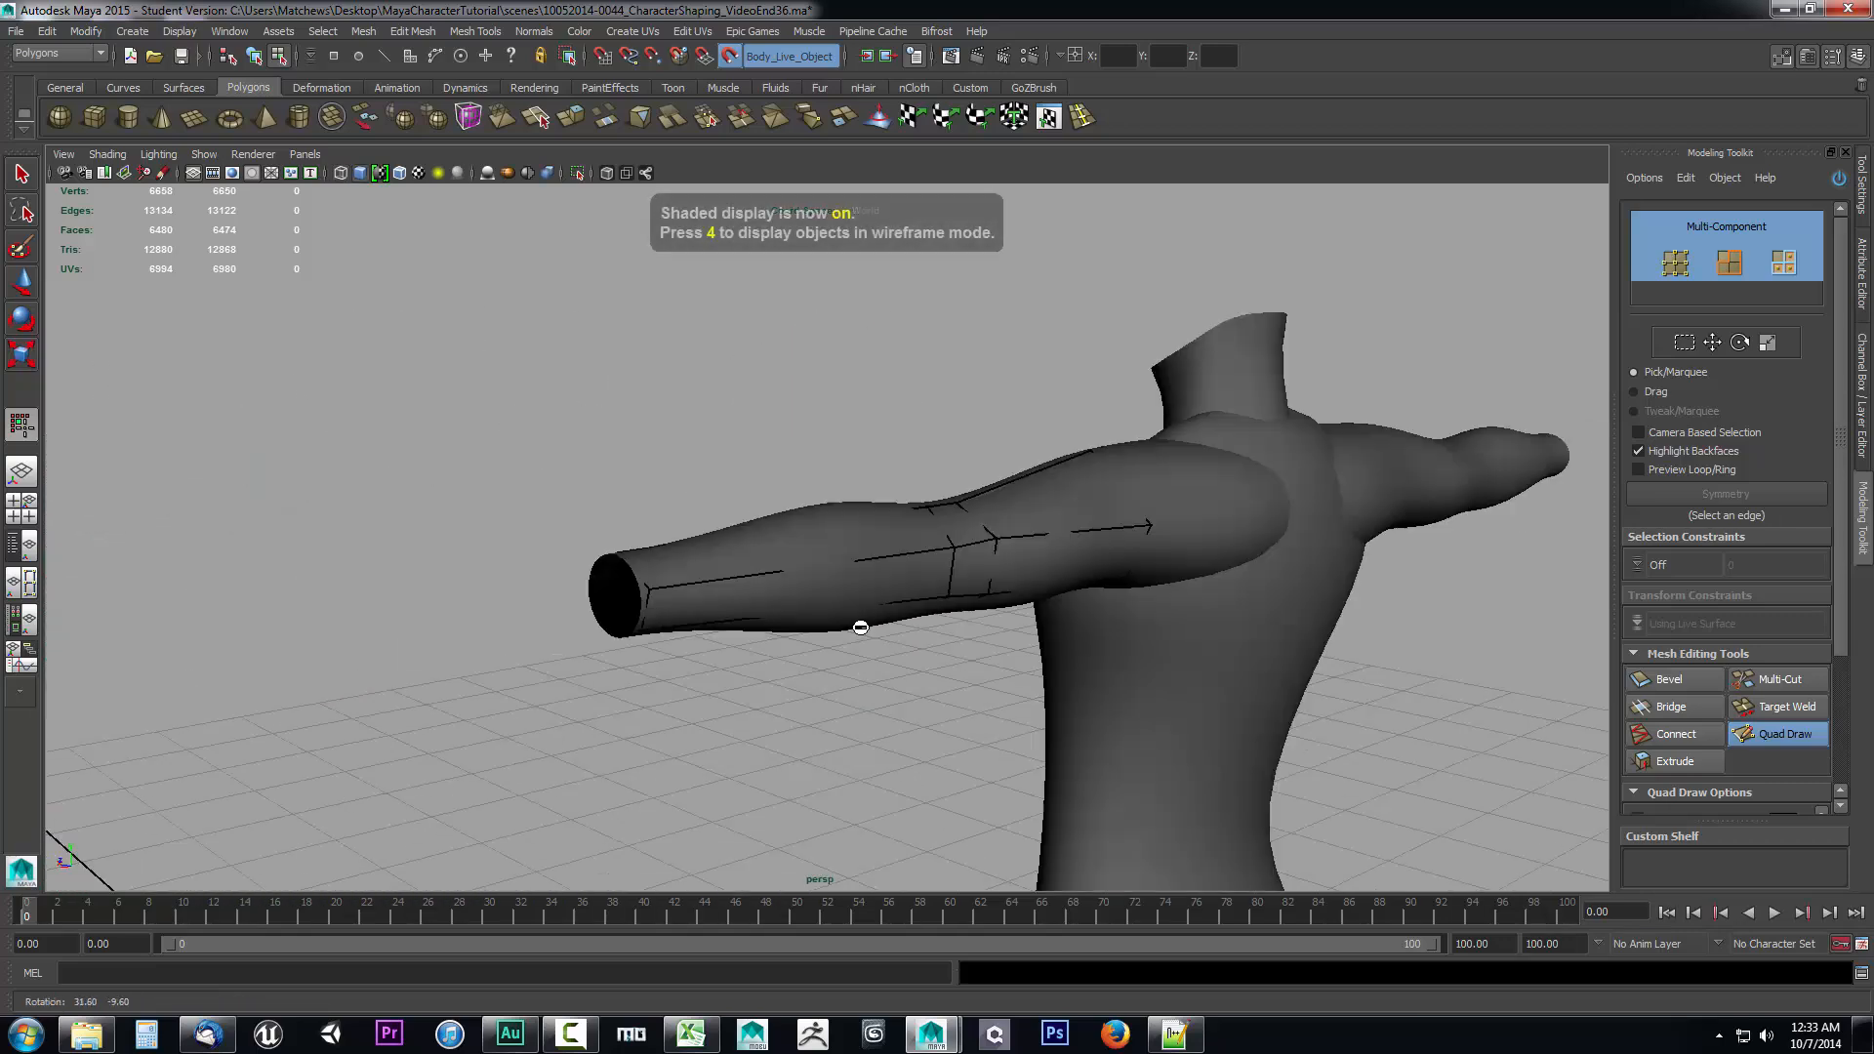
drag(859, 627, 984, 666)
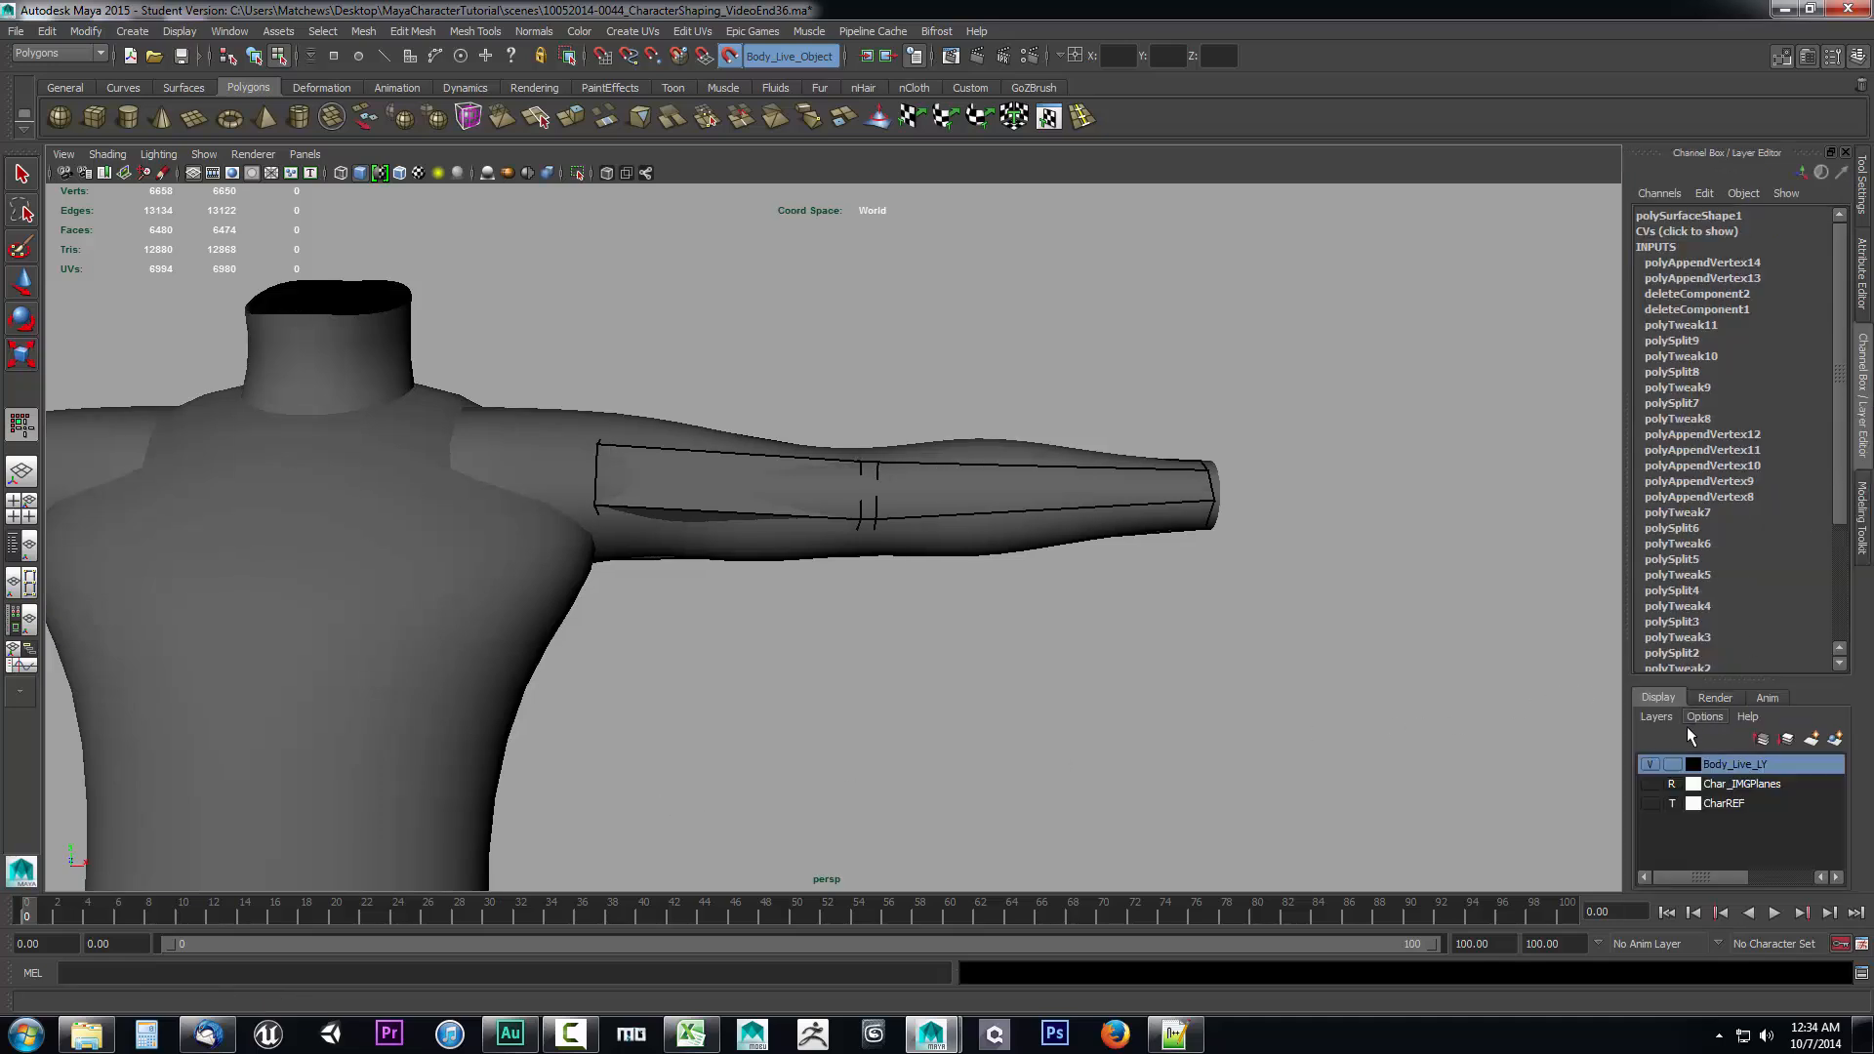
- Turn on visibility of the Char_IMGPlanes layer and check the arm strip against the reference planes
click(1671, 785)
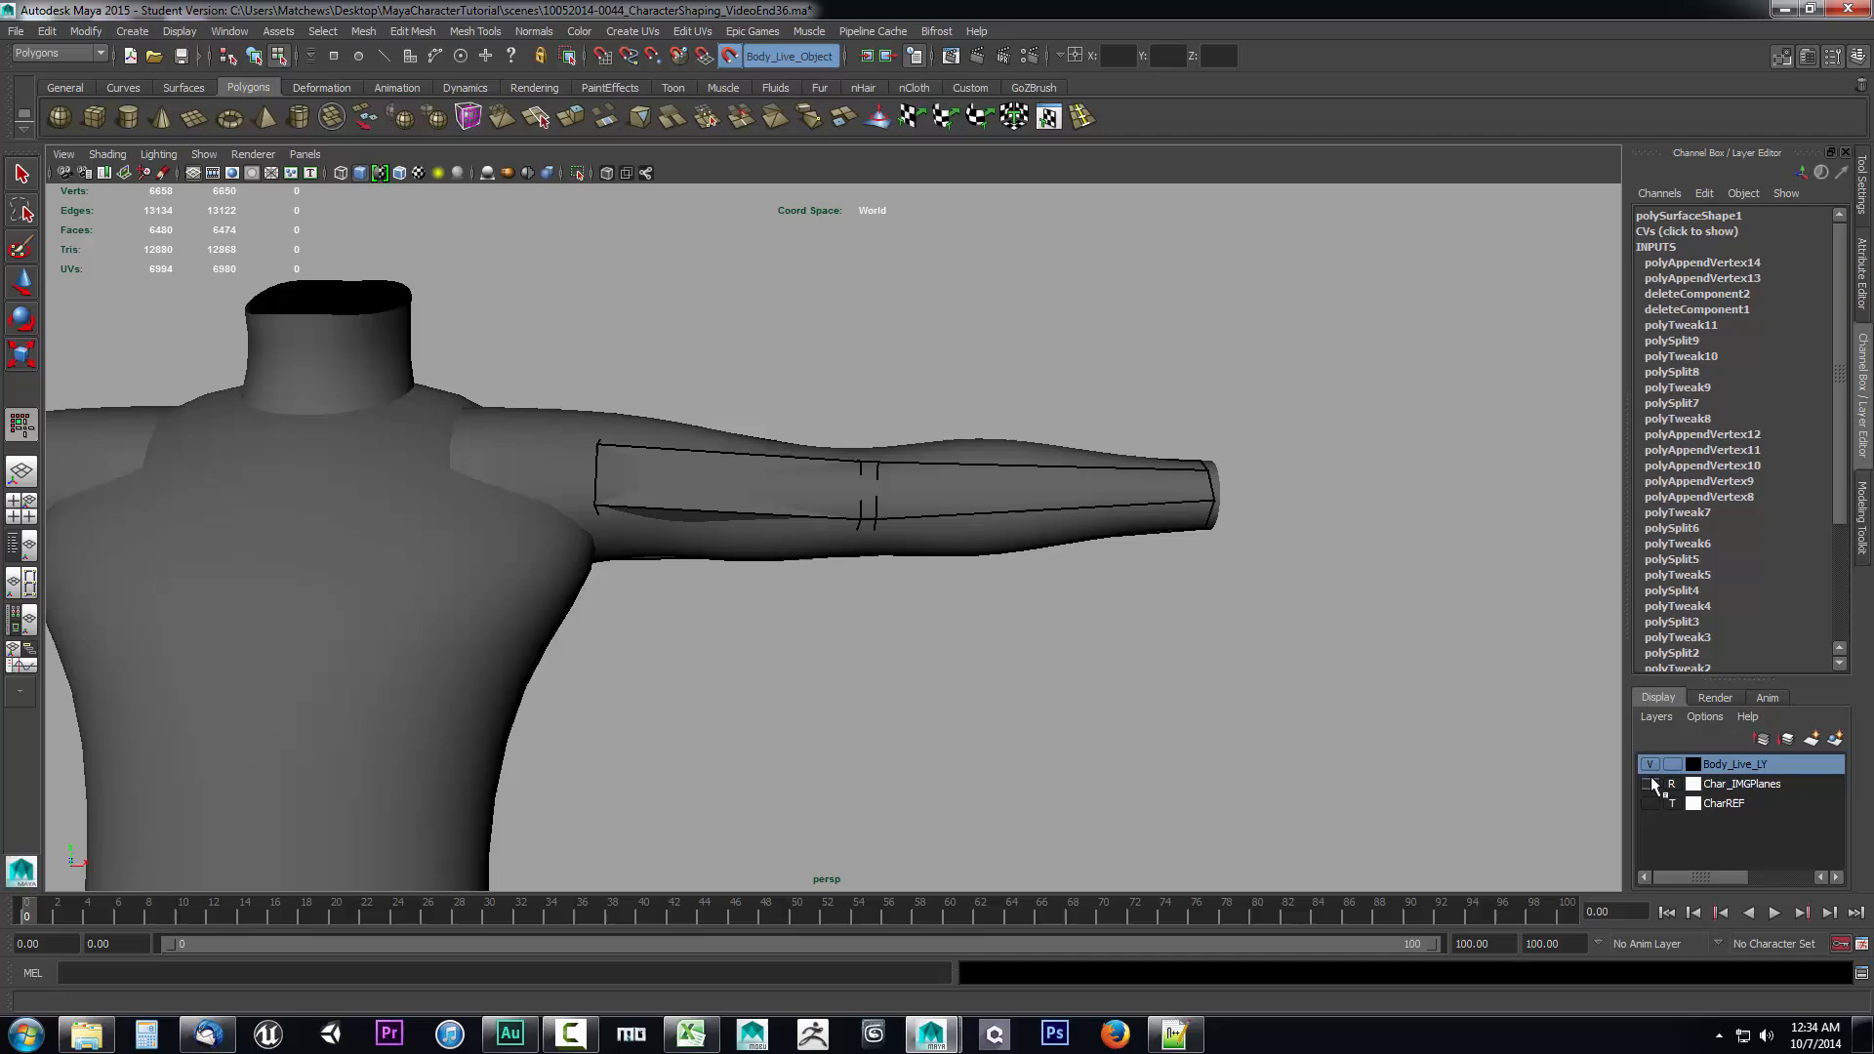
click(1652, 785)
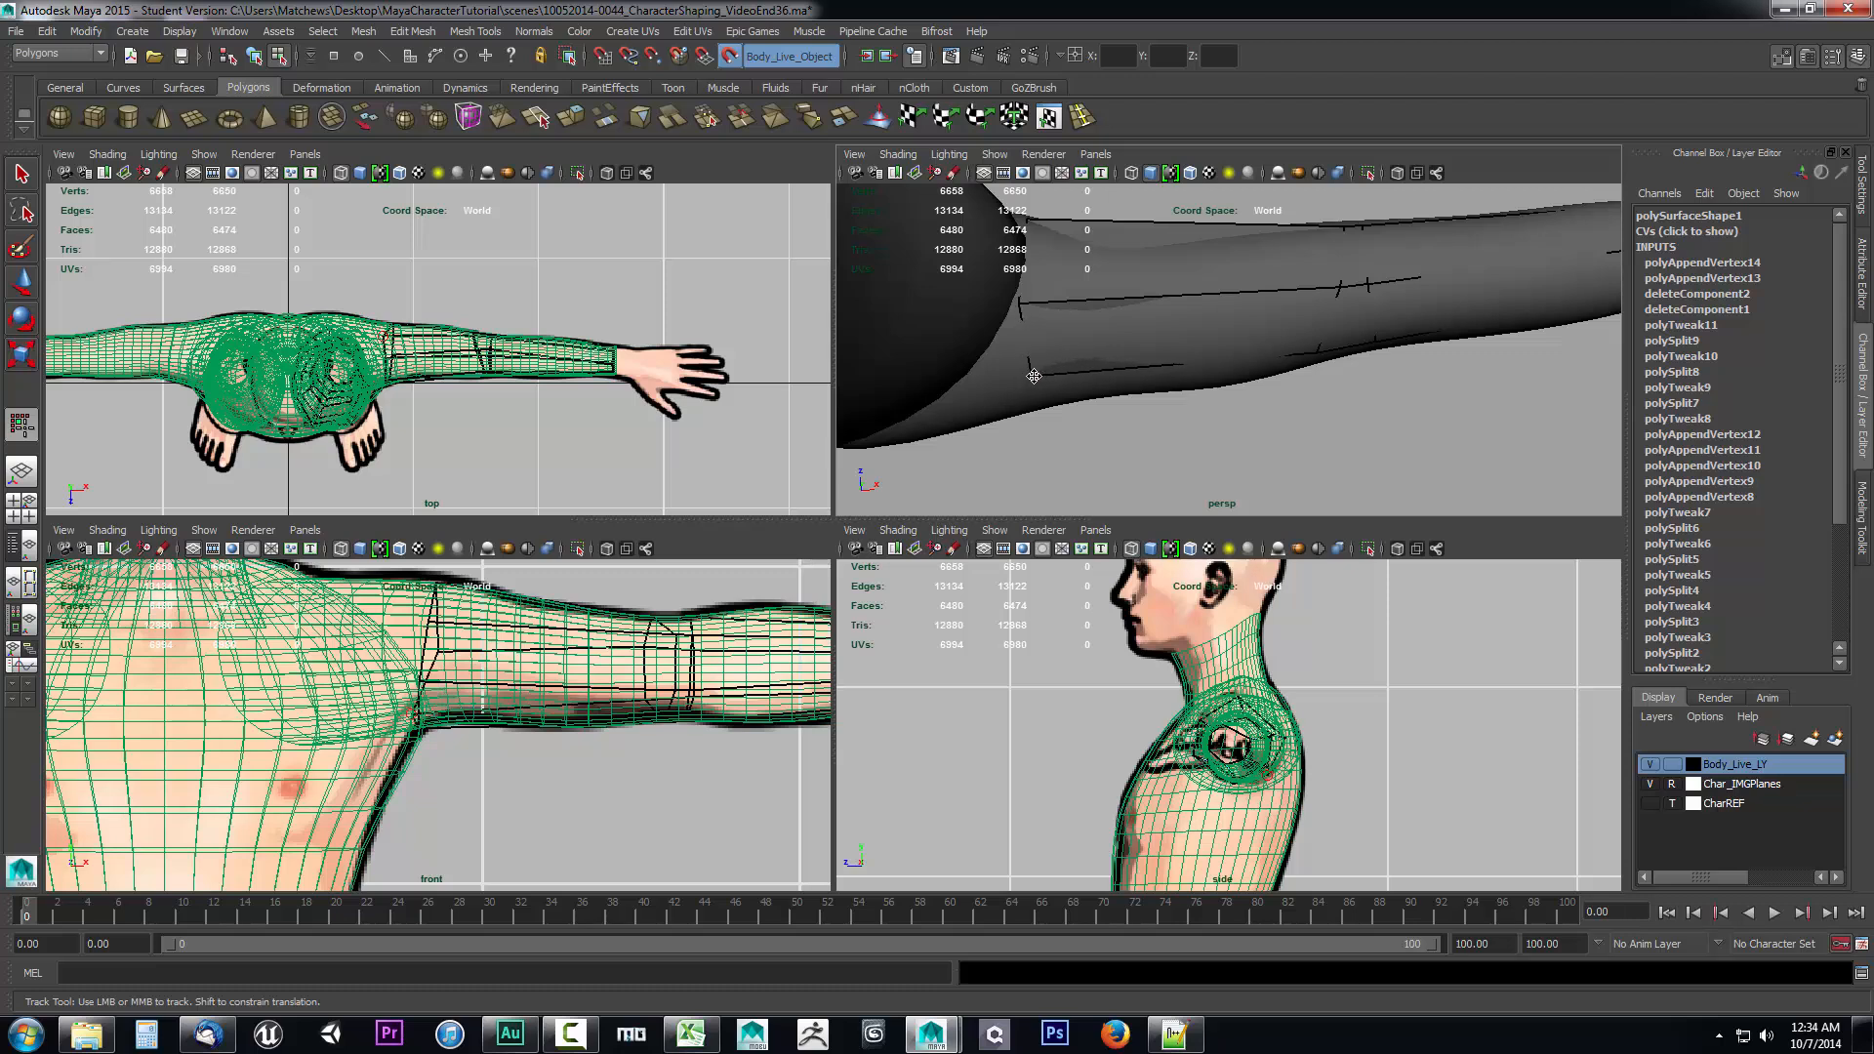
mouse_move(1216, 429)
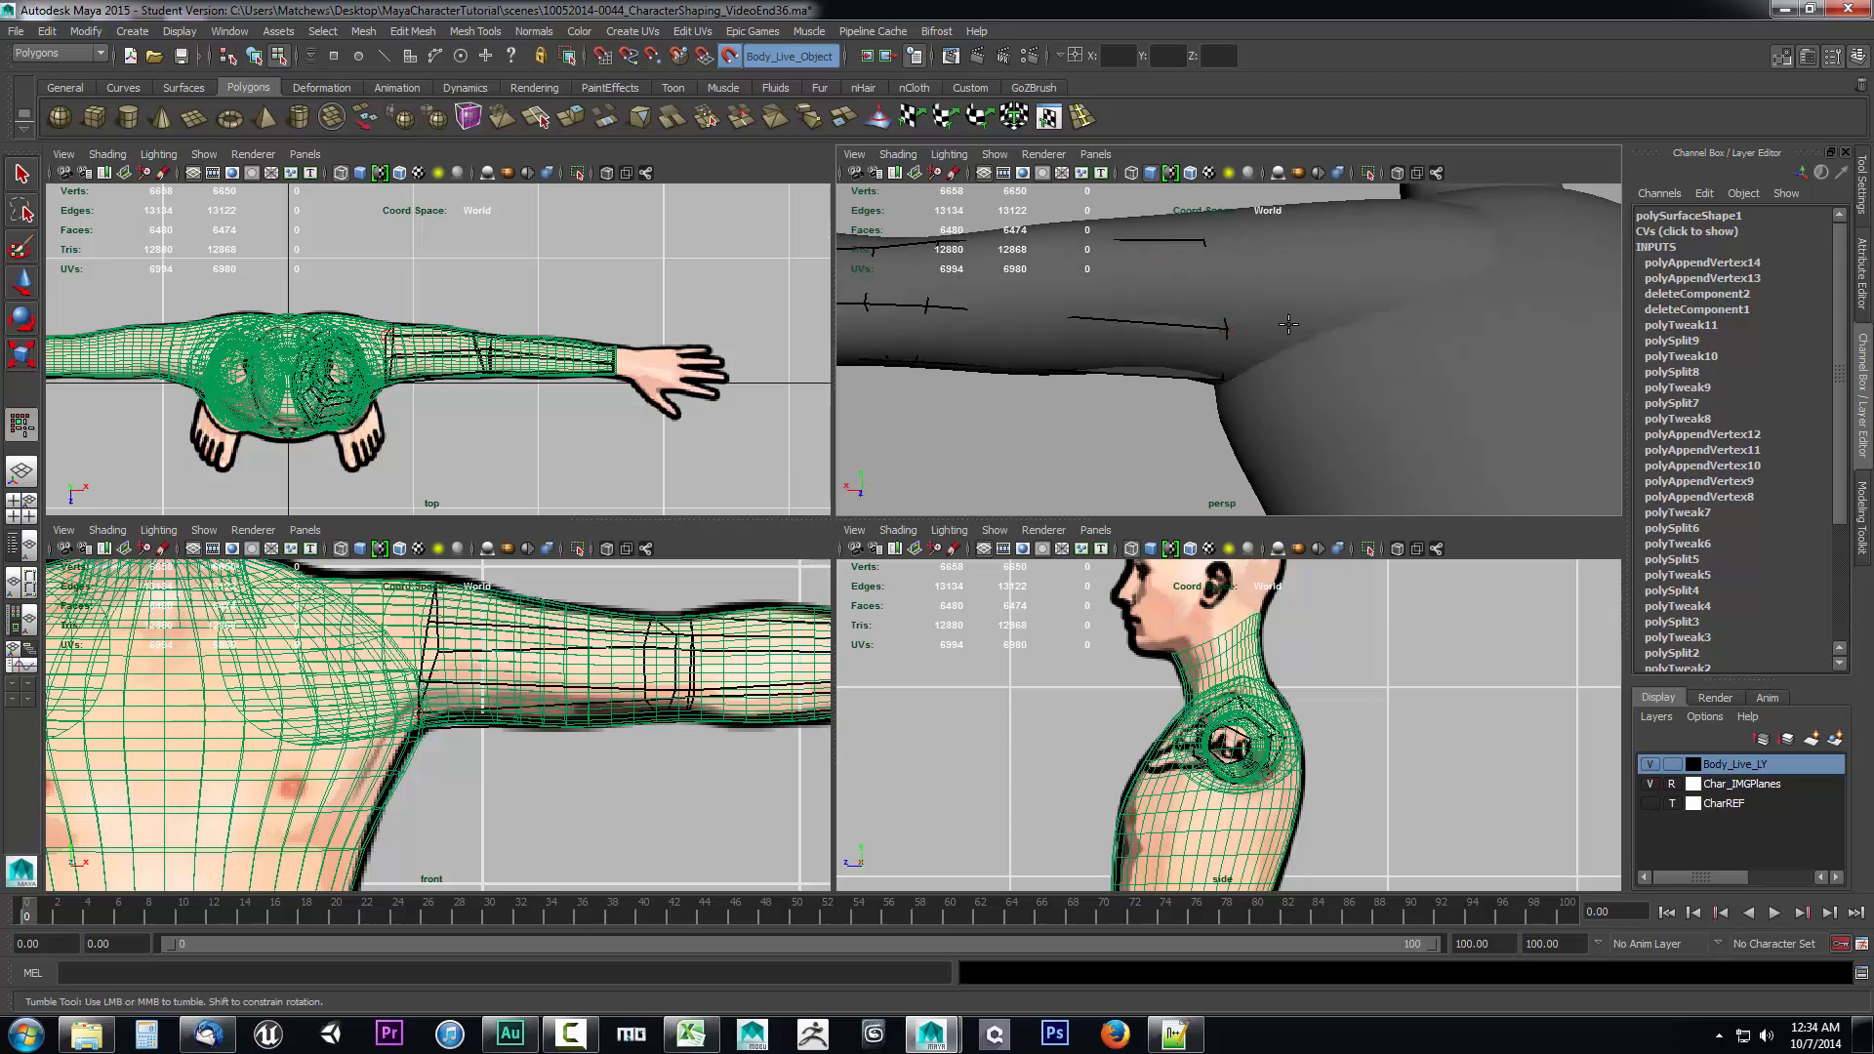
drag(1286, 325, 1142, 344)
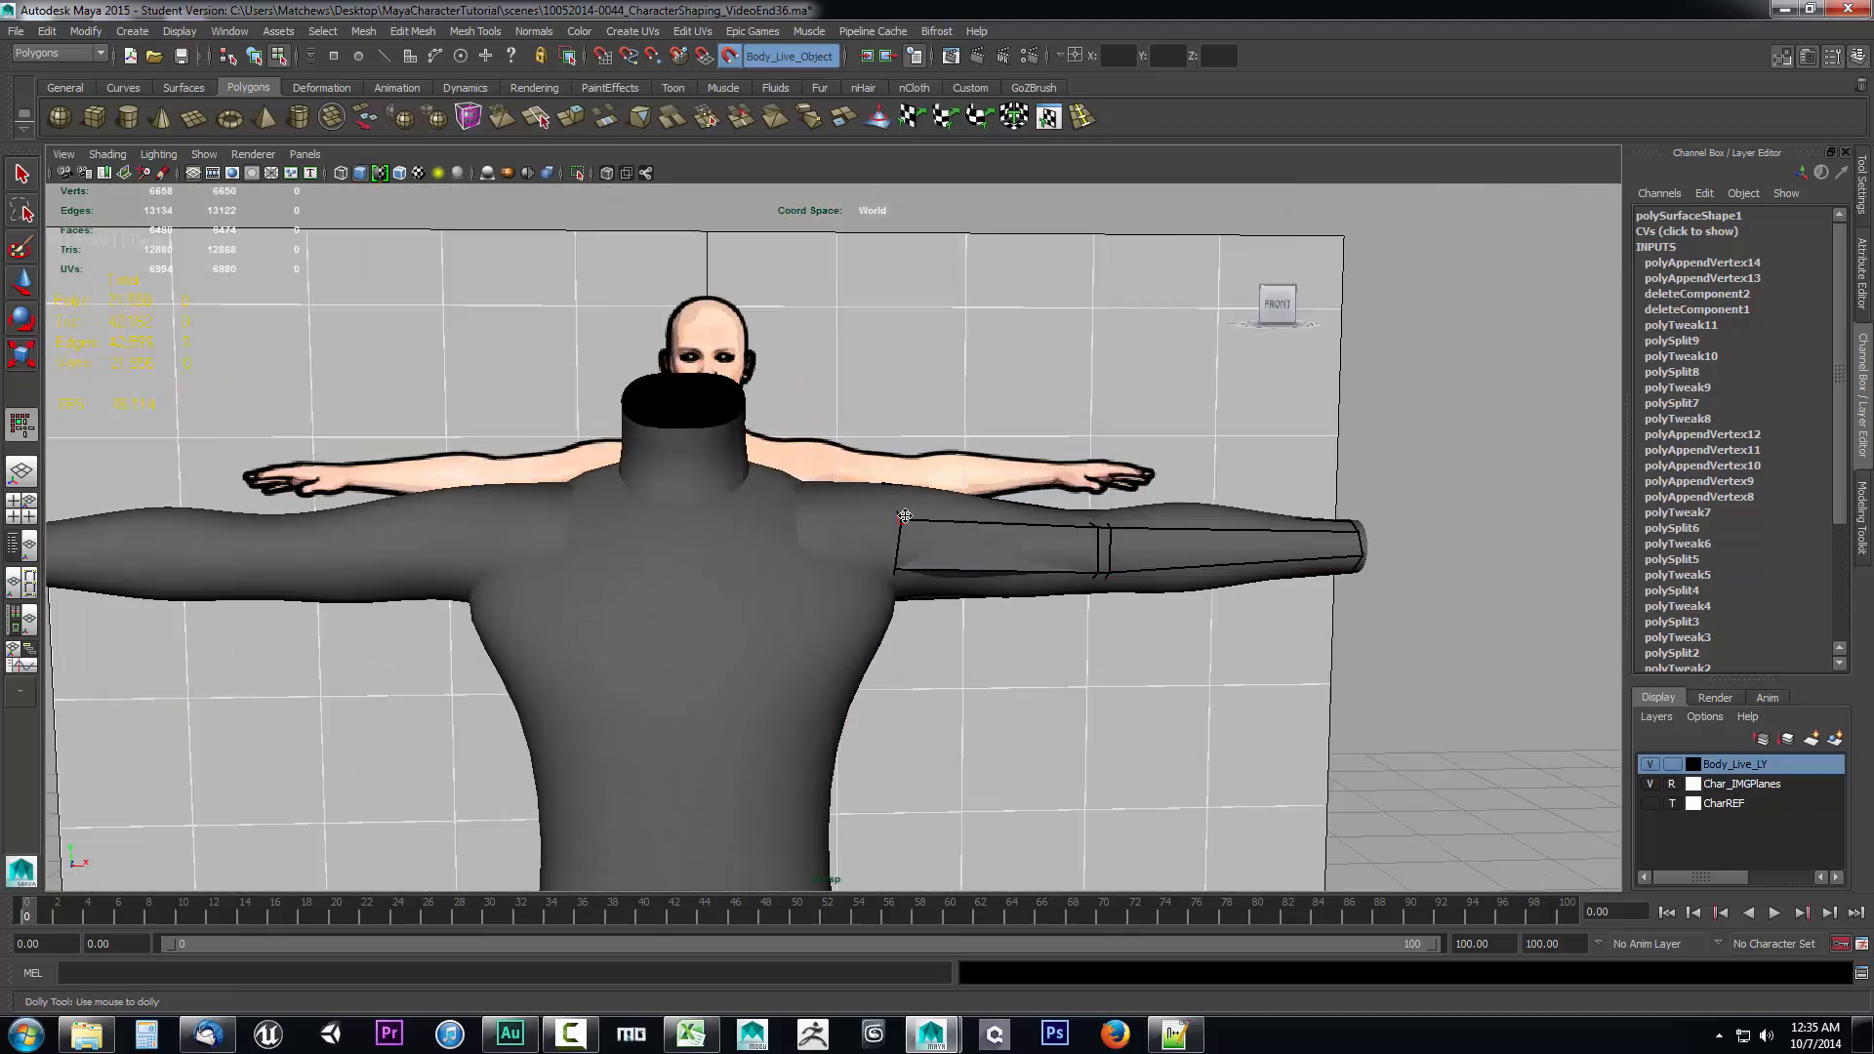
drag(902, 515, 1025, 587)
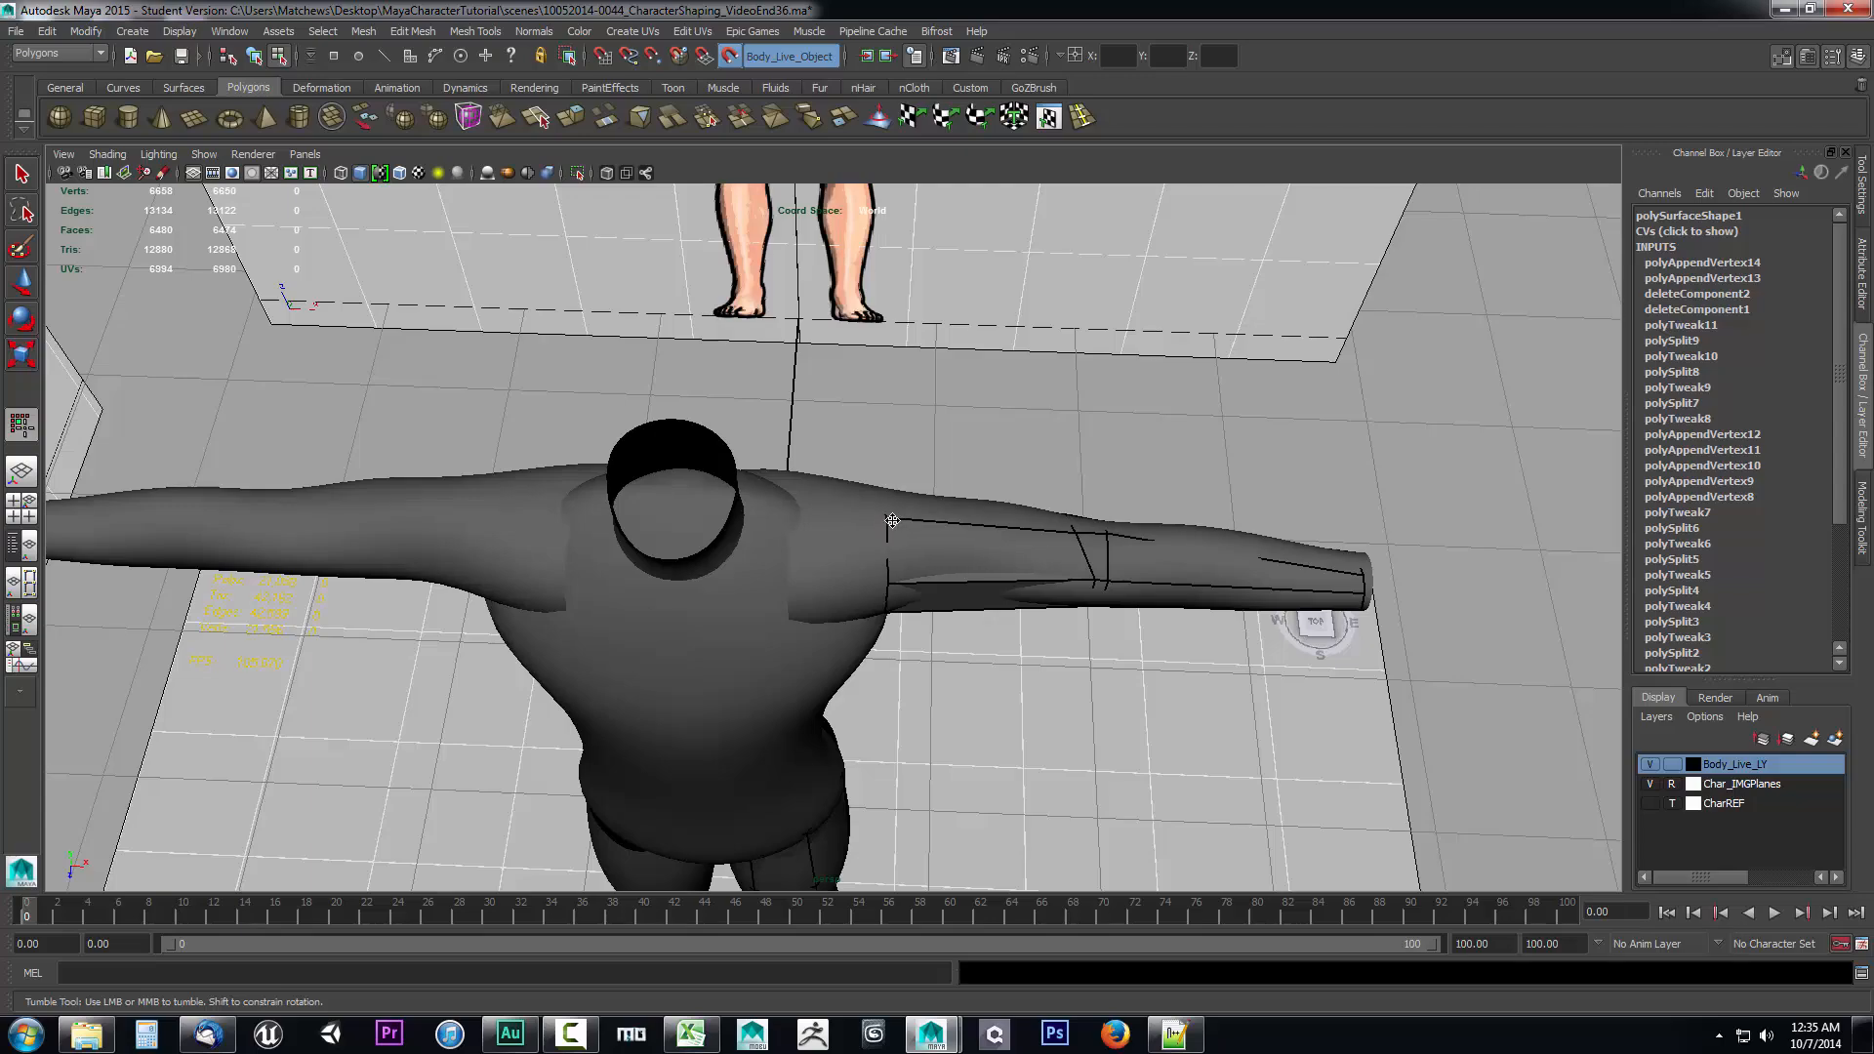
drag(838, 539, 838, 574)
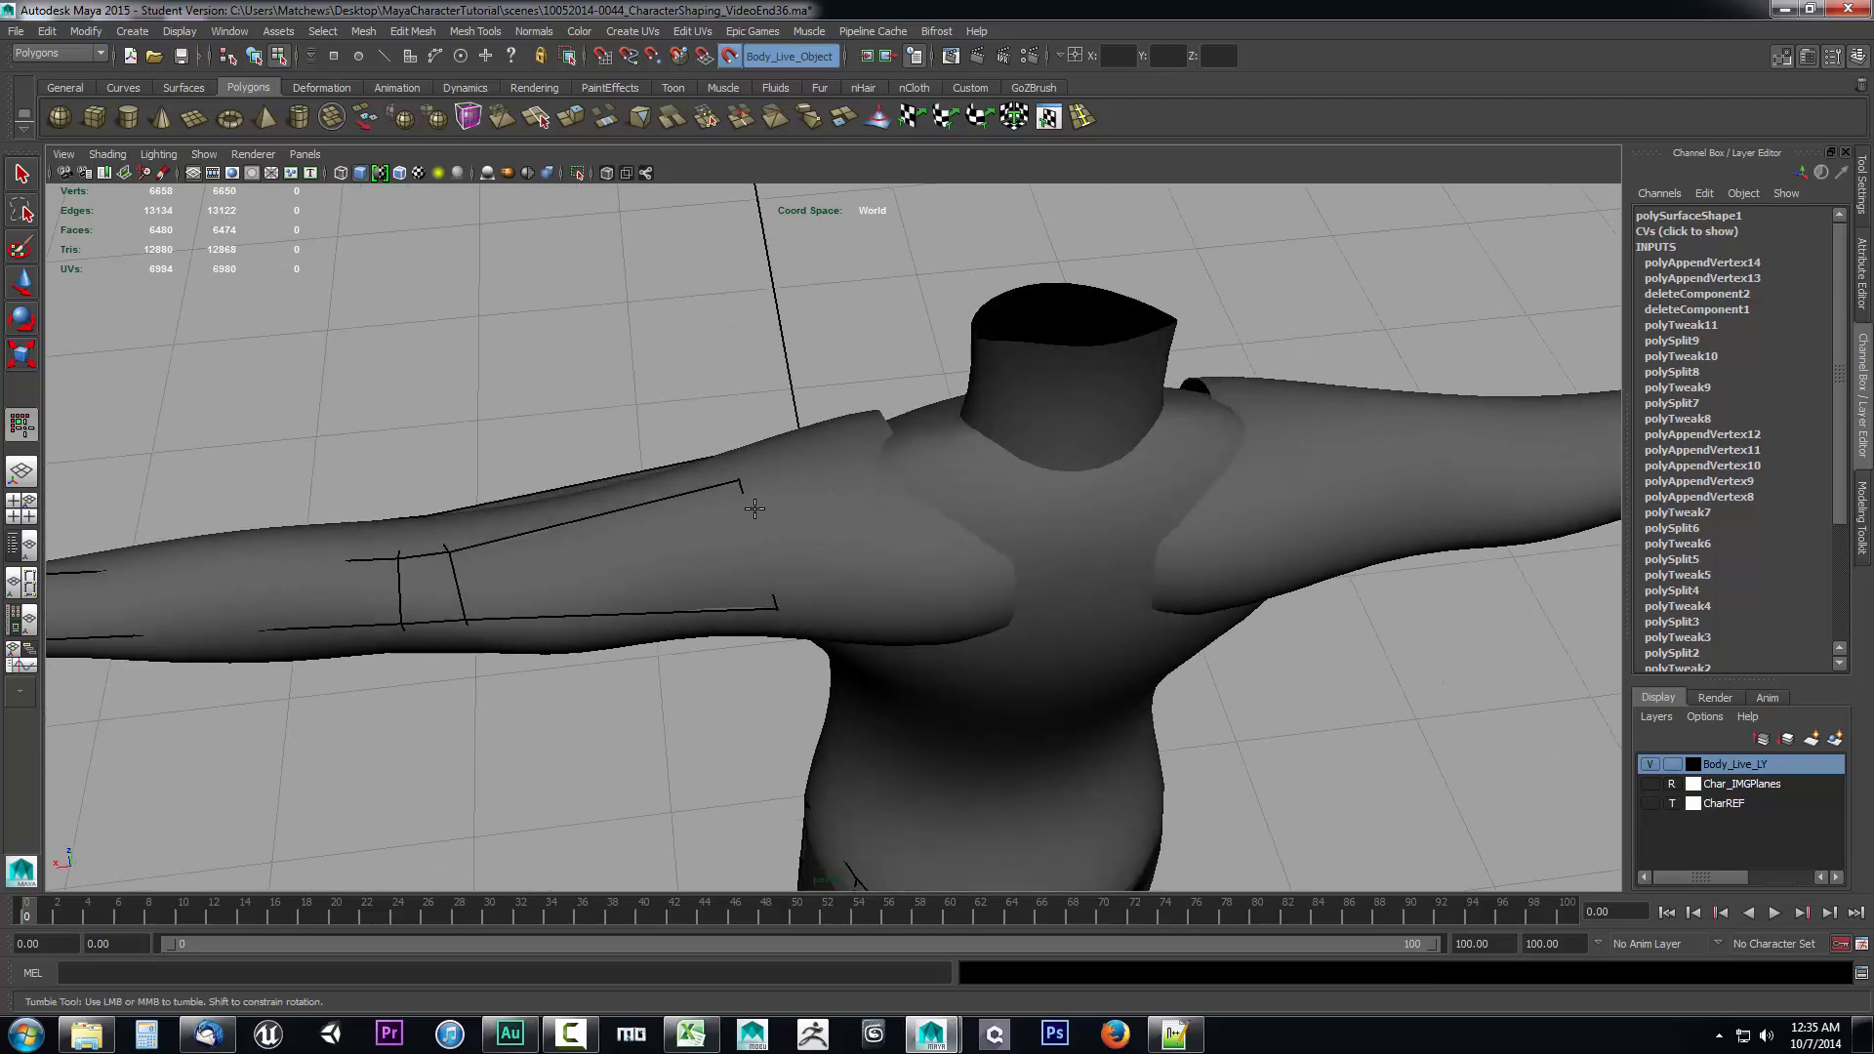
drag(754, 507, 859, 492)
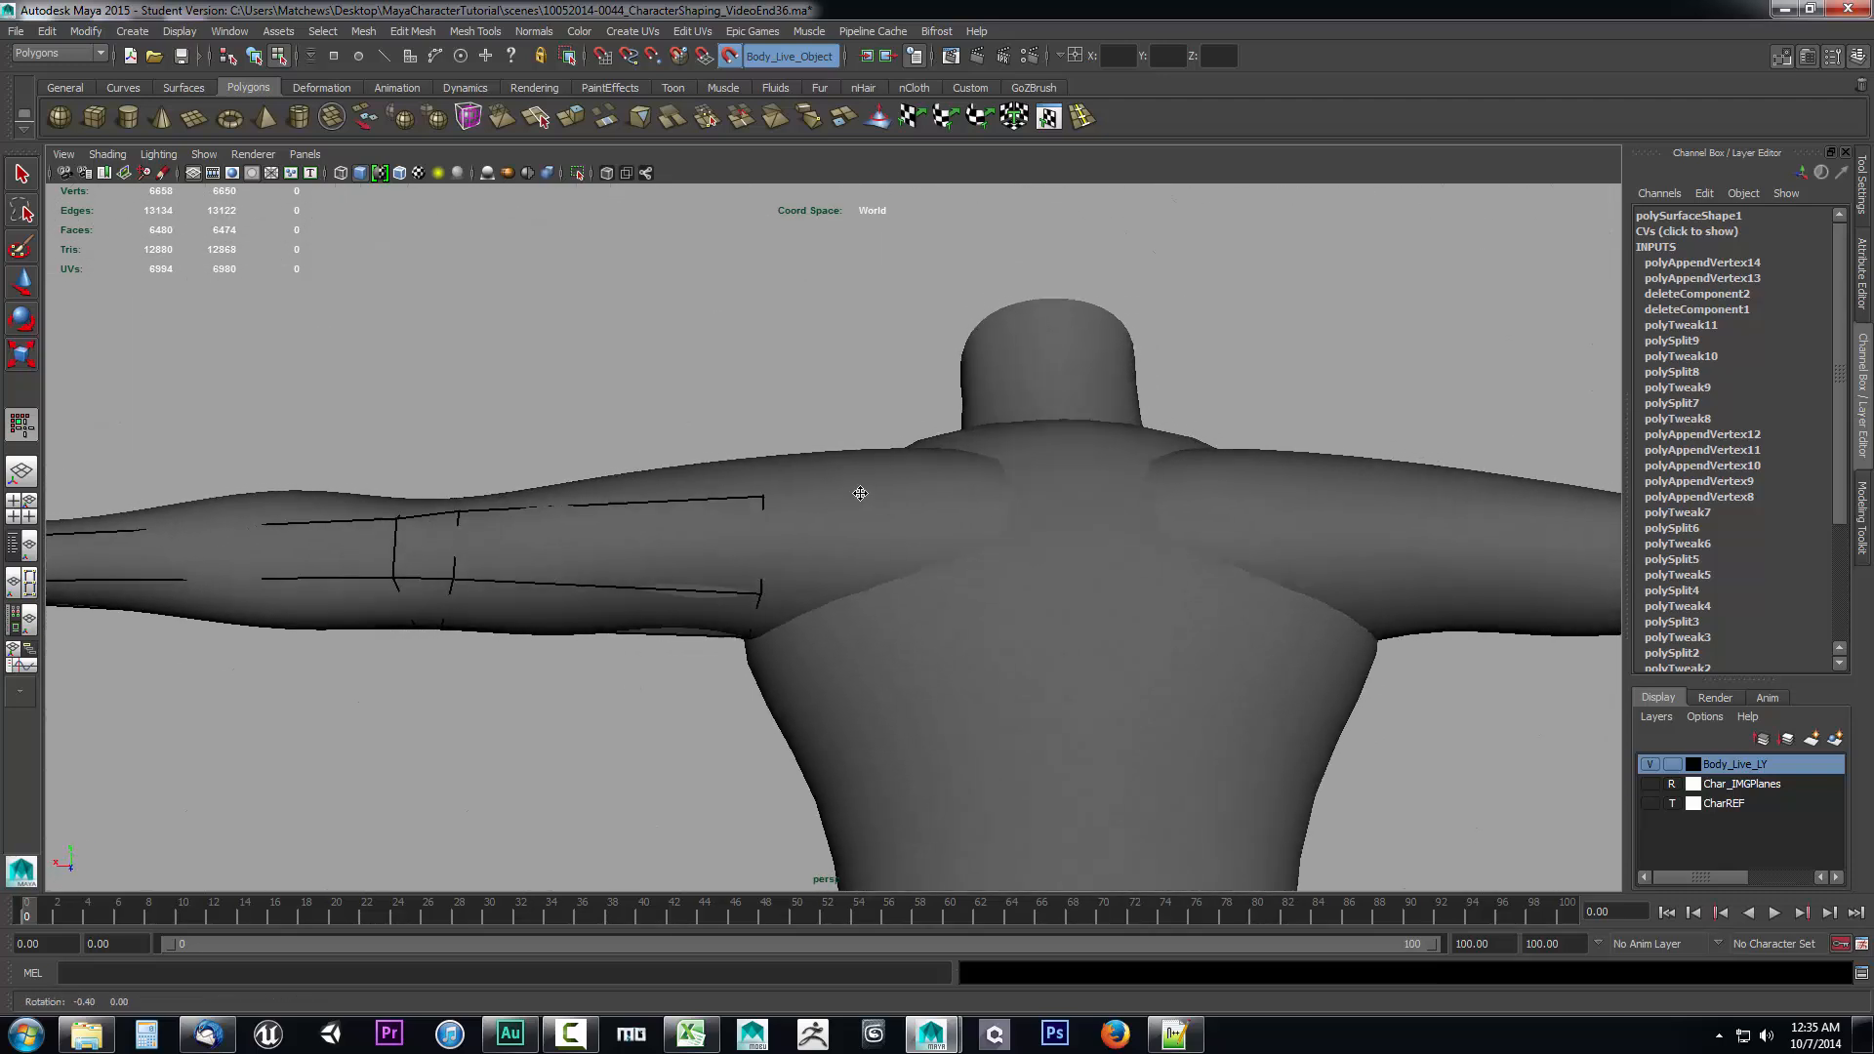
drag(861, 494, 1254, 545)
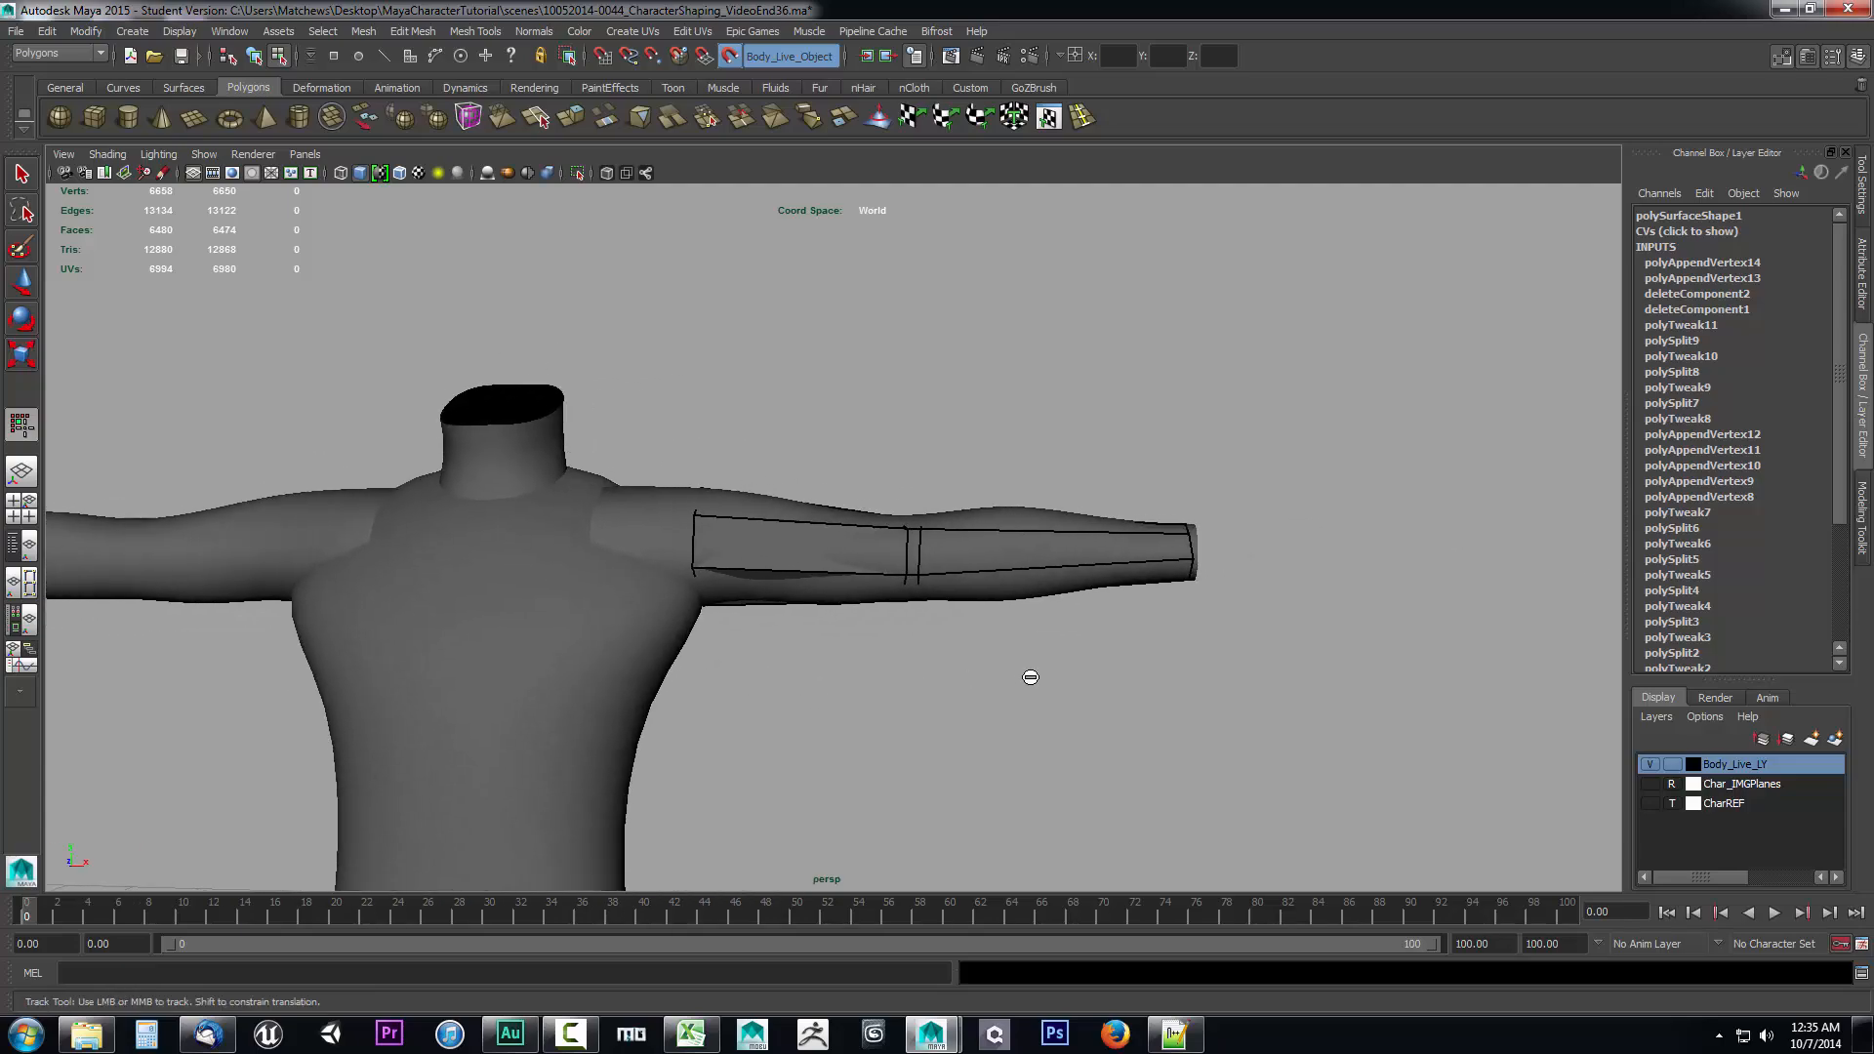
- Insert several evenly spaced edge loops along the arm sleeve from shoulder to wrist
drag(1031, 677, 738, 758)
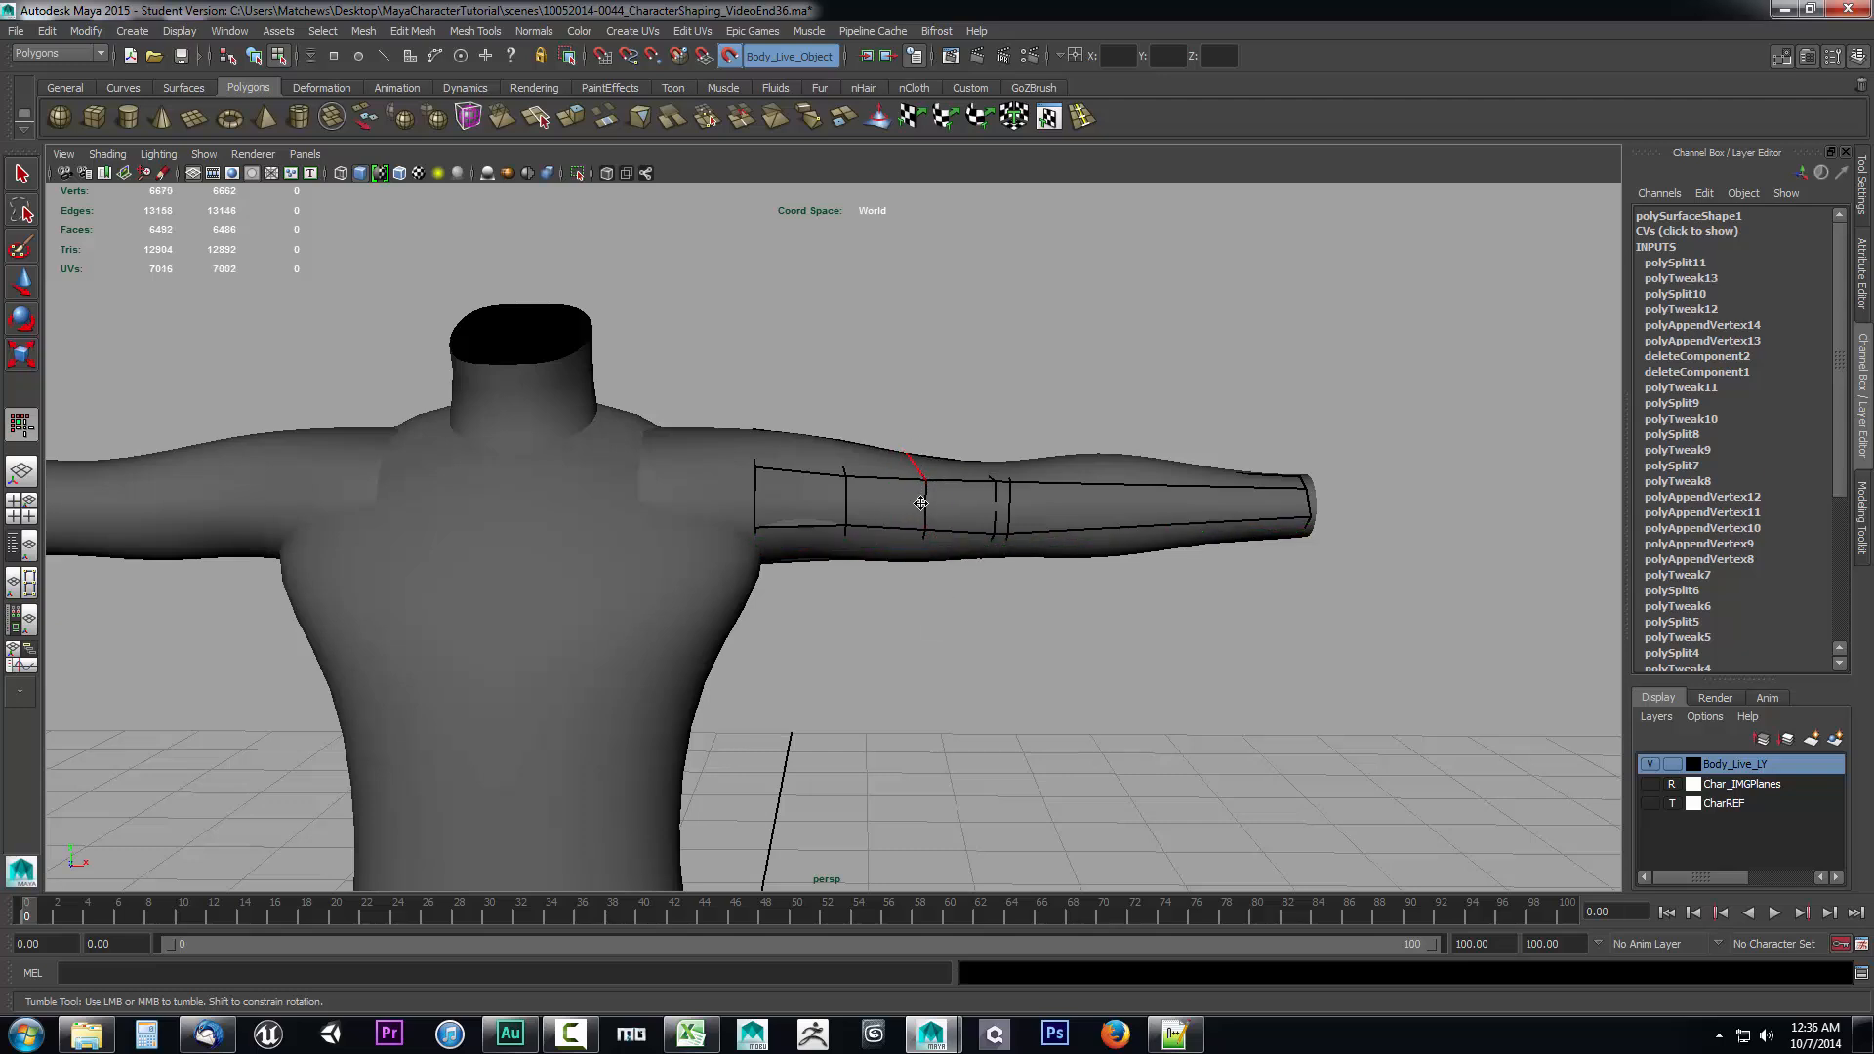
click(918, 502)
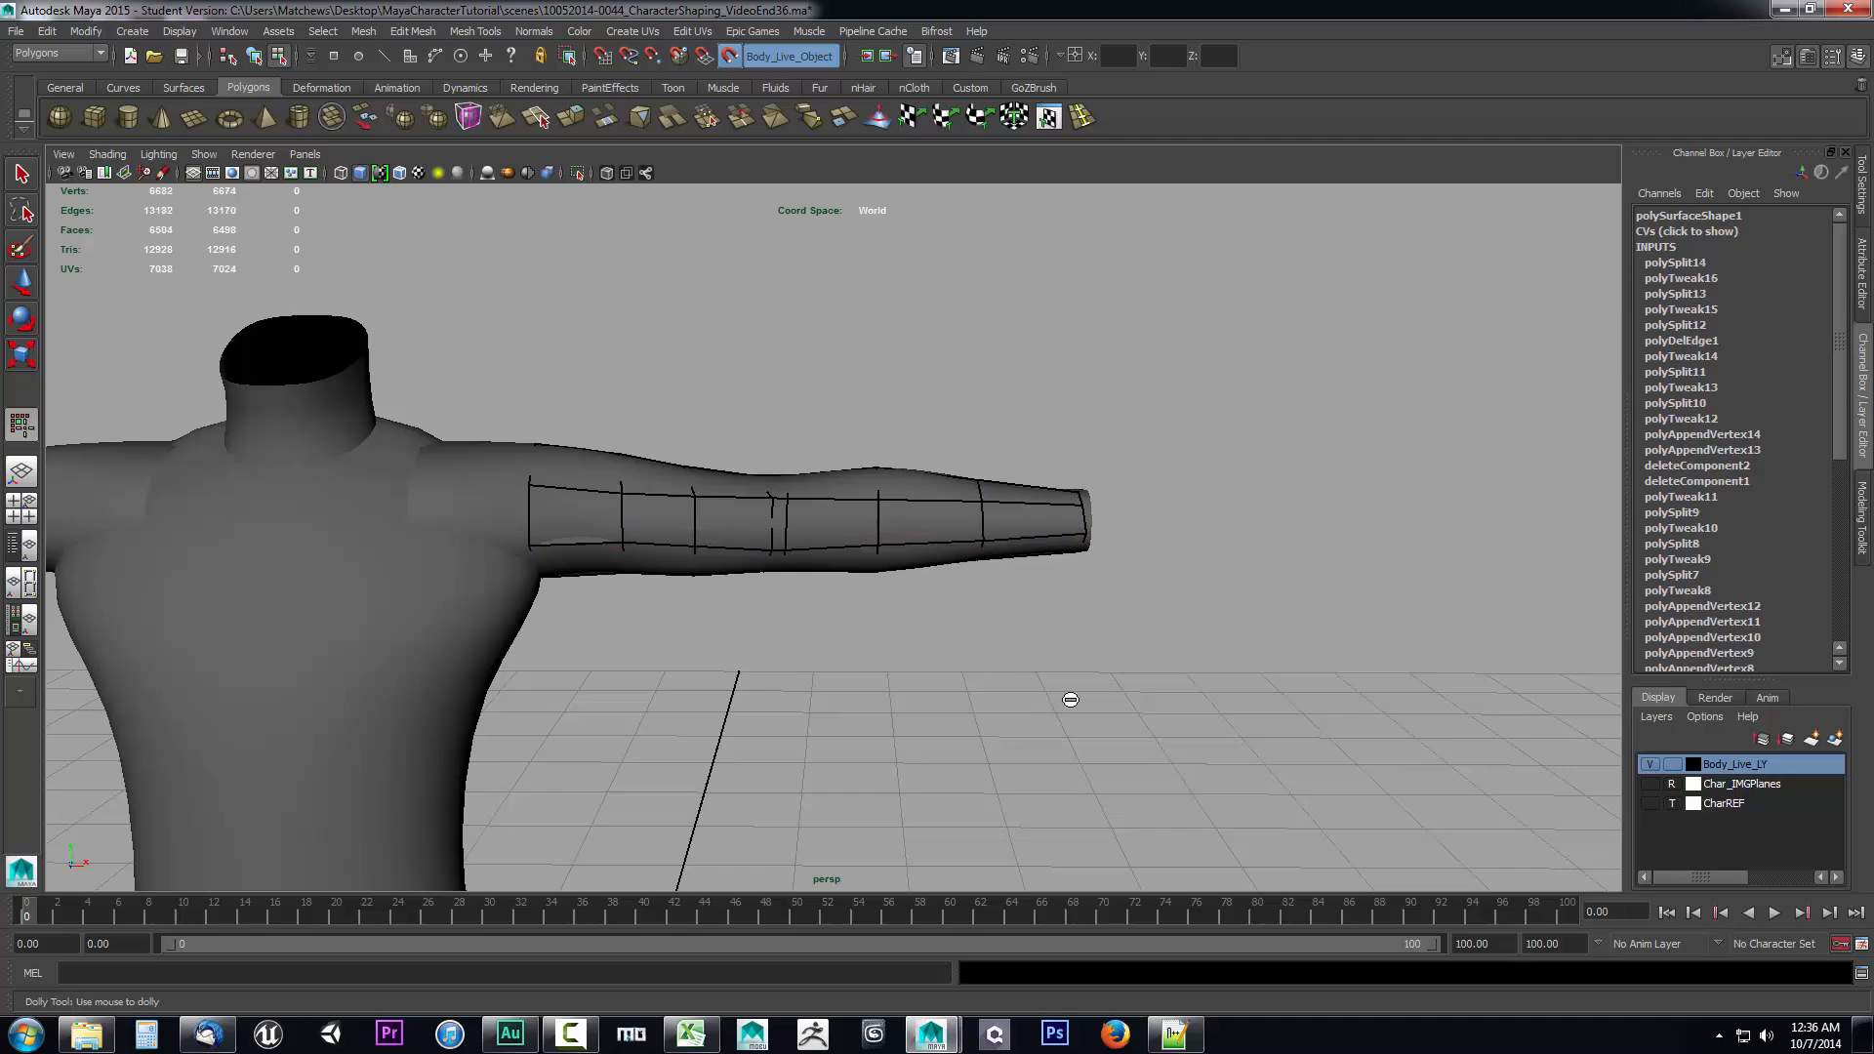
drag(1070, 699, 1146, 674)
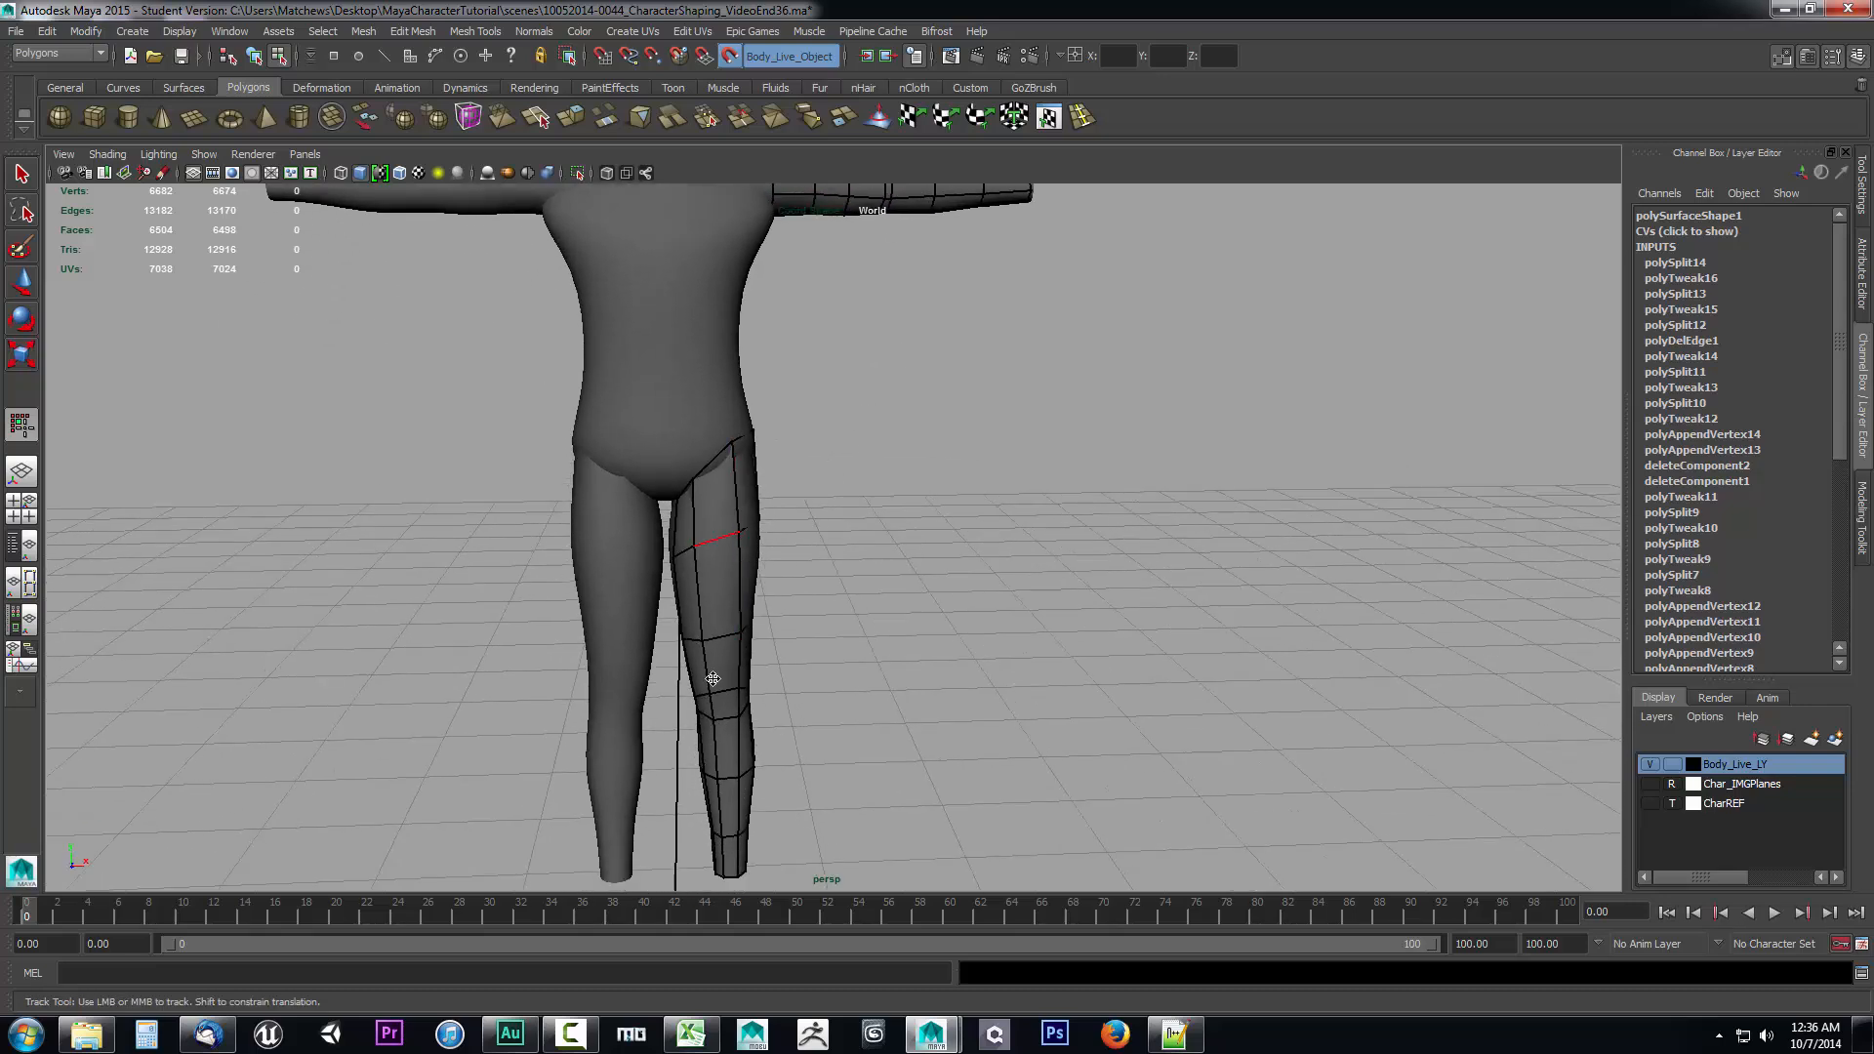
click(722, 658)
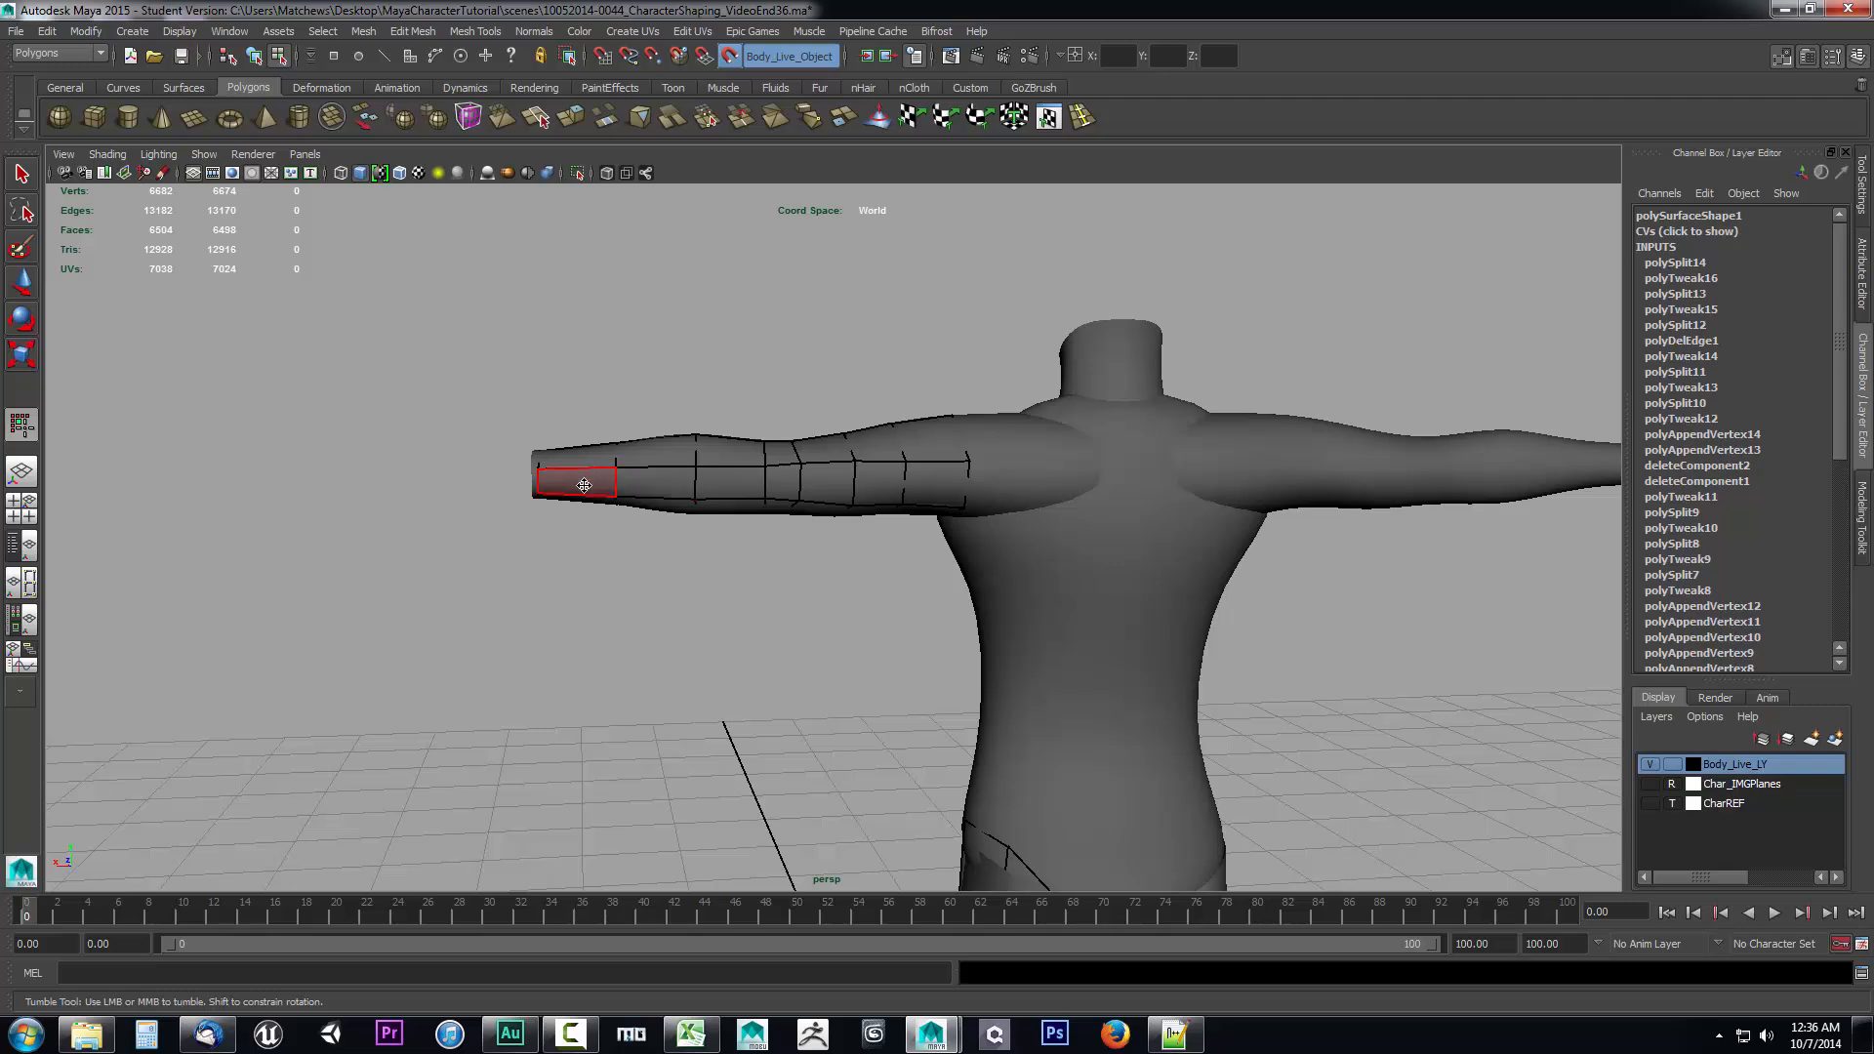
click(939, 484)
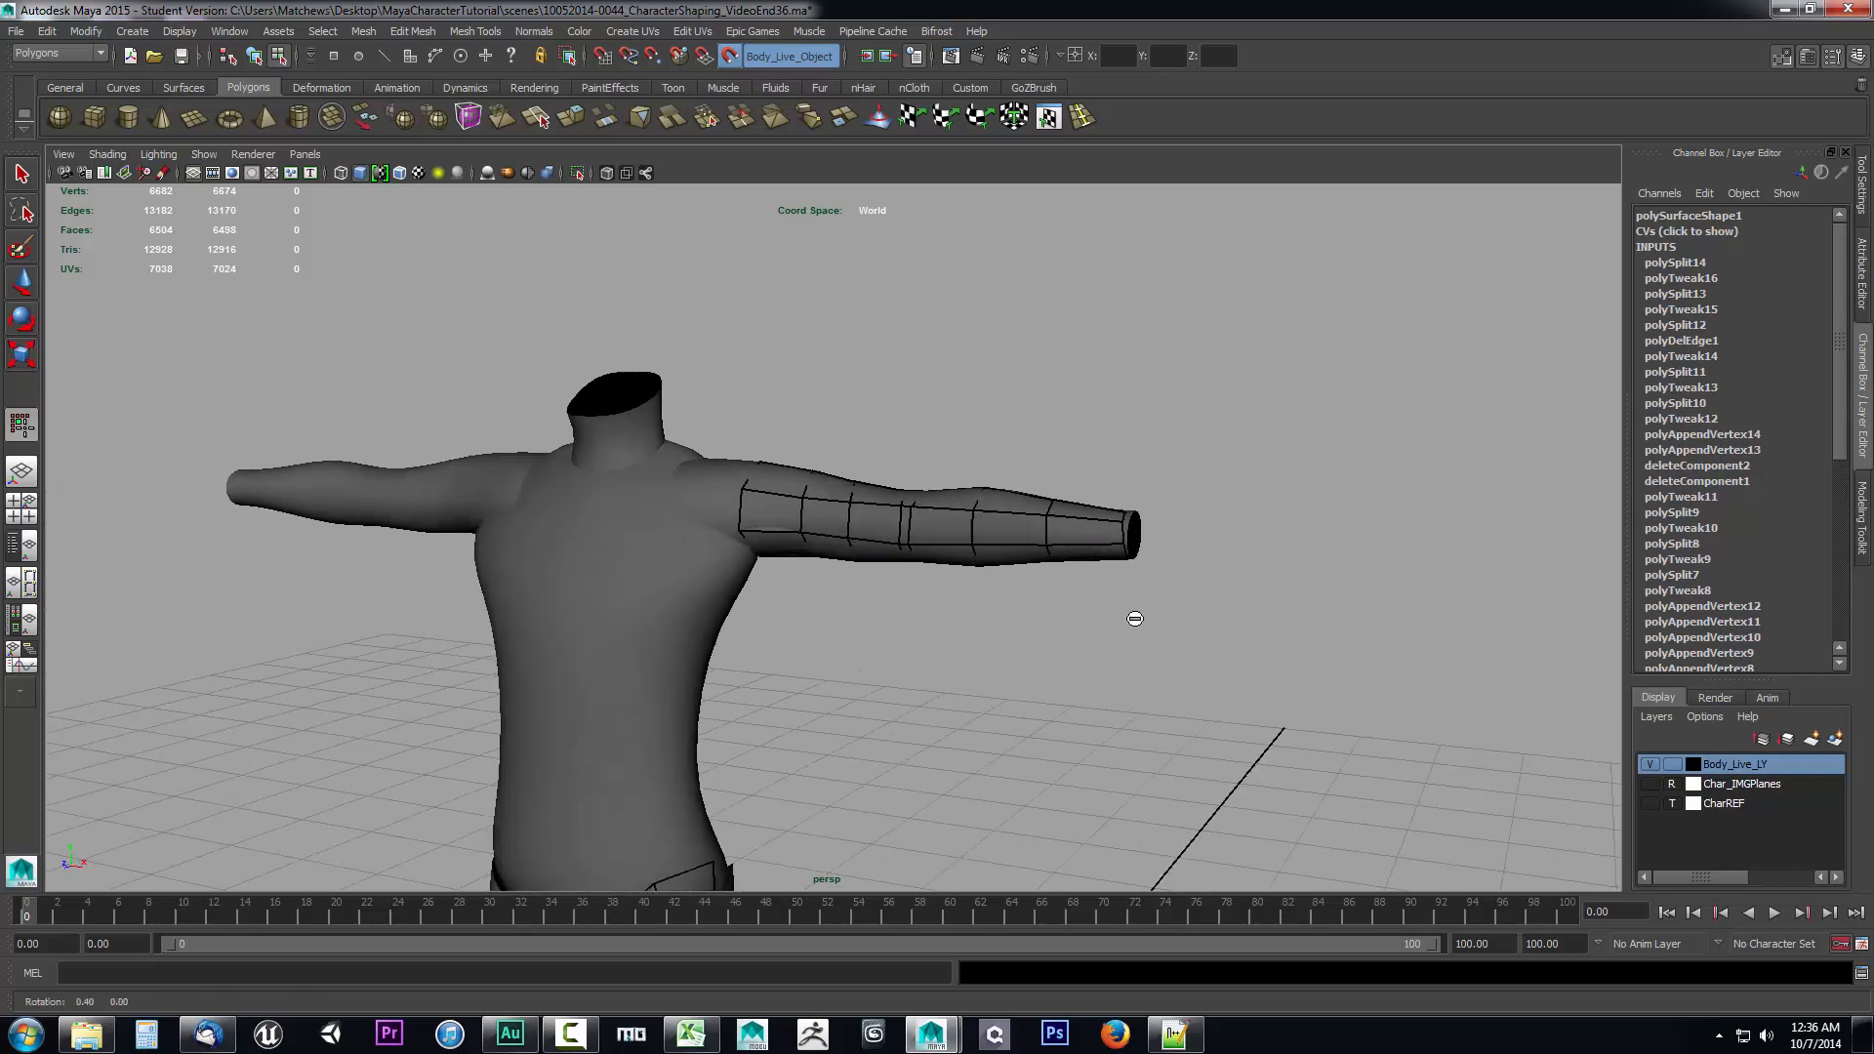
drag(1133, 619, 949, 633)
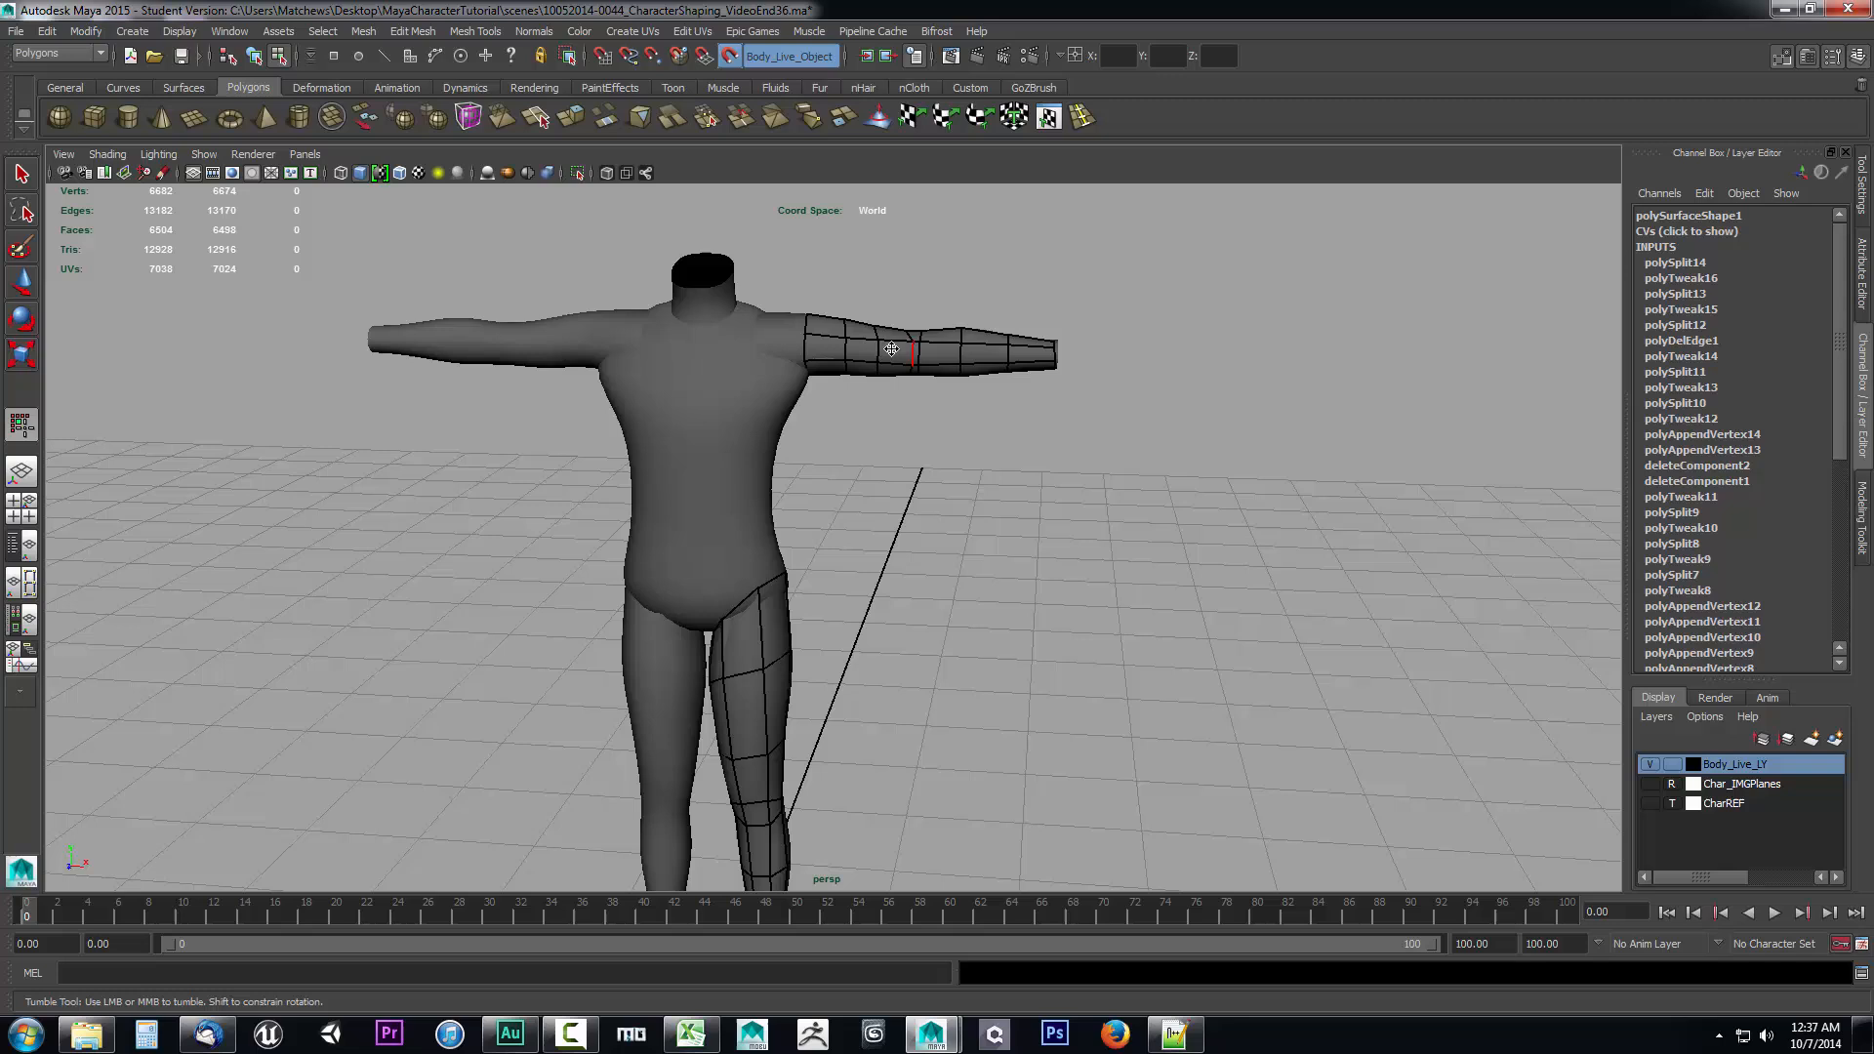
drag(890, 348, 988, 465)
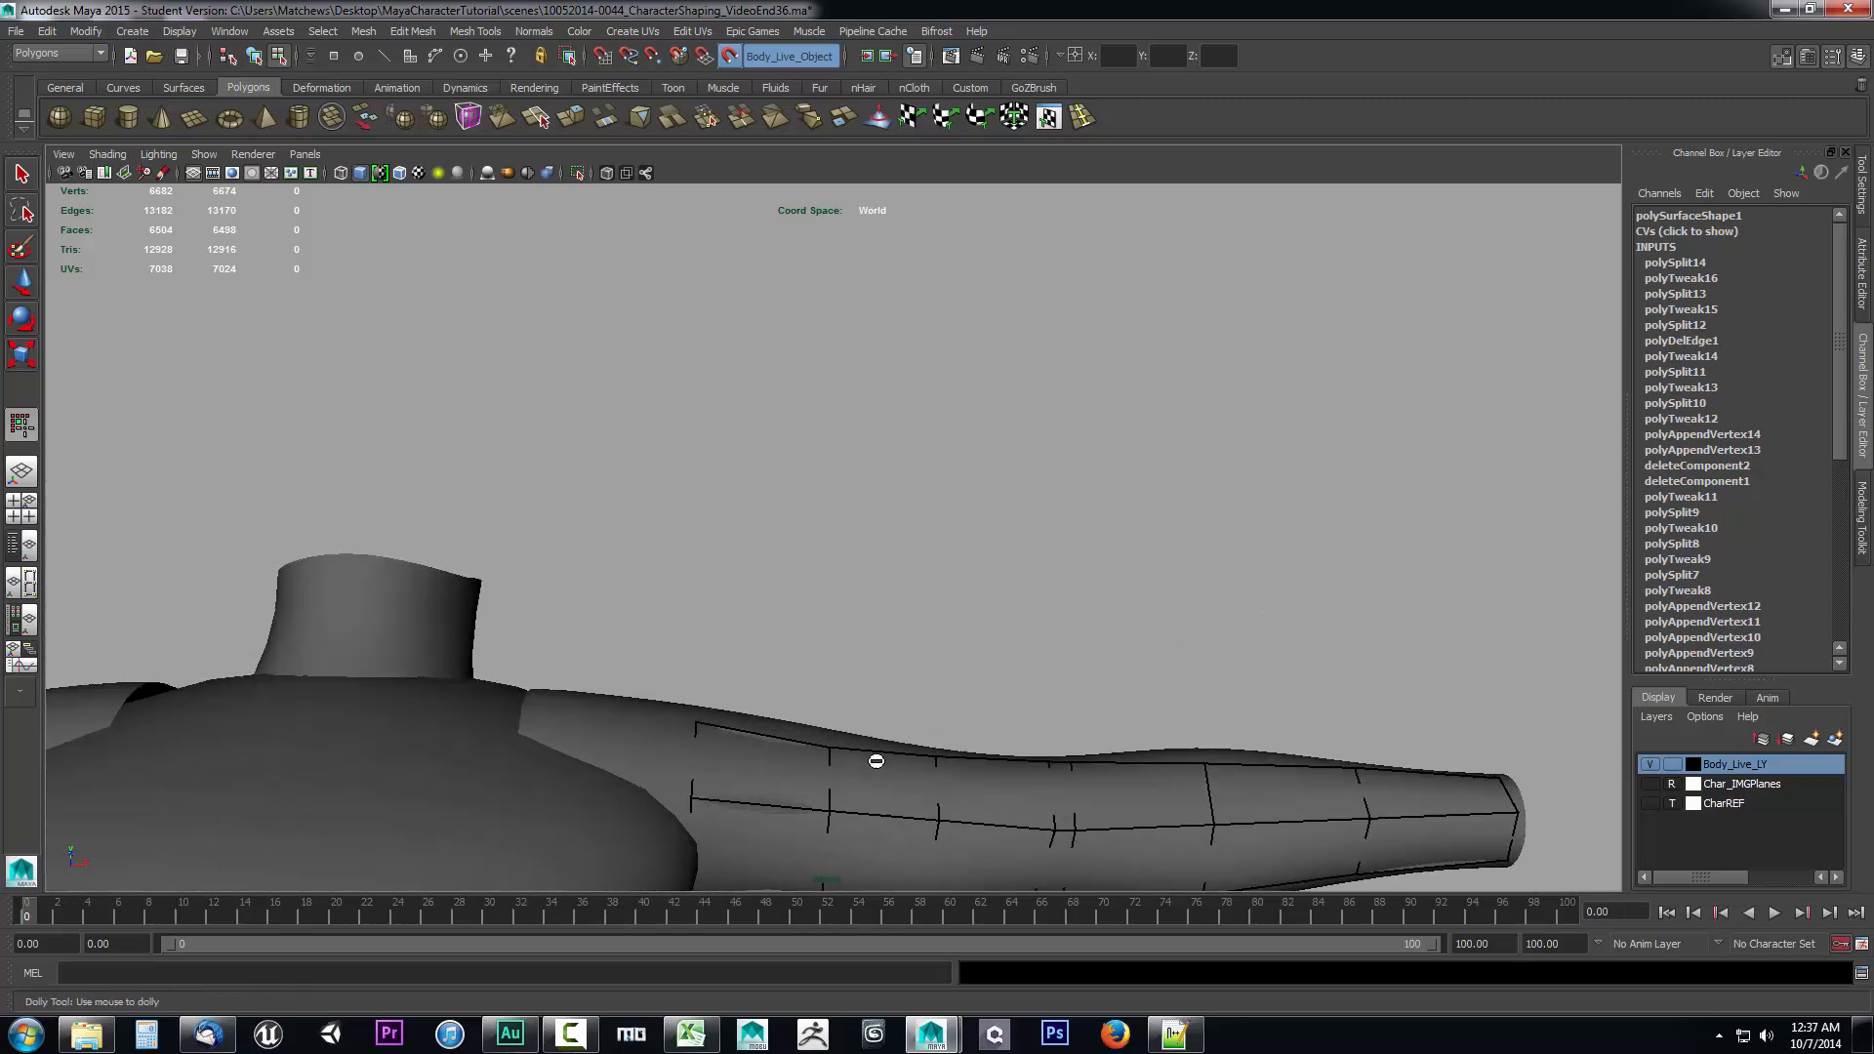
drag(874, 761, 828, 662)
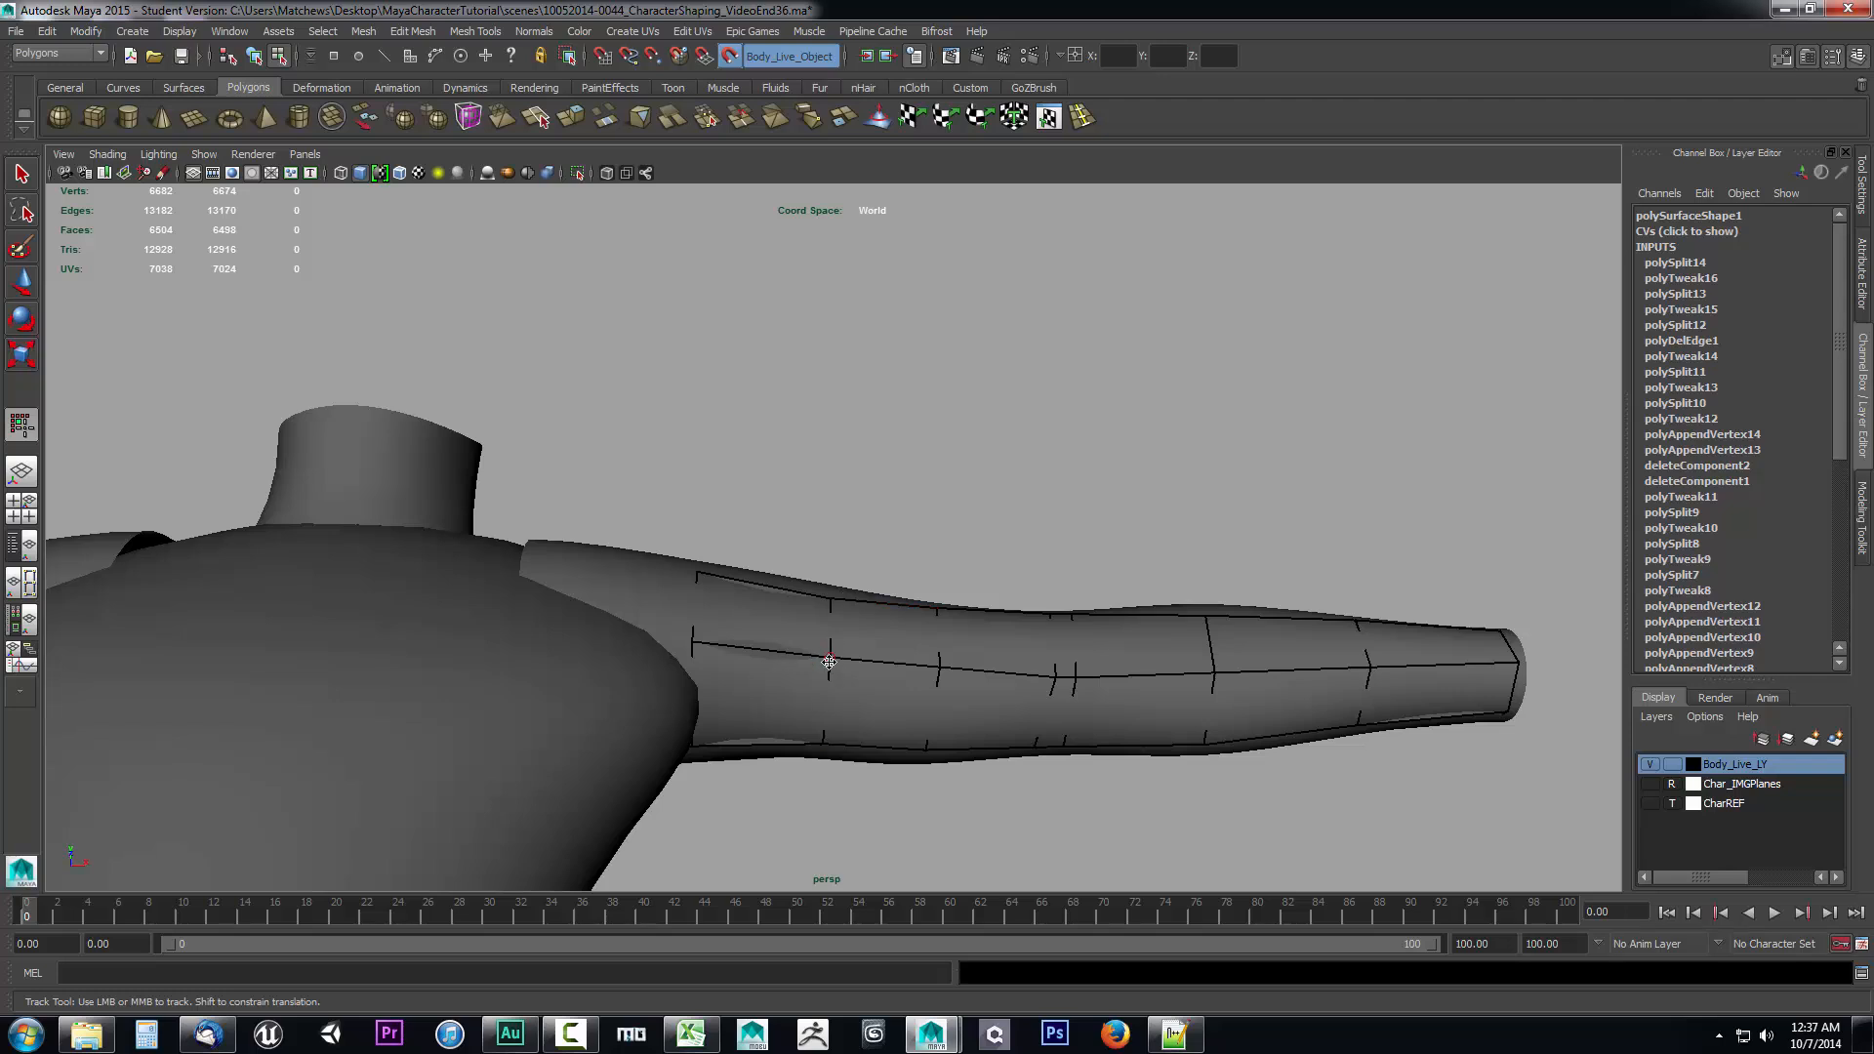
drag(827, 664, 723, 340)
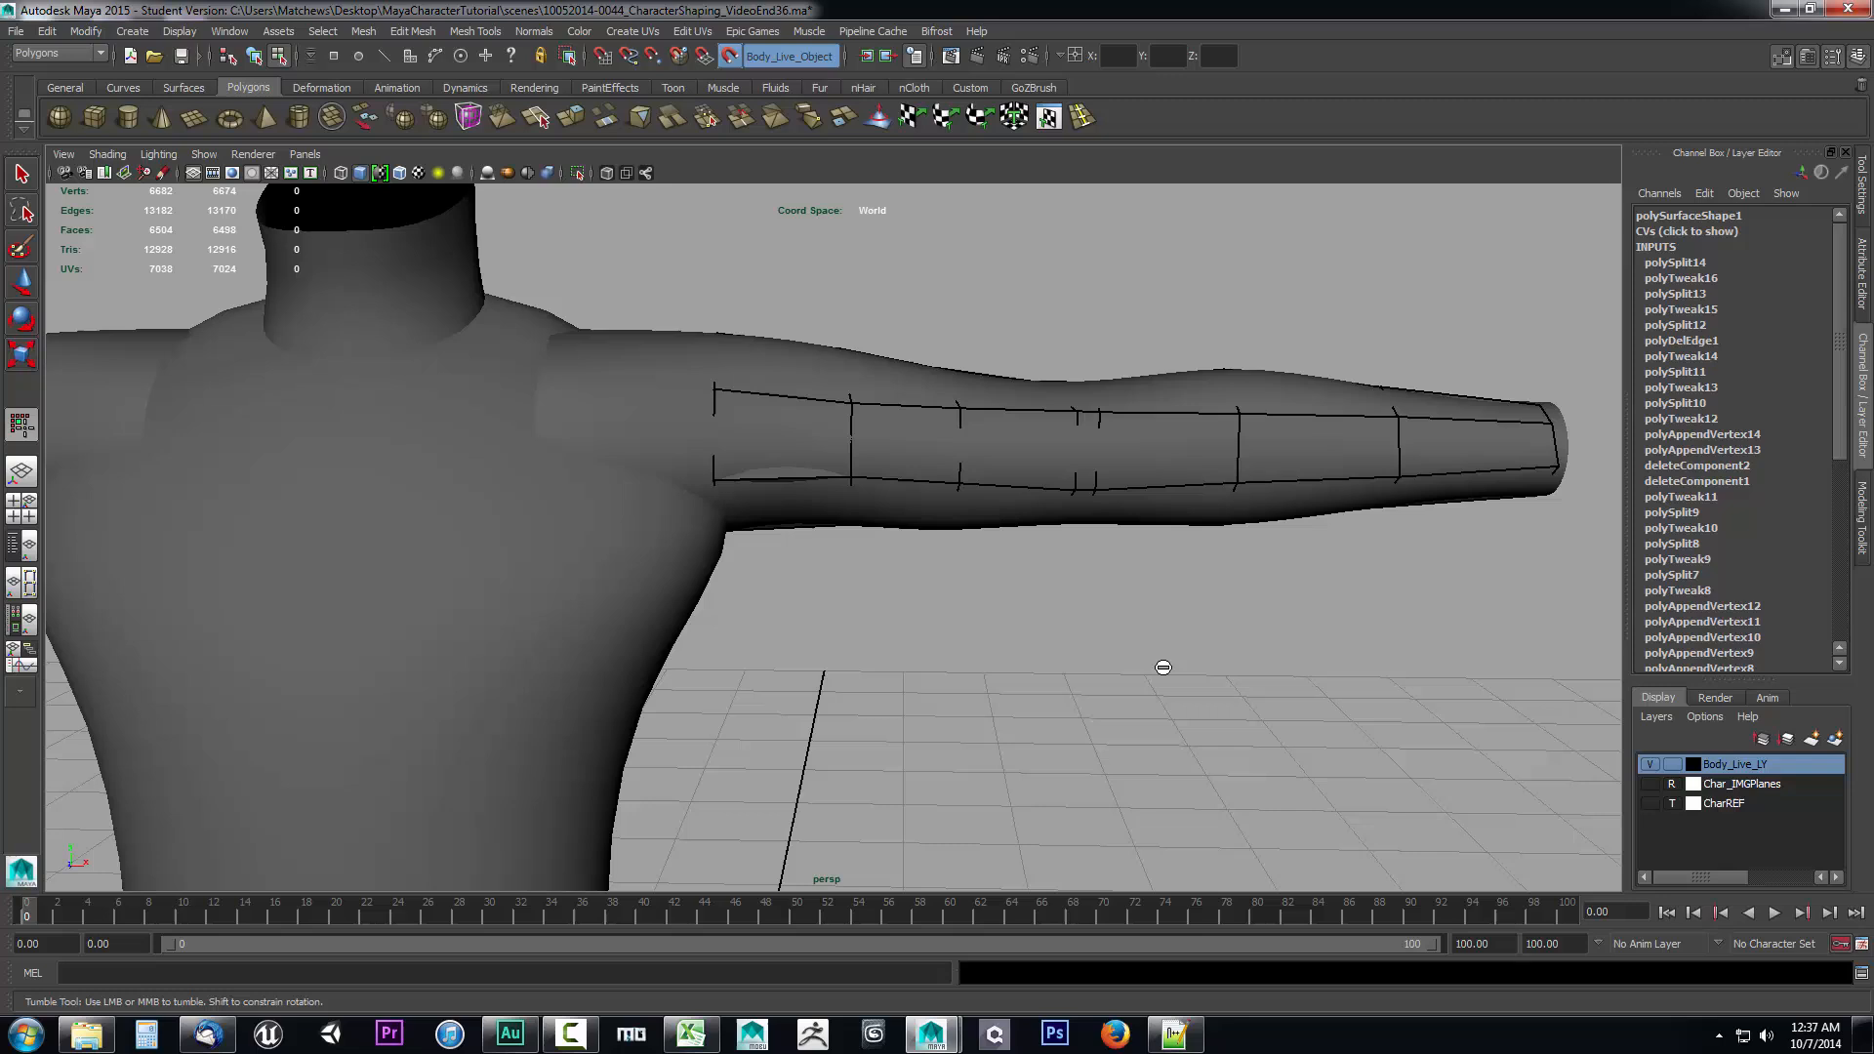
drag(1160, 670, 800, 722)
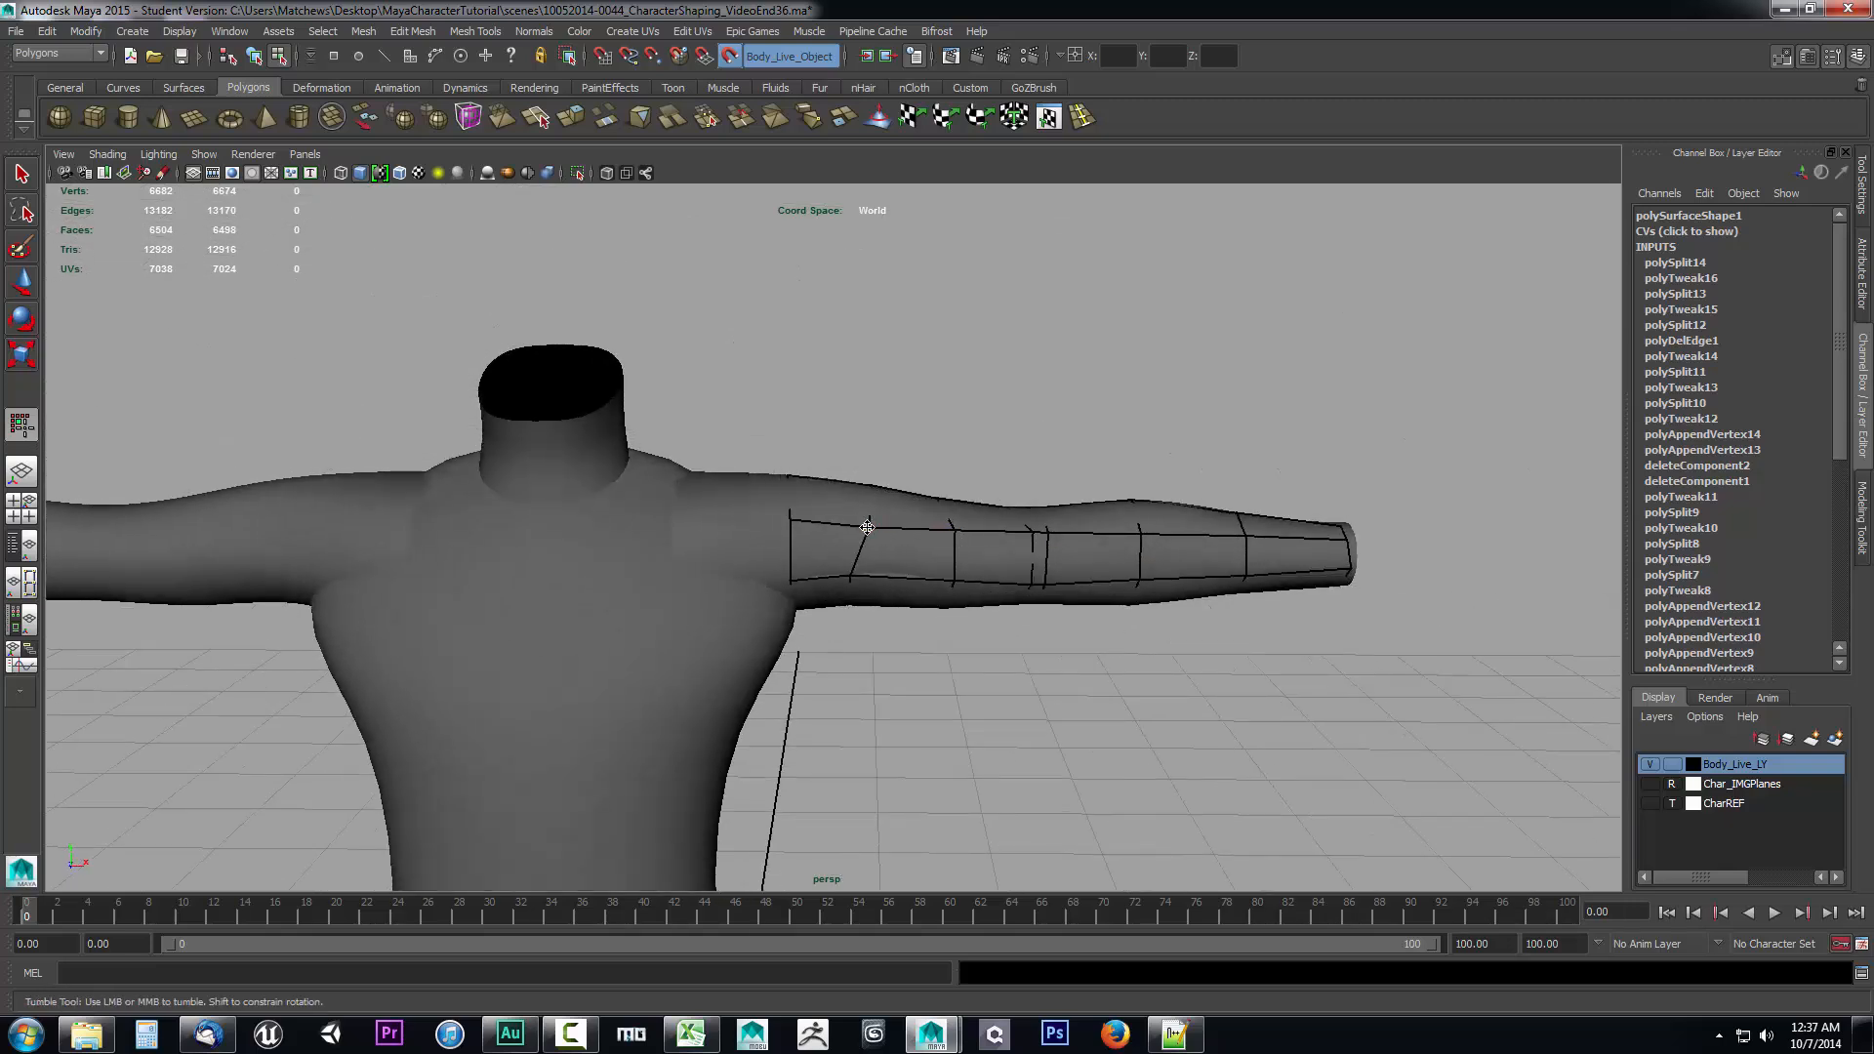
drag(867, 526, 1064, 539)
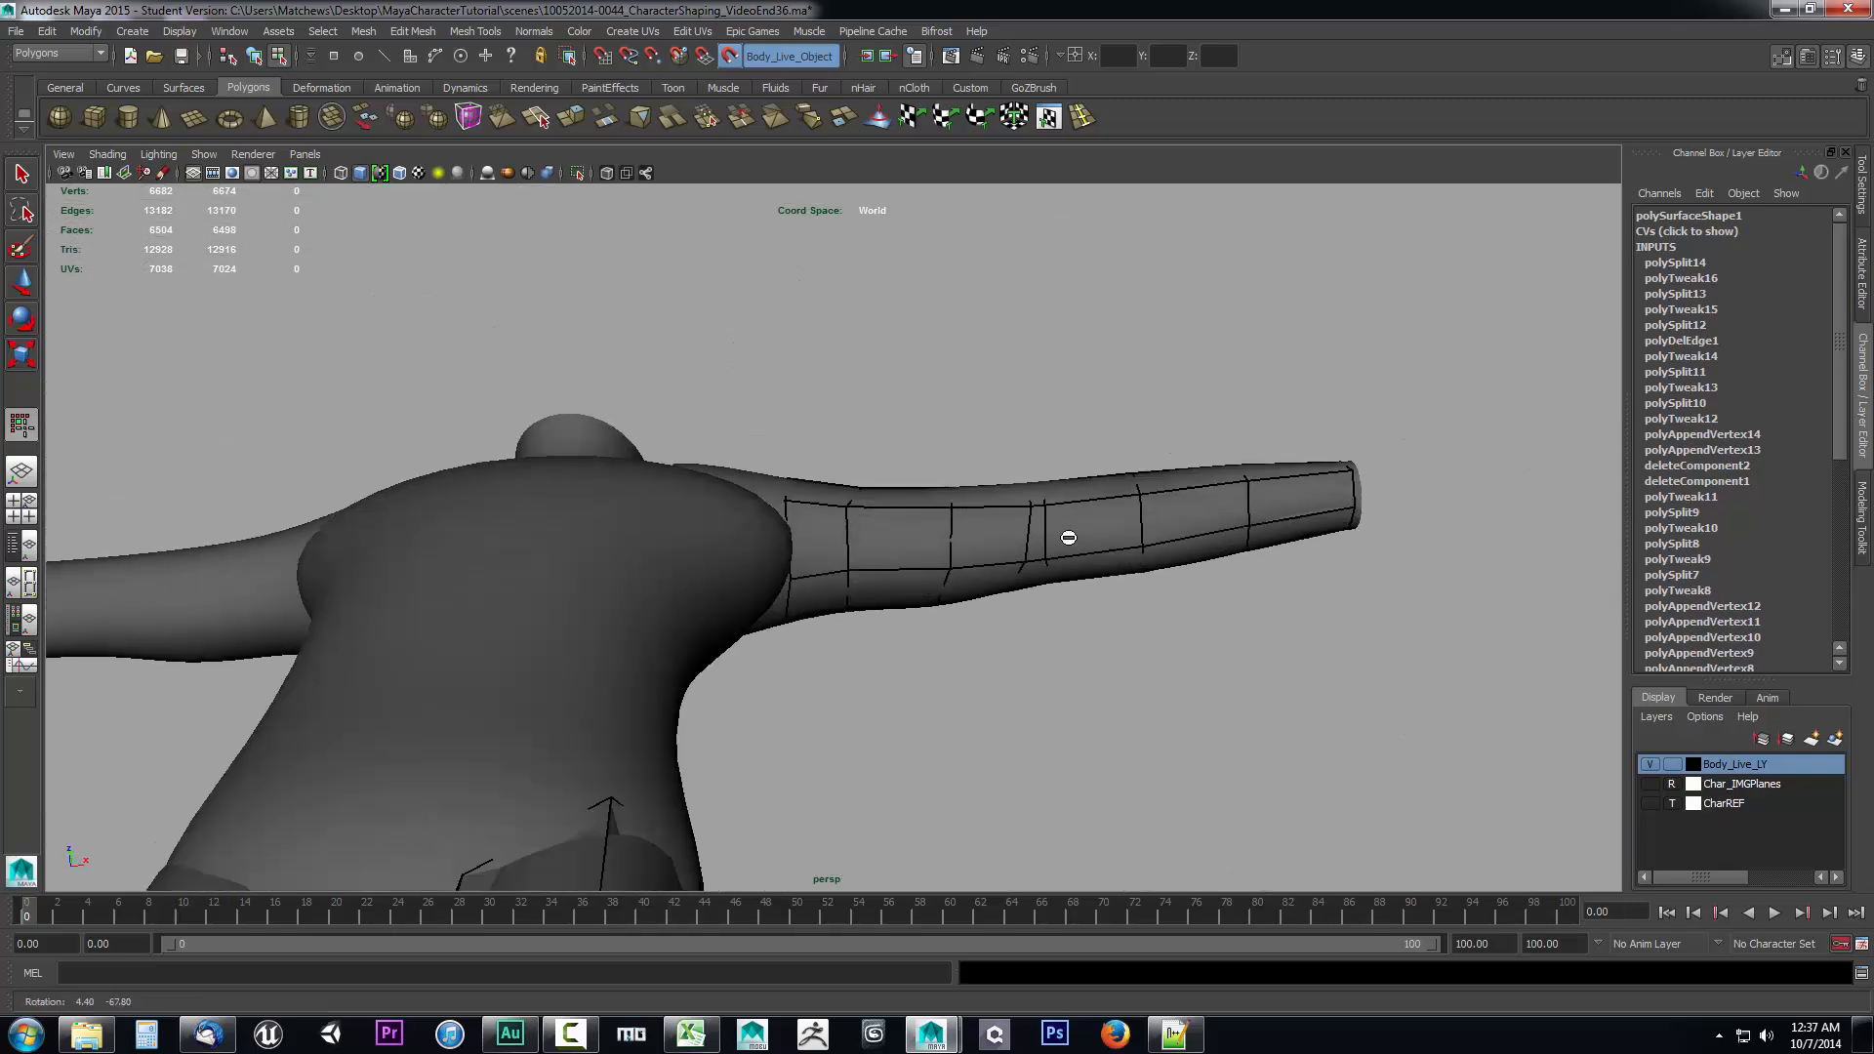
drag(1068, 539, 1074, 423)
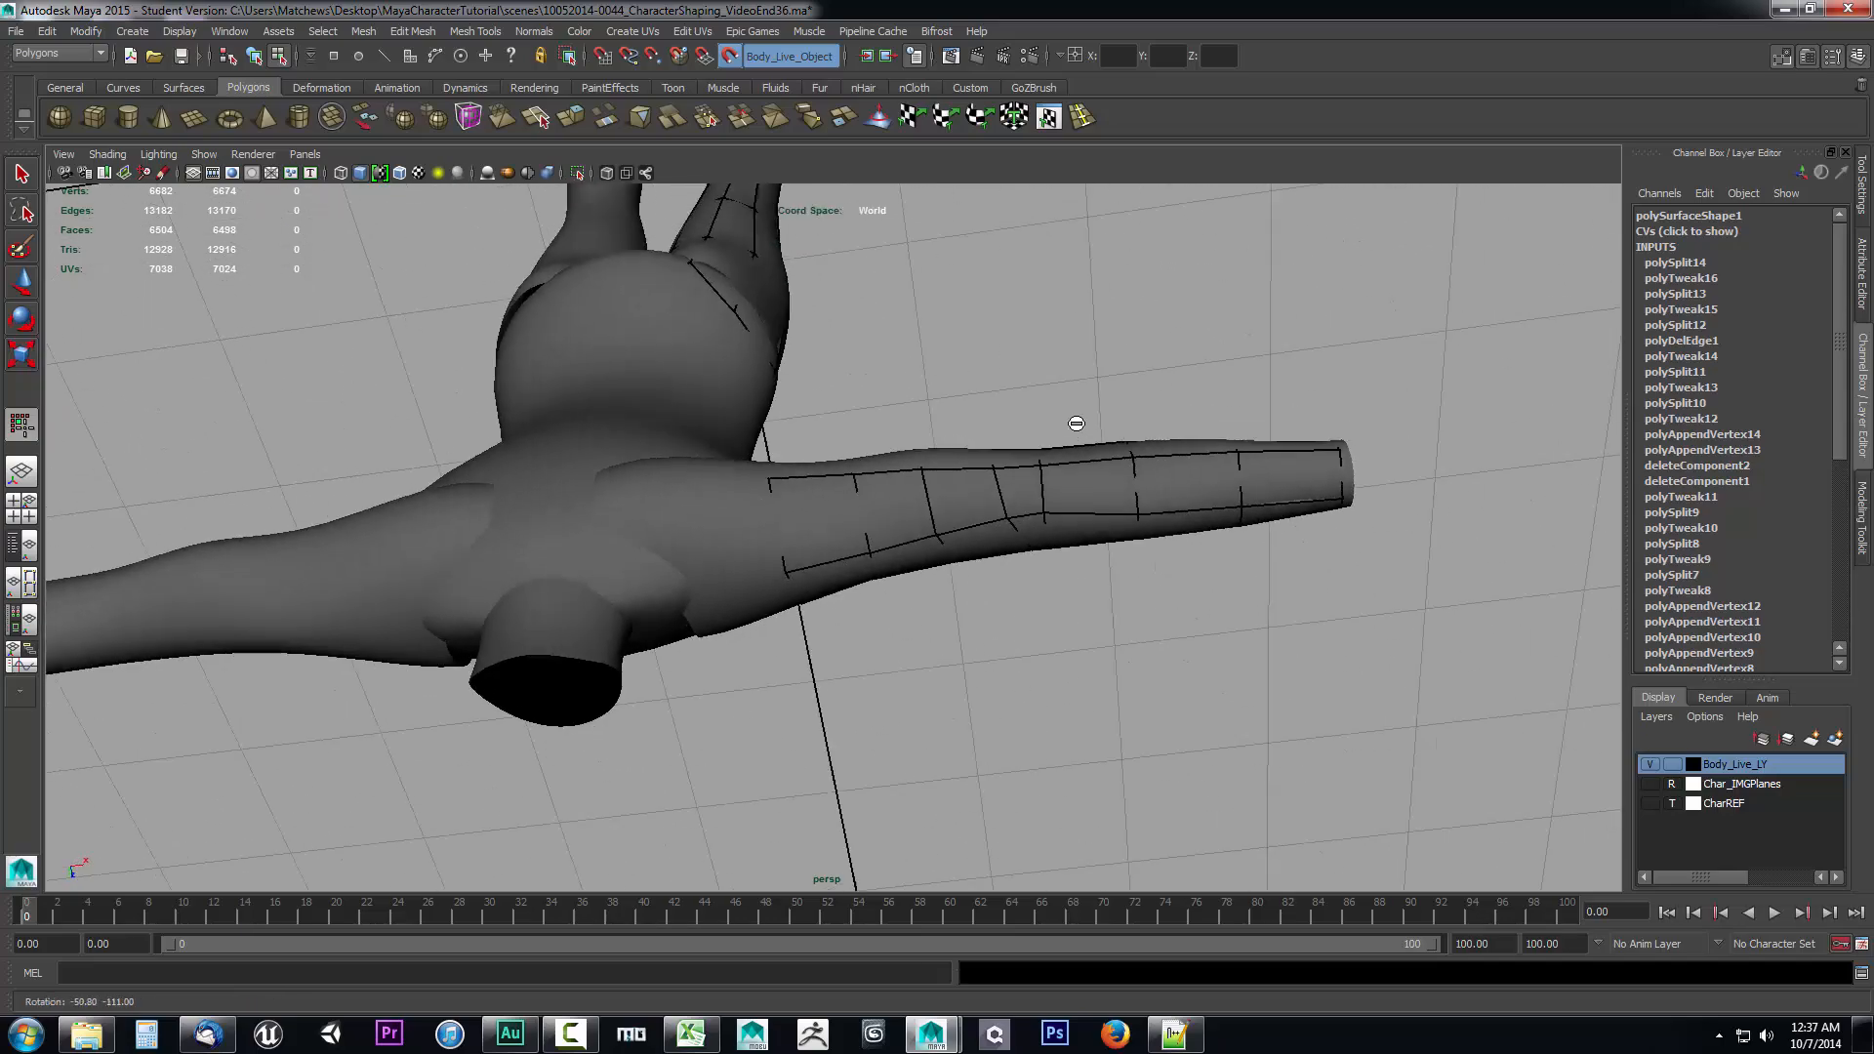
drag(1074, 423, 570, 261)
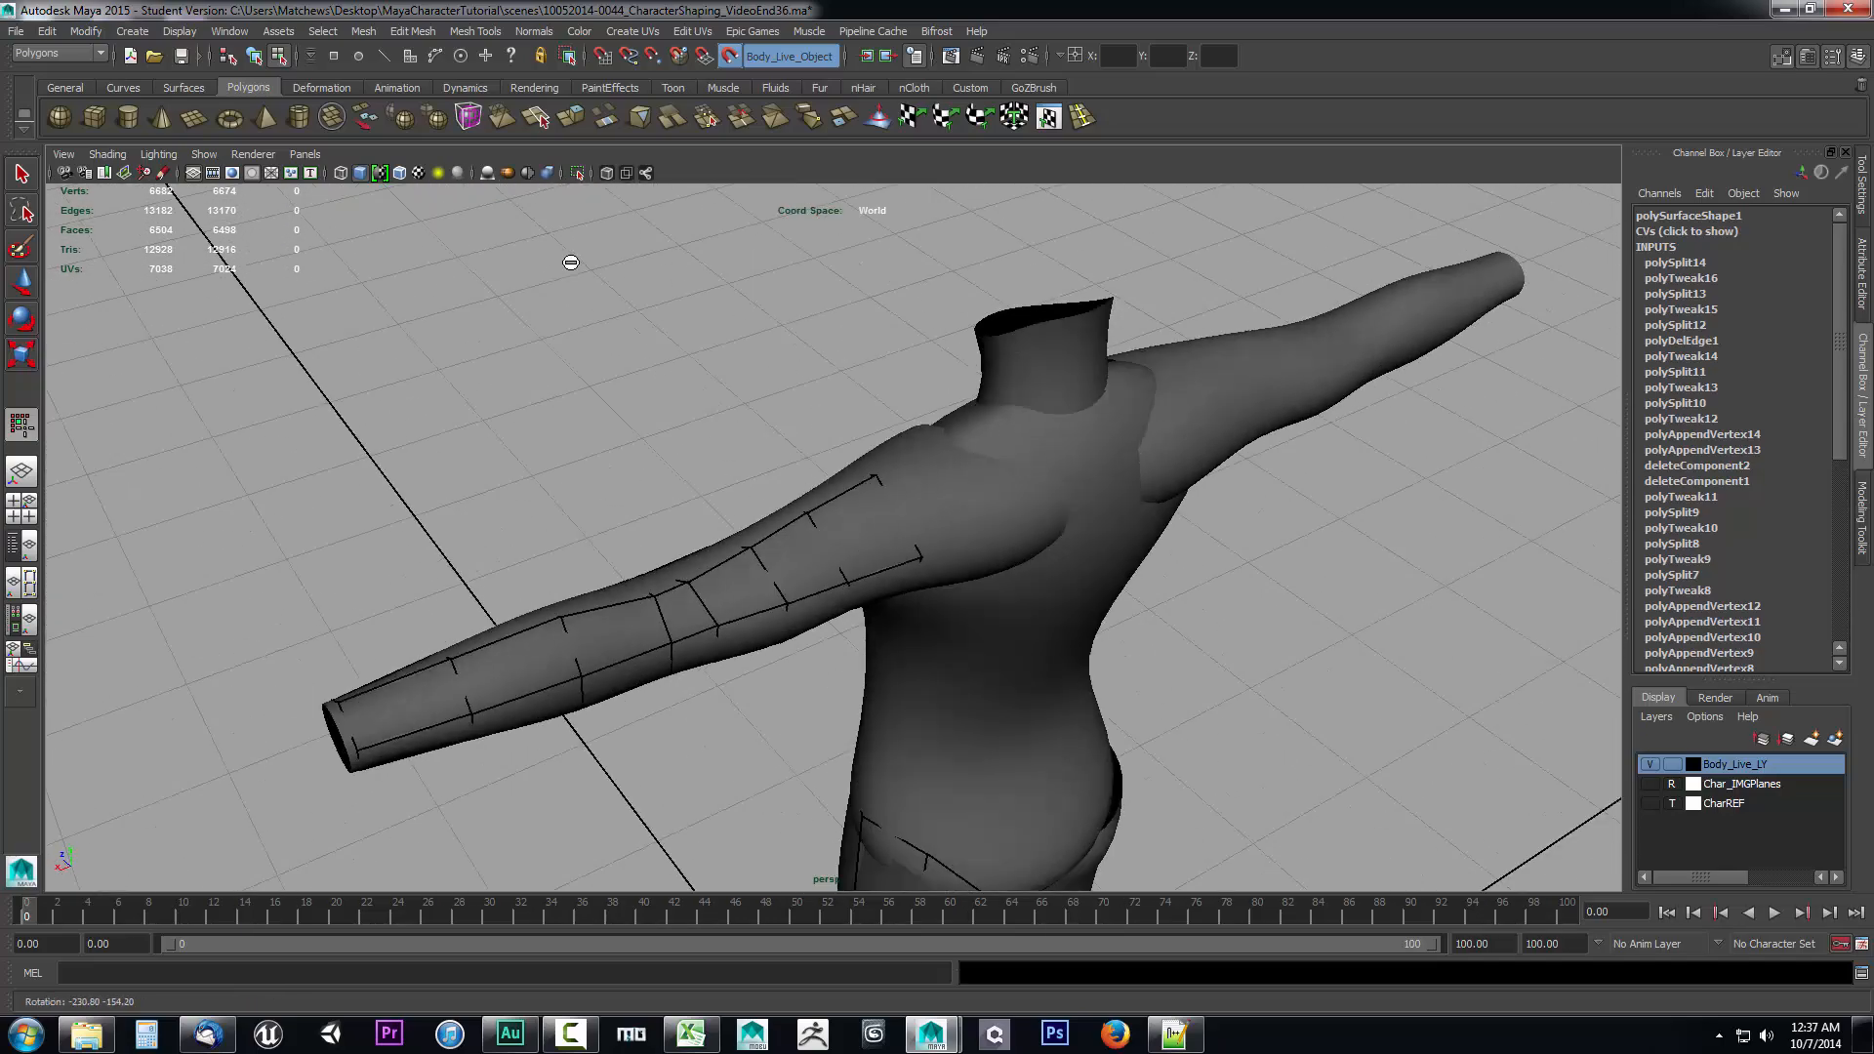
drag(570, 262, 812, 552)
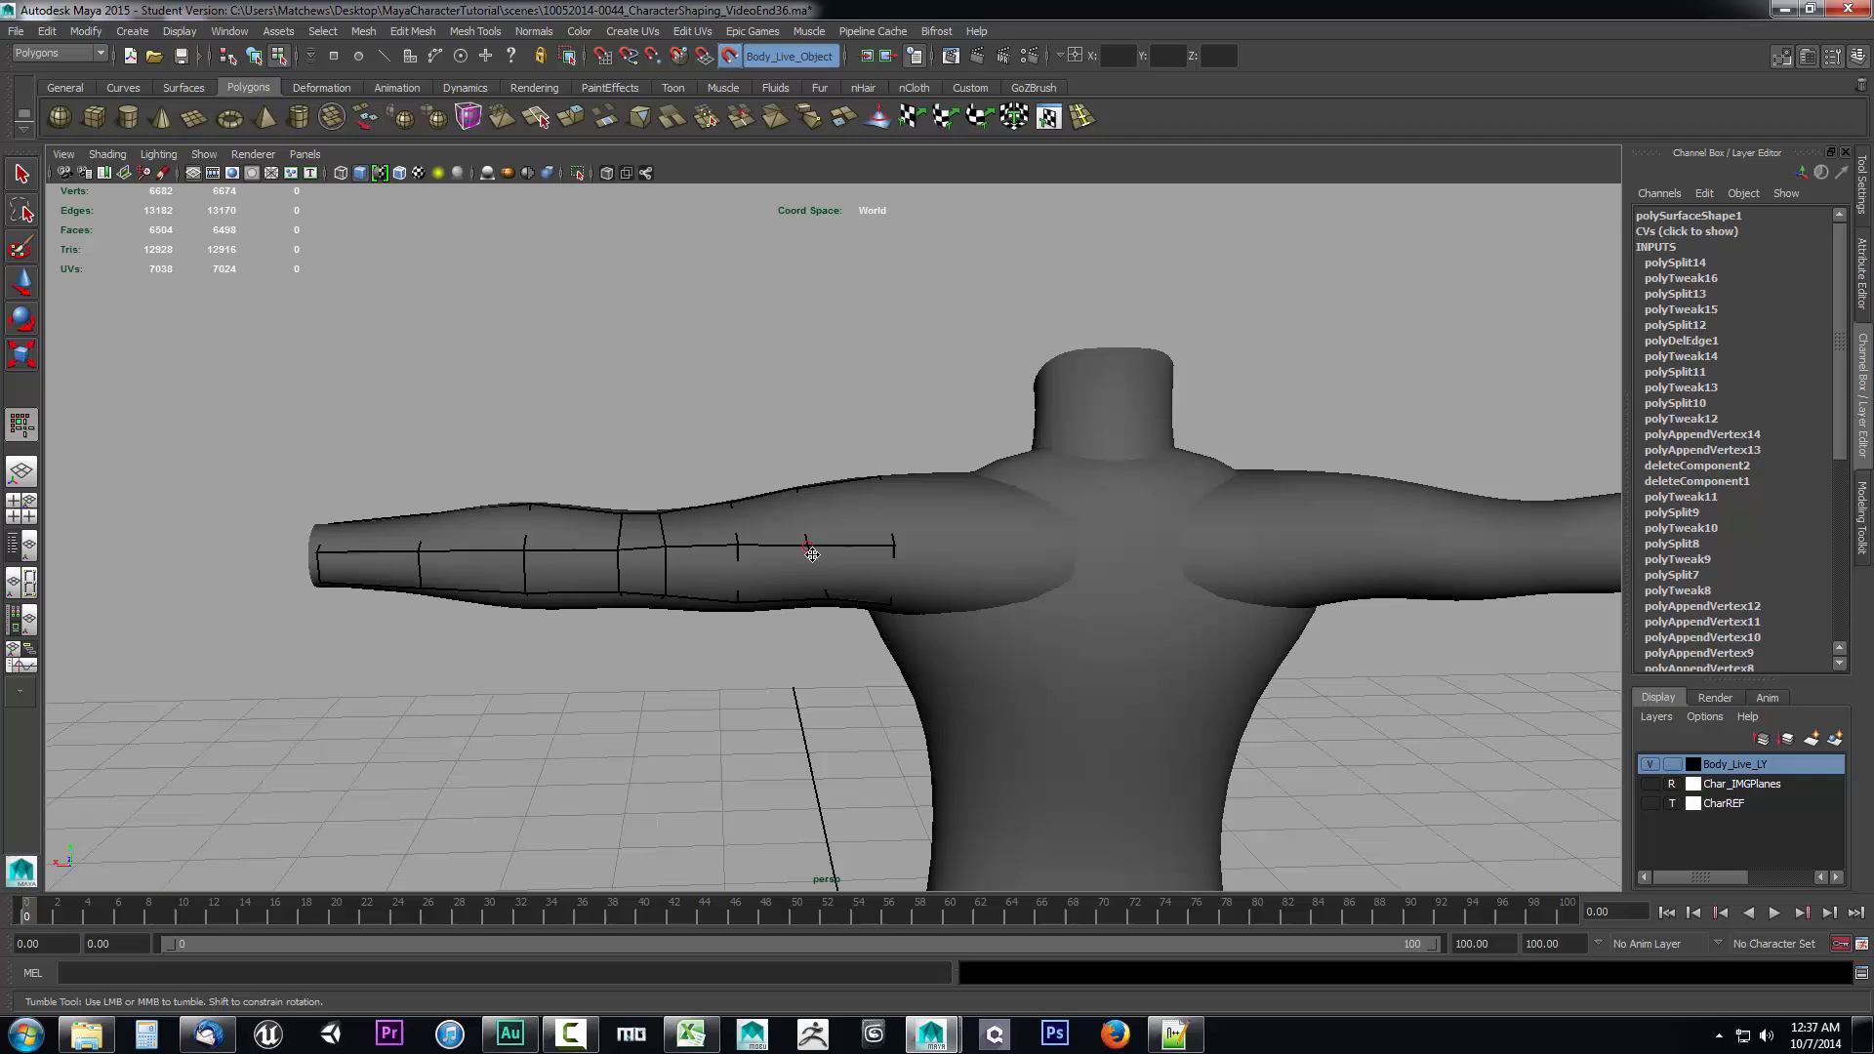
drag(812, 553, 1228, 695)
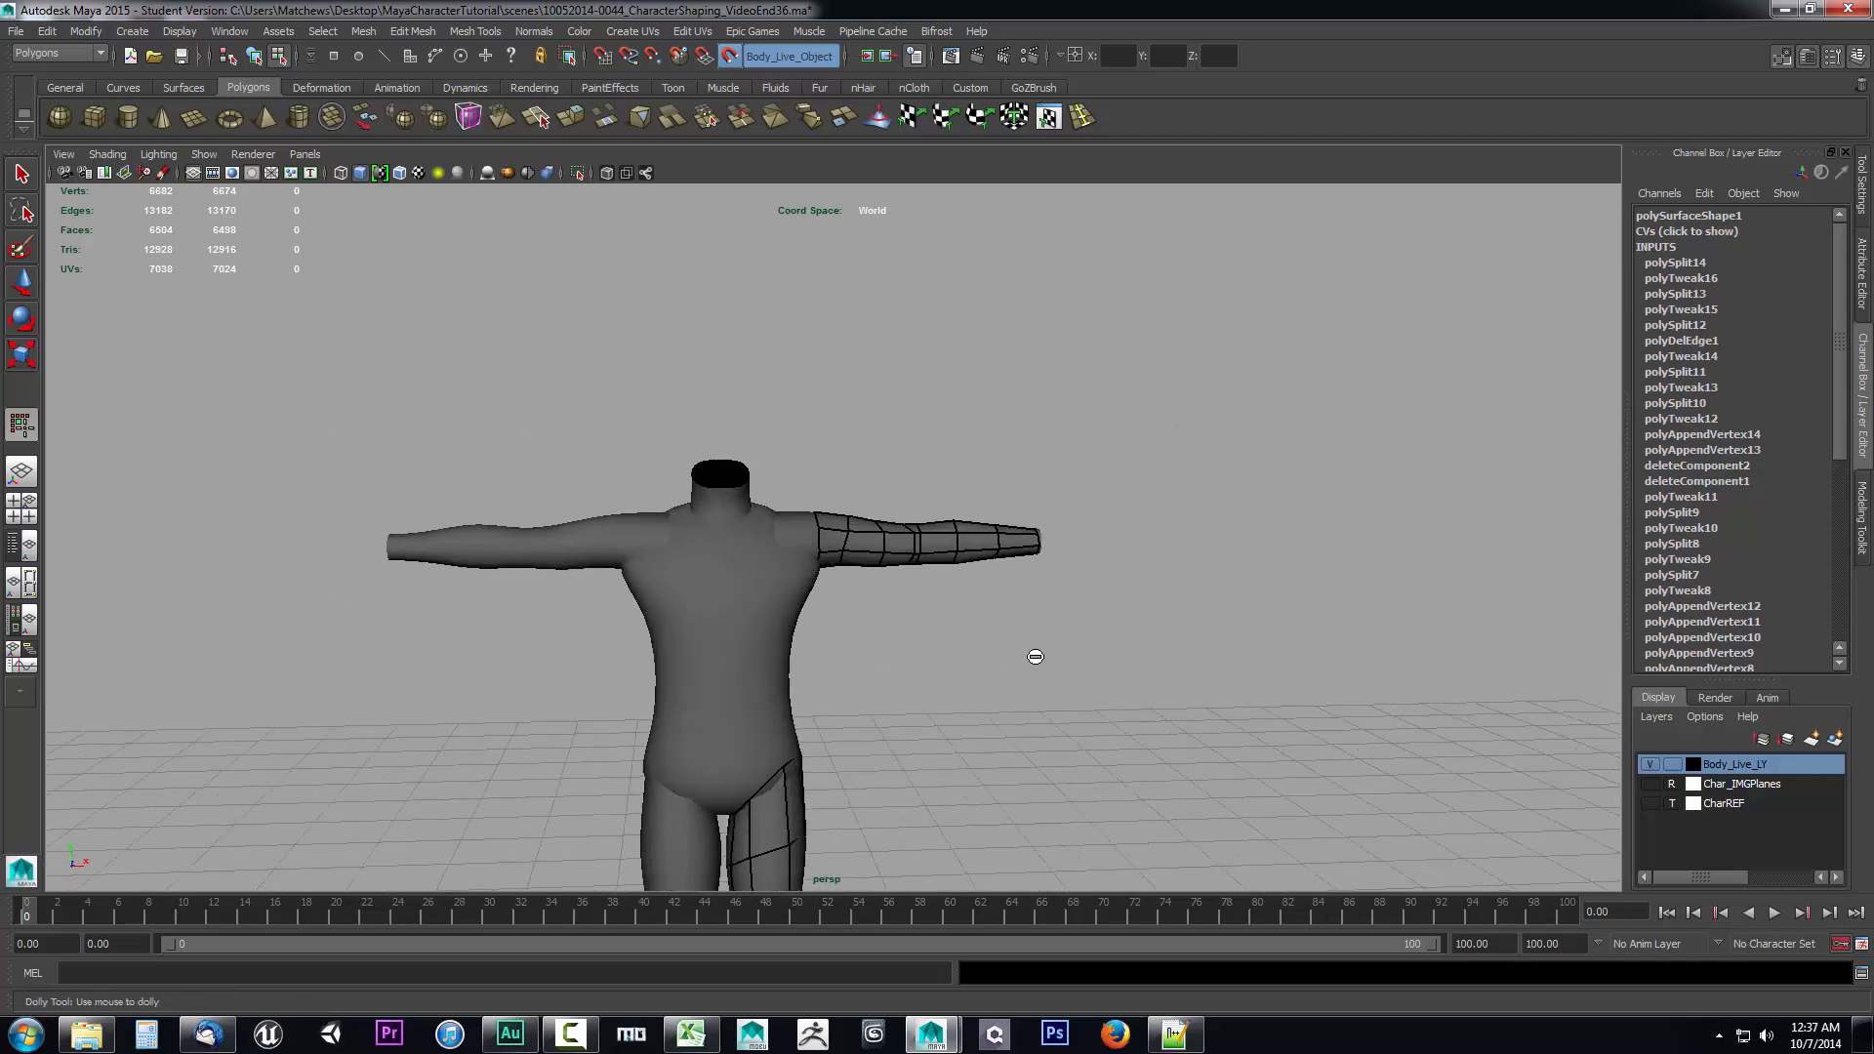
drag(1035, 656, 1035, 816)
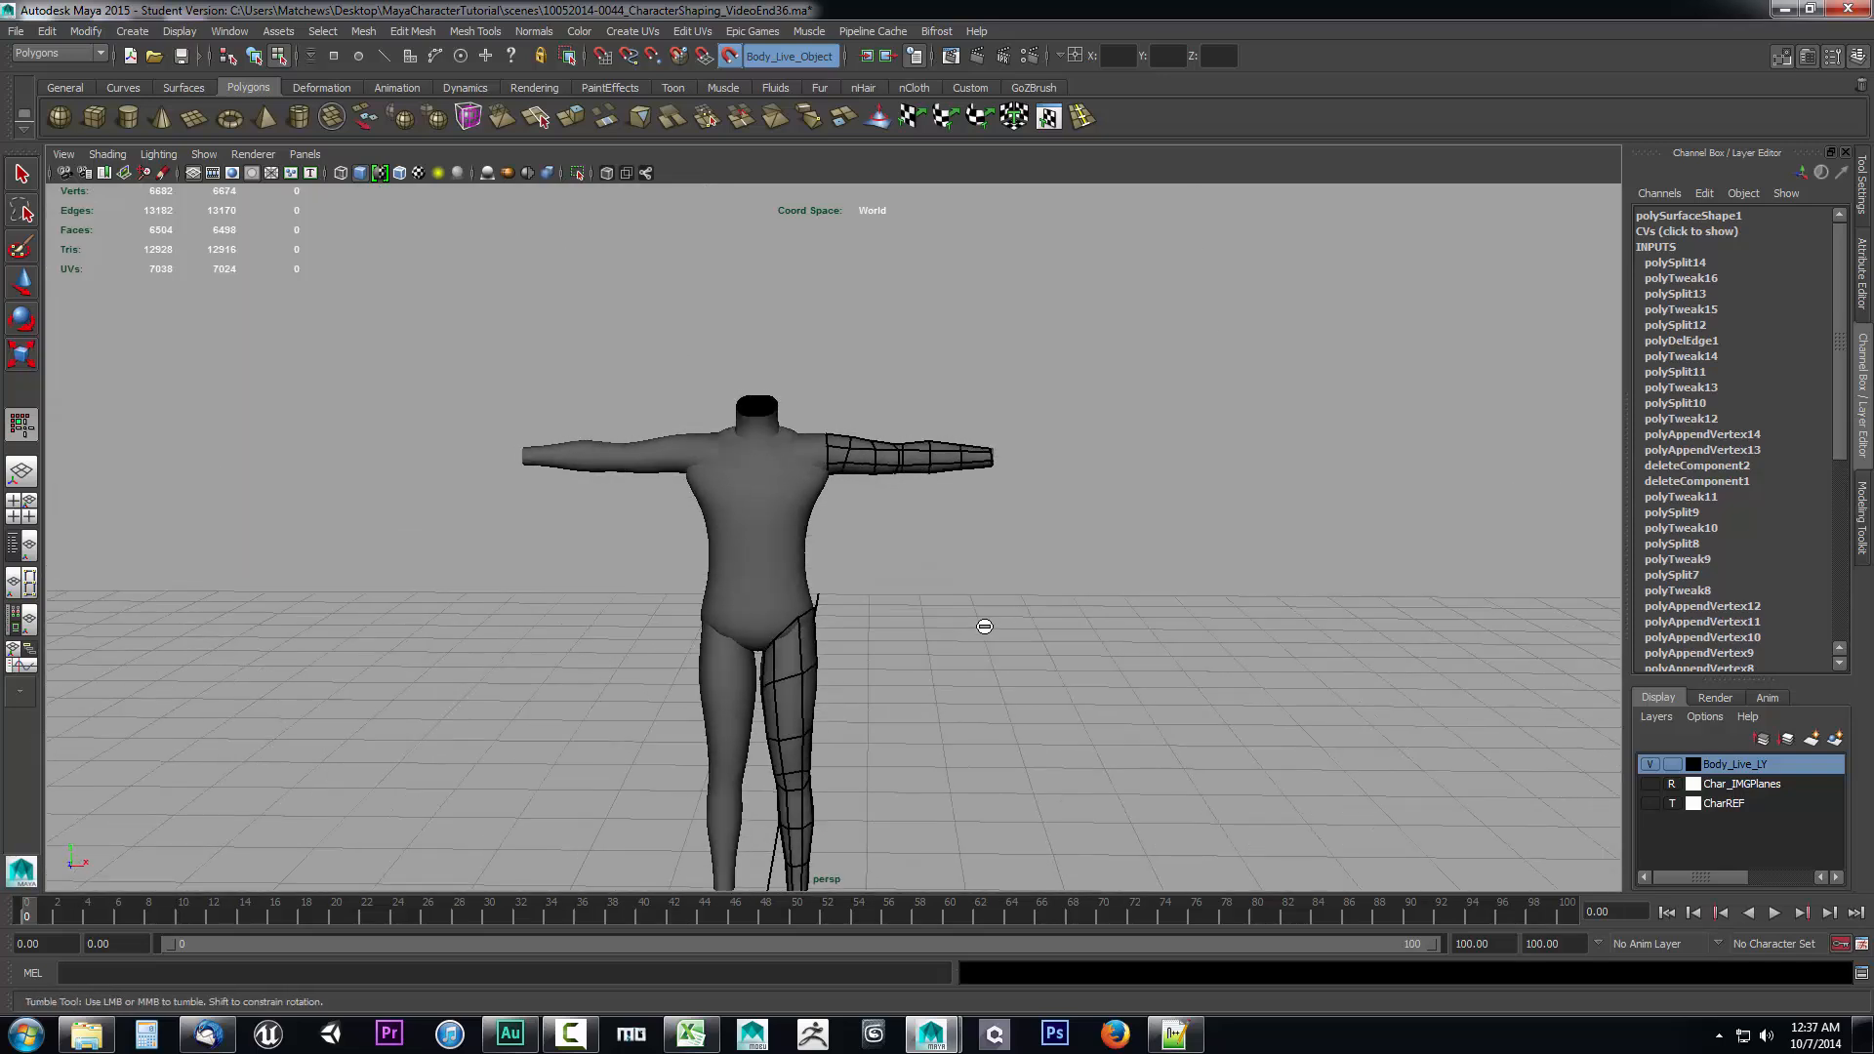
click(783, 646)
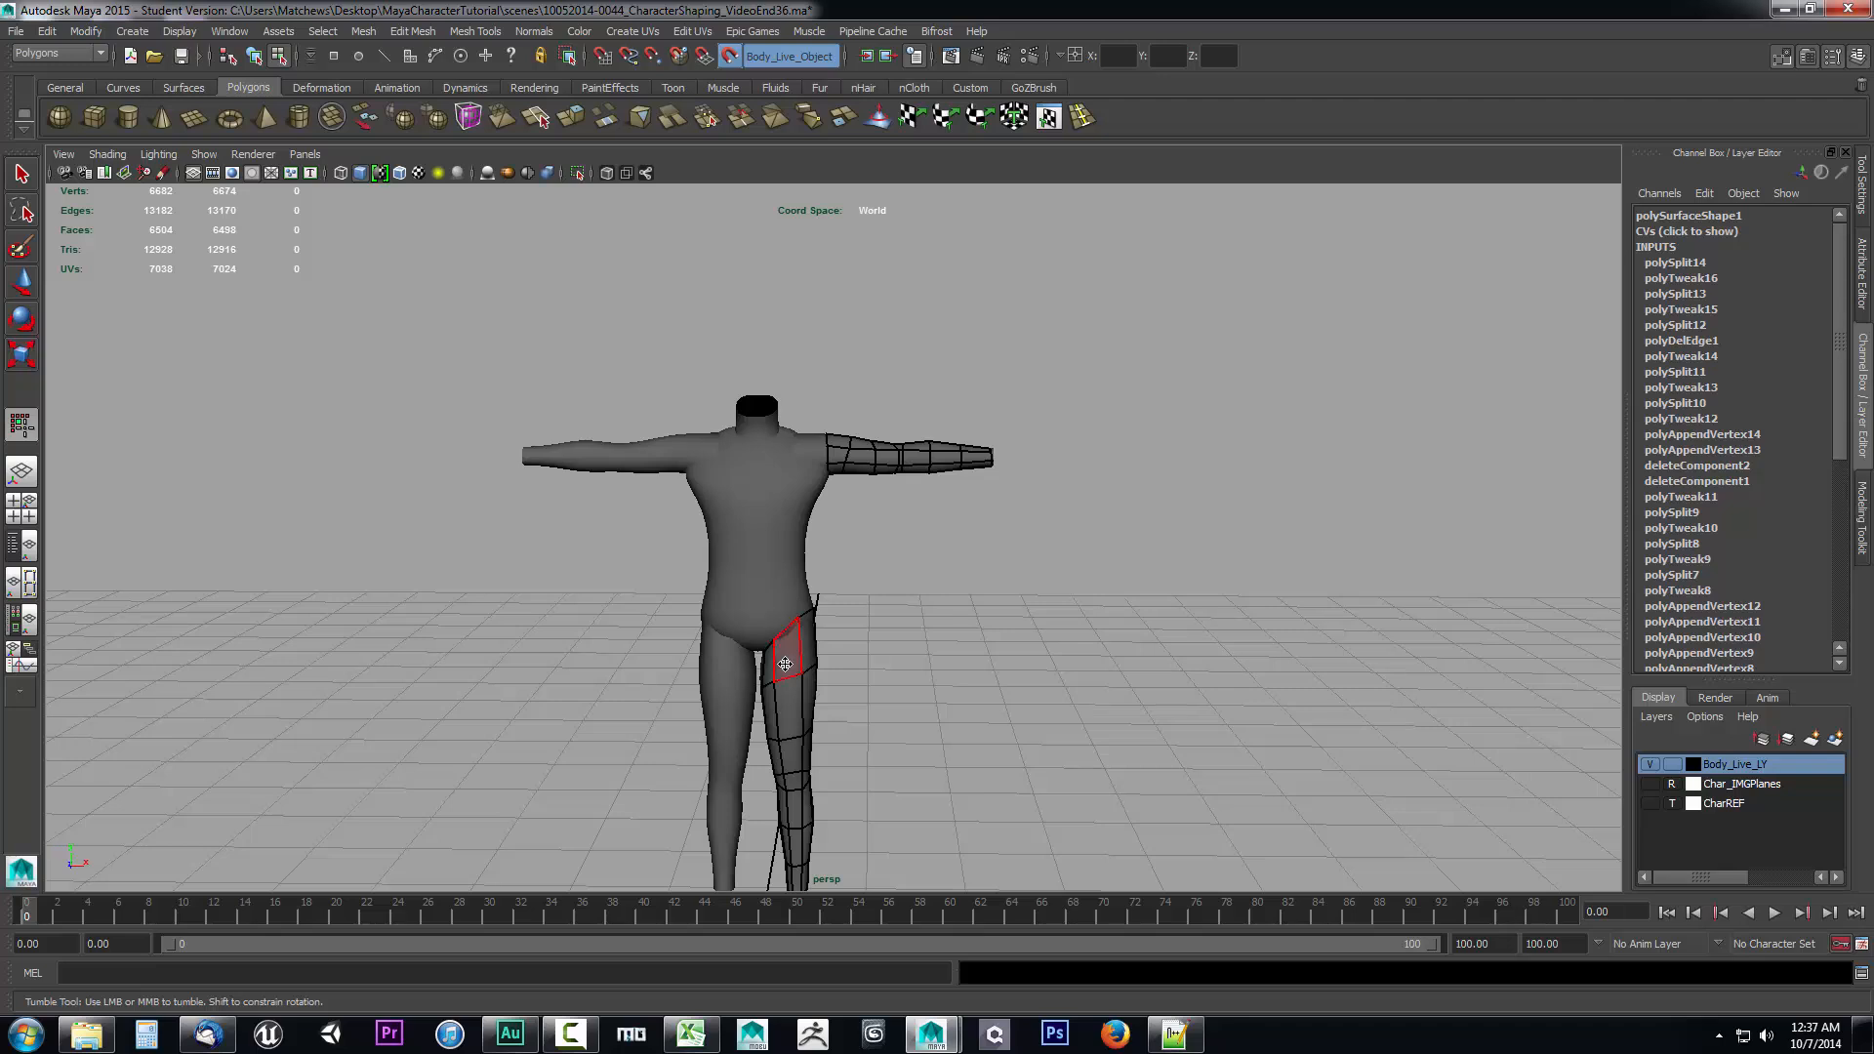